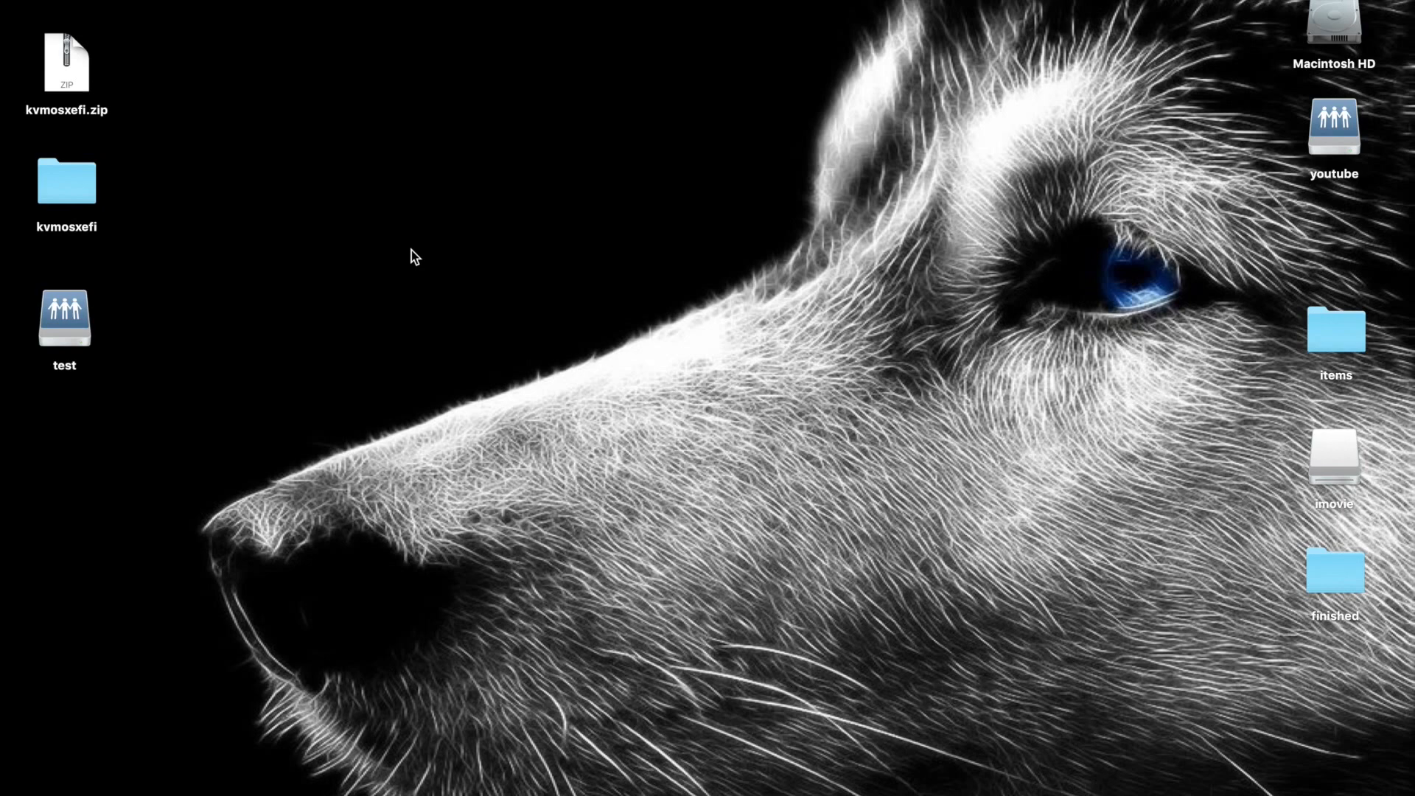
mouse_move(56, 80)
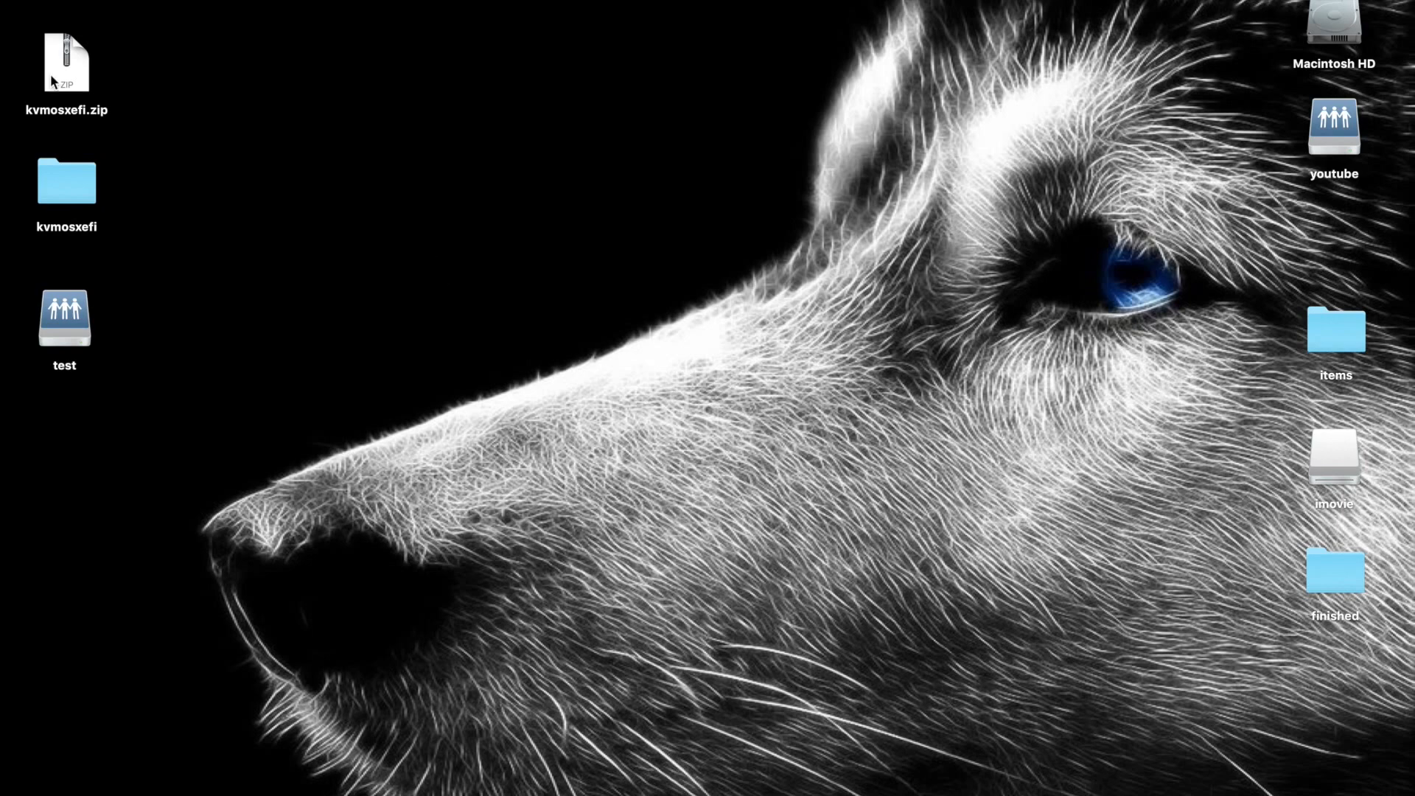
- Connect to the OS X El Capitan VM in Splashtop Business and view its desktop
click(64, 65)
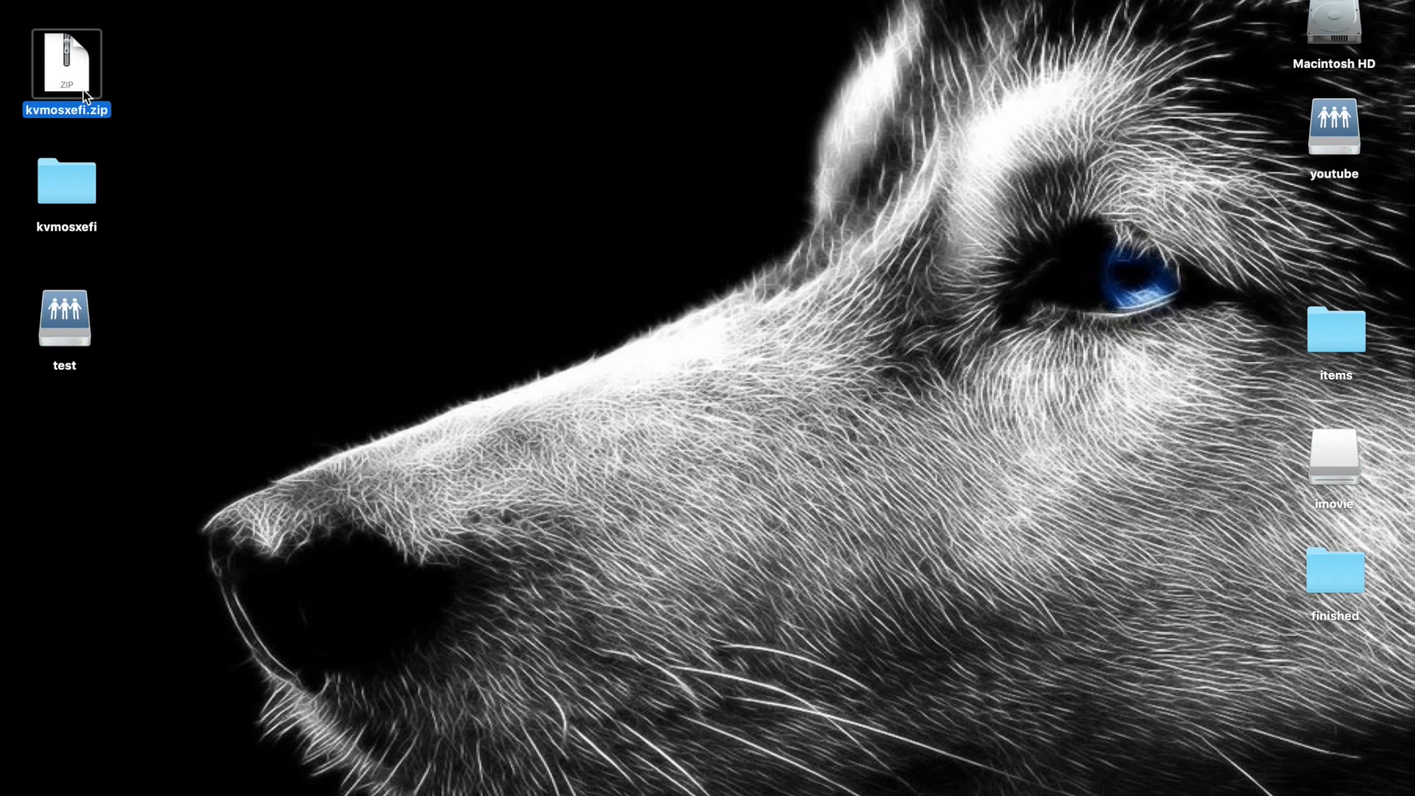
click(64, 321)
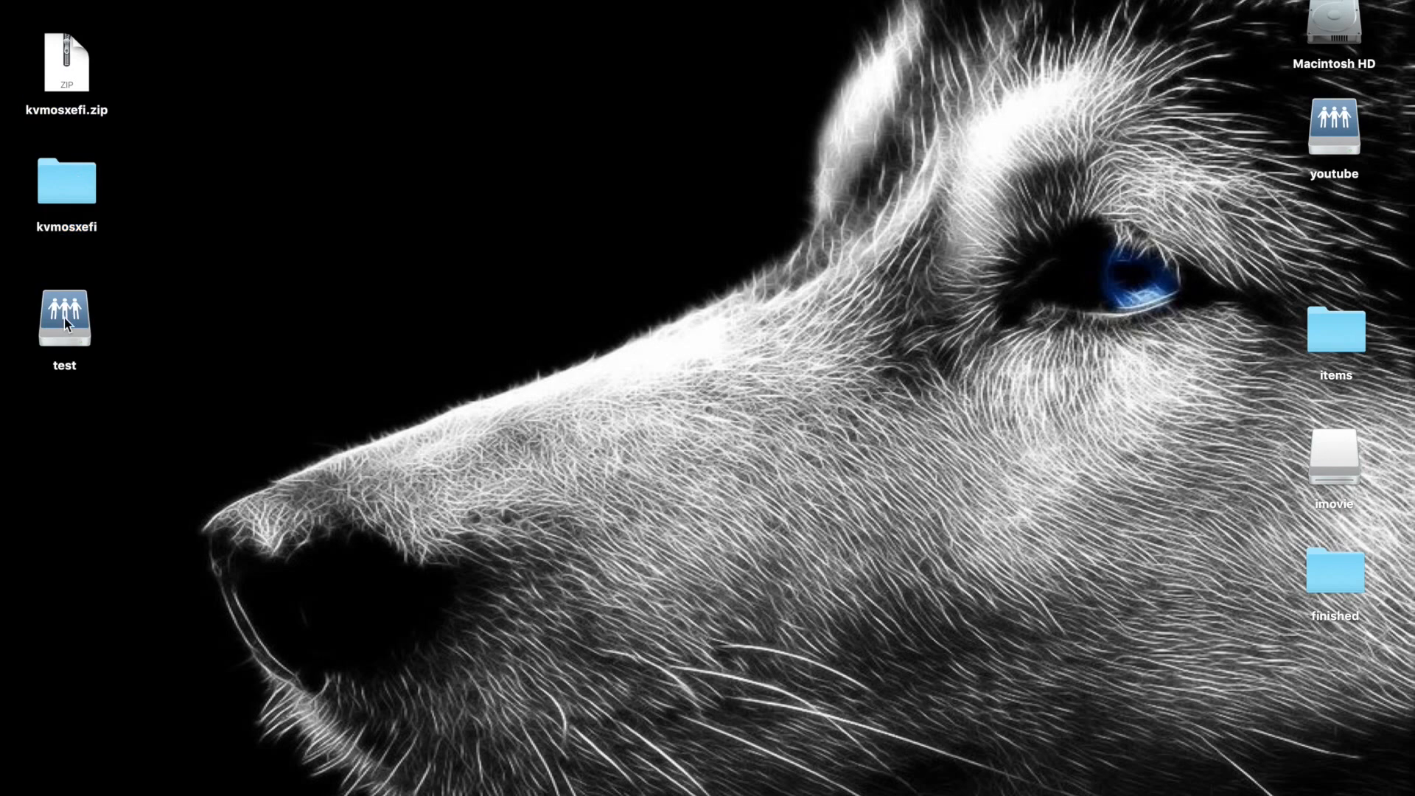
double_click(64, 319)
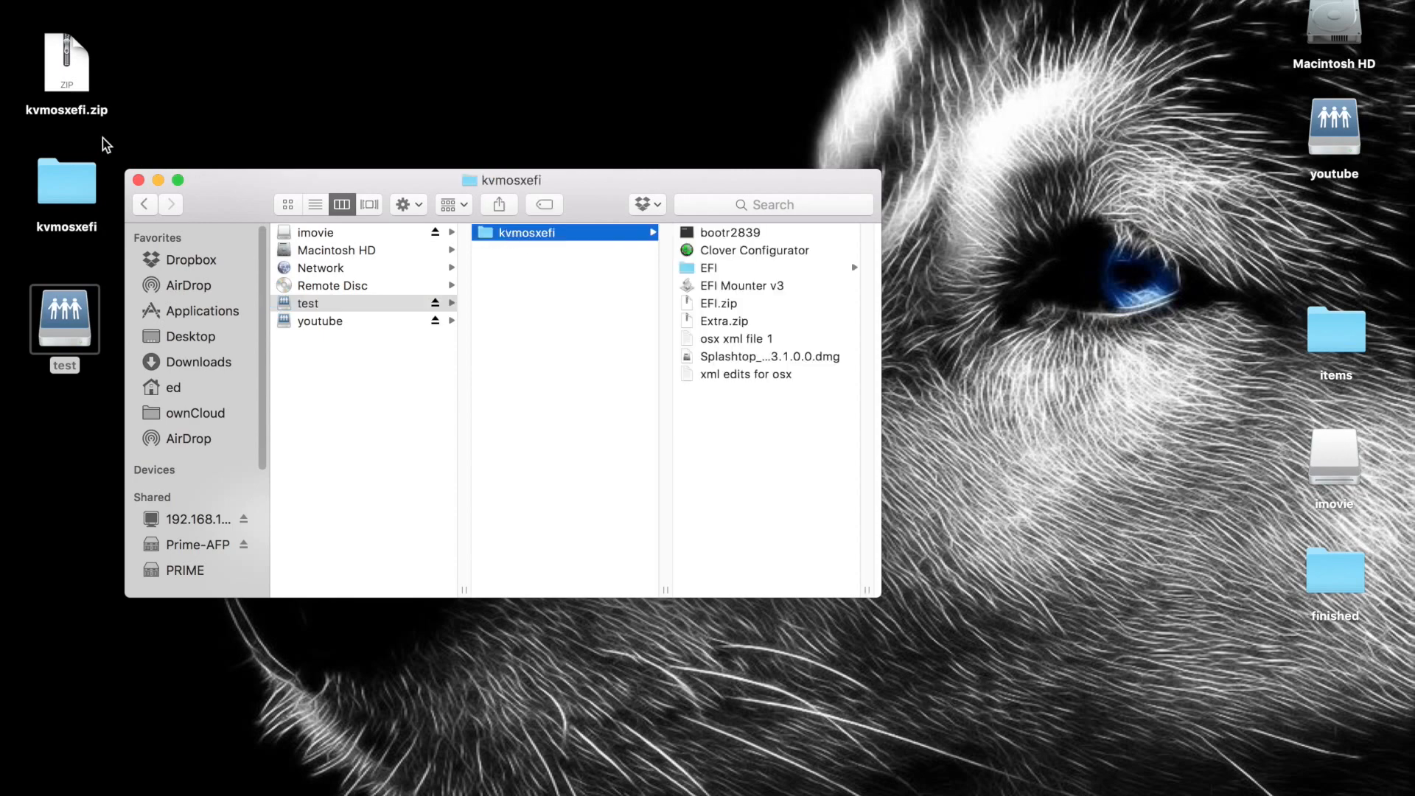
click(138, 180)
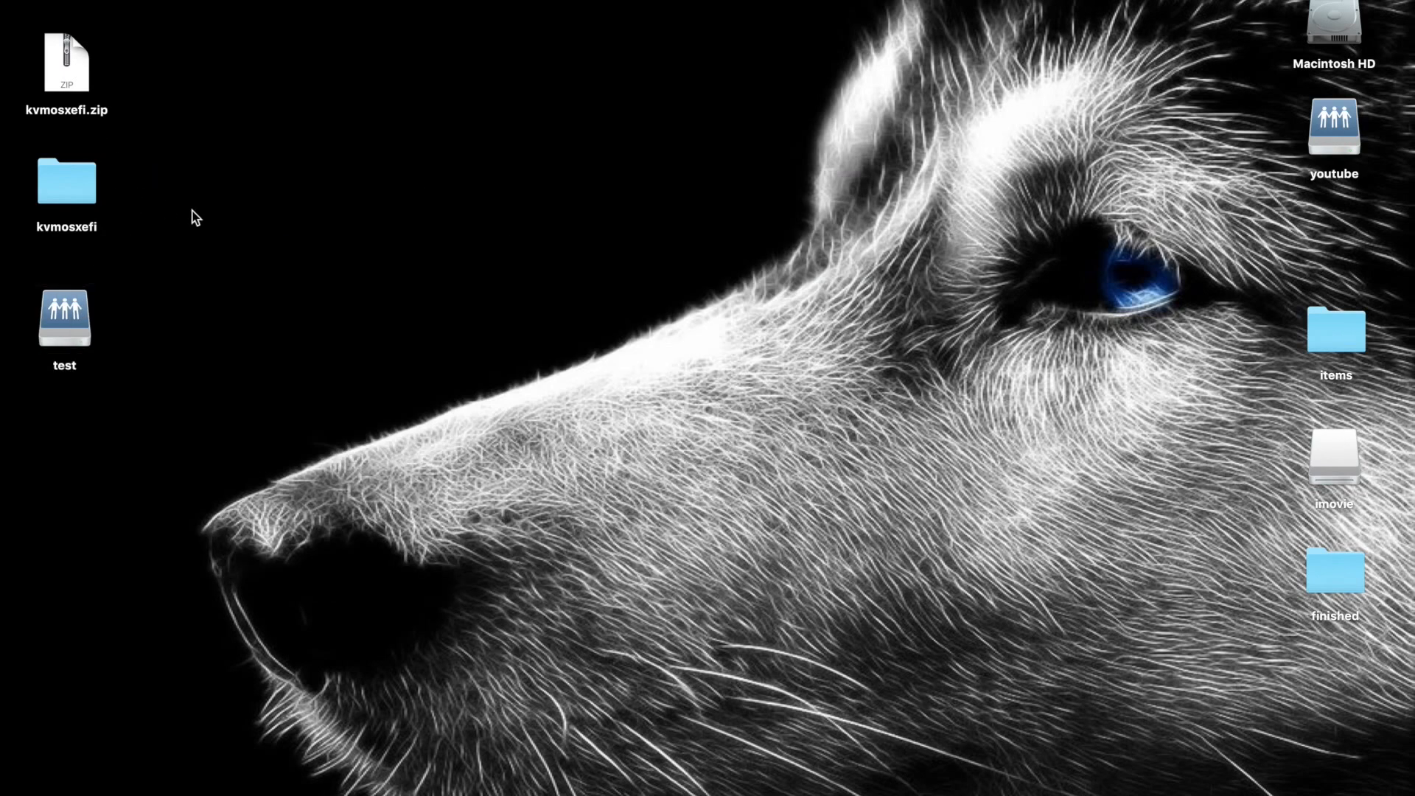
mouse_move(215, 295)
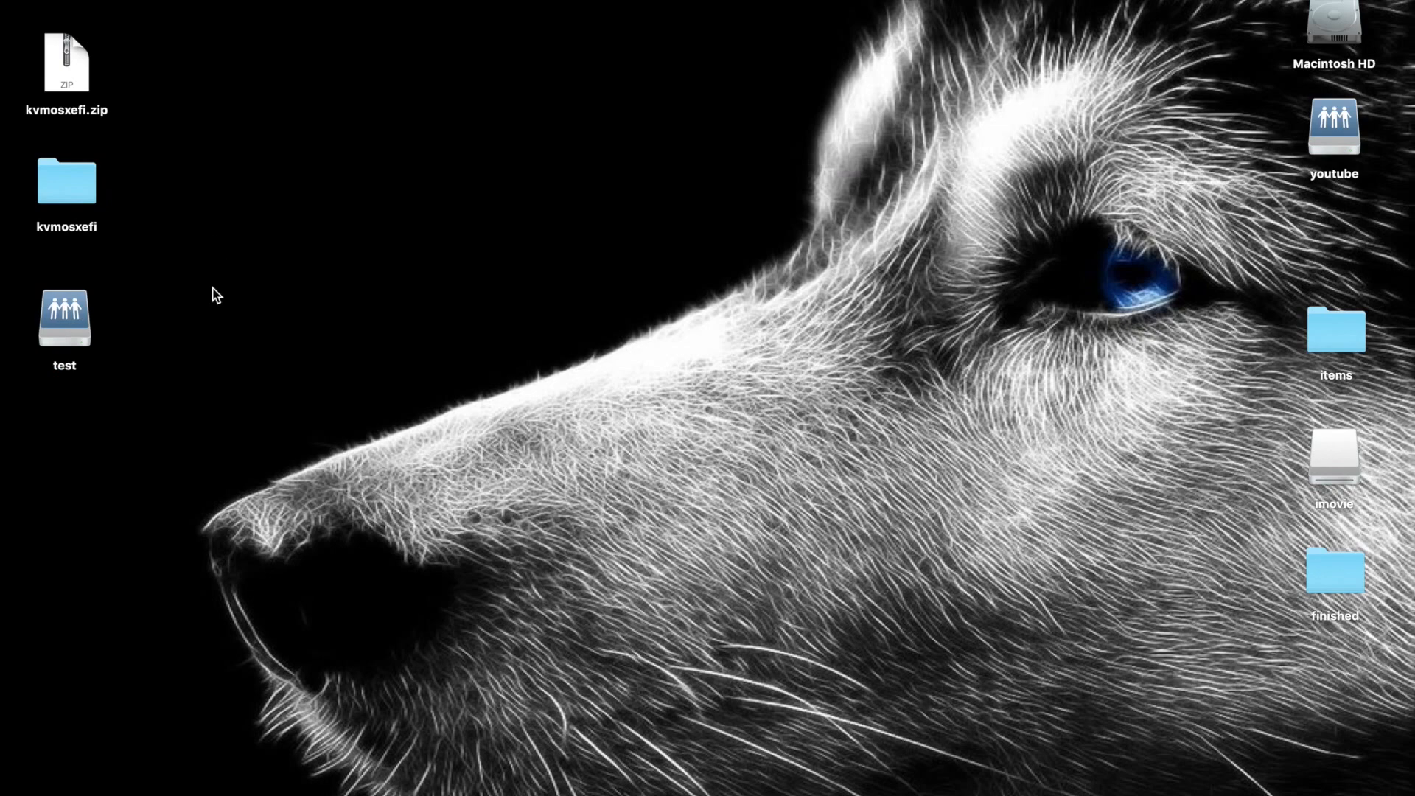
mouse_move(136, 763)
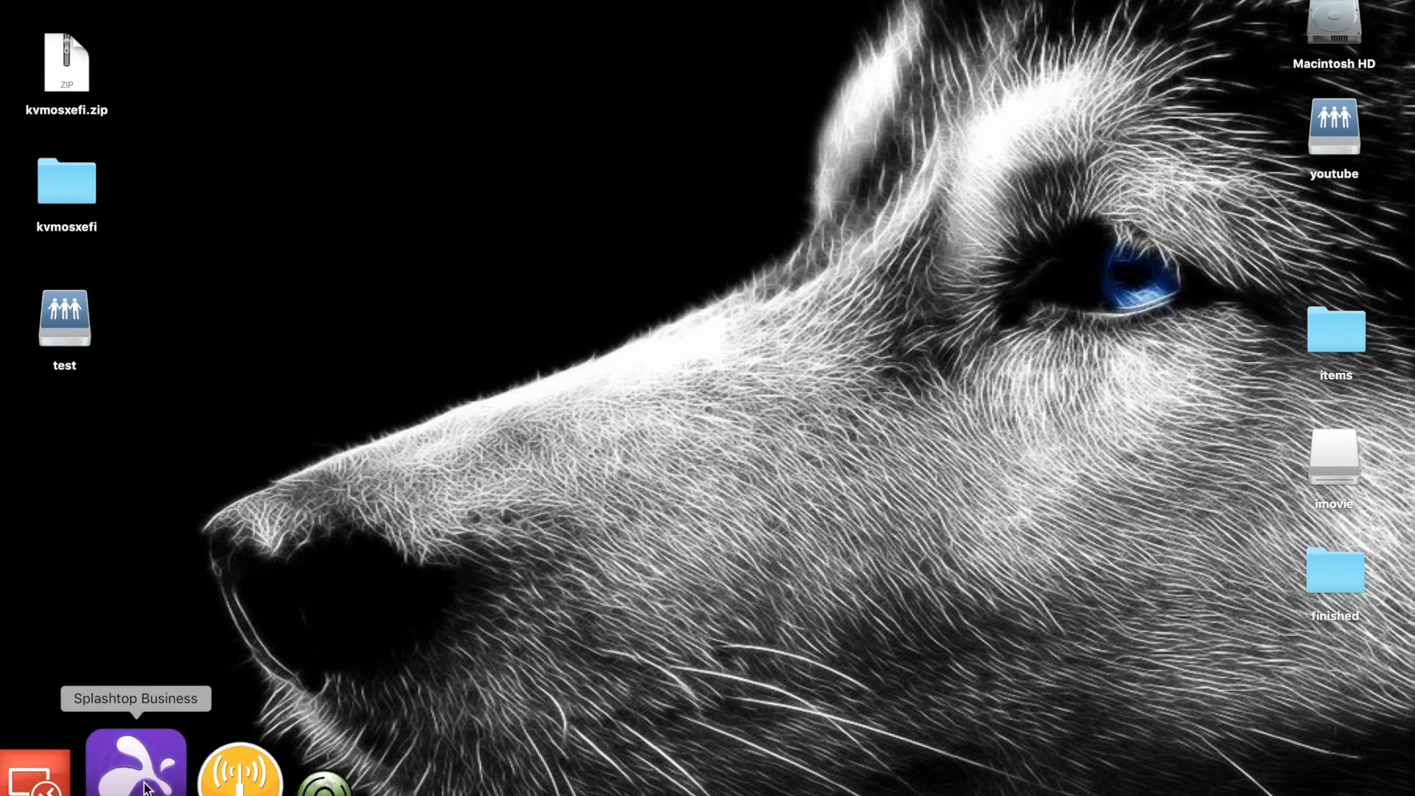
mouse_move(241, 615)
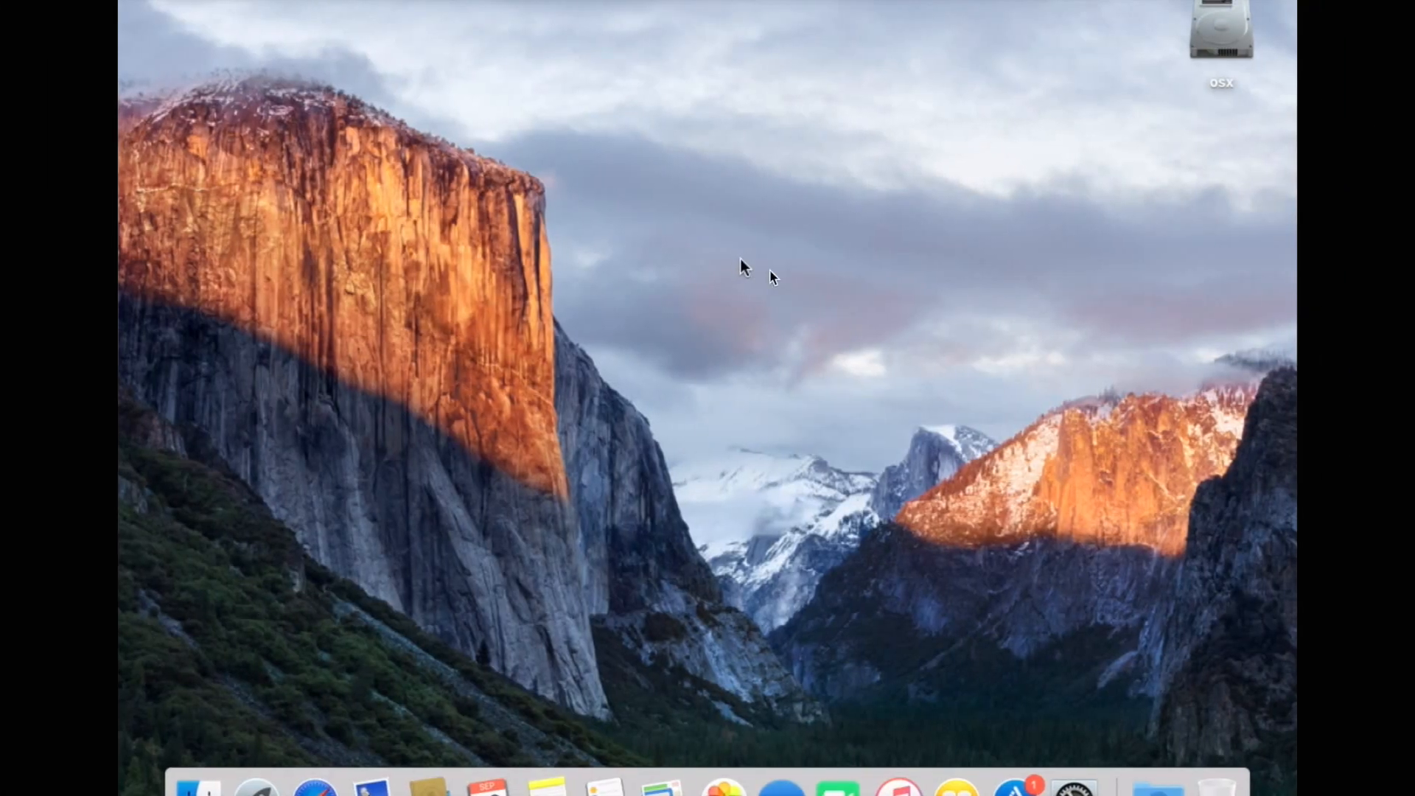
mouse_move(817, 214)
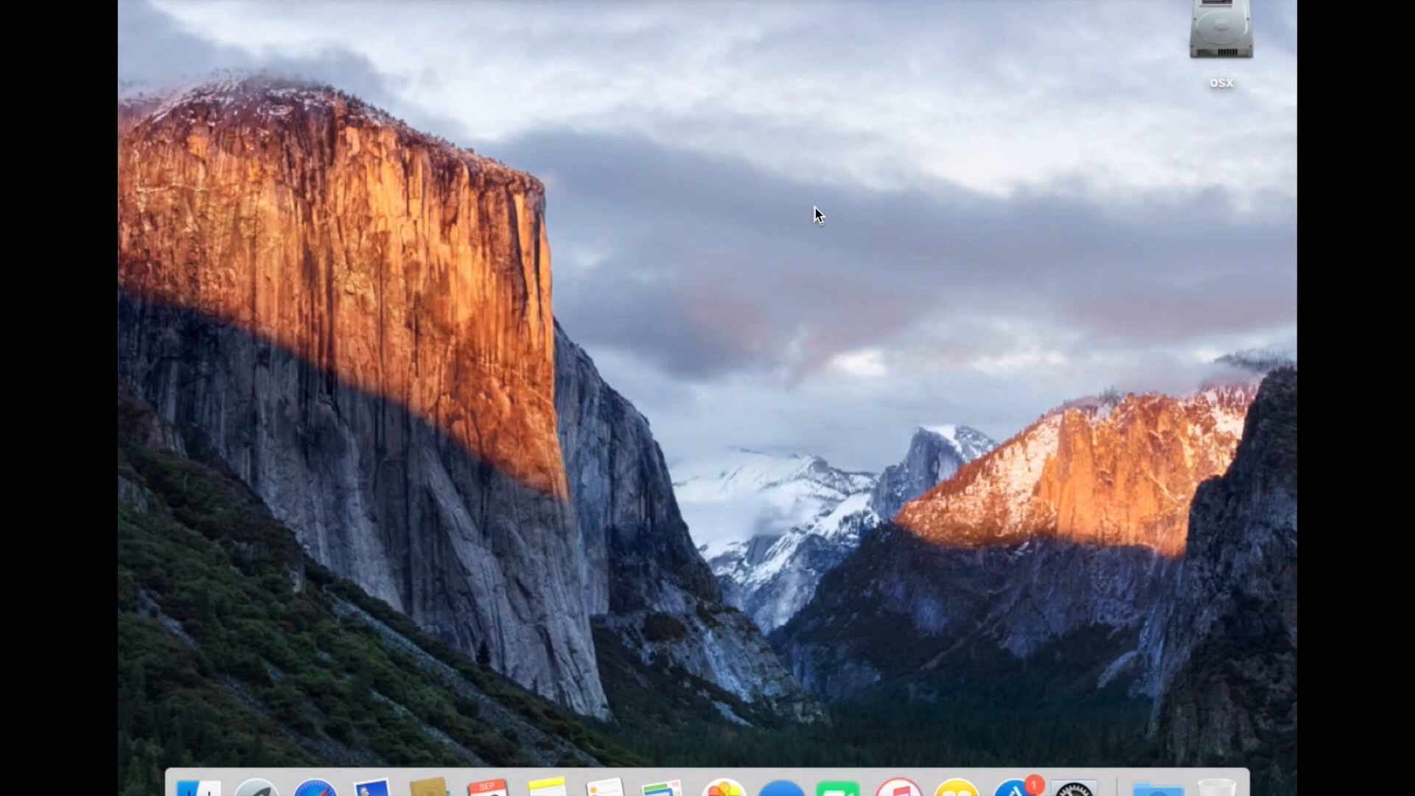
mouse_move(1084, 112)
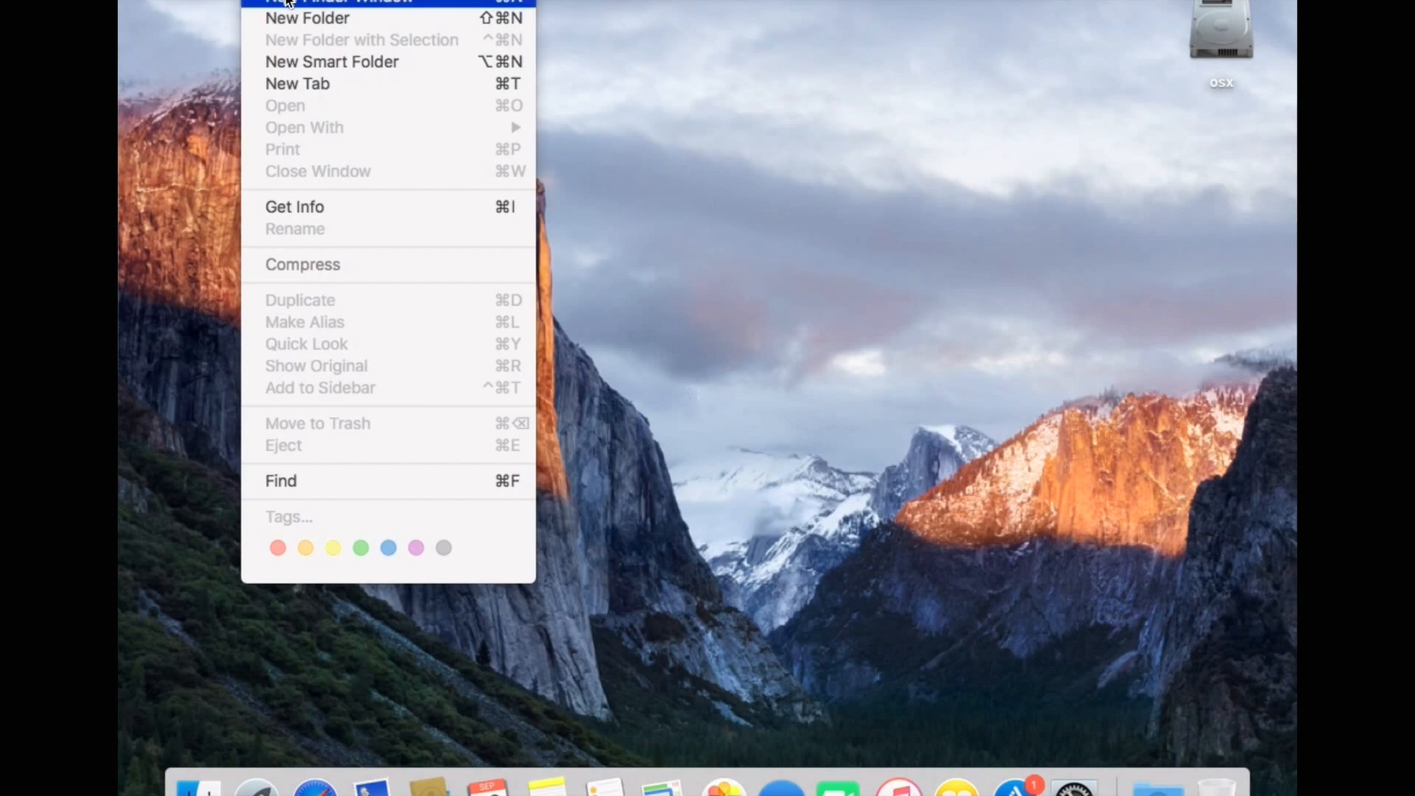
- Open the Prime-AFP test share in a new Finder window and drag kvmosxefi to the desktop
click(338, 1)
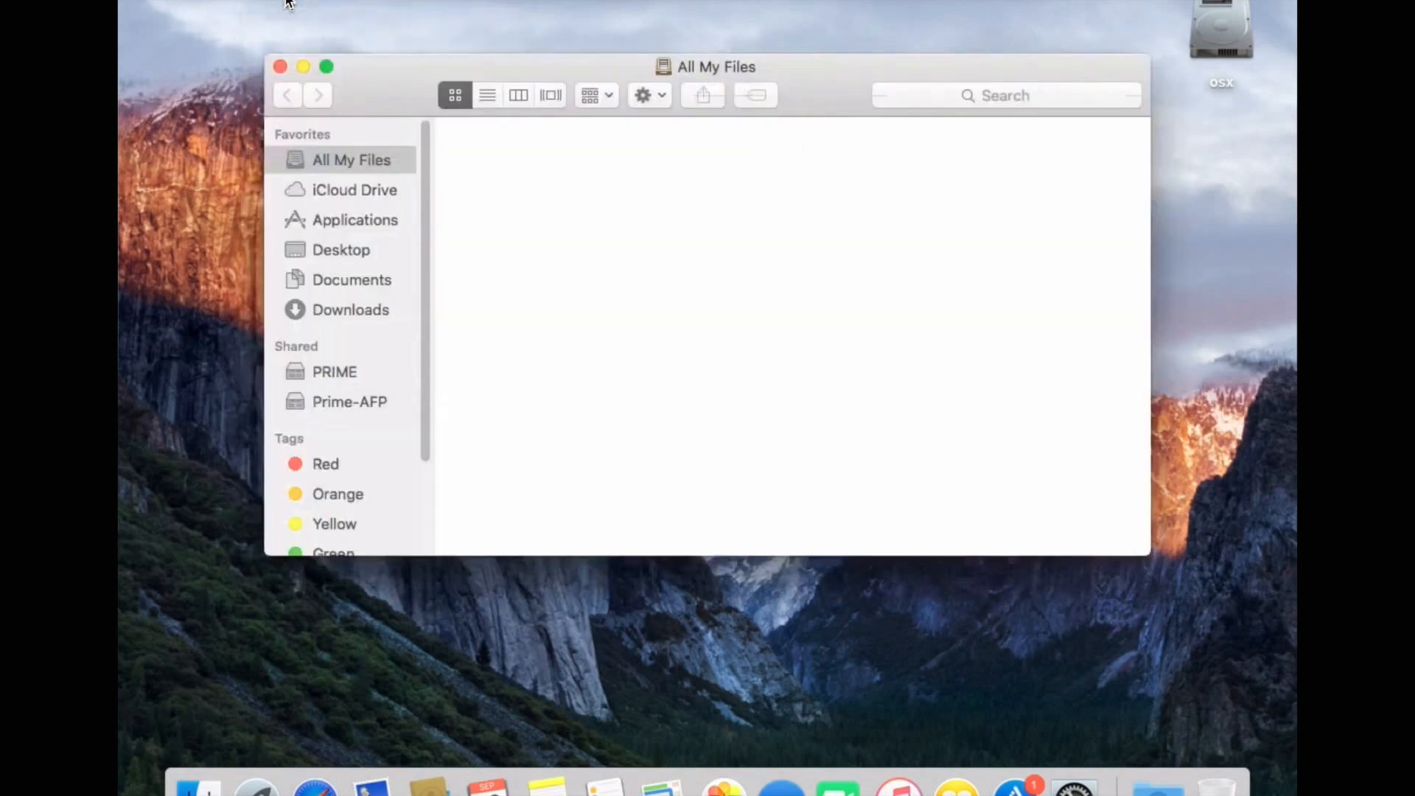
click(349, 401)
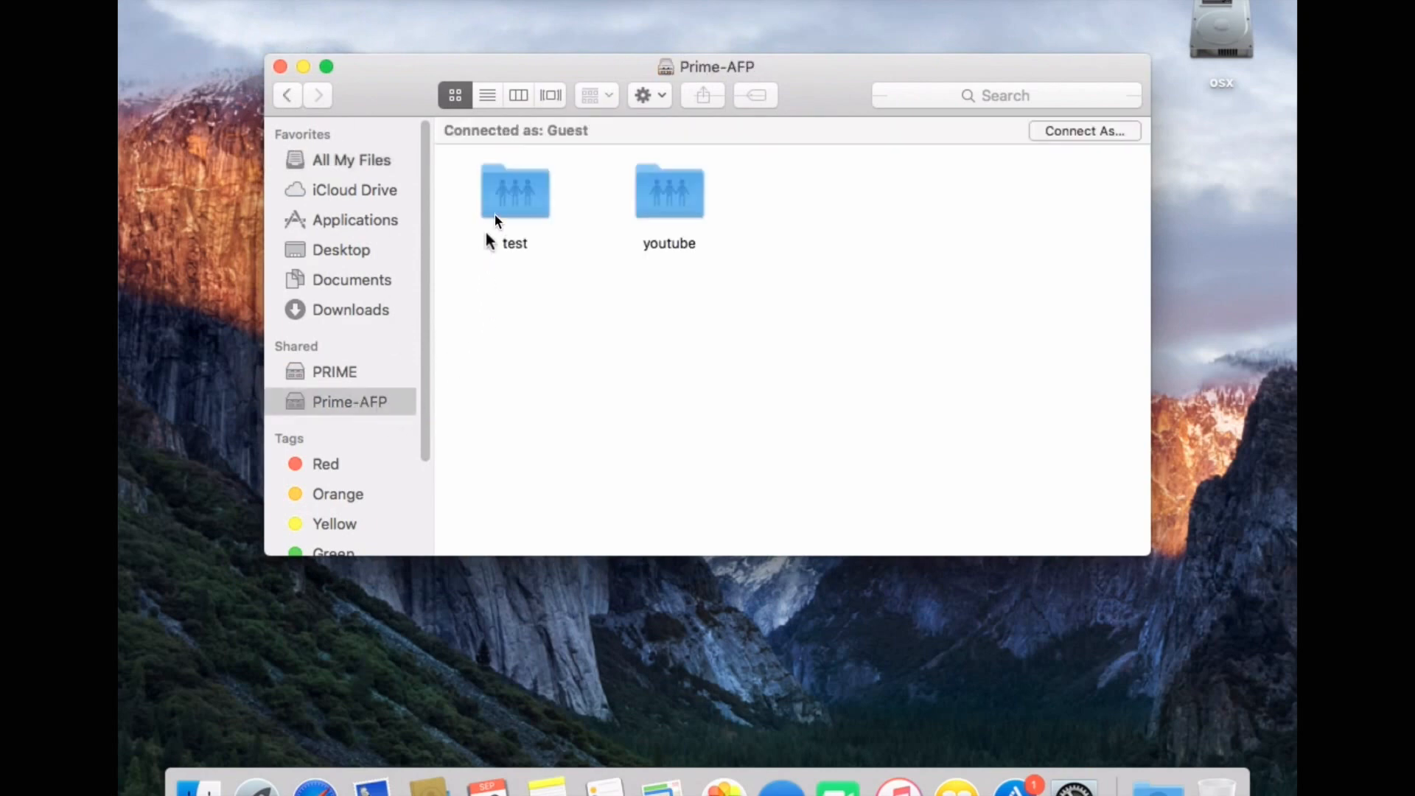
double_click(515, 190)
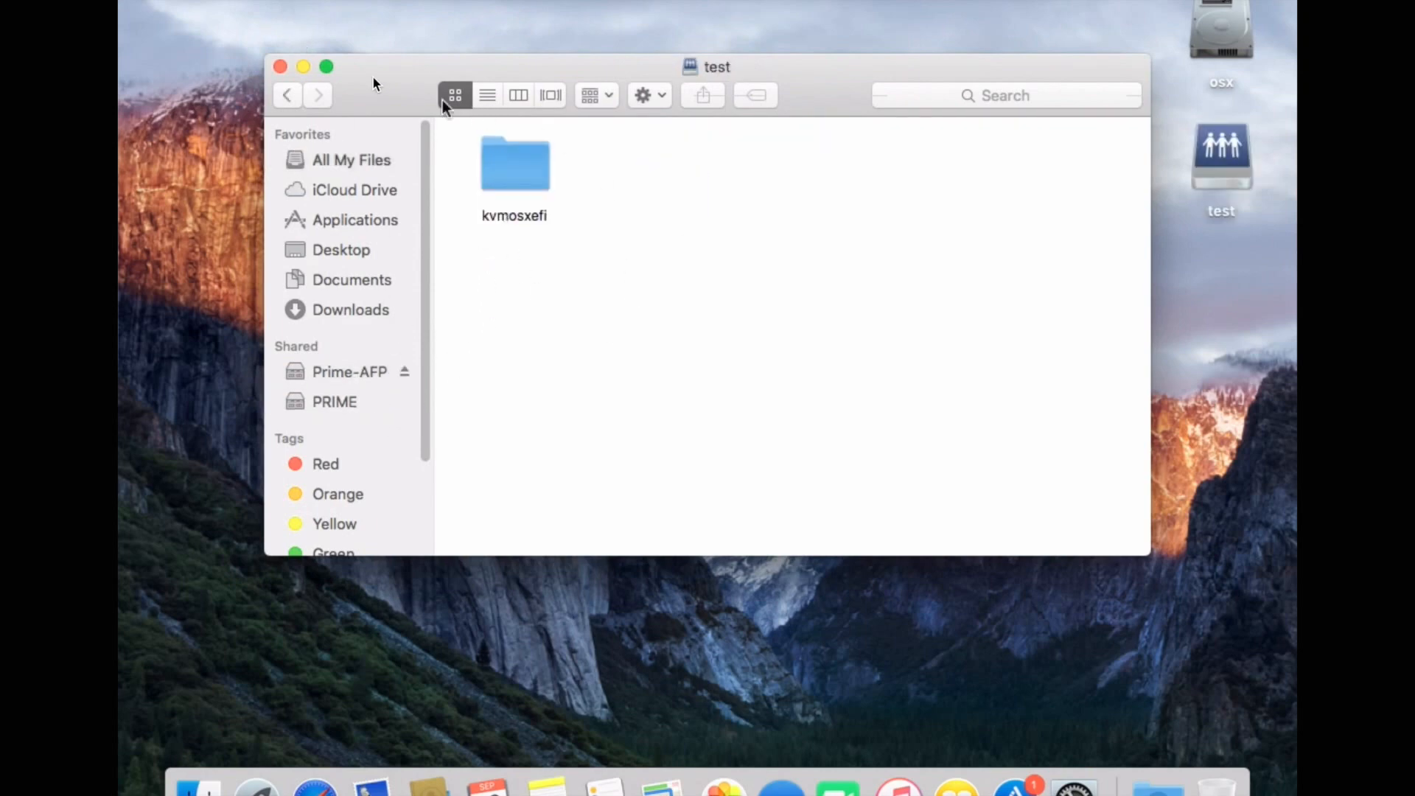
drag(715, 67, 806, 297)
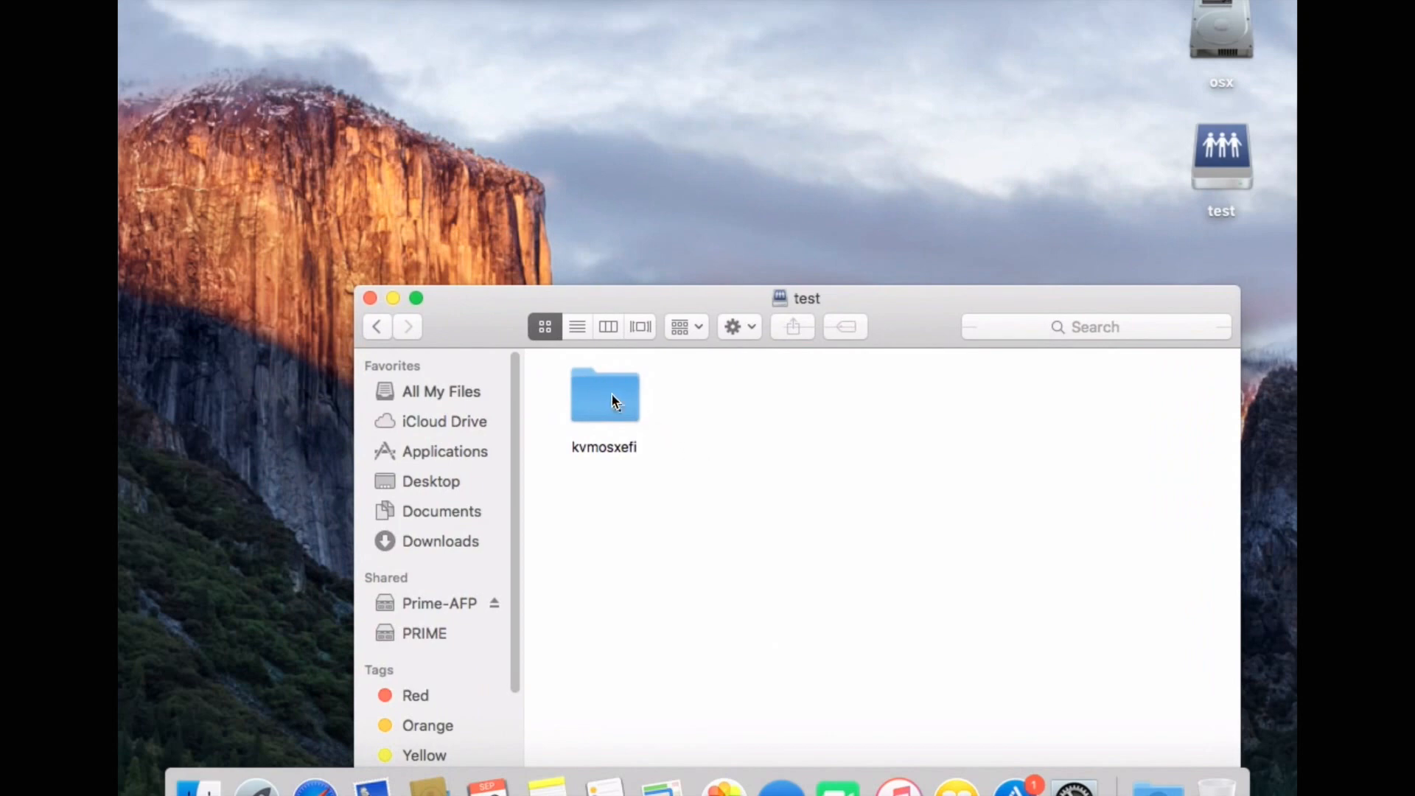
drag(604, 395, 802, 95)
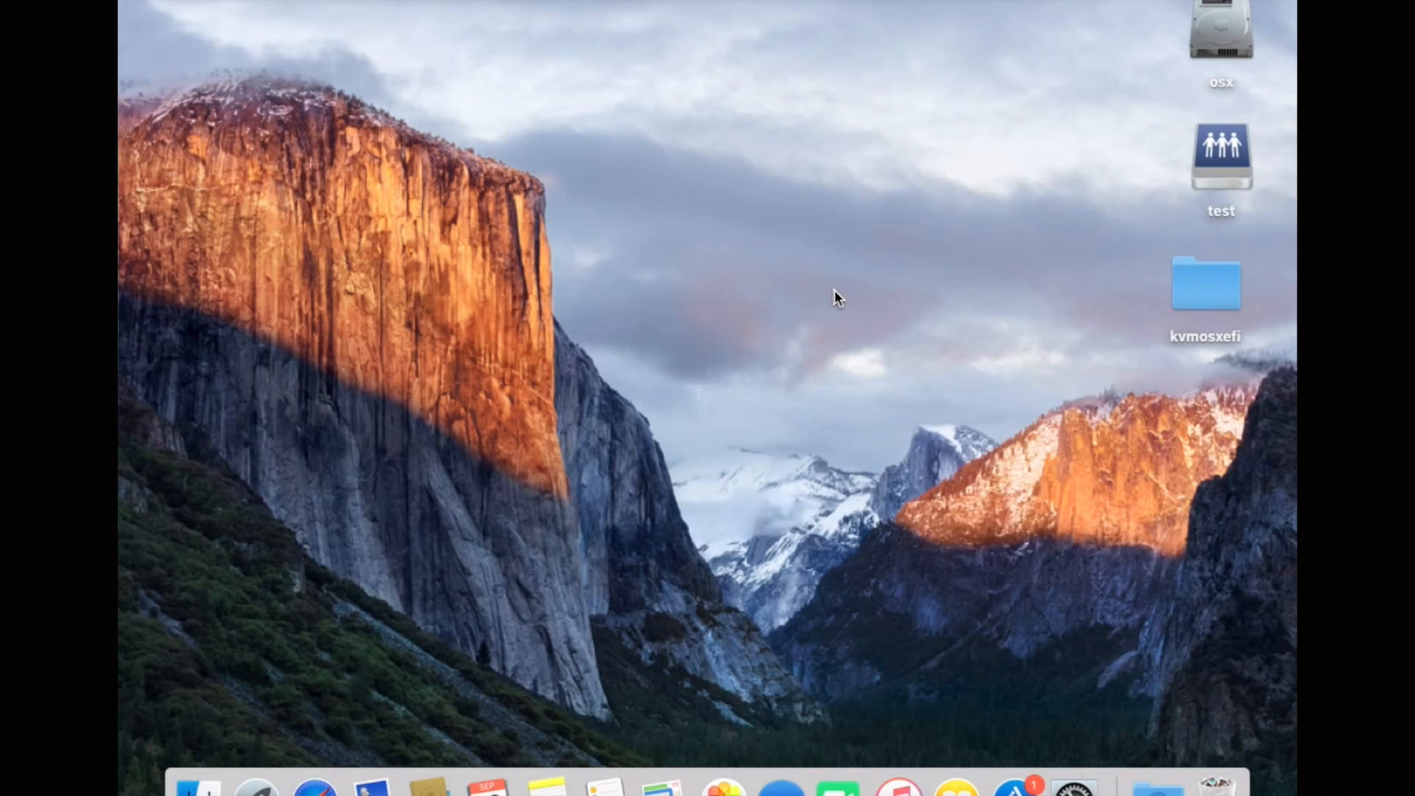
click(1206, 284)
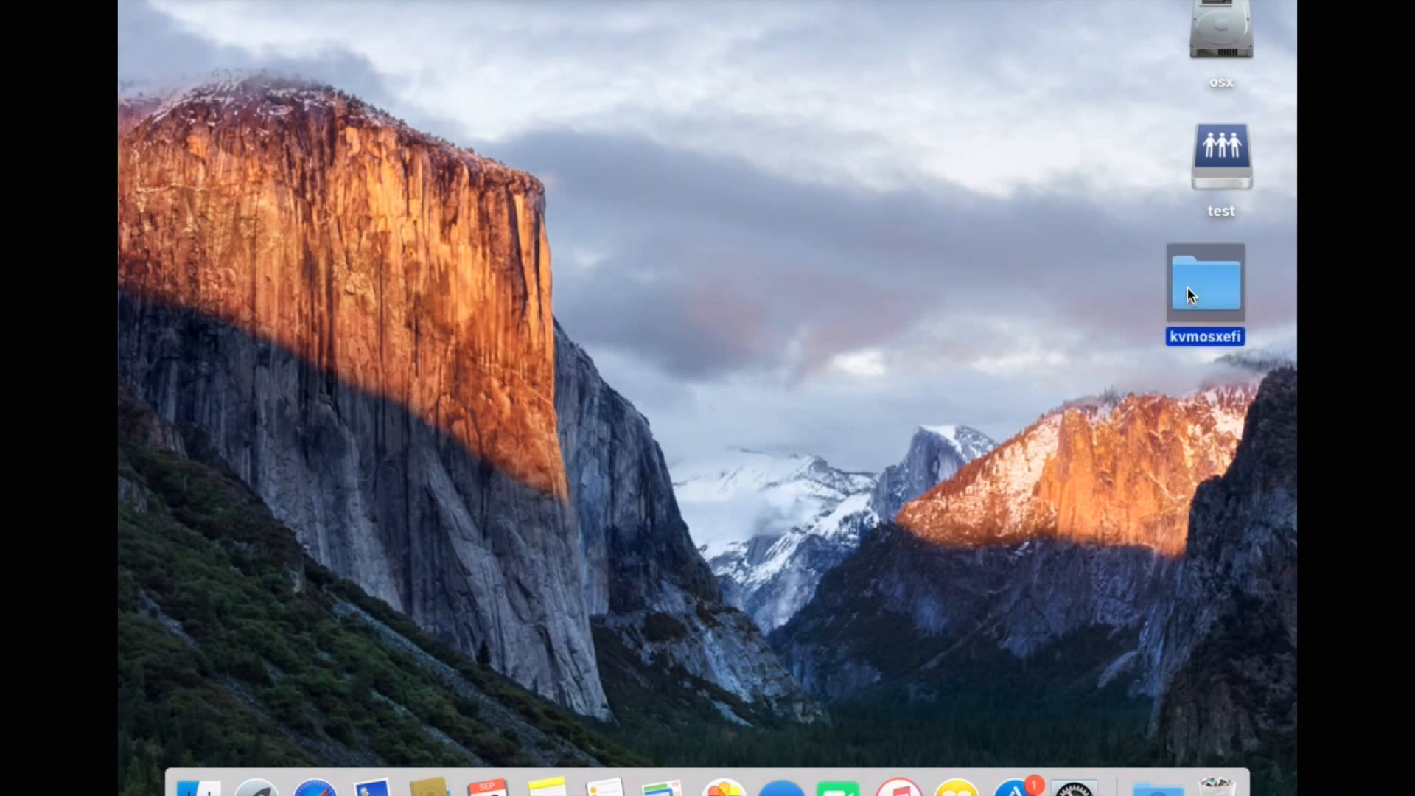
- Launch EFI Mounter v3 from kvmosxefi, enter the admin password, and mount disk0s1
double_click(1206, 289)
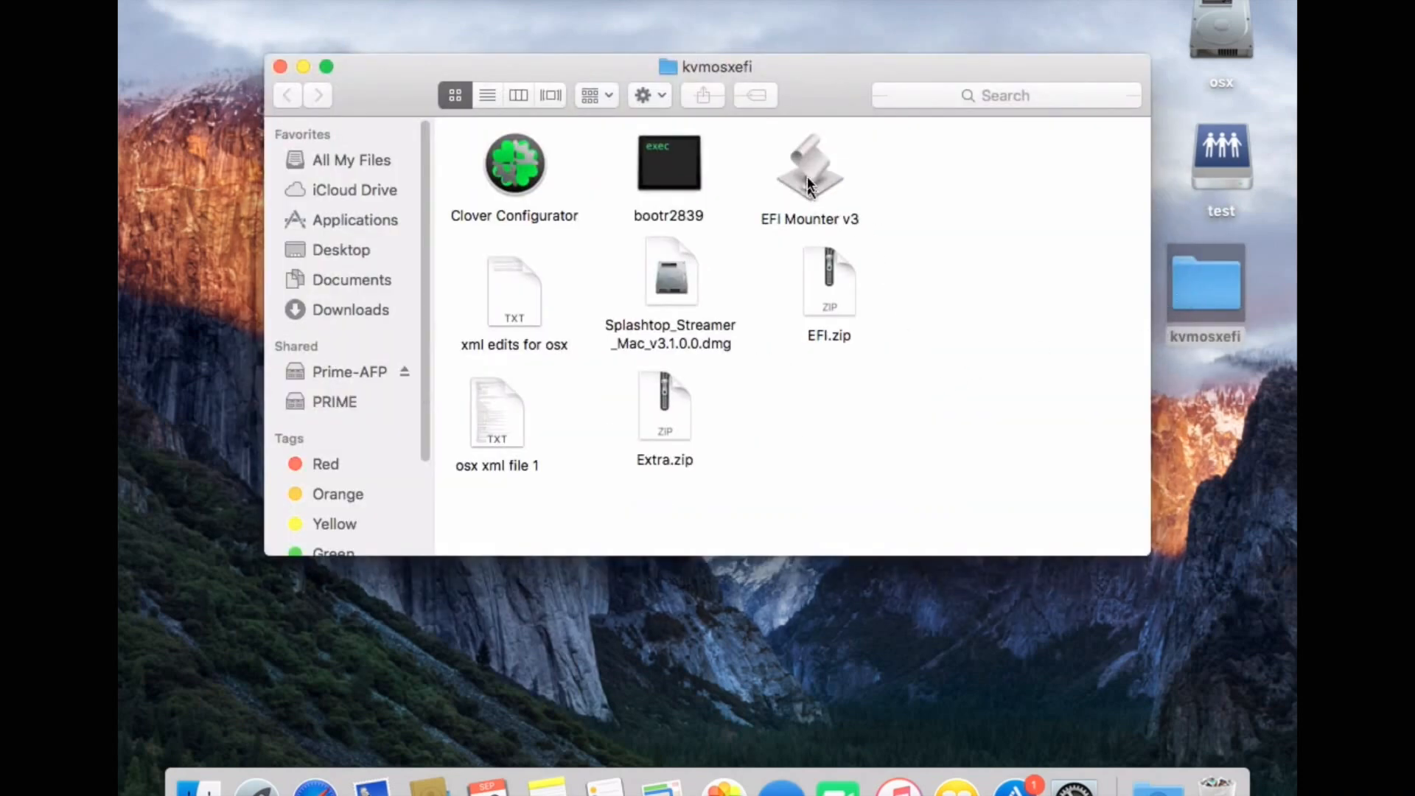
click(809, 167)
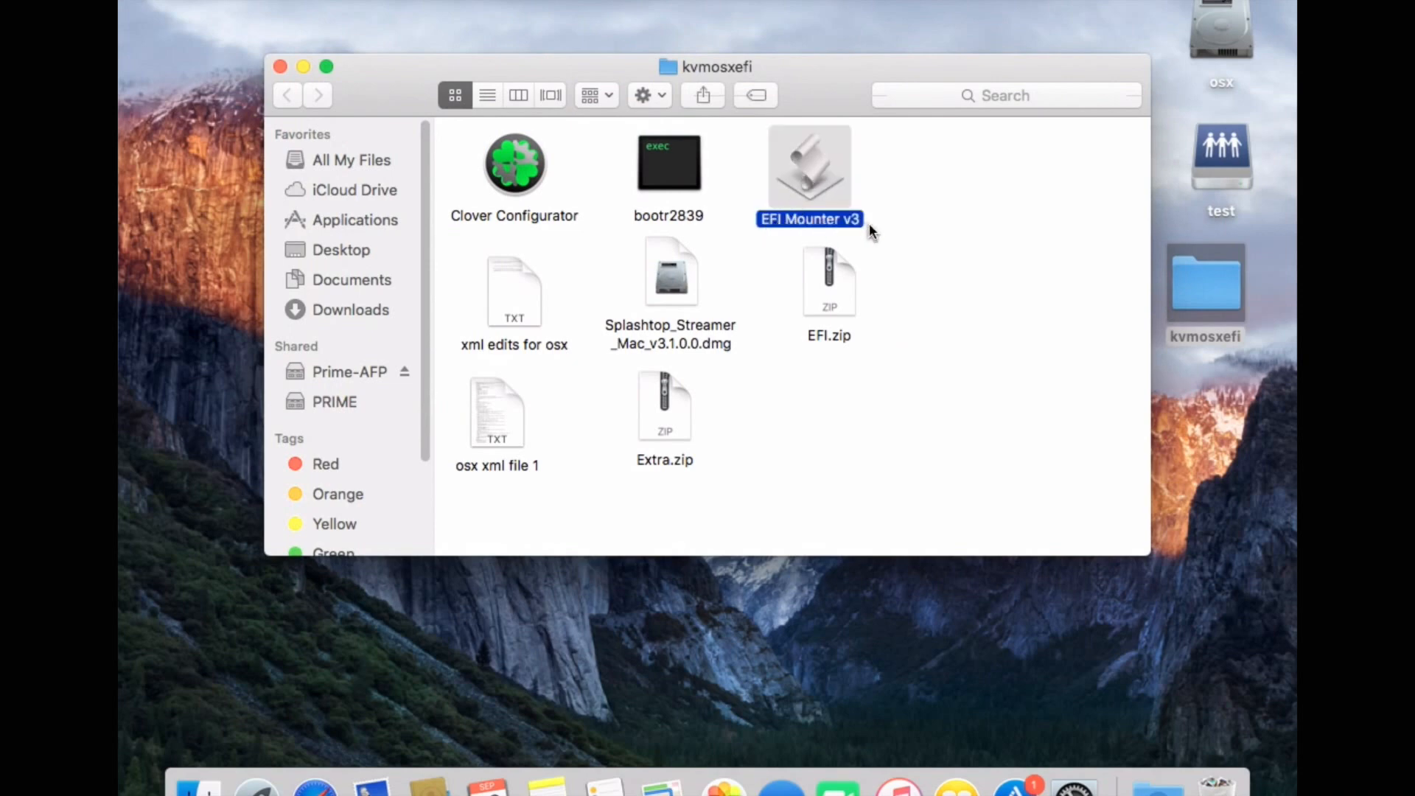
mouse_move(808, 176)
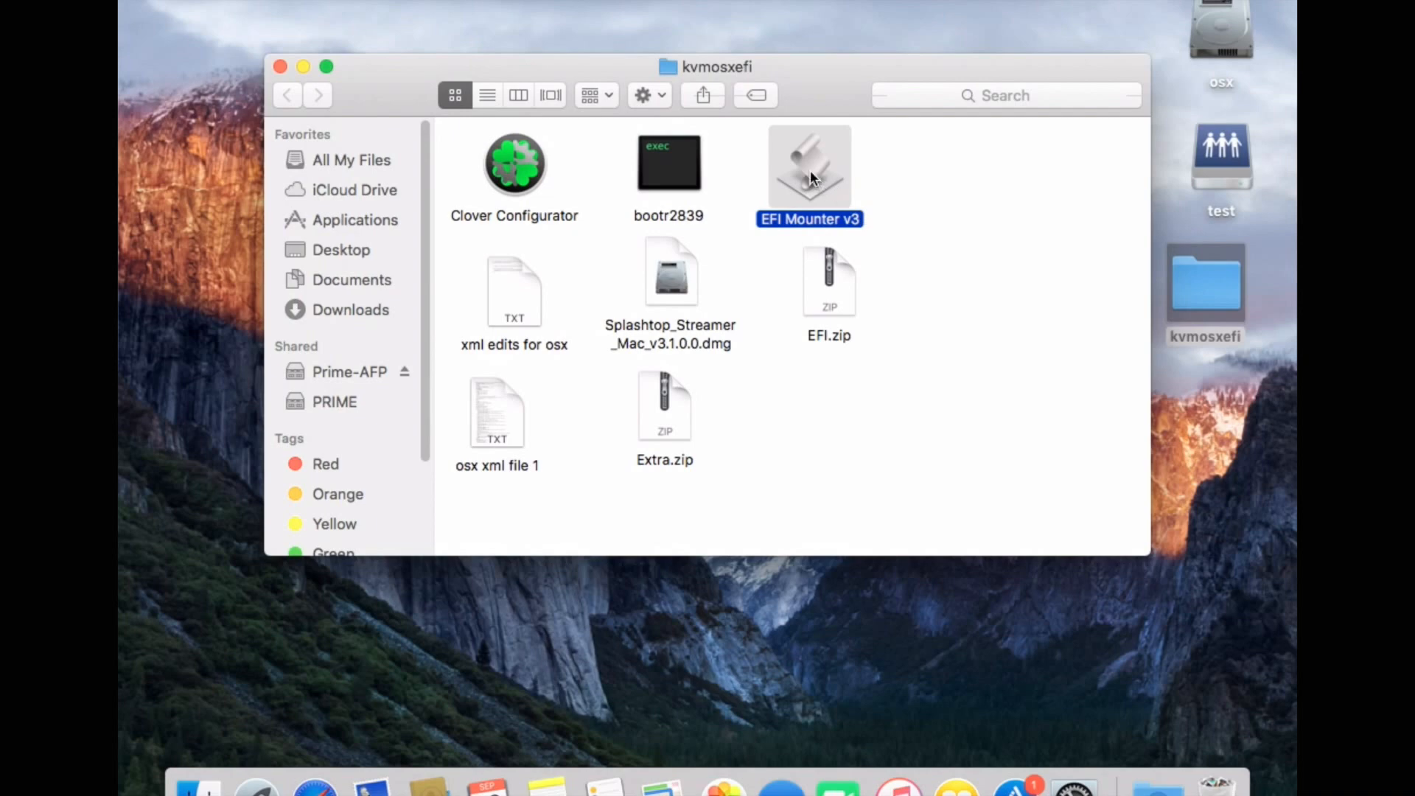
double_click(807, 167)
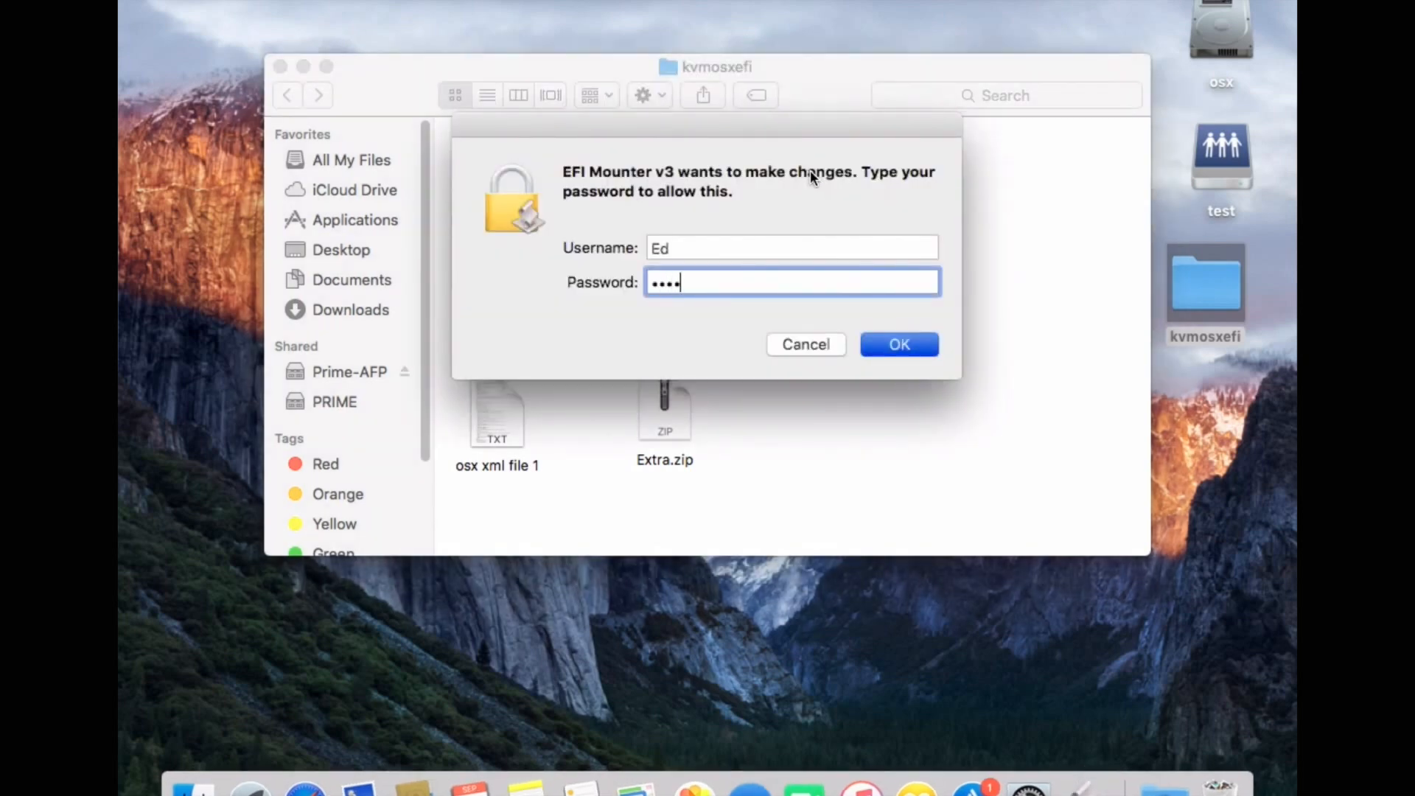
click(899, 344)
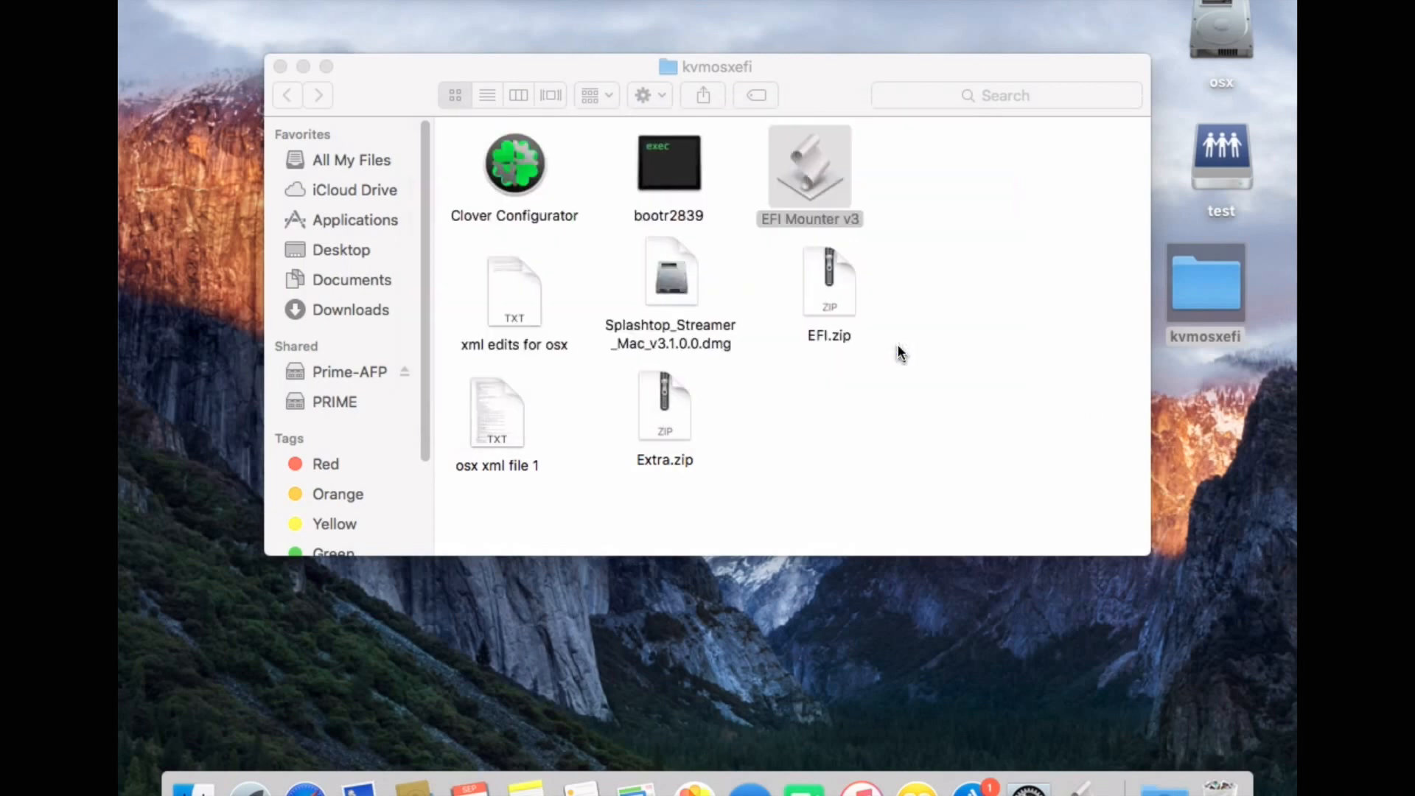
double_click(808, 165)
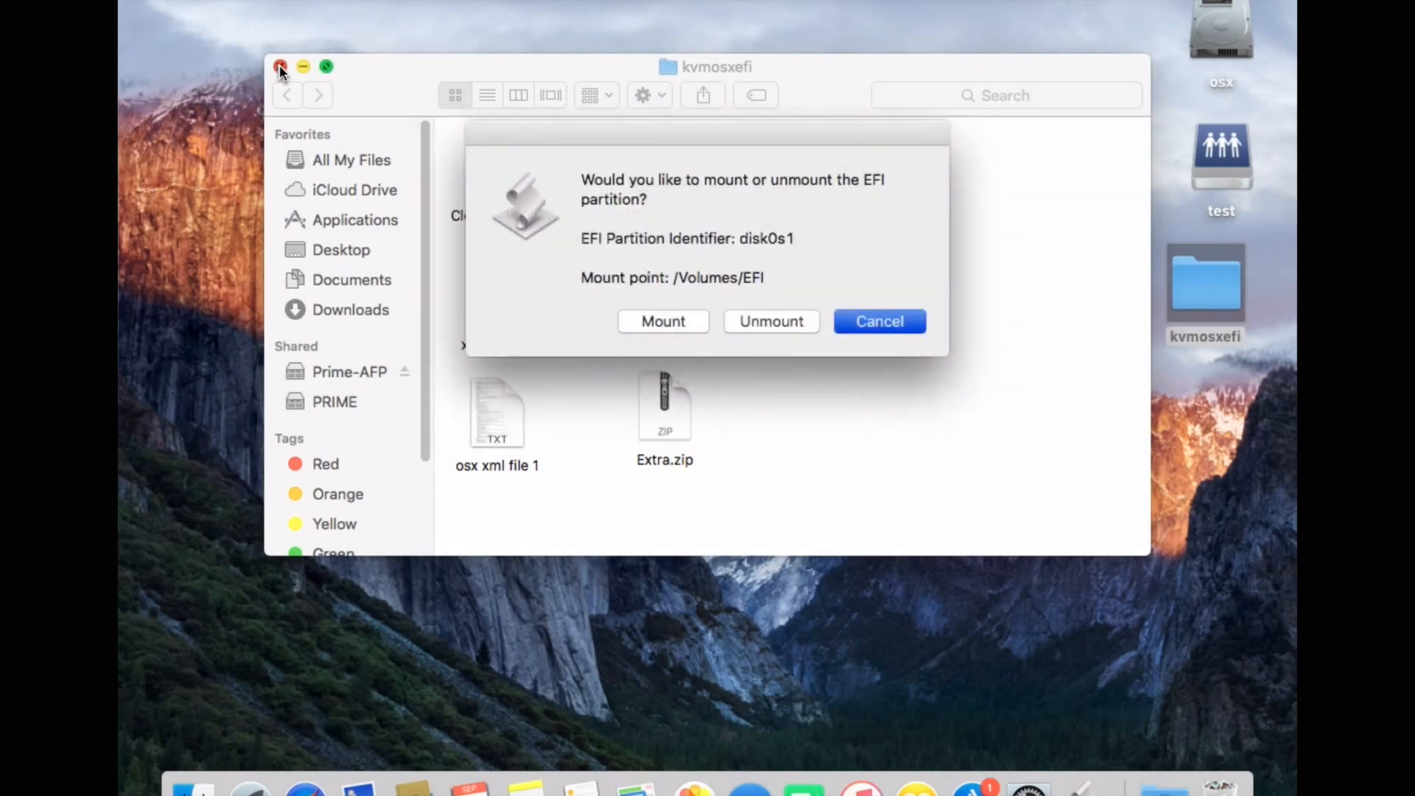
click(281, 66)
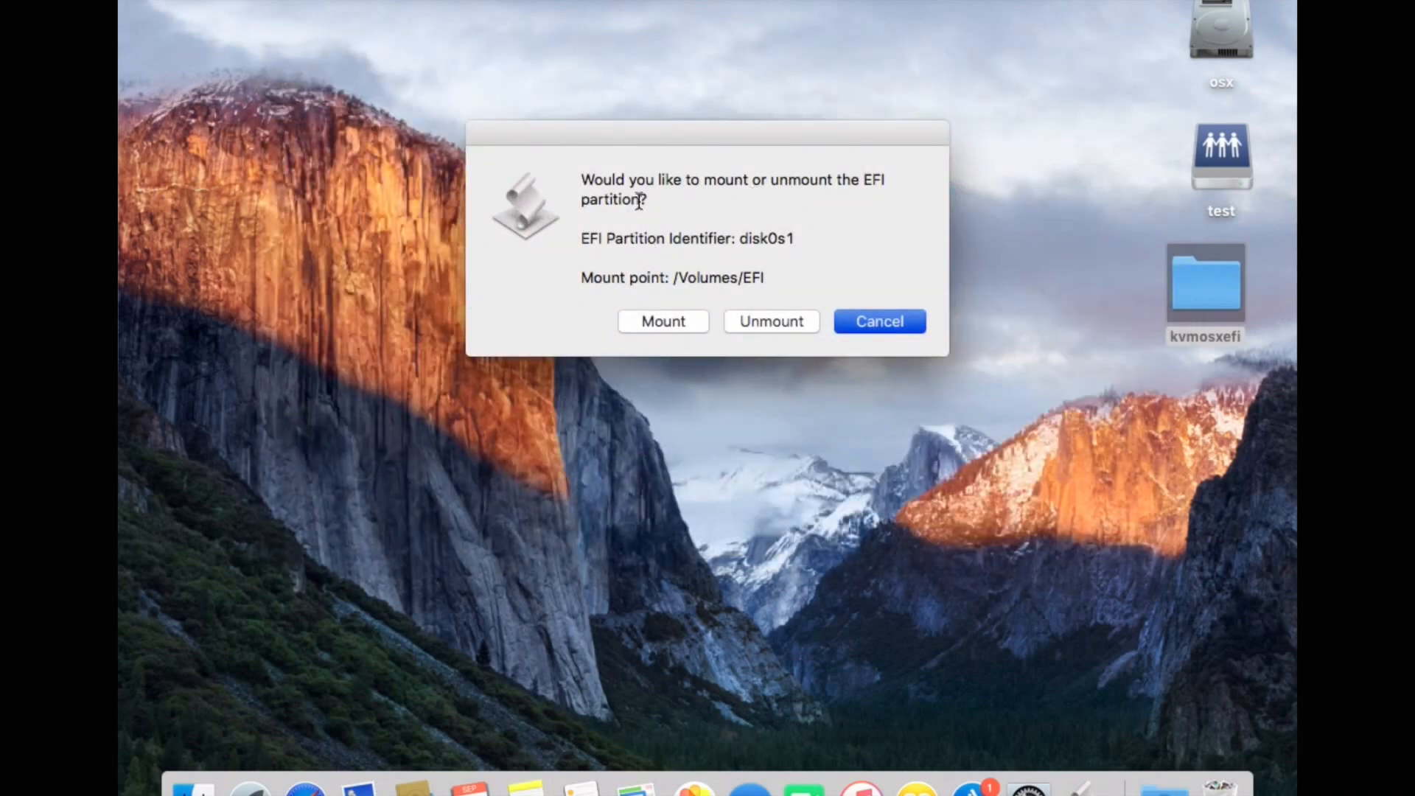
mouse_move(844, 176)
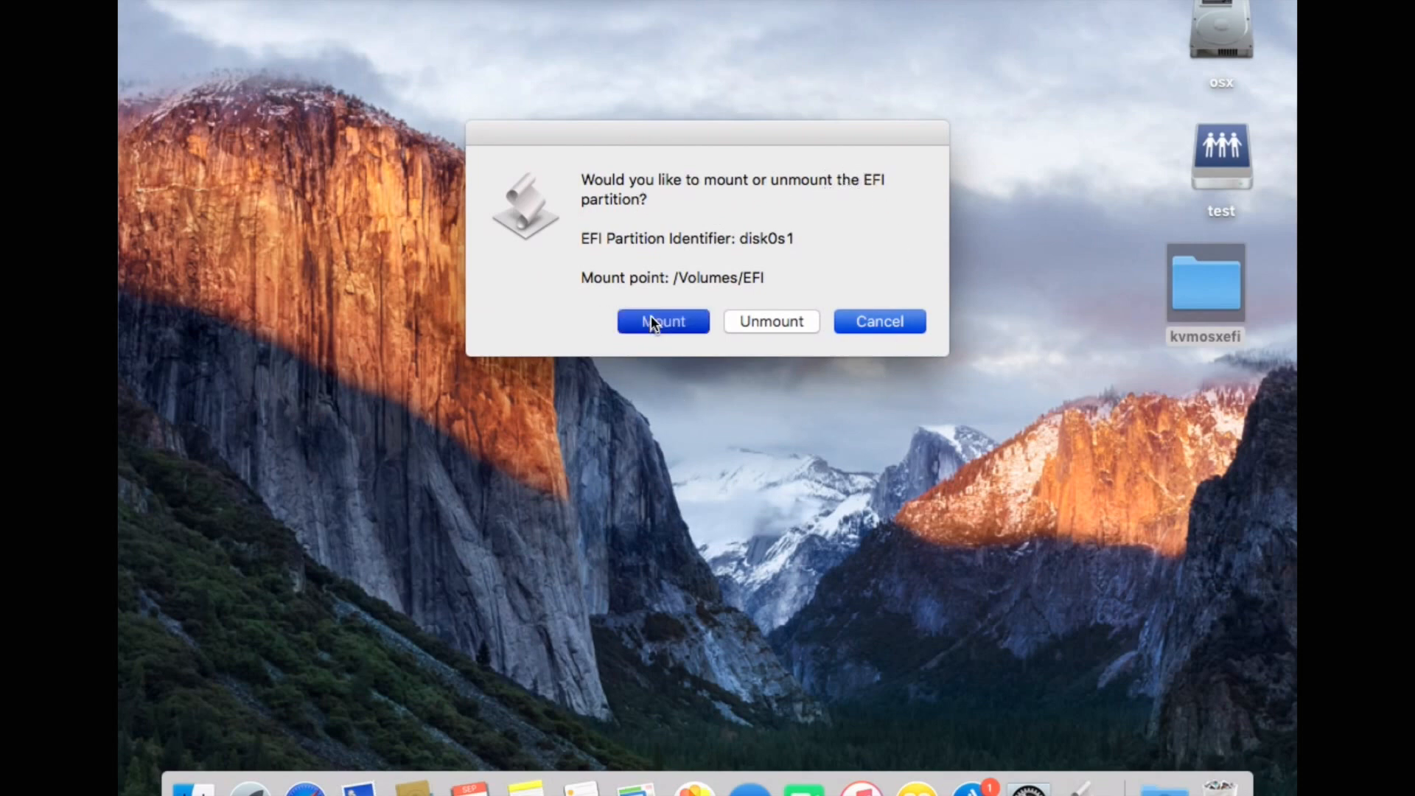
click(662, 321)
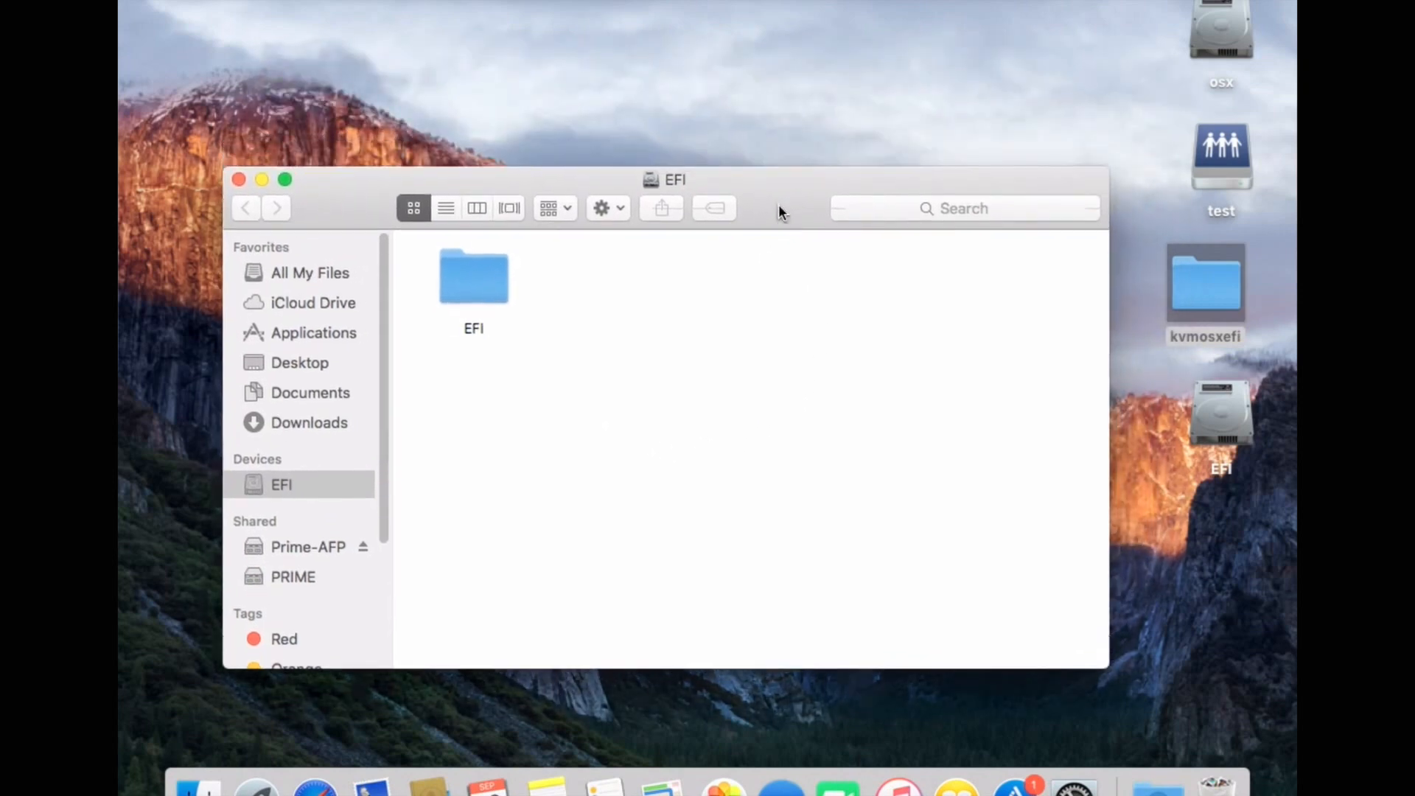
mouse_move(473, 350)
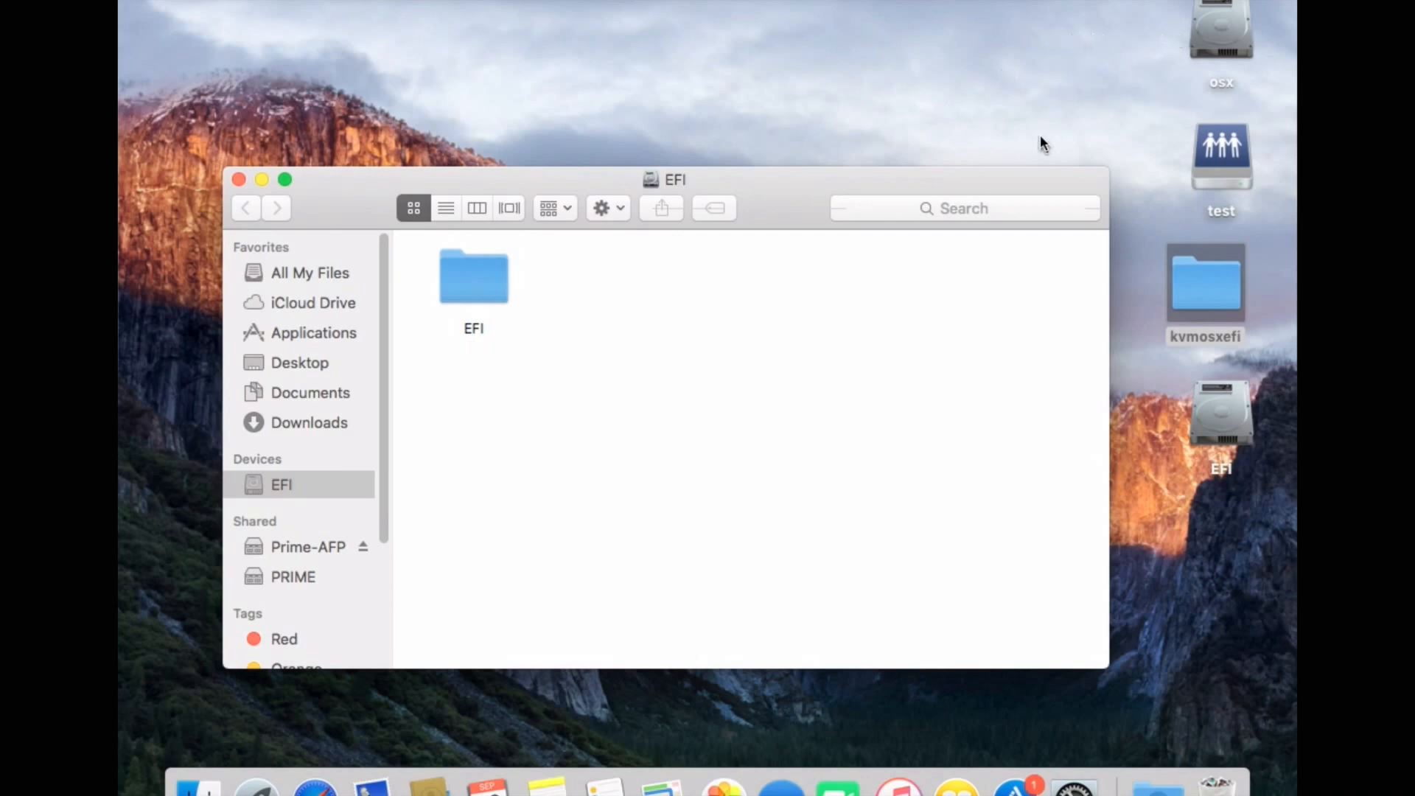
- Move the volume's existing EFI folder to the Trash and permanently empty the Trash
right_click(474, 275)
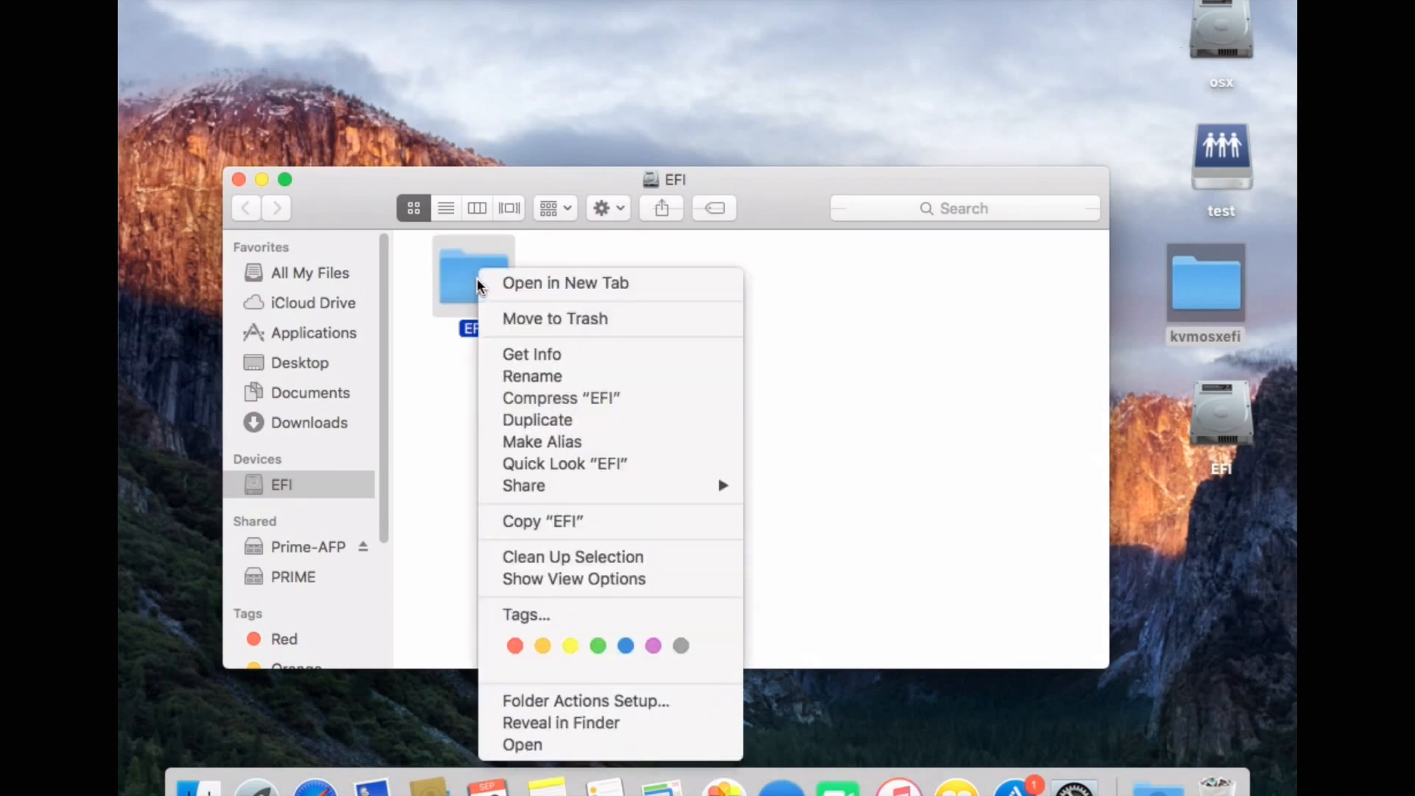
mouse_move(494, 300)
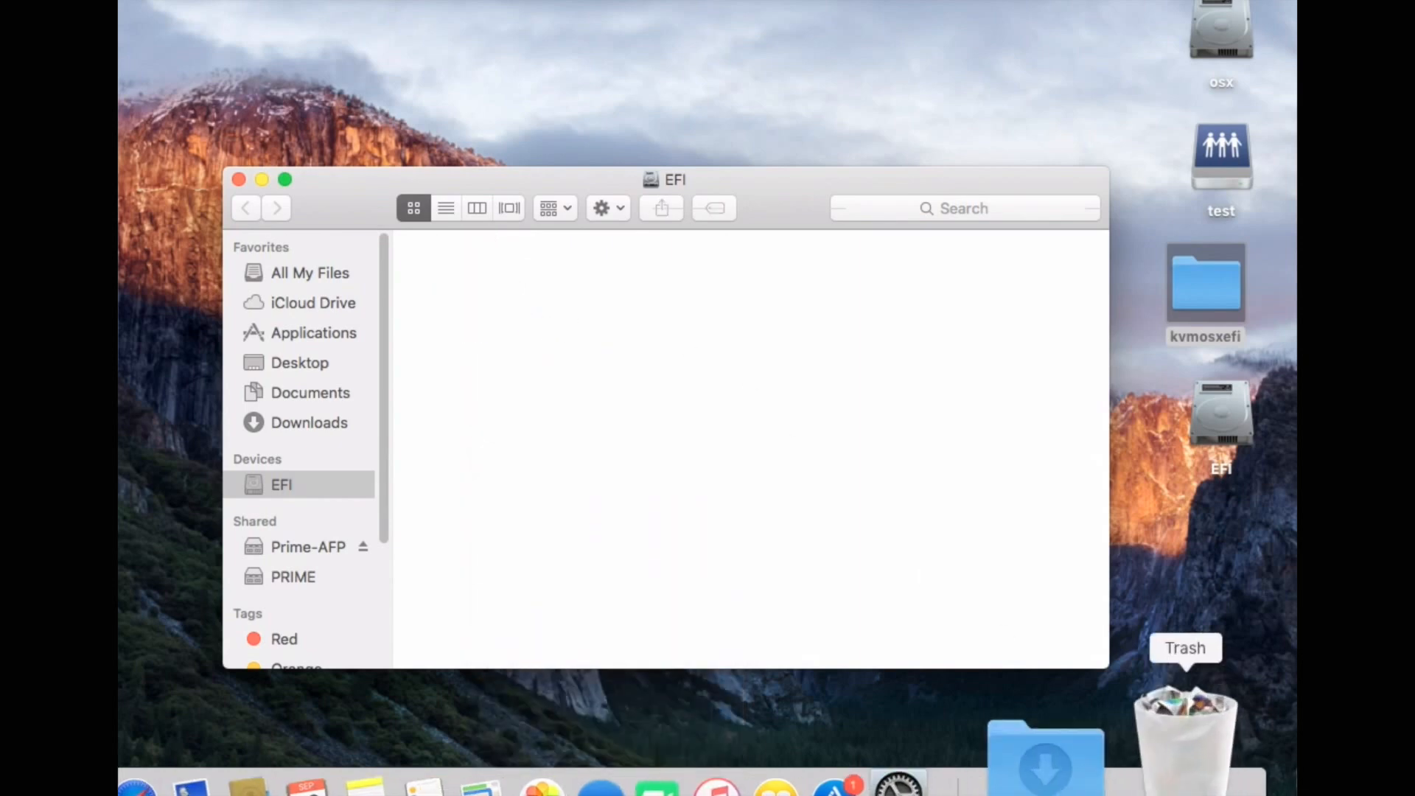
right_click(1223, 722)
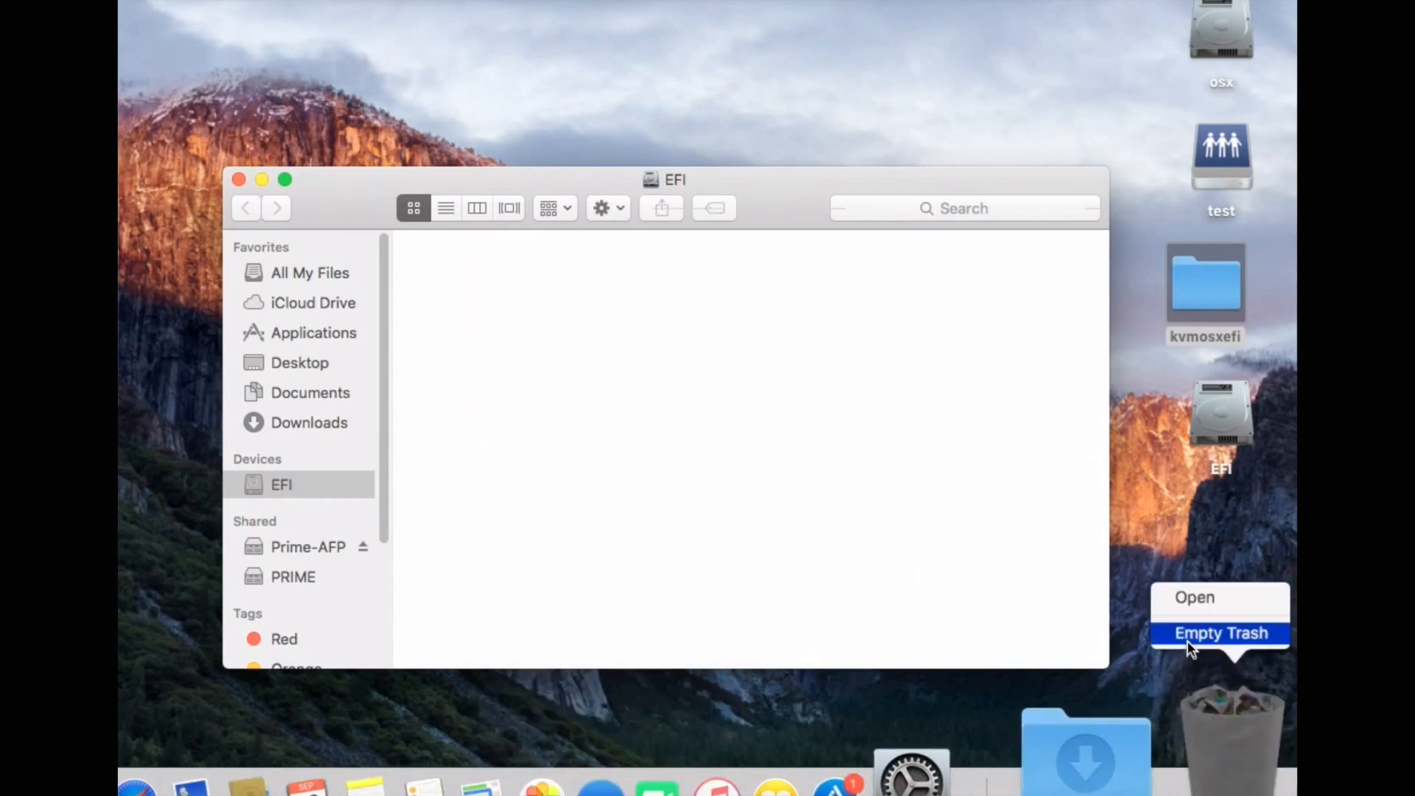
click(1221, 632)
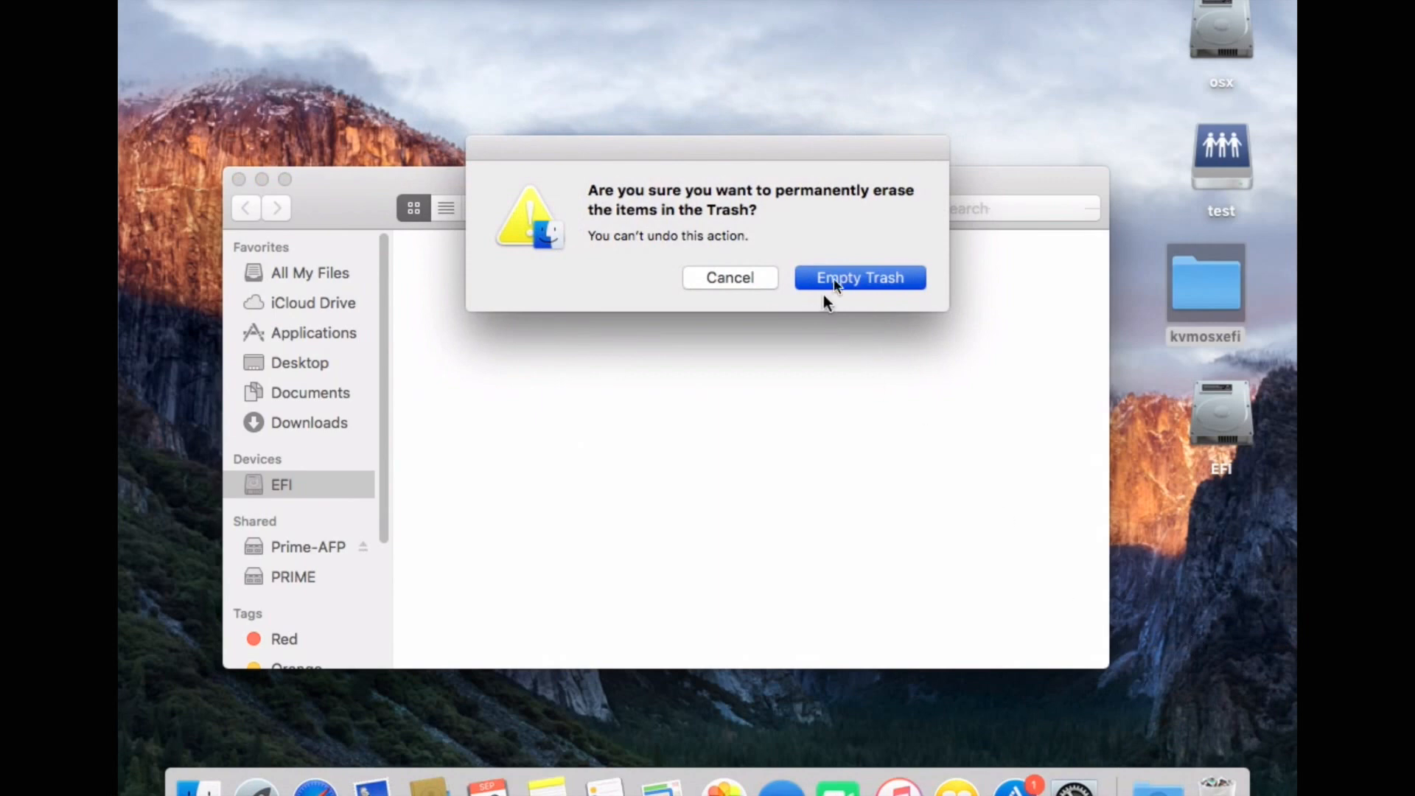
click(858, 278)
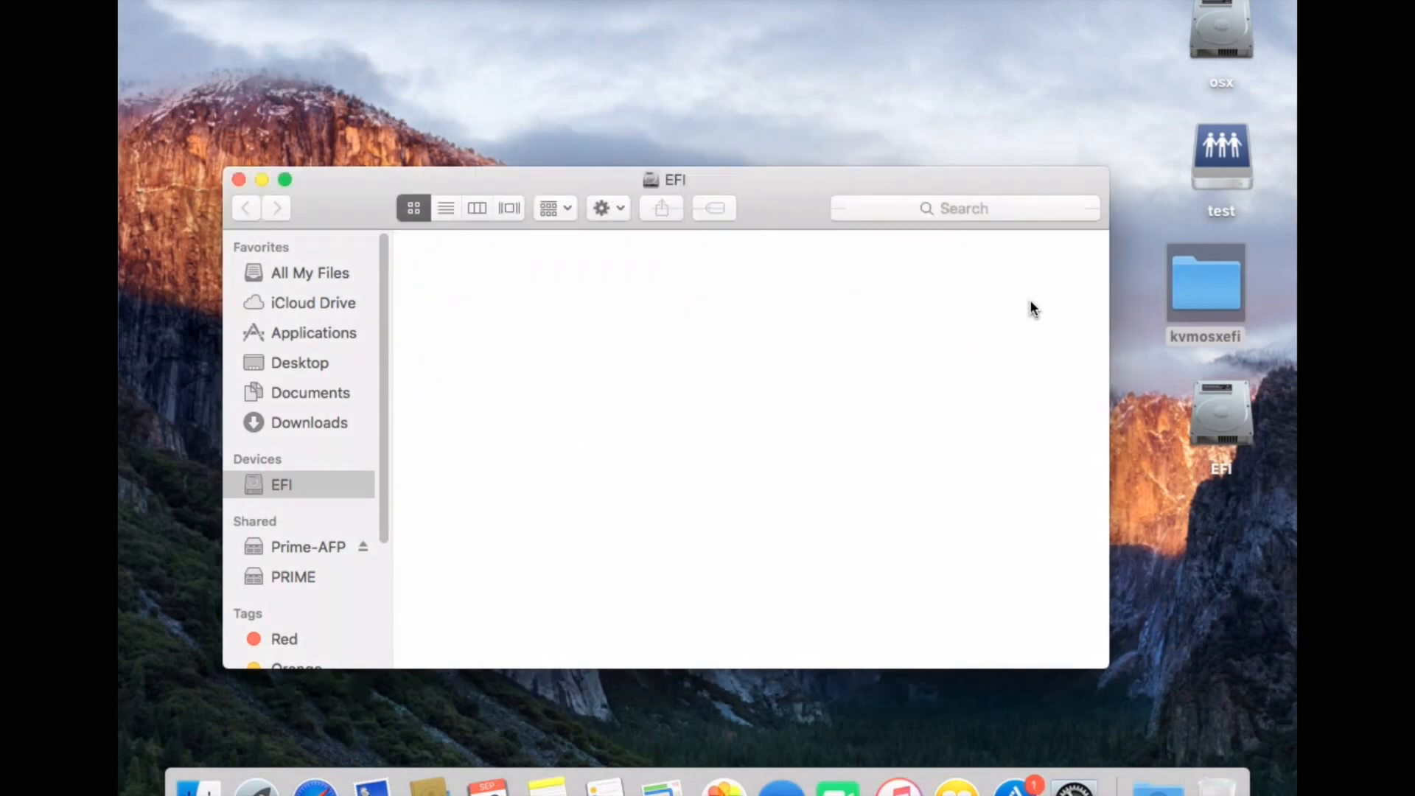
- Extract EFI.zip from kvmosxefi onto the EFI volume, then open EFI and CLOVER
double_click(1206, 289)
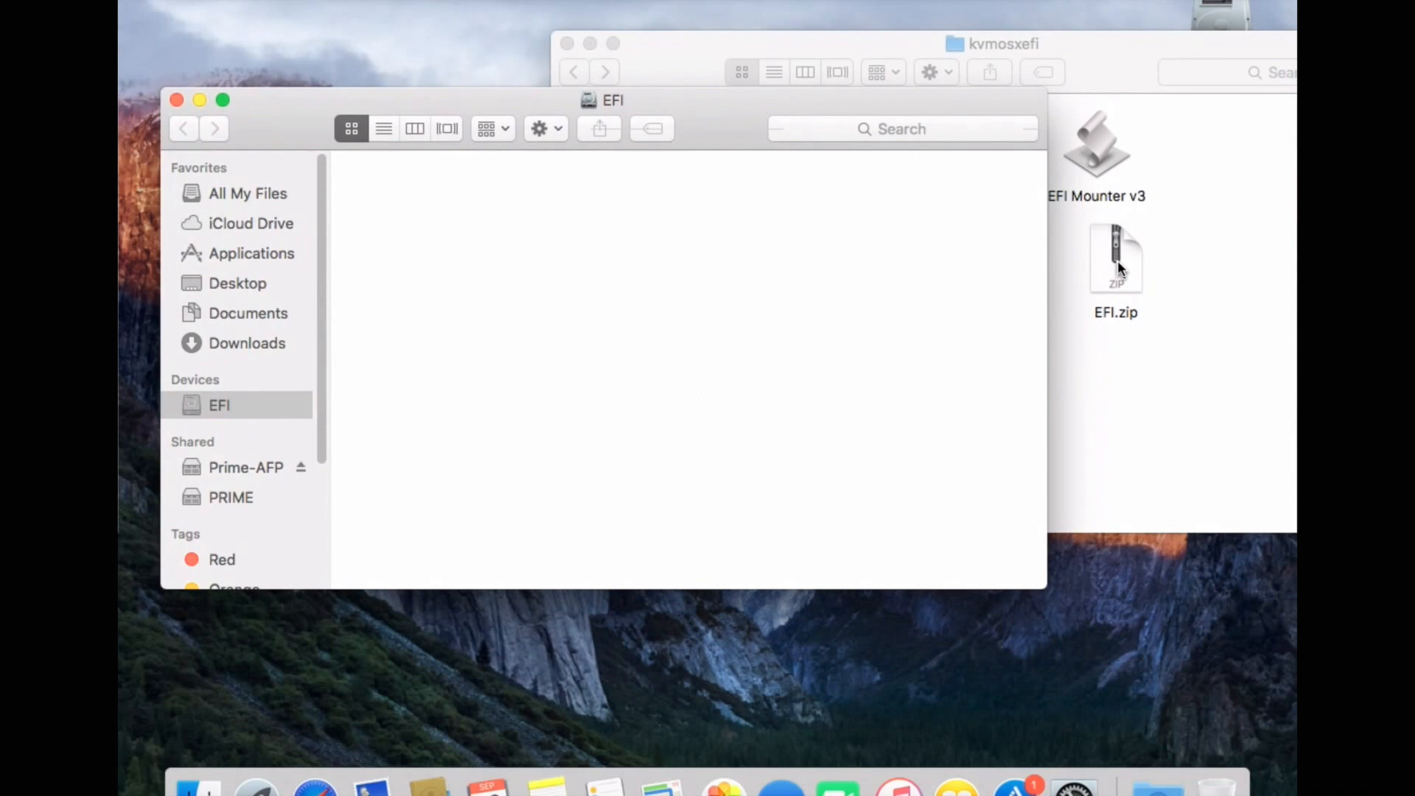
click(1115, 257)
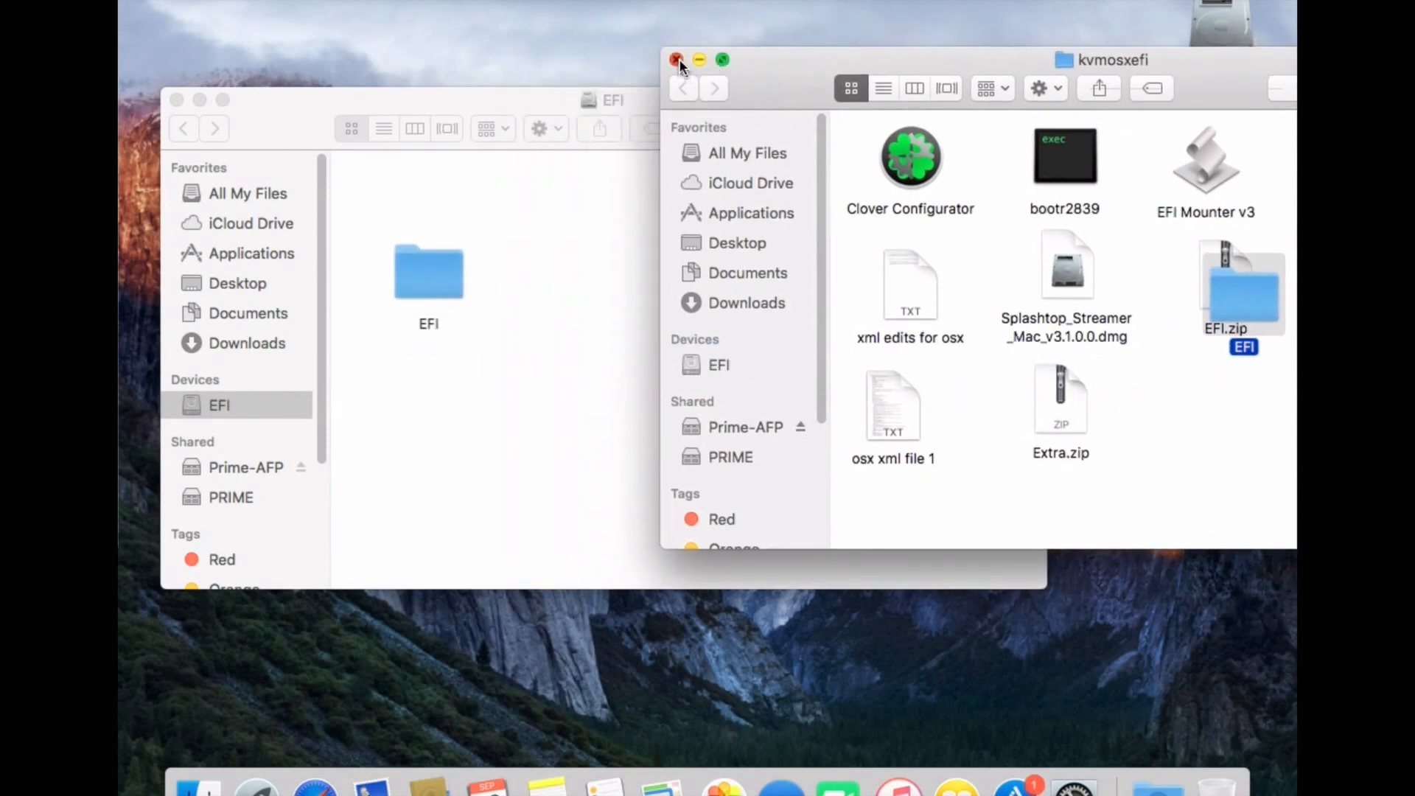
click(678, 59)
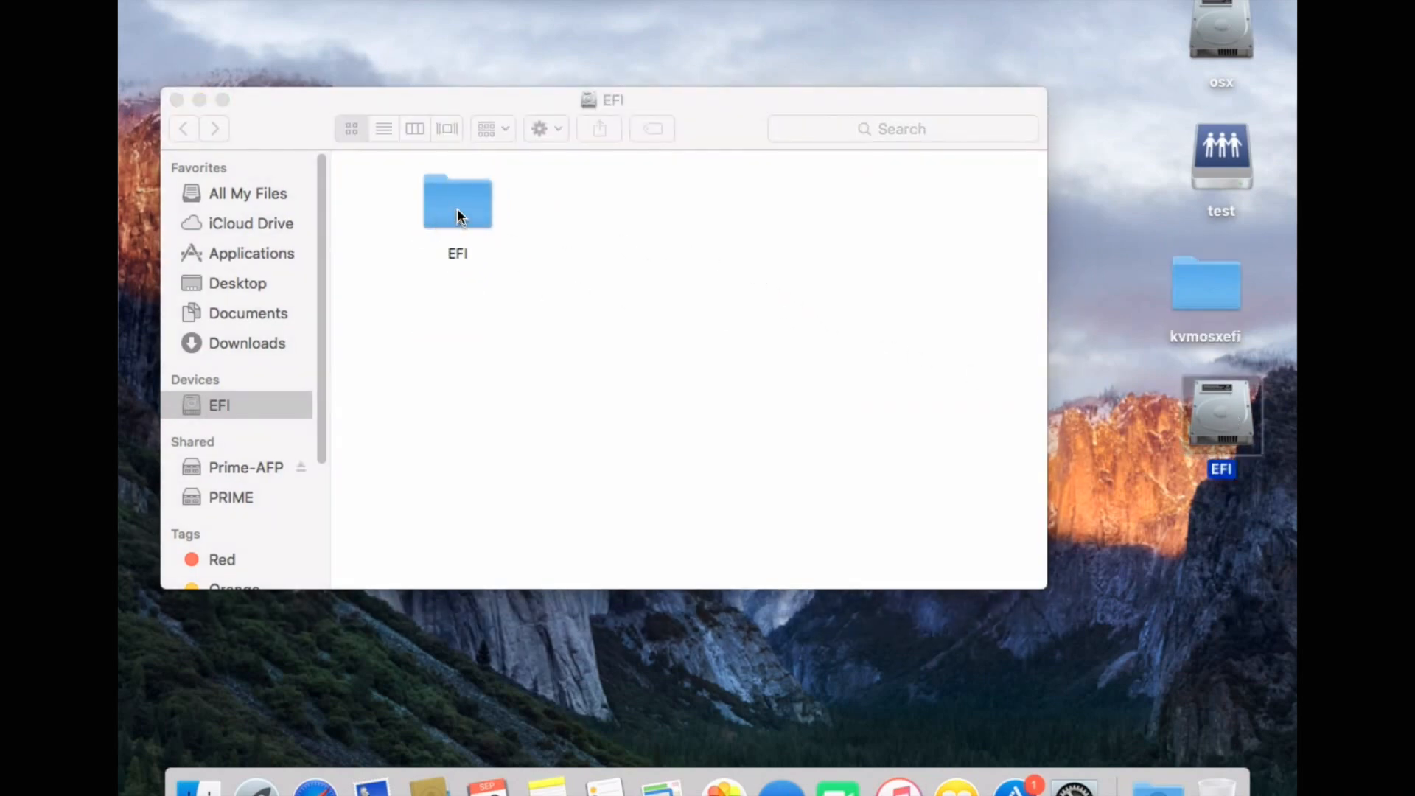
double_click(458, 201)
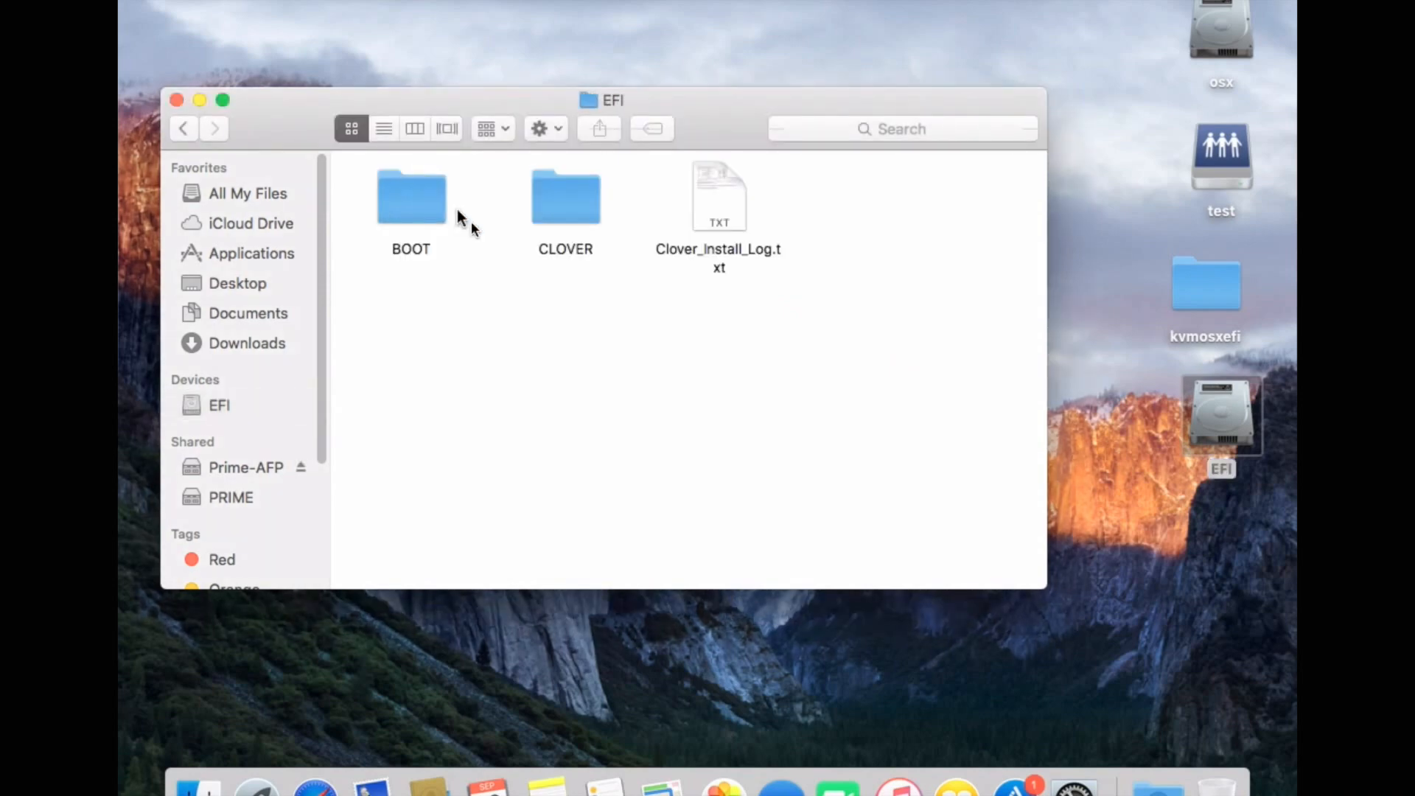
mouse_move(418, 214)
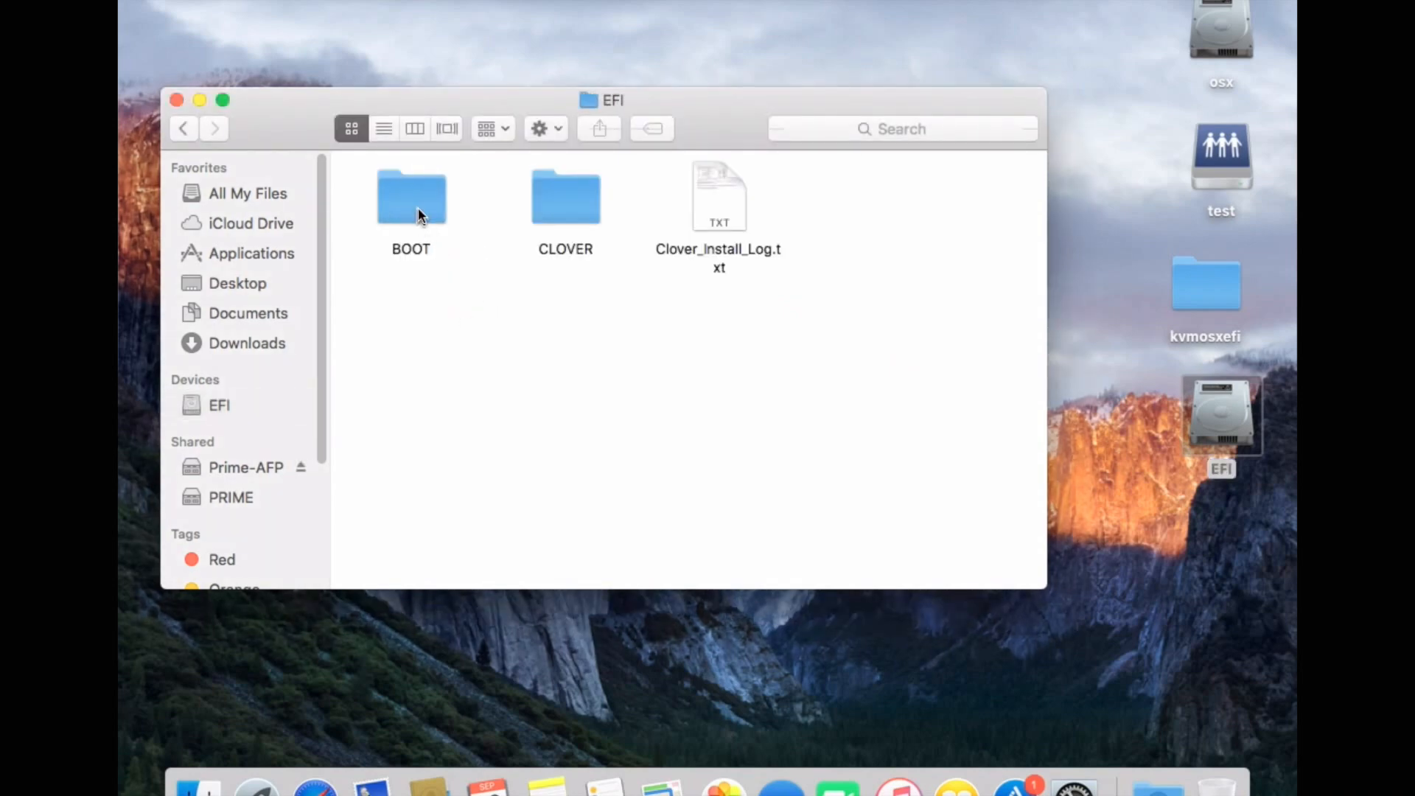
double_click(565, 197)
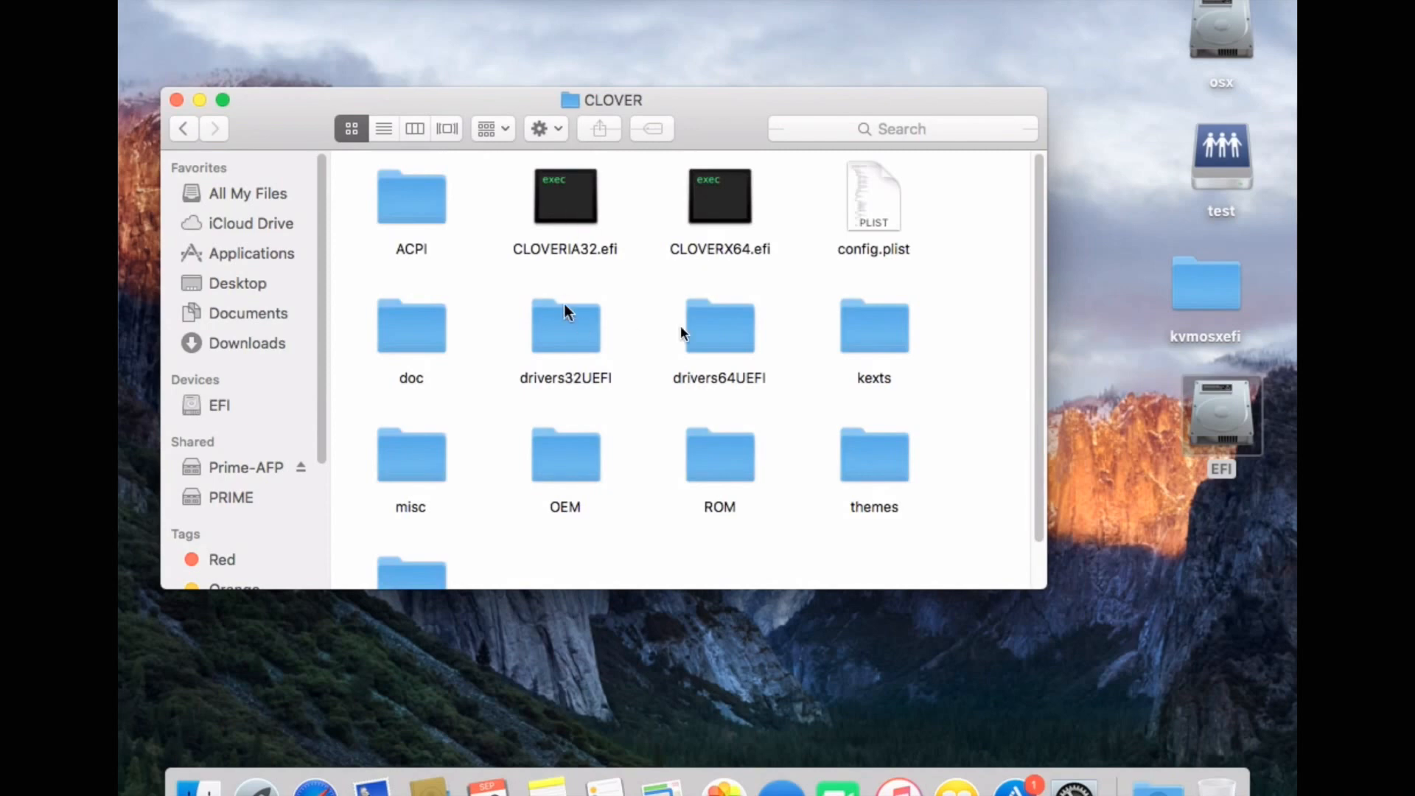
mouse_move(1210, 518)
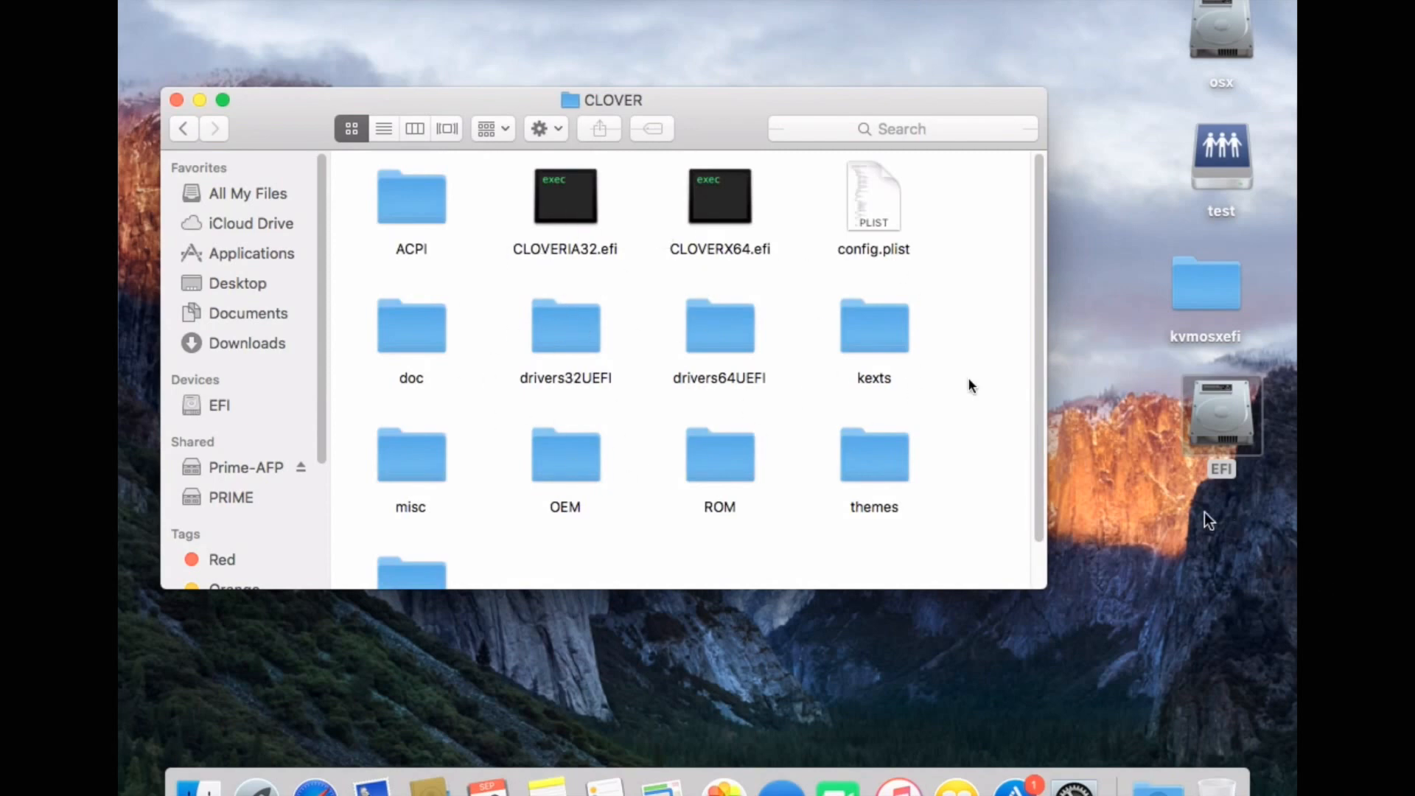
mouse_move(884, 305)
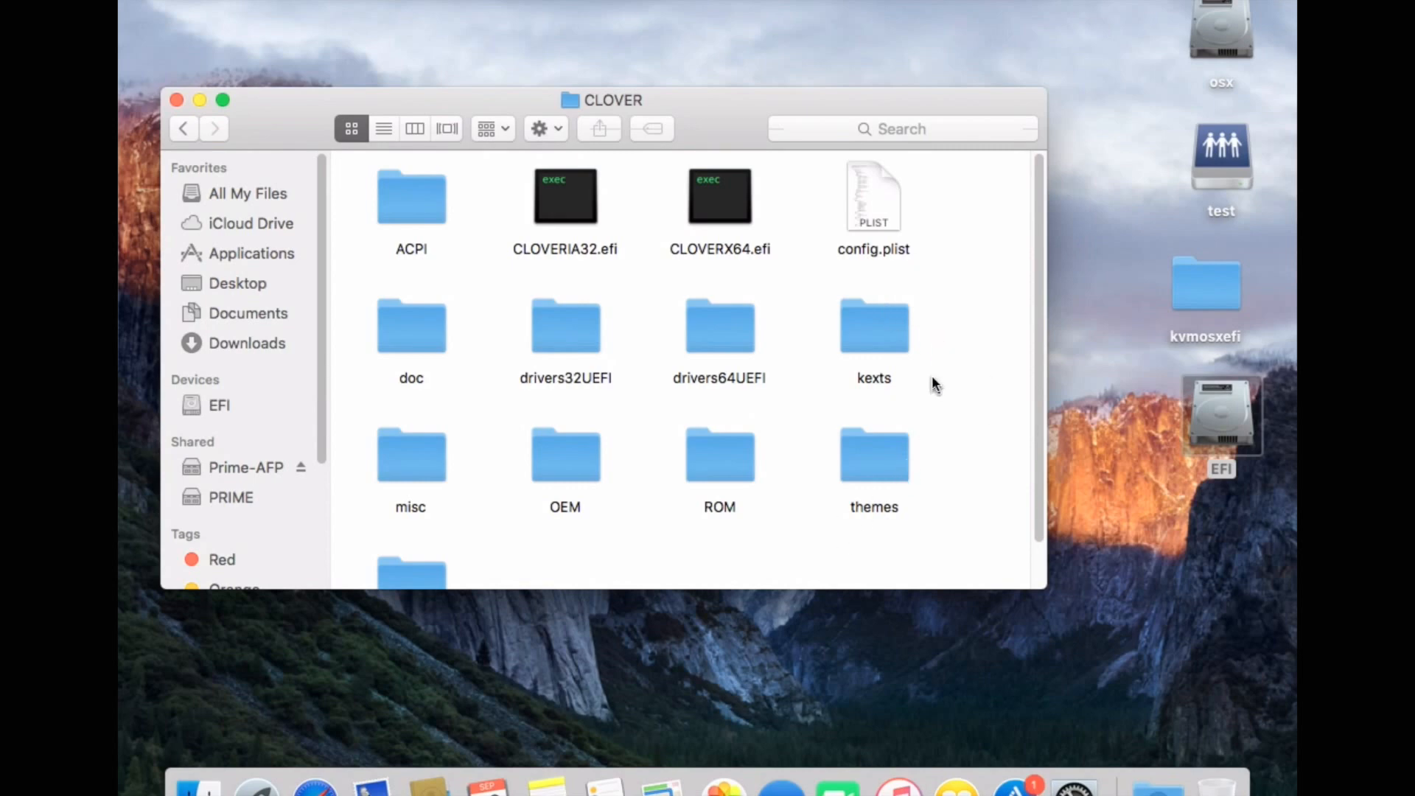
mouse_move(776, 426)
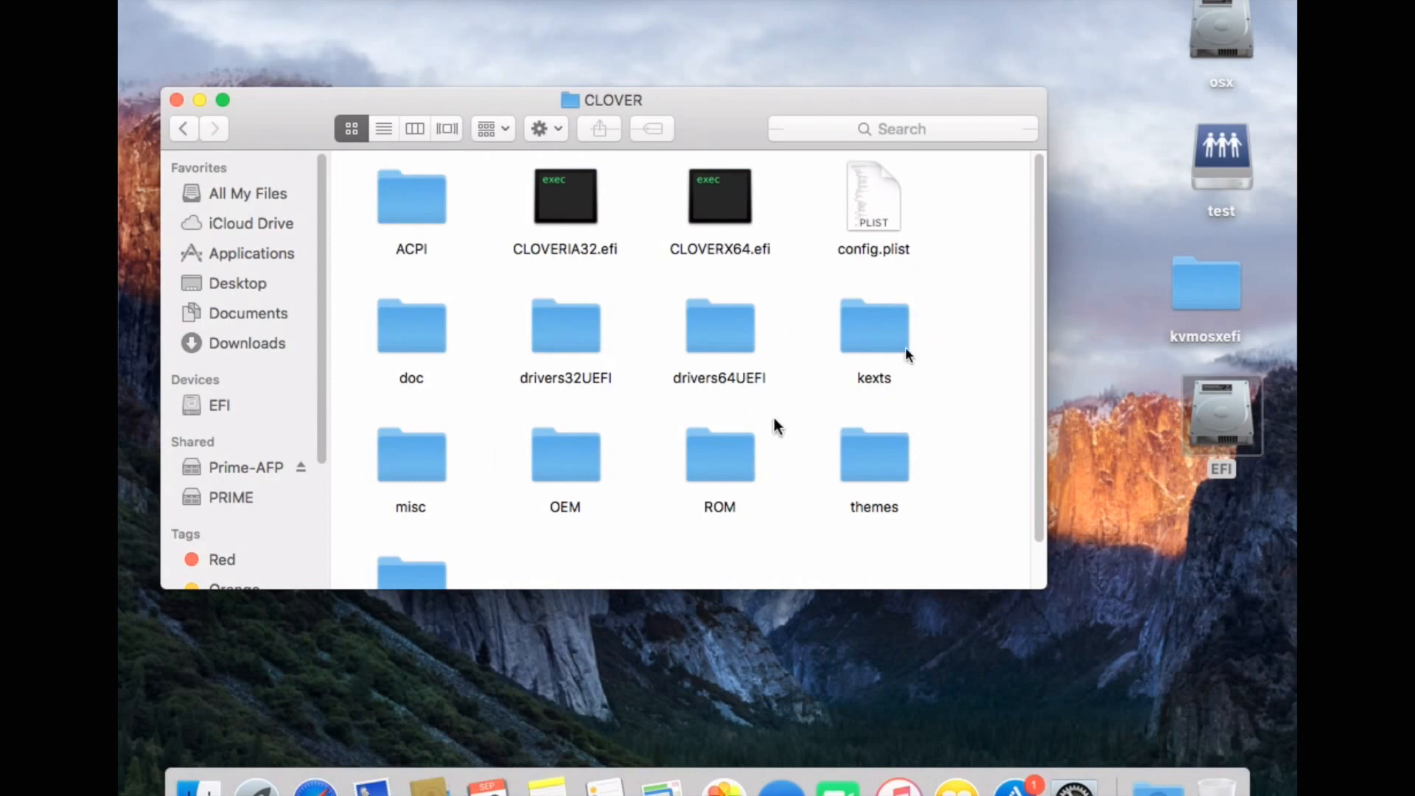
mouse_move(1011, 297)
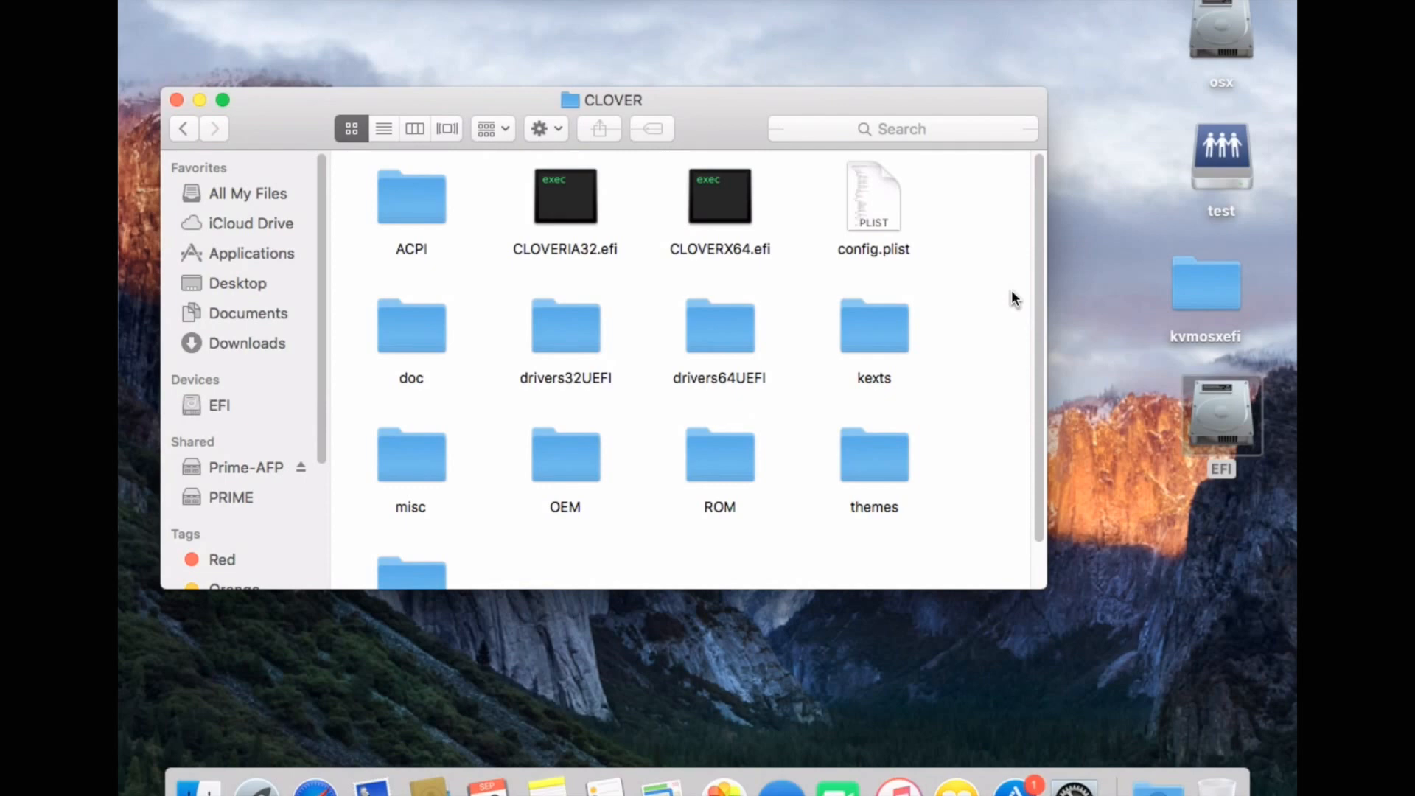
mouse_move(1223, 90)
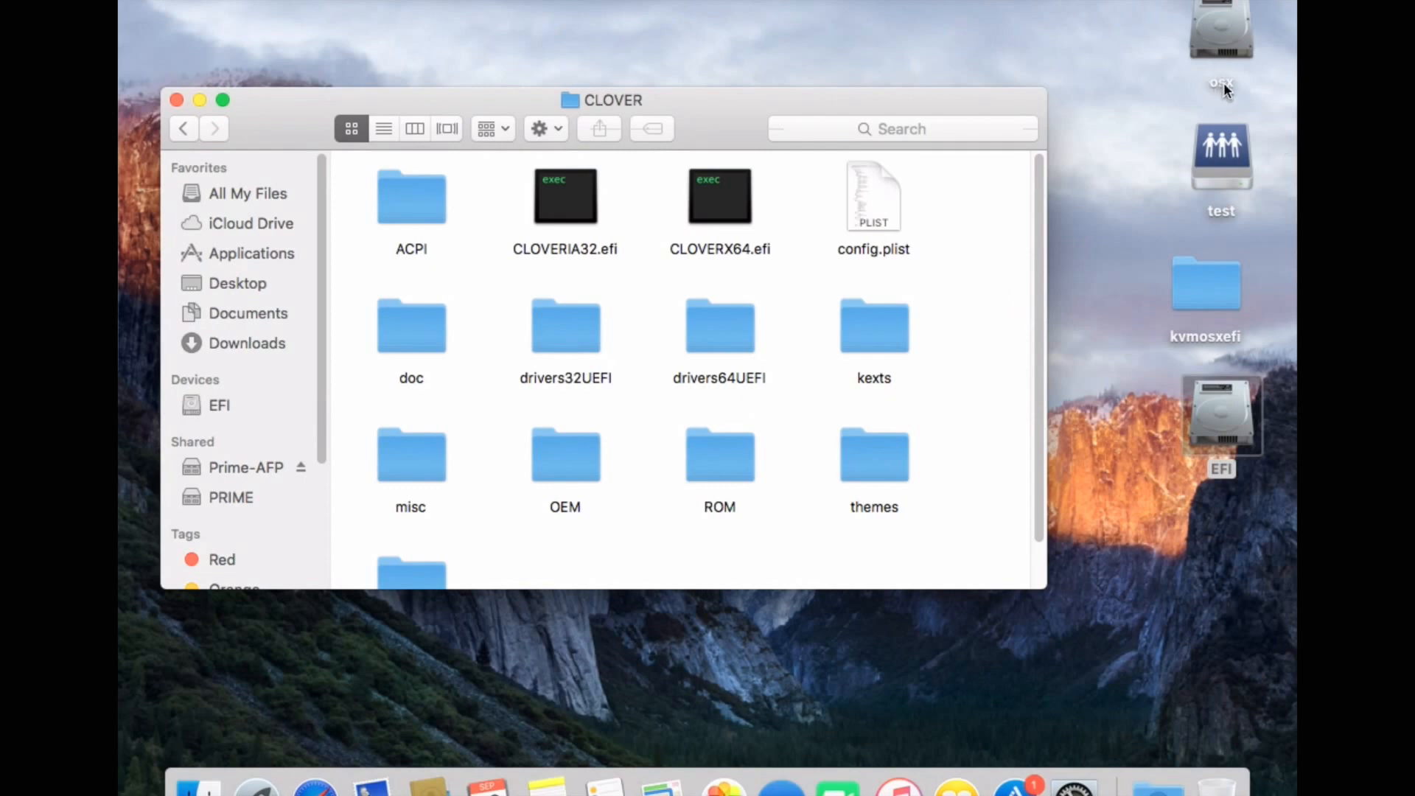
mouse_move(1231, 85)
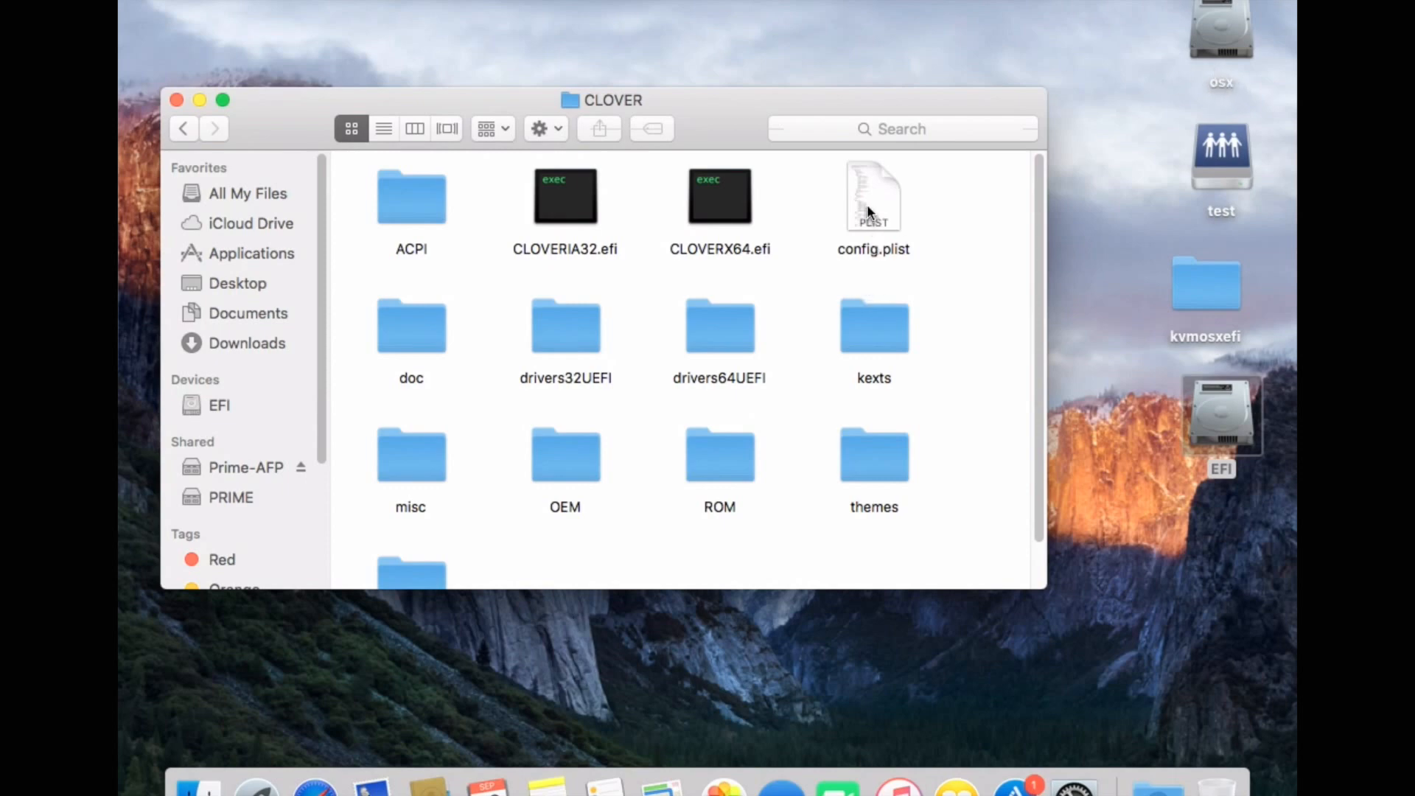
- Open config.plist in TextEdit, set DefaultVolume to osx, then save and close it
right_click(872, 195)
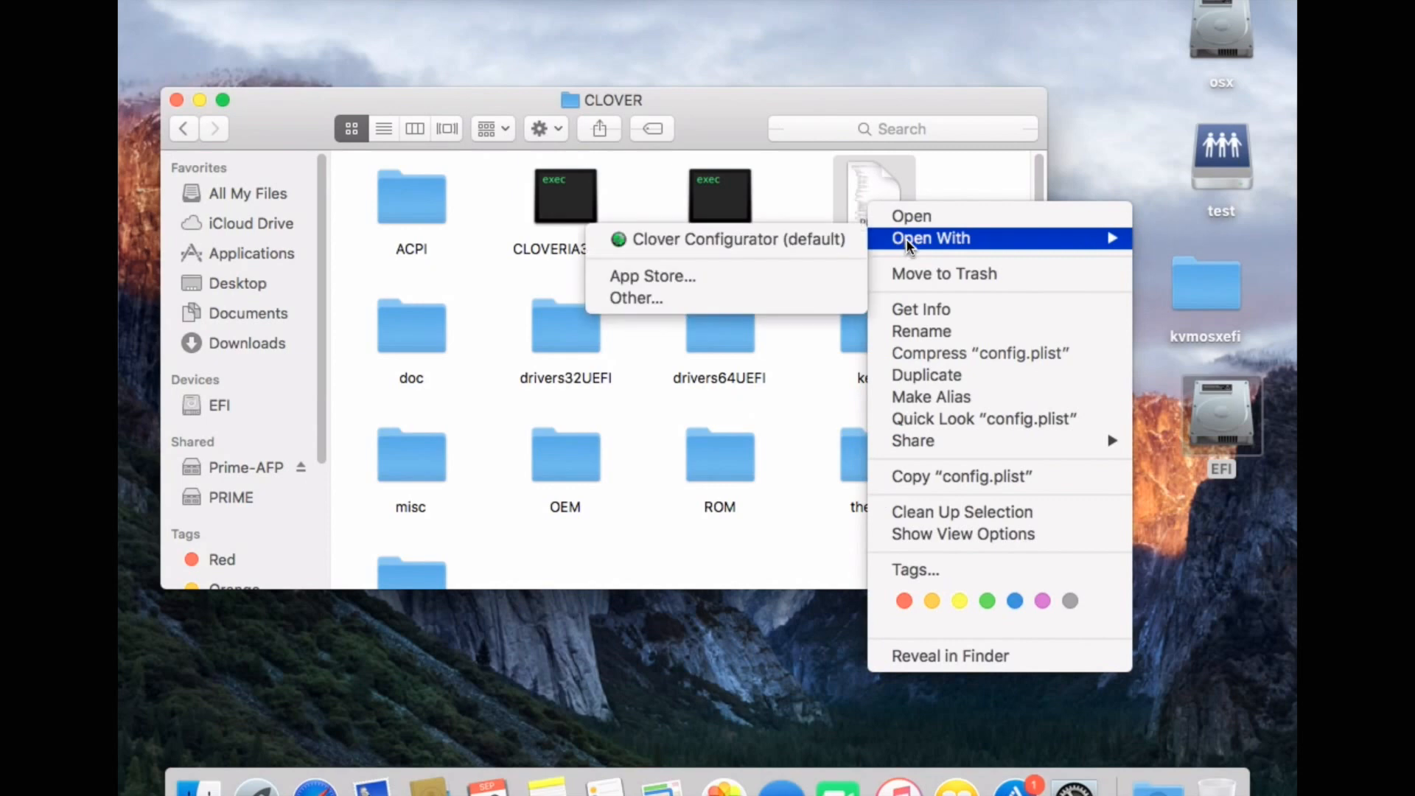
click(635, 298)
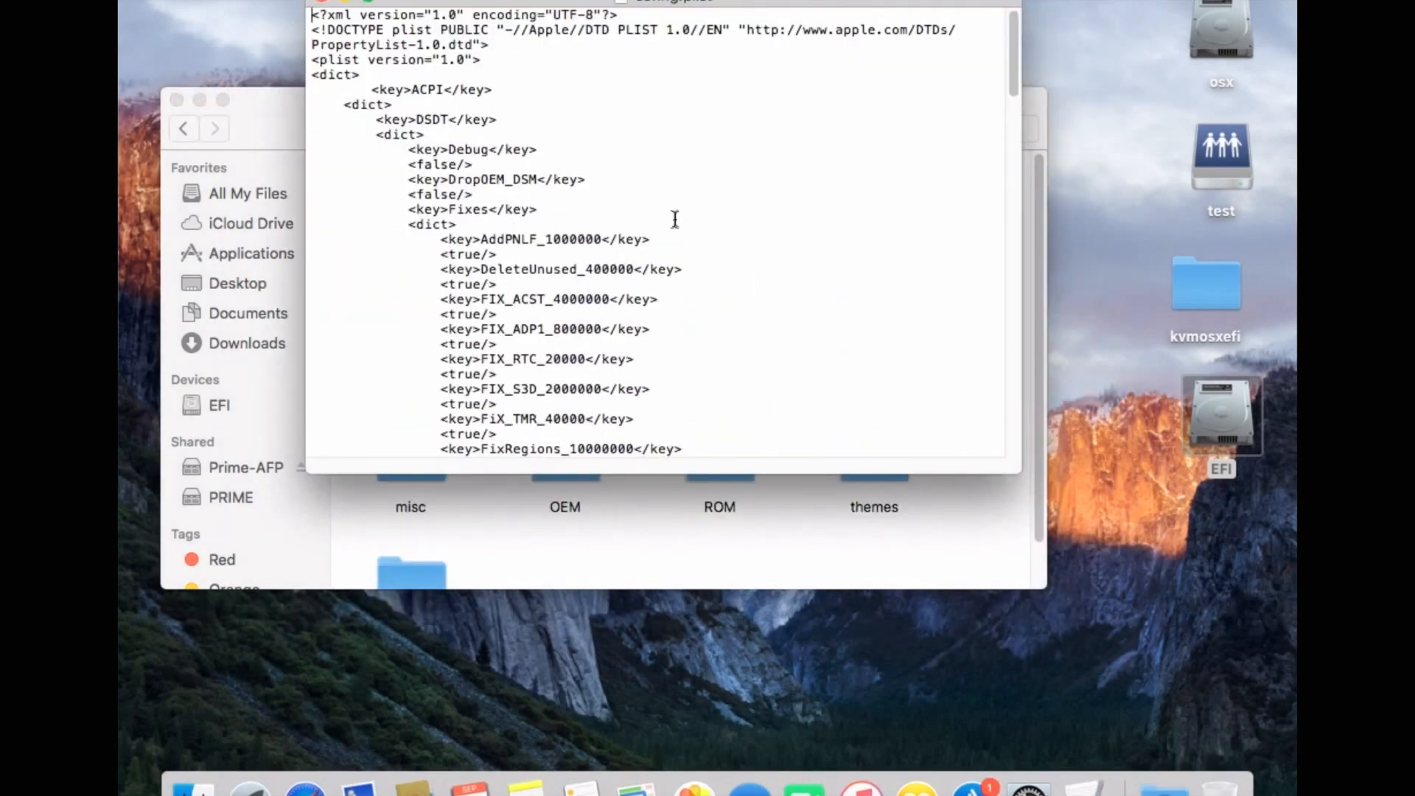
scroll(down, 3)
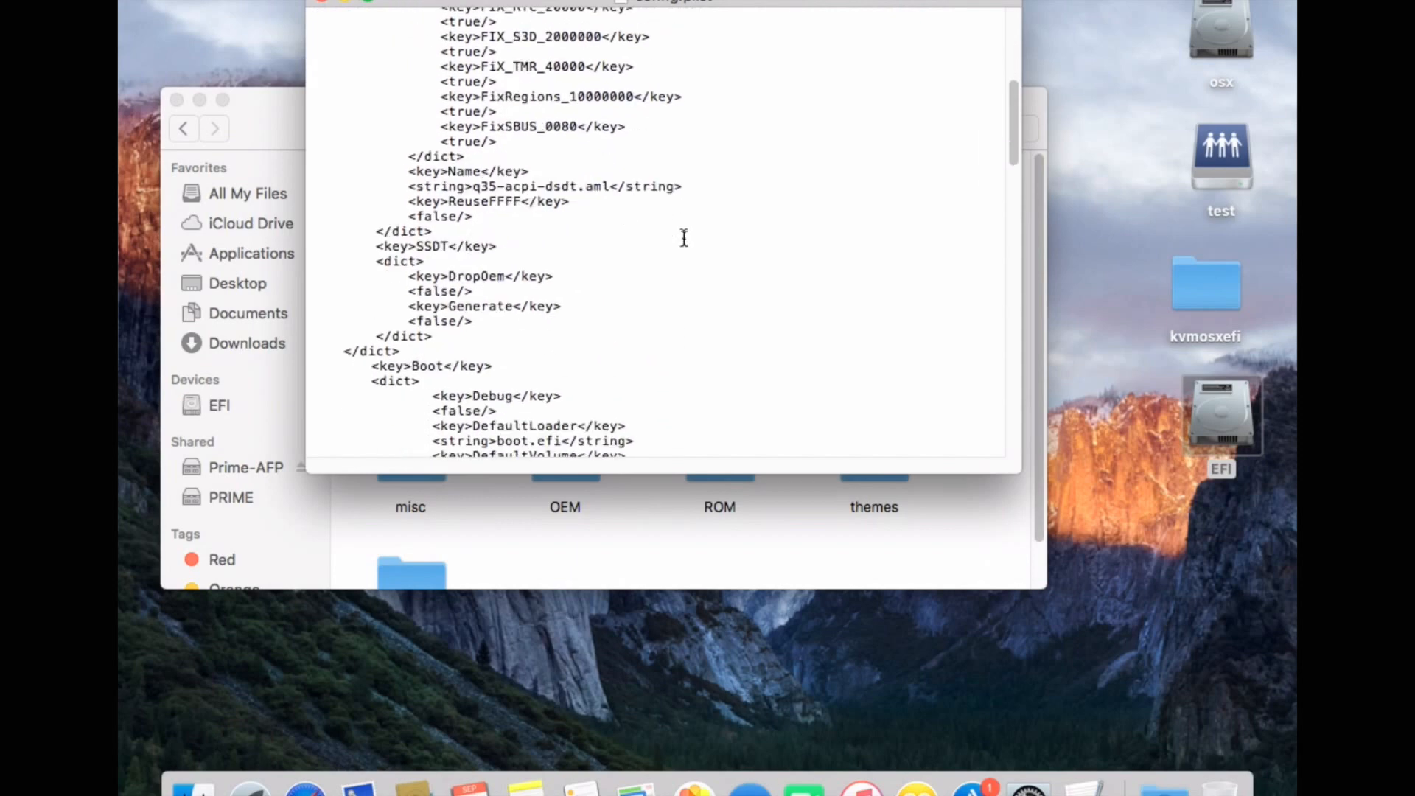
scroll(down, 3)
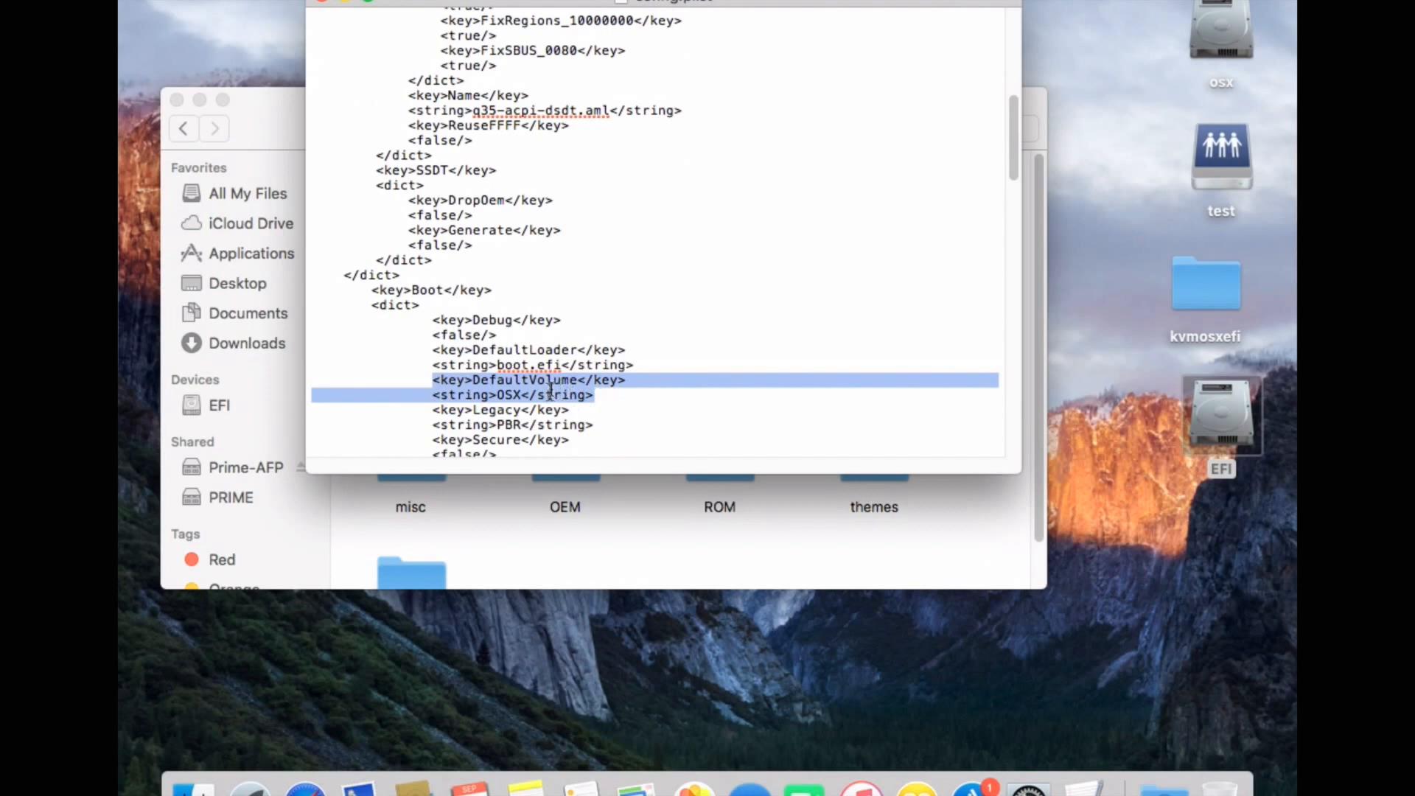
click(518, 398)
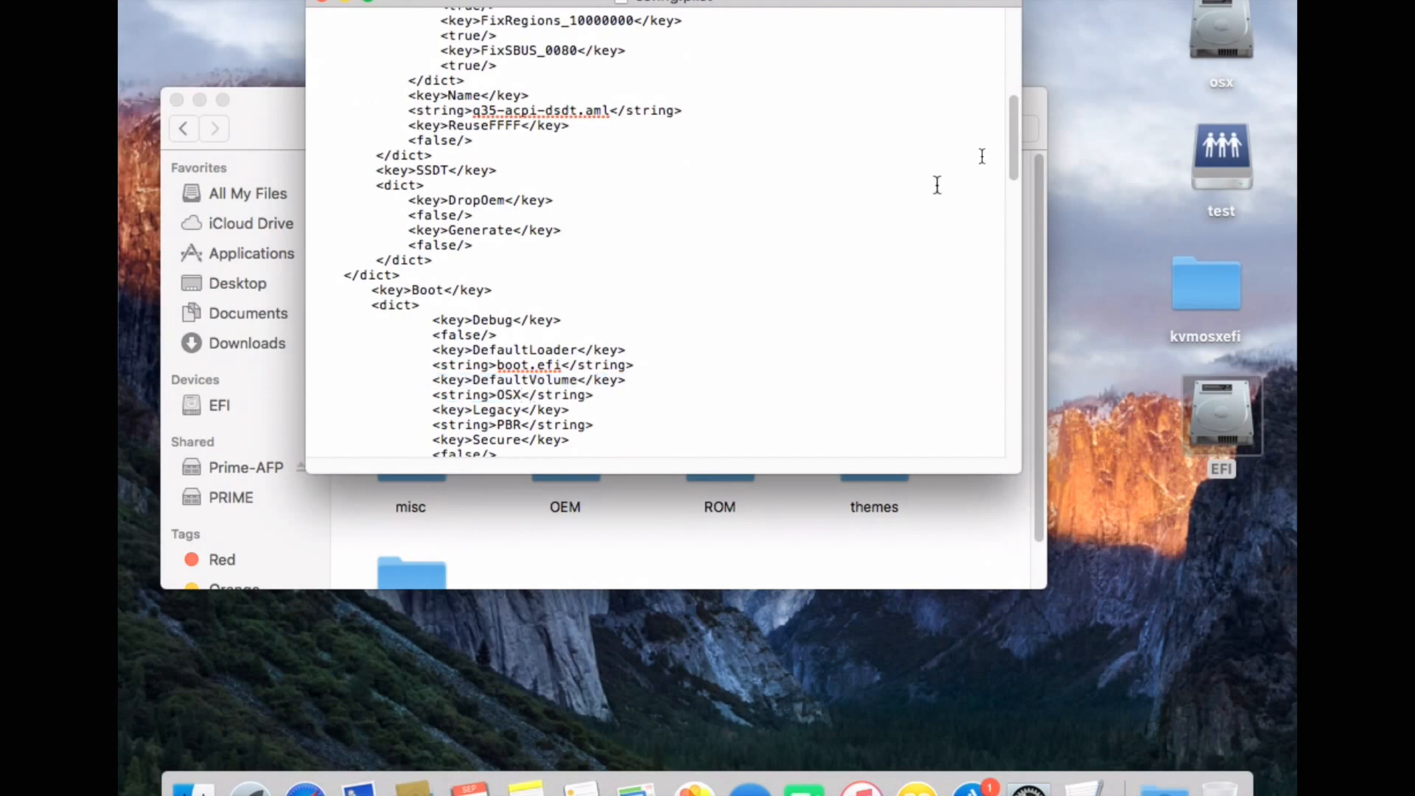
mouse_move(1243, 50)
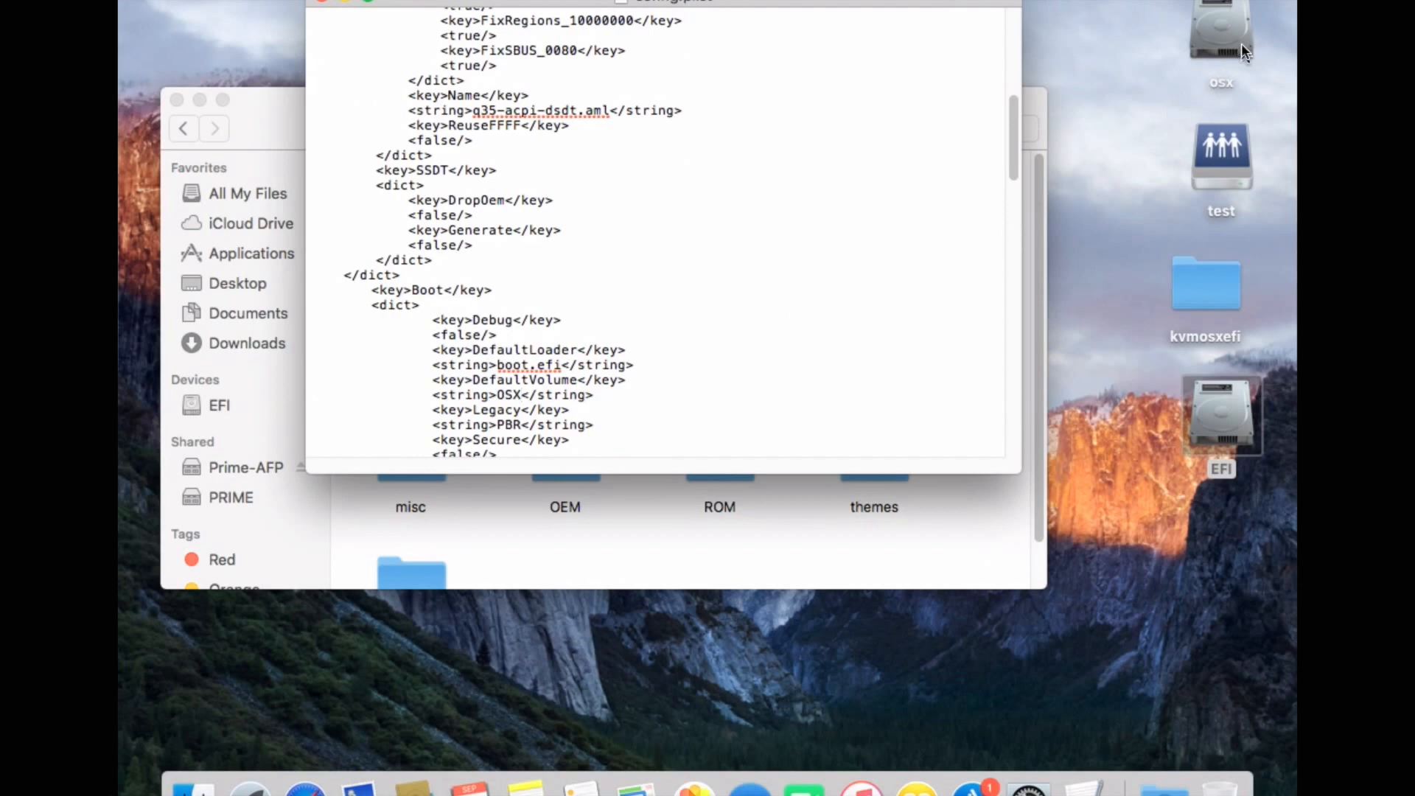
mouse_move(622, 365)
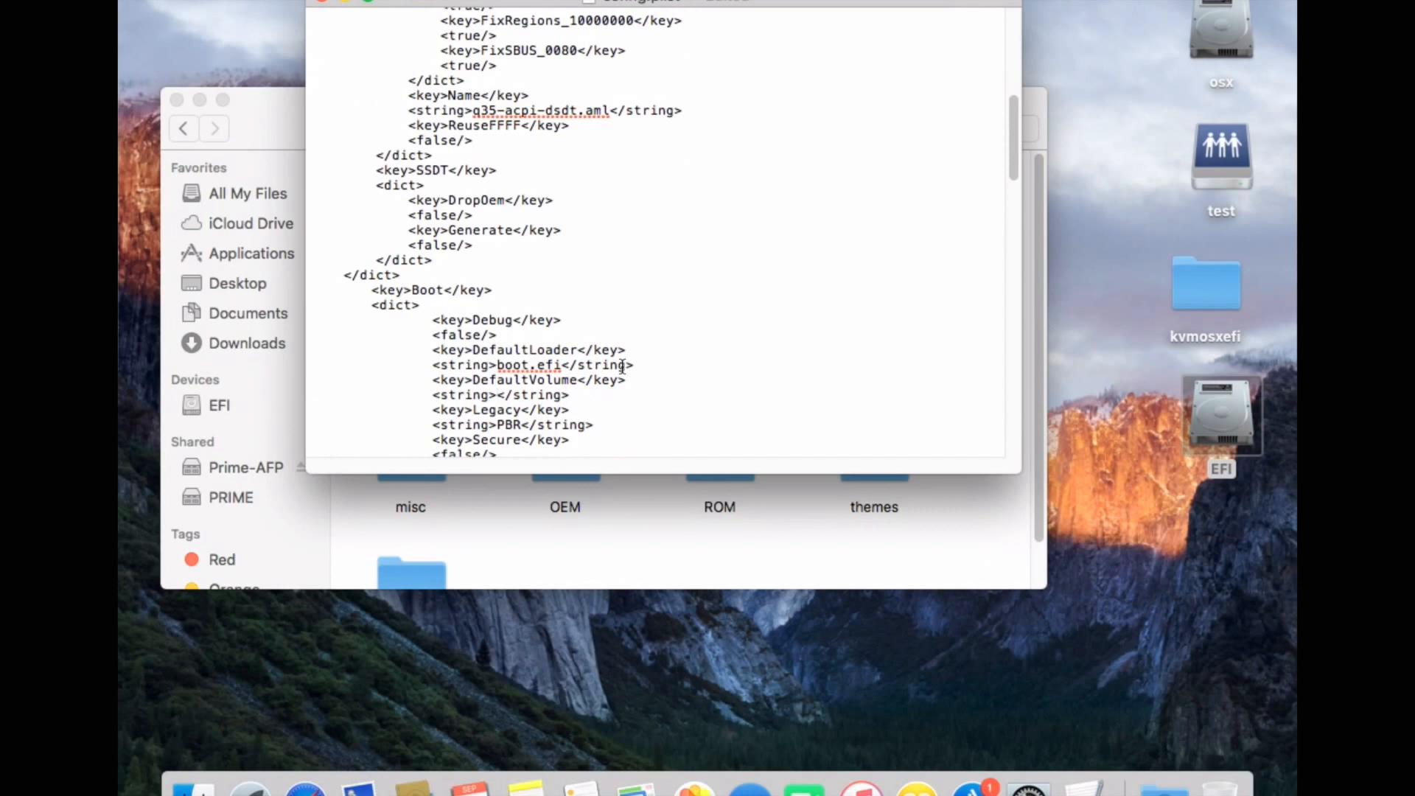
text(osx)
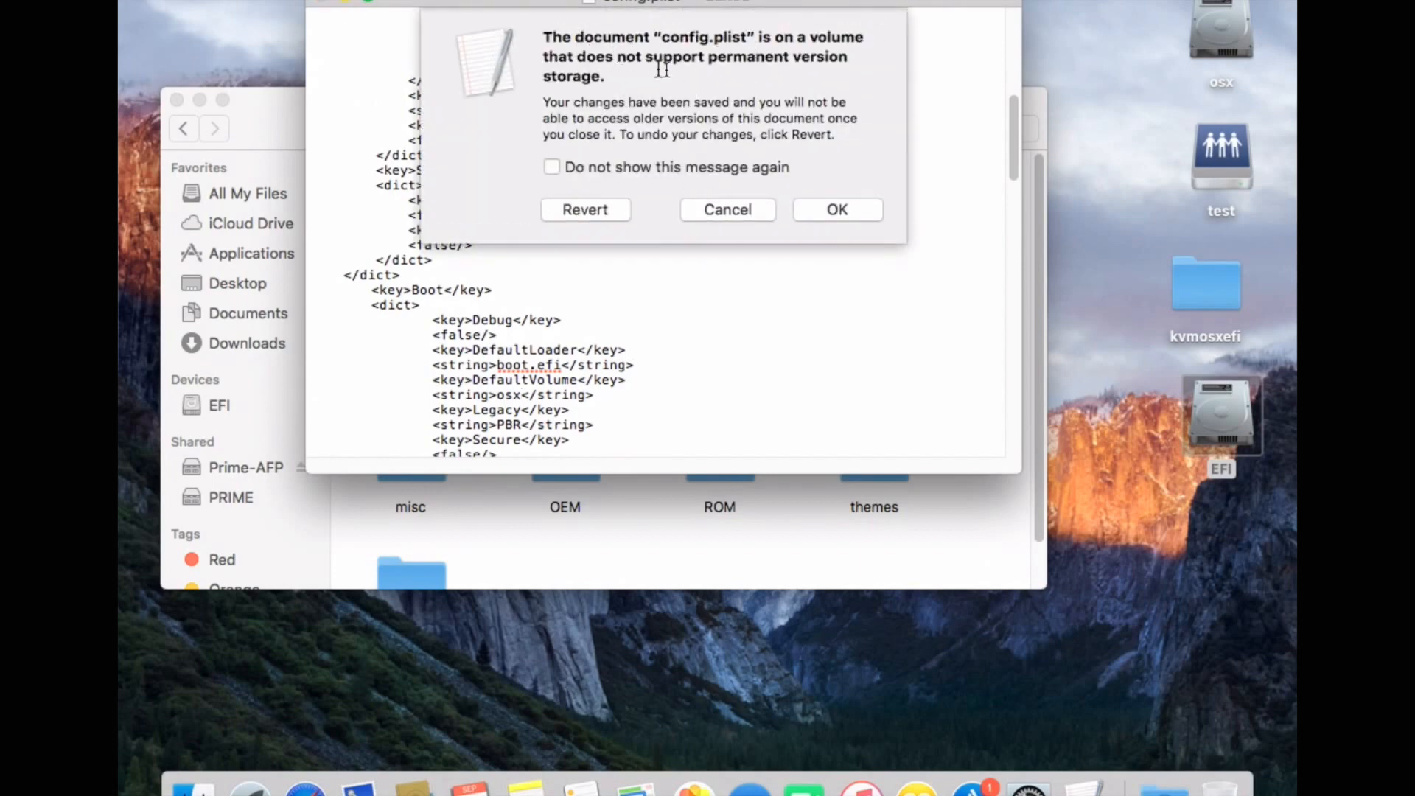
mouse_move(795, 170)
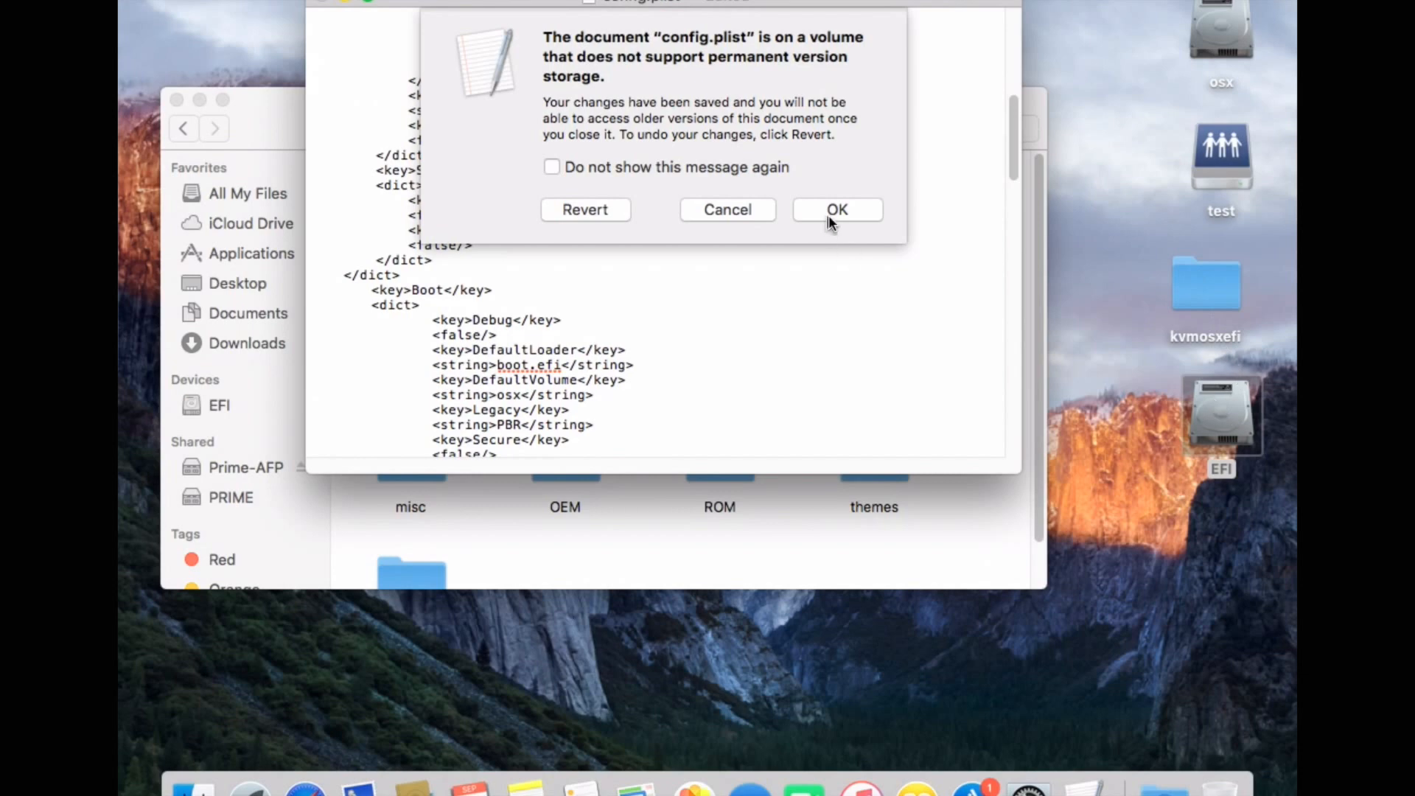
click(835, 209)
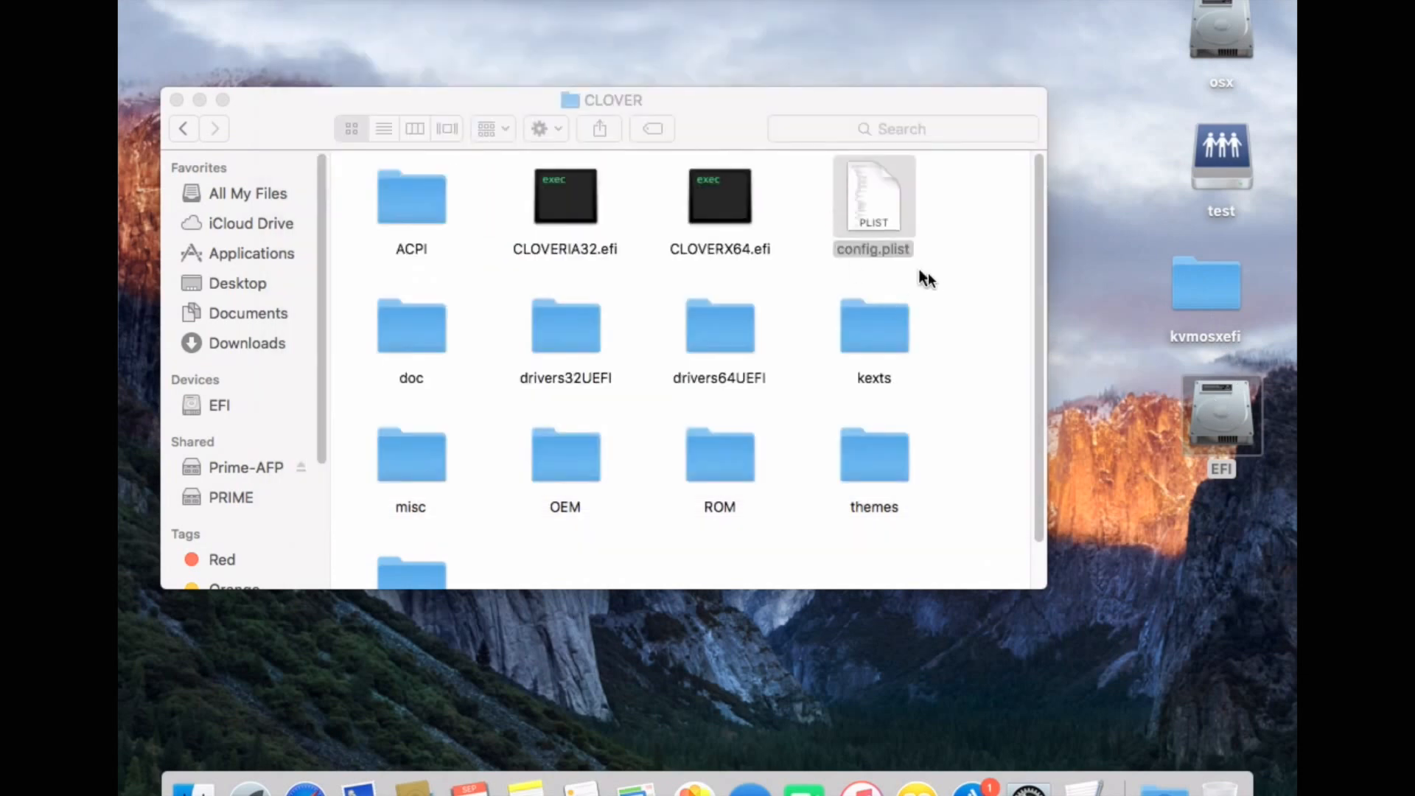
- Close the CLOVER window and shut down the virtual Mac from the Apple menu
click(178, 101)
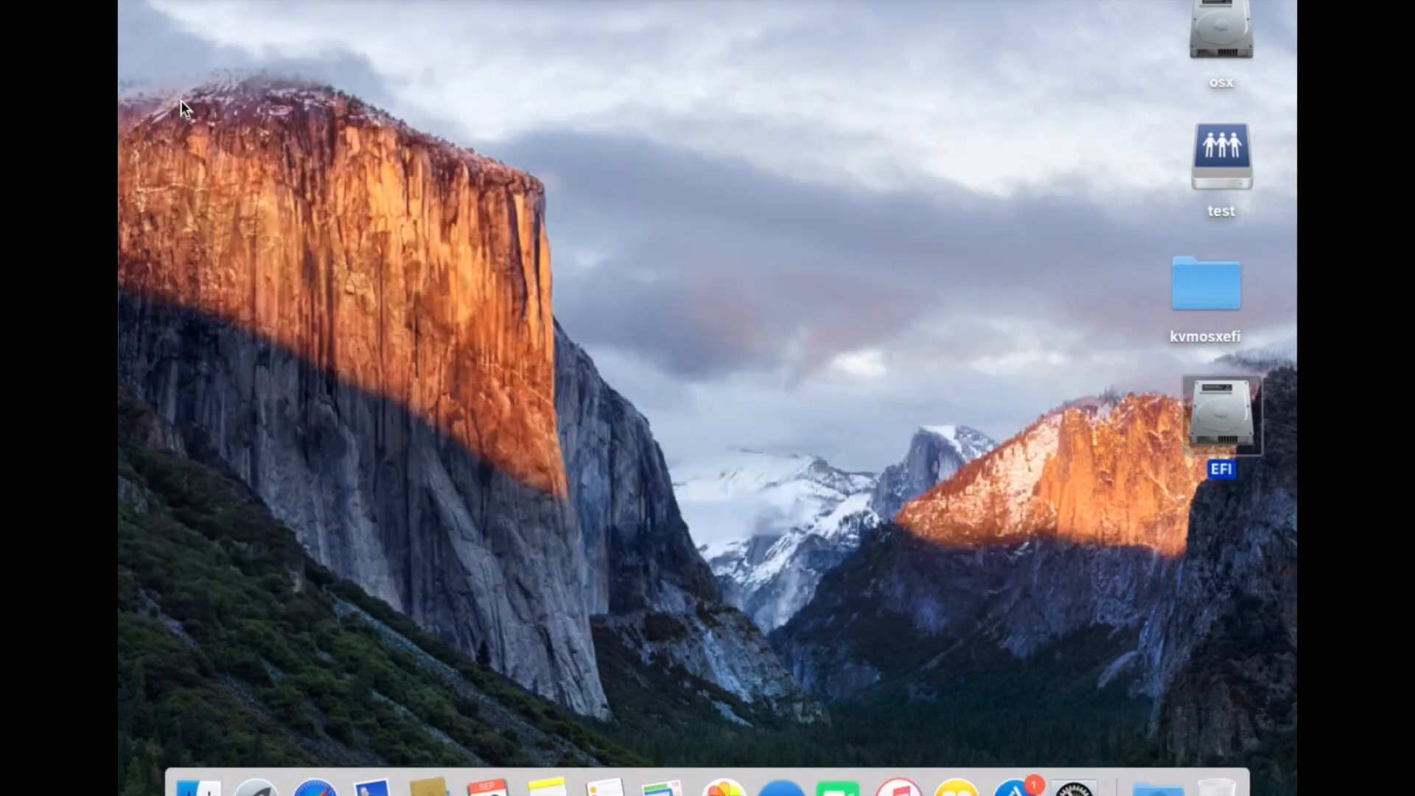
mouse_move(917, 267)
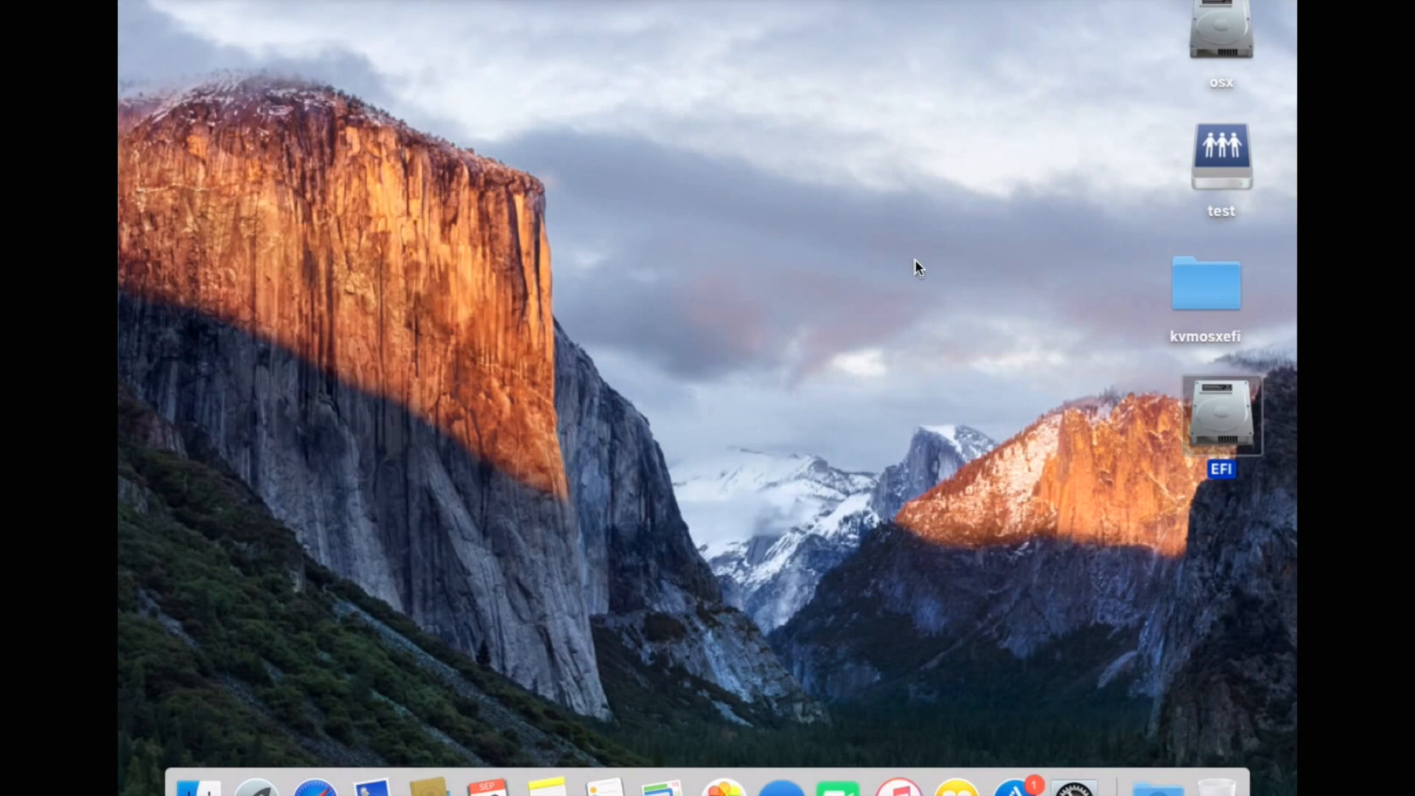
click(13, 7)
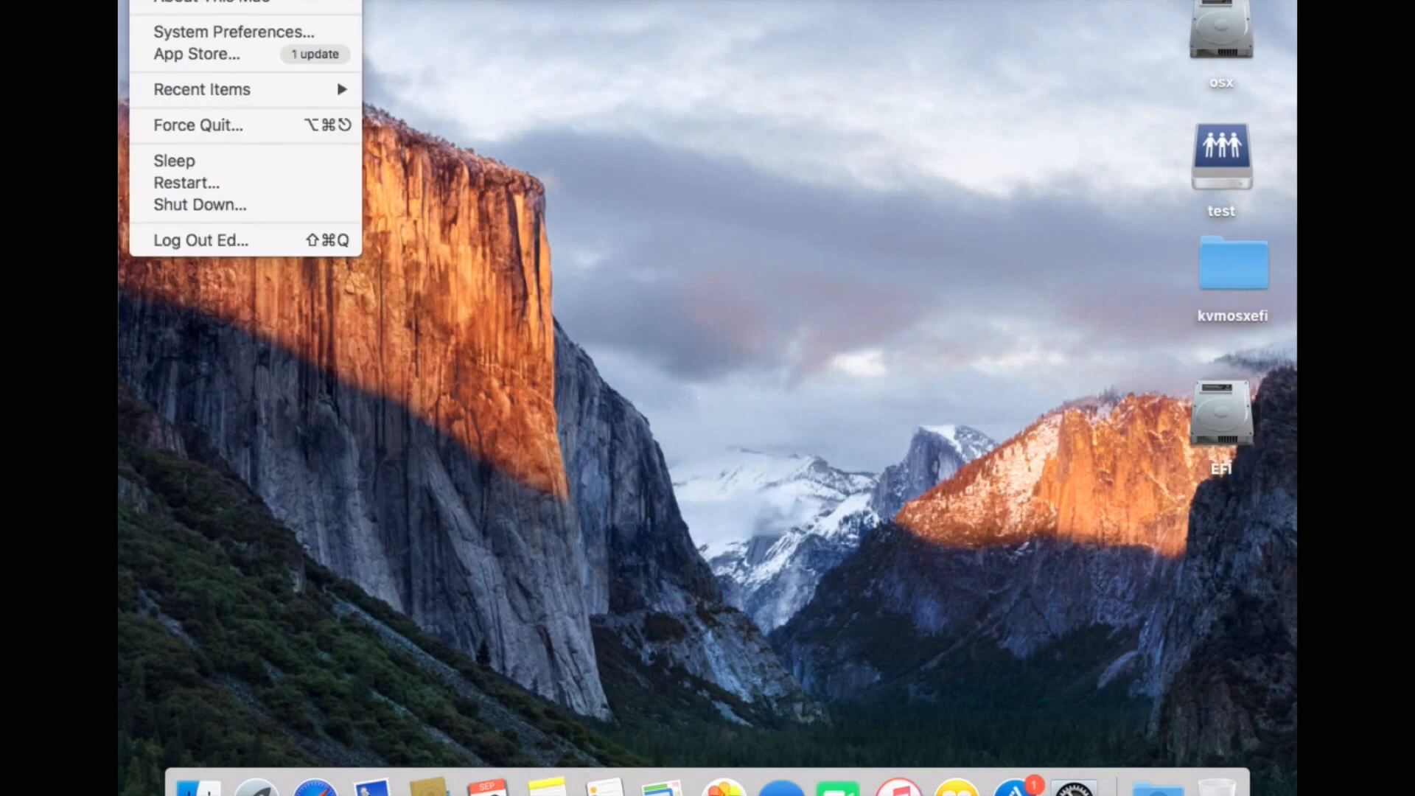
mouse_move(200, 205)
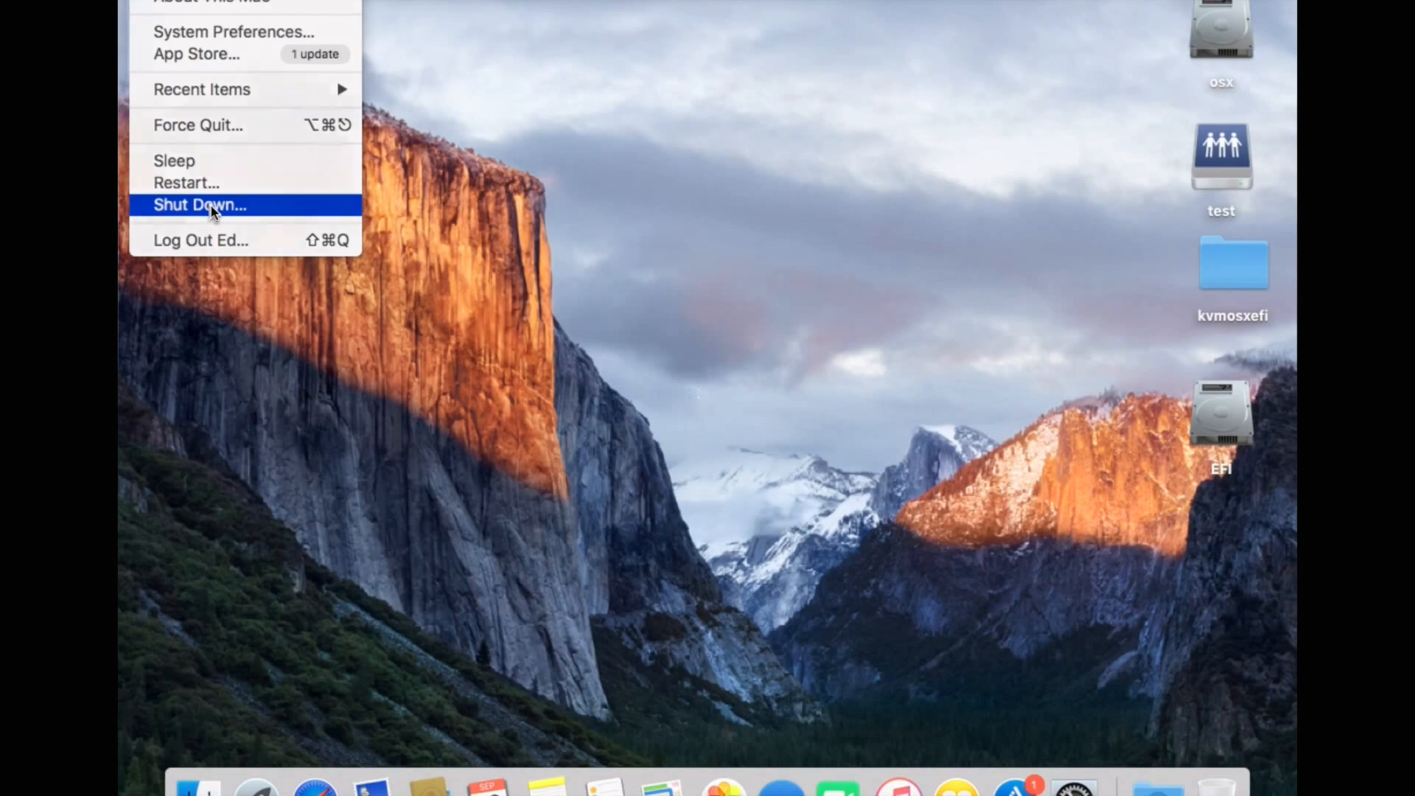
click(199, 205)
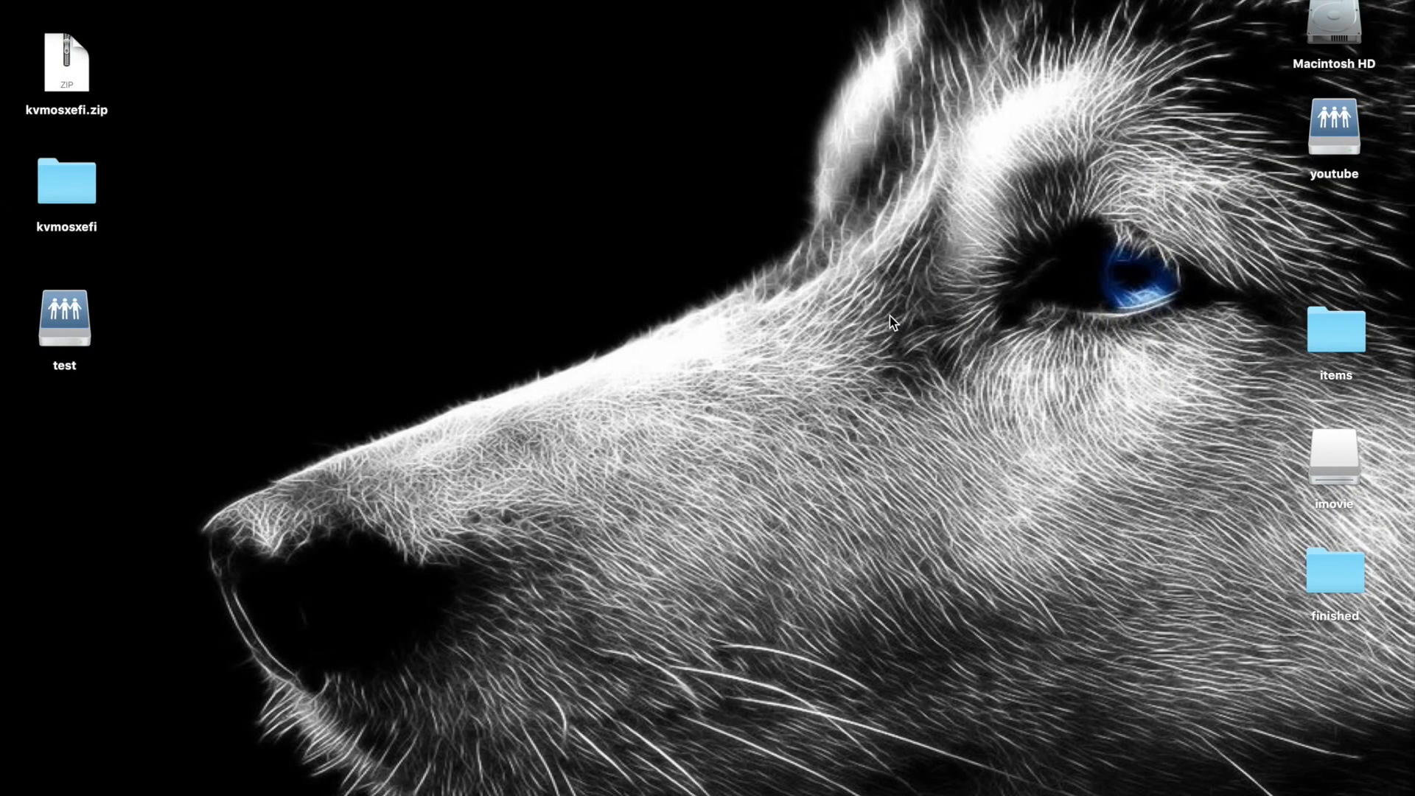
mouse_move(718, 137)
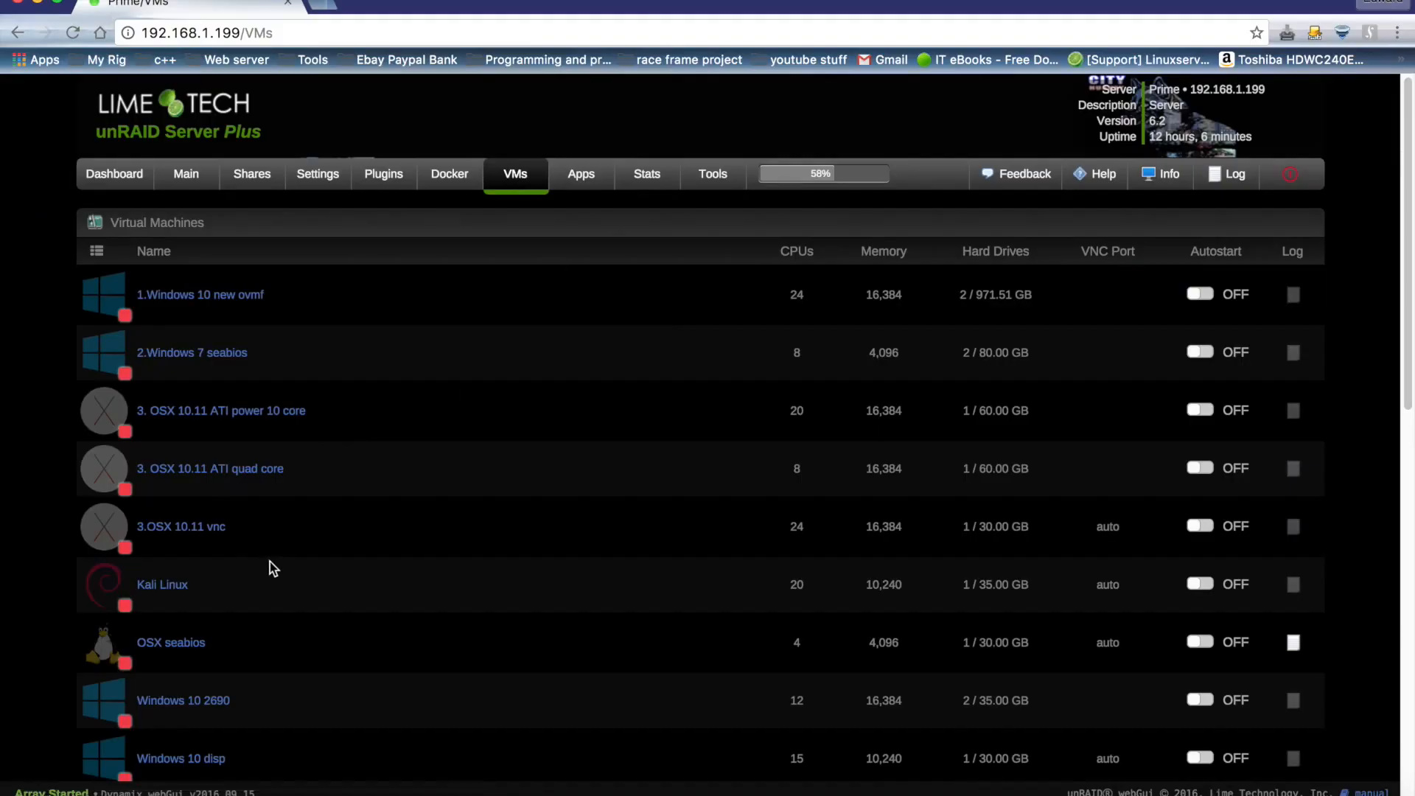
scroll(down, 3)
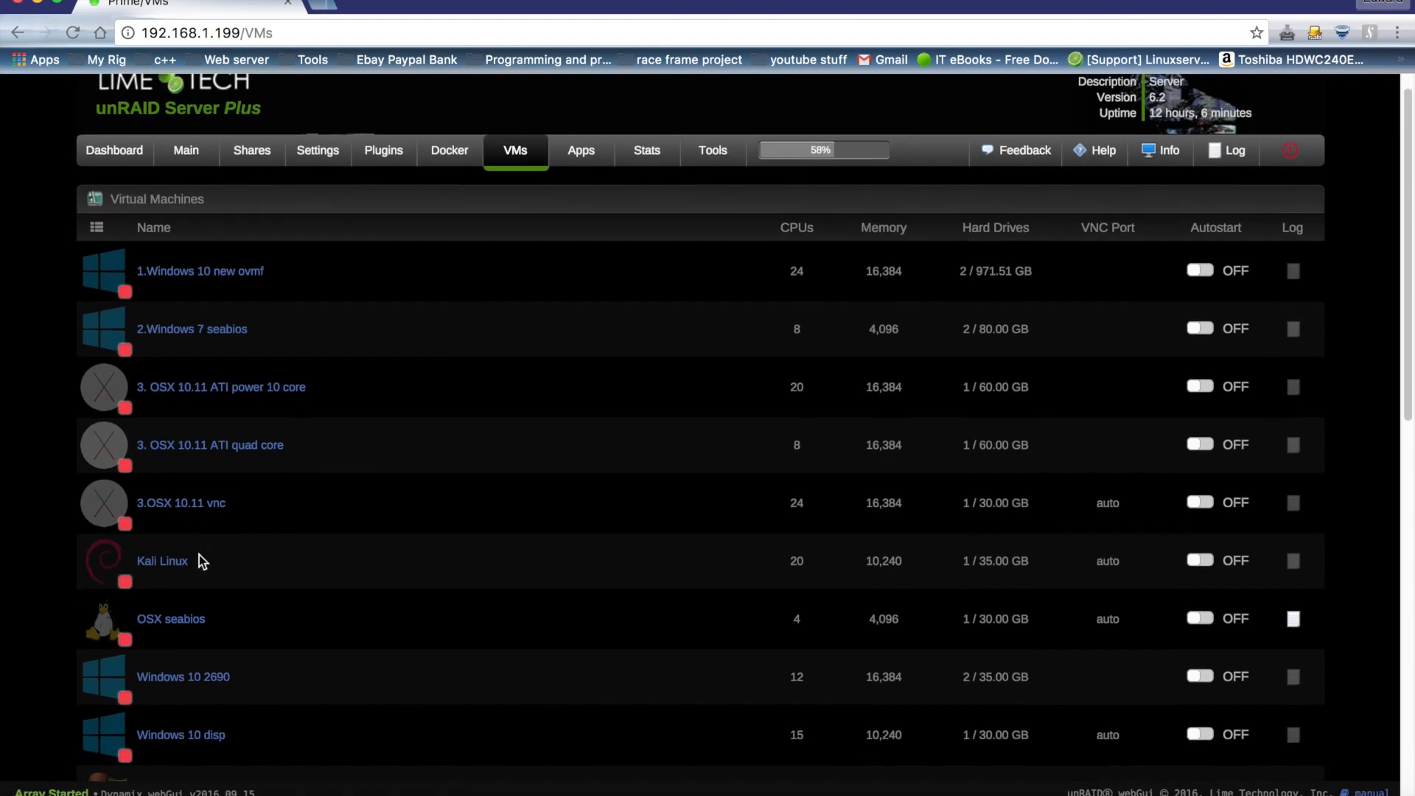
scroll(down, 3)
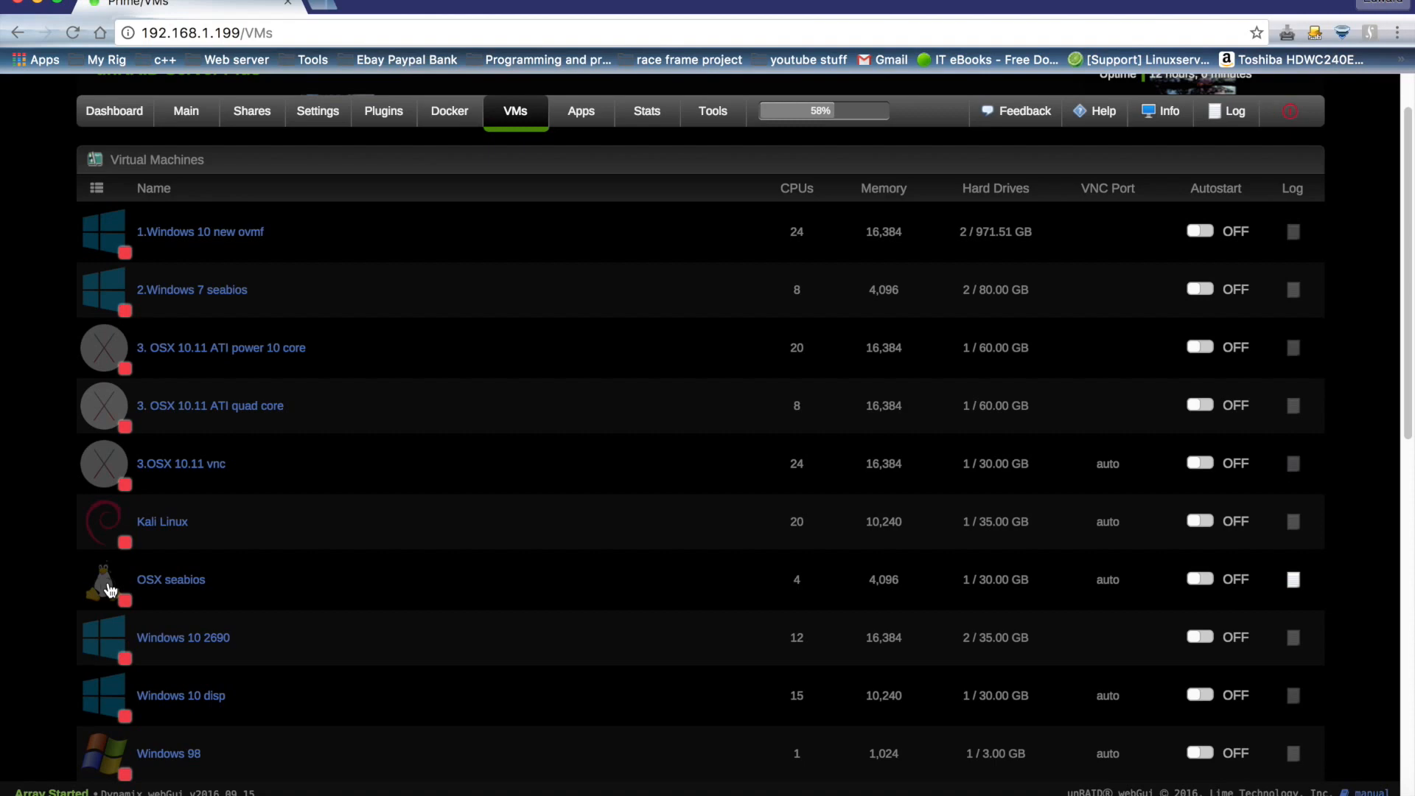
mouse_move(129, 587)
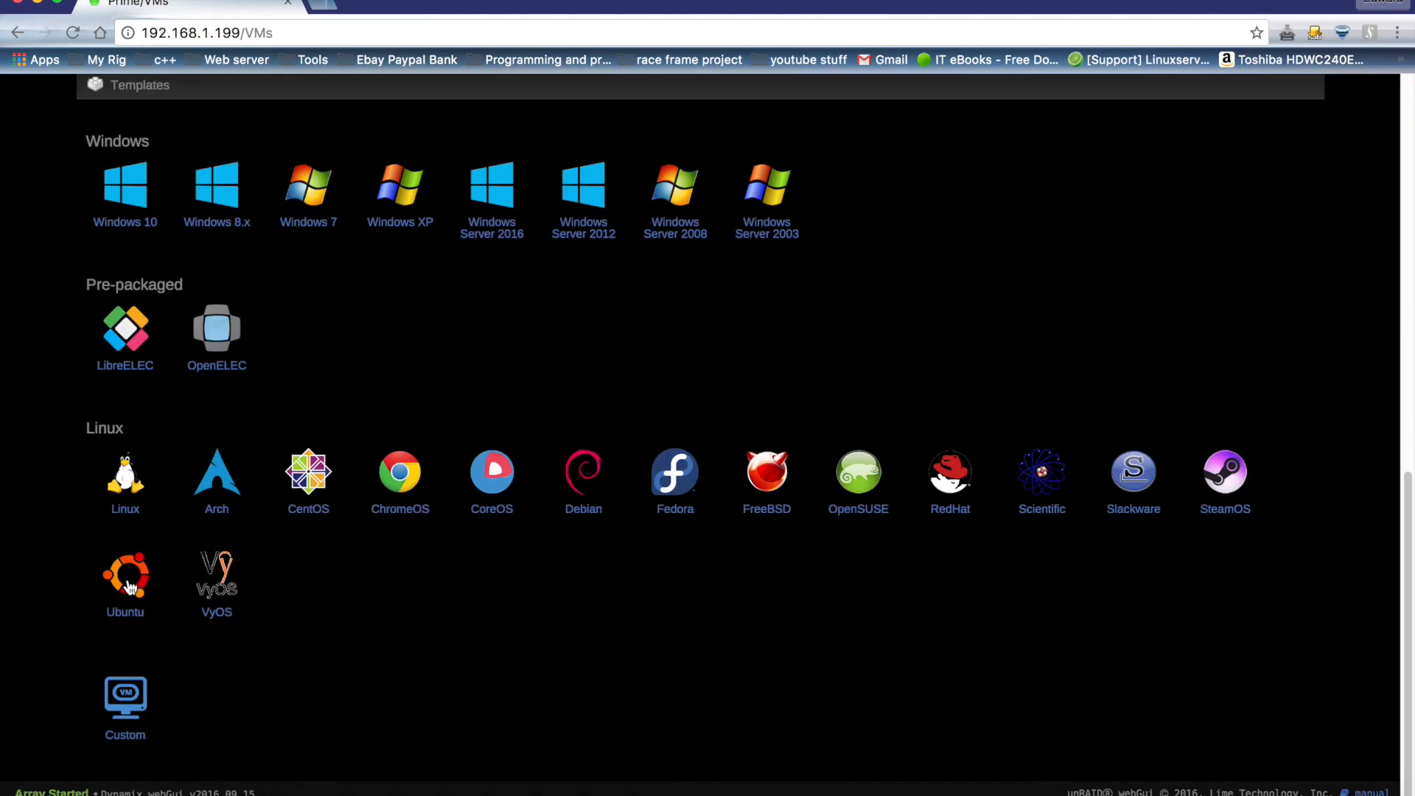
- Start an Ubuntu VM named 'test example' with Primary vDisk Location set to None
click(125, 573)
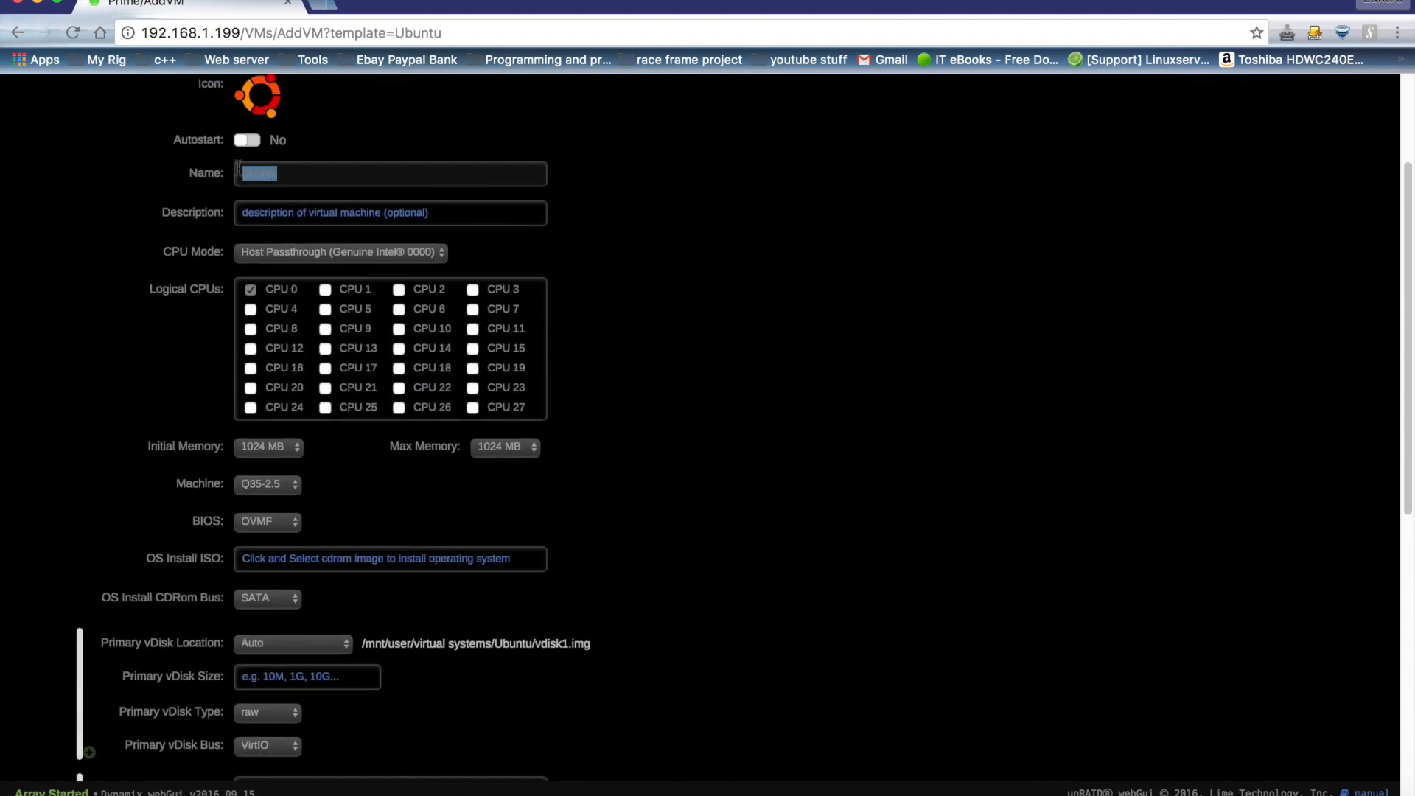
text(test)
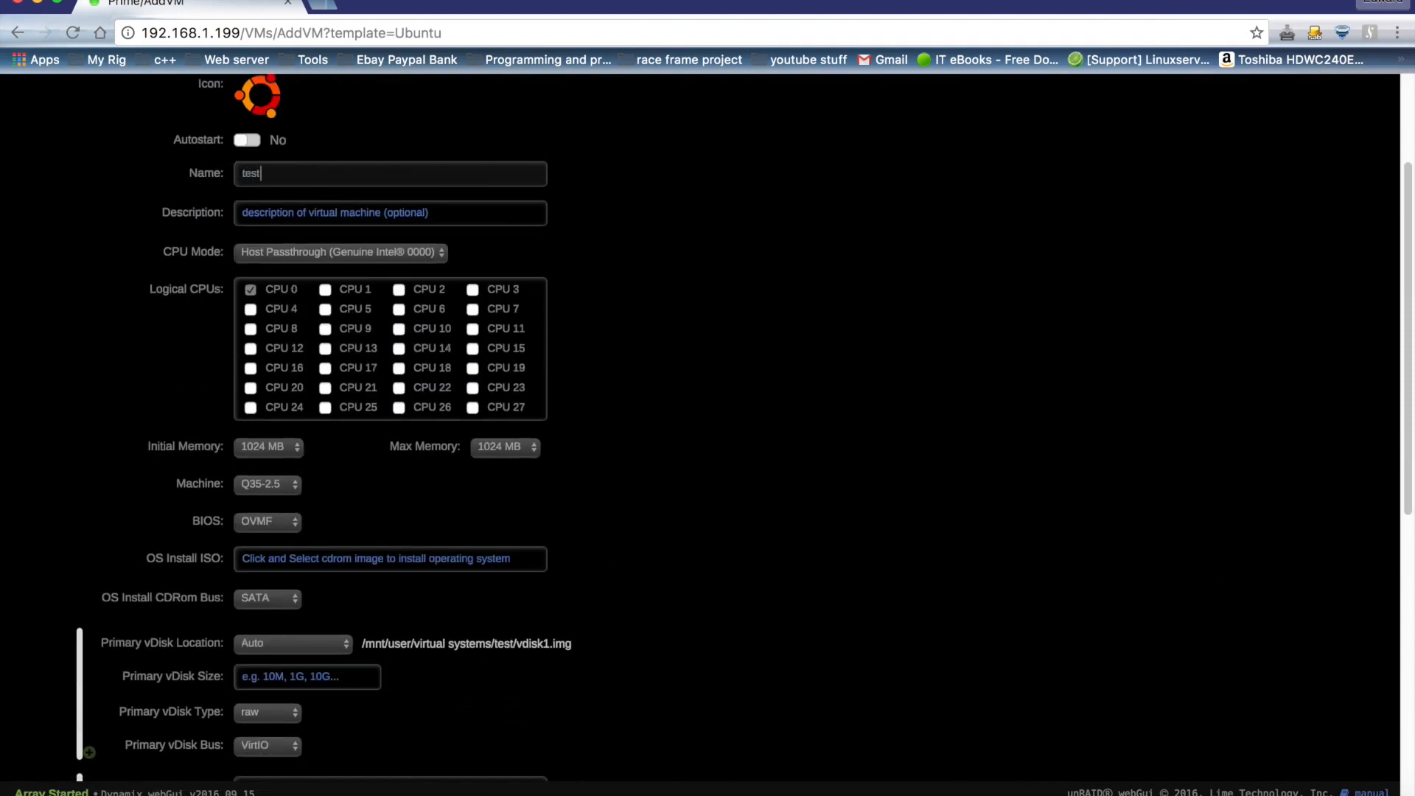
text(example)
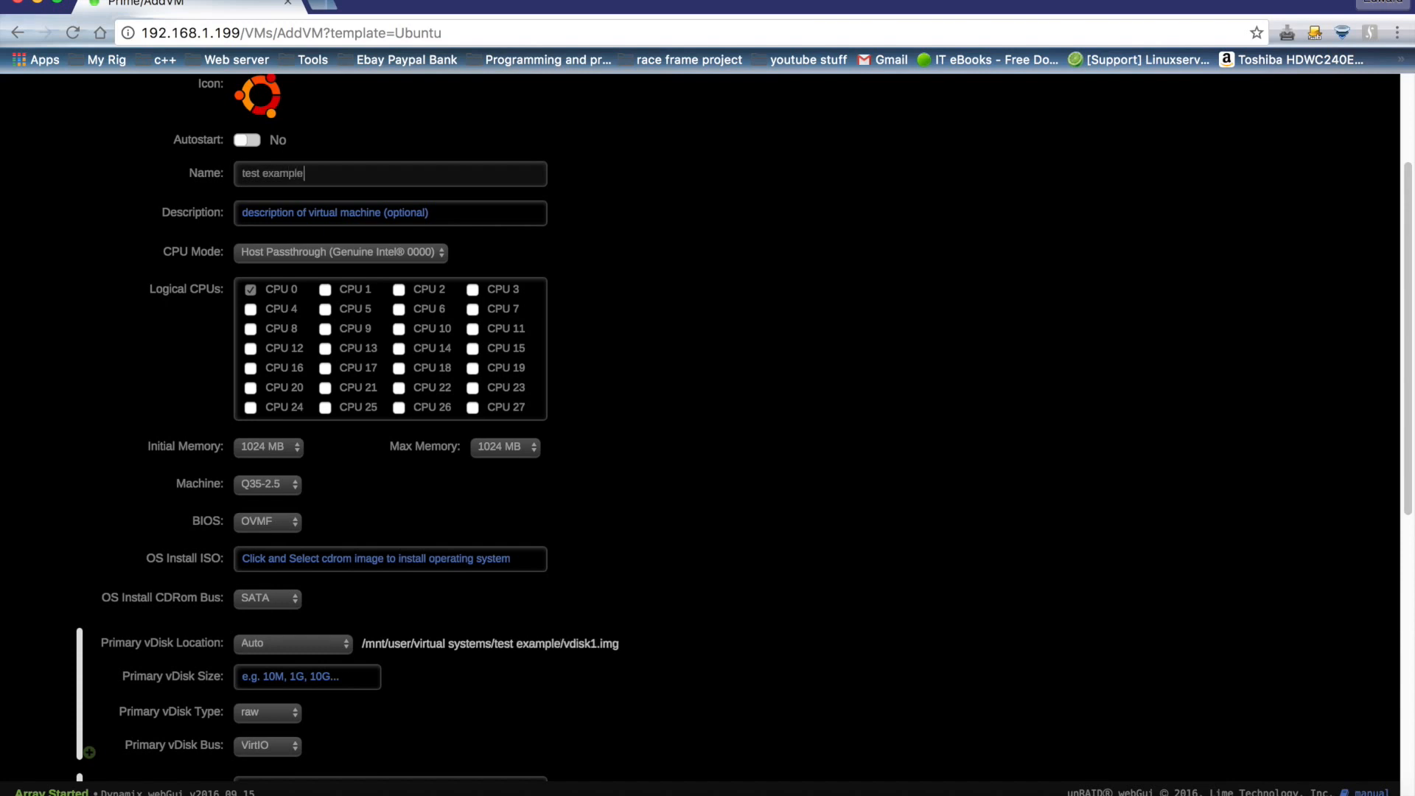
mouse_move(328, 281)
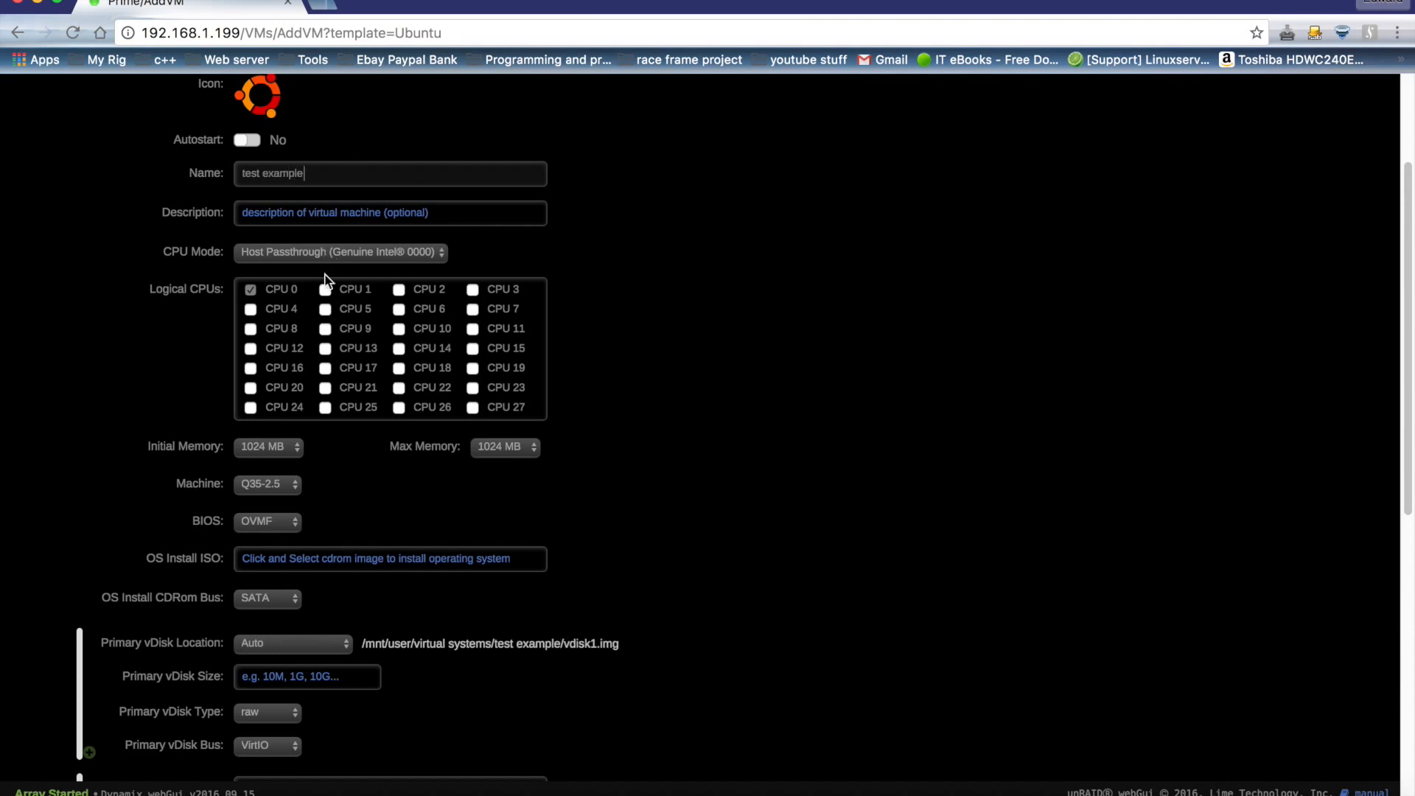
scroll(down, 3)
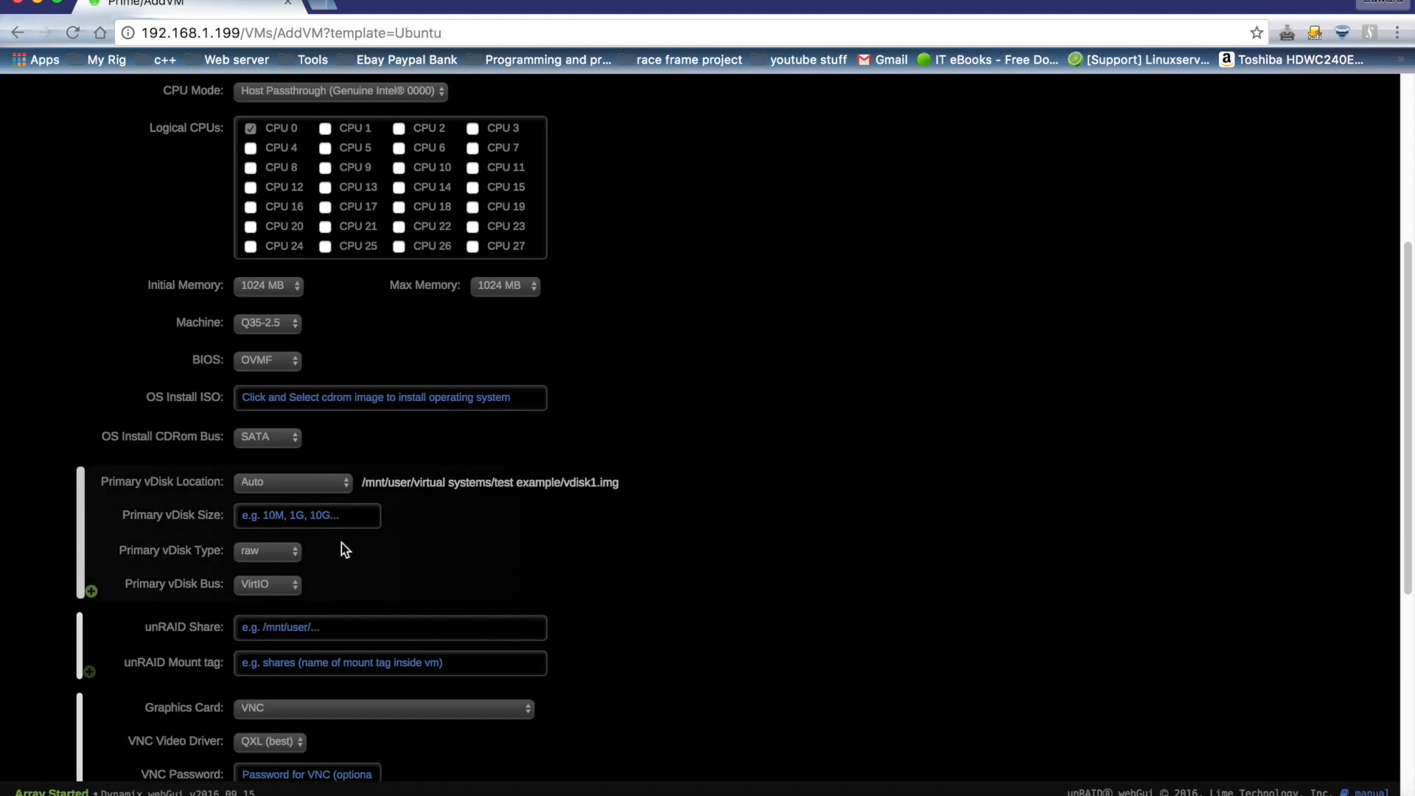
click(292, 481)
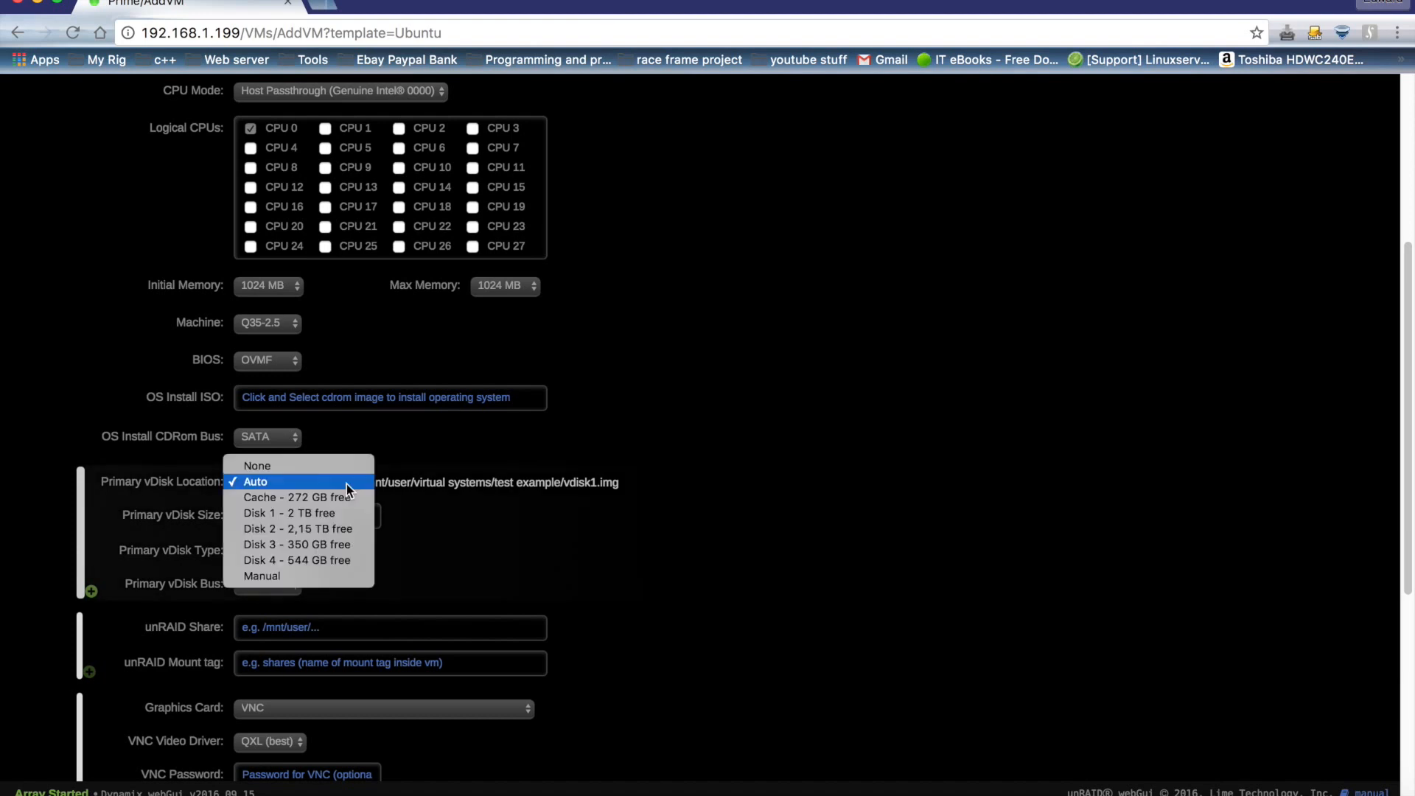
click(257, 465)
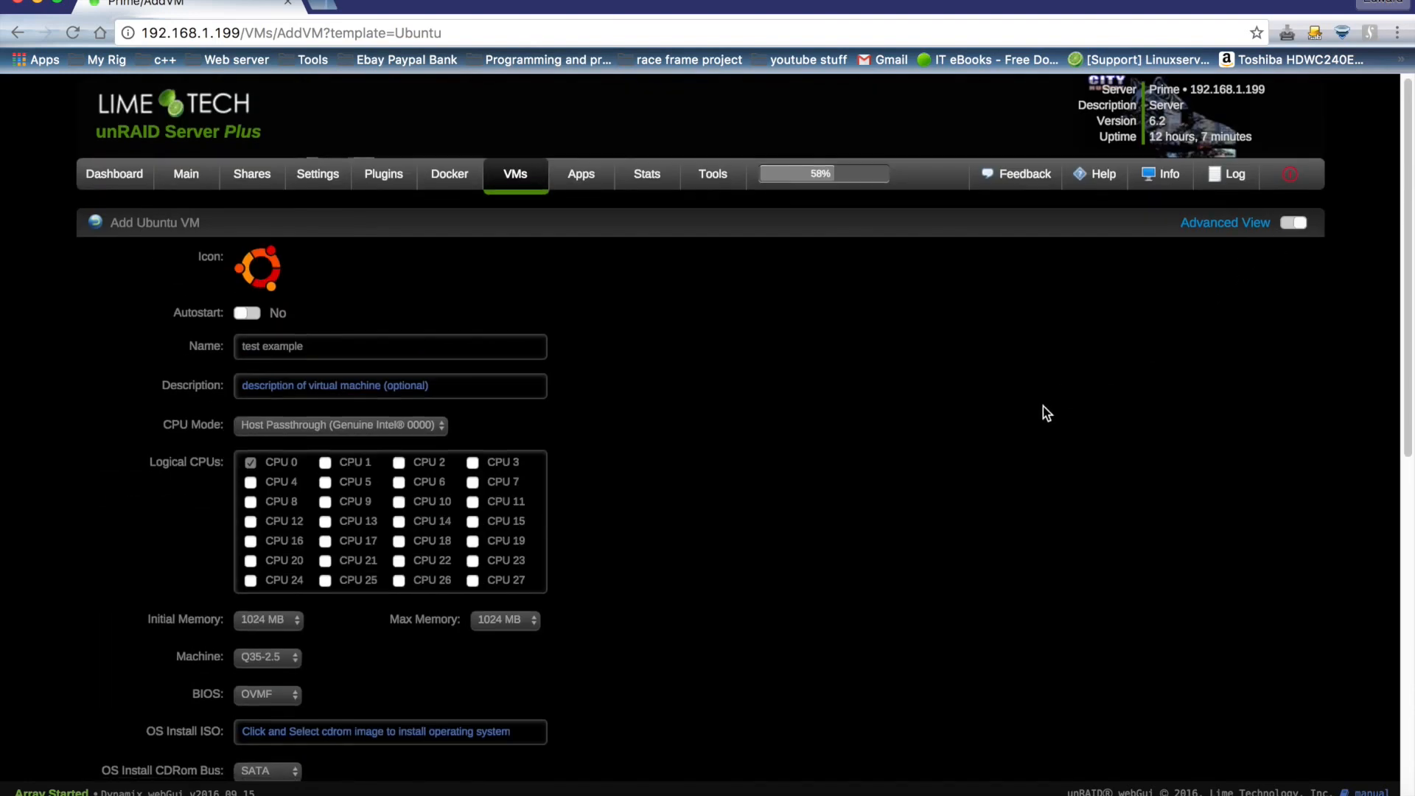
- Check the BIOS options, untick Start VM after creation, and create the VM
scroll(down, 3)
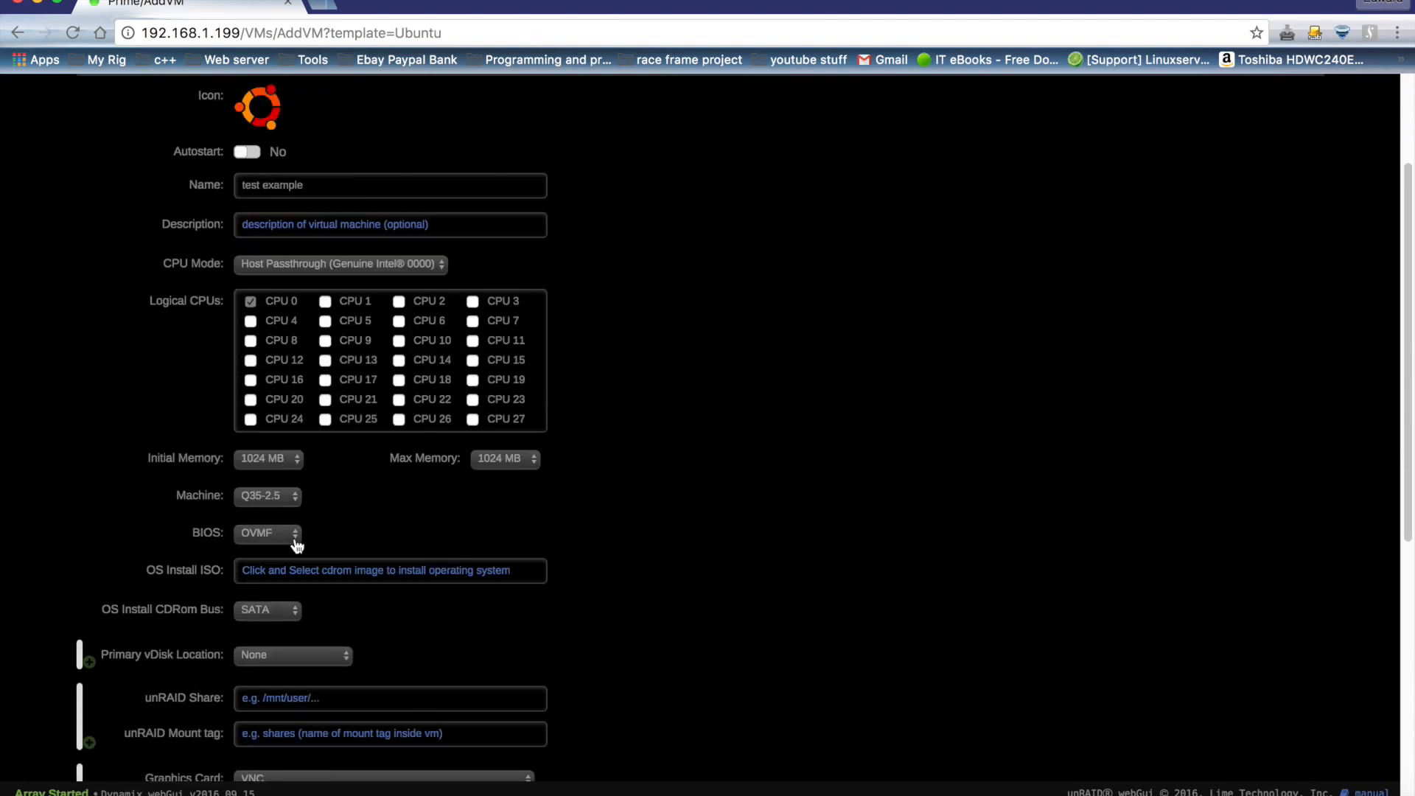
click(266, 532)
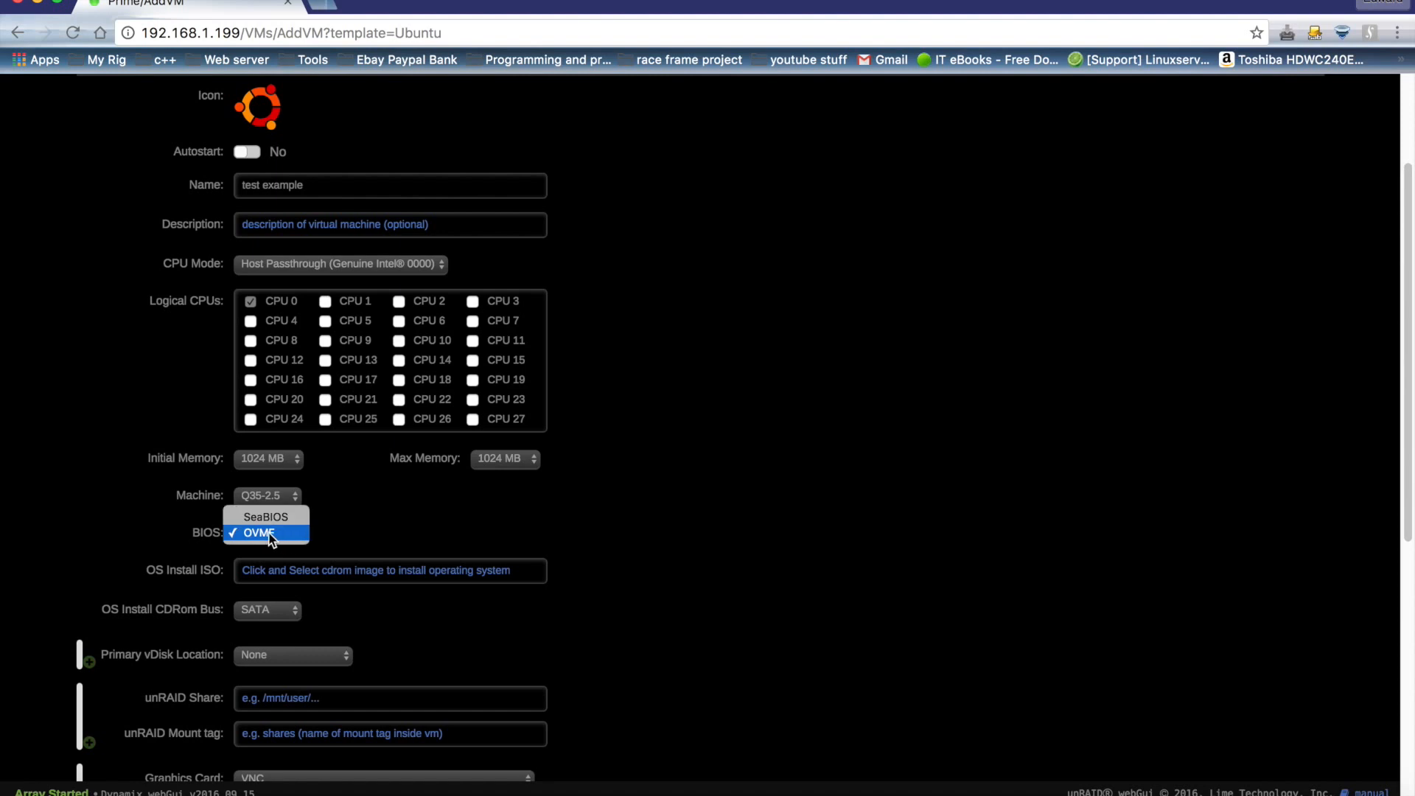
scroll(down, 3)
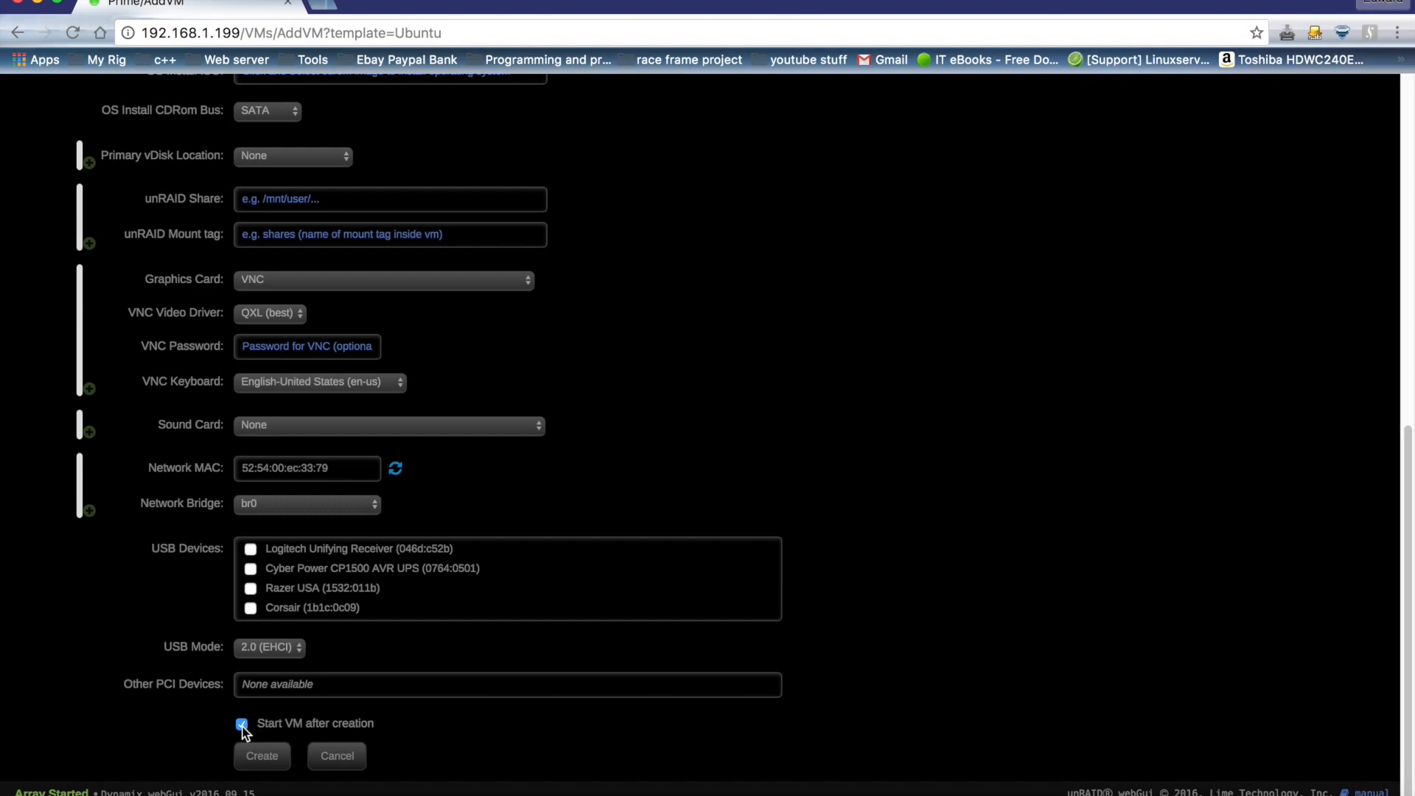
click(241, 723)
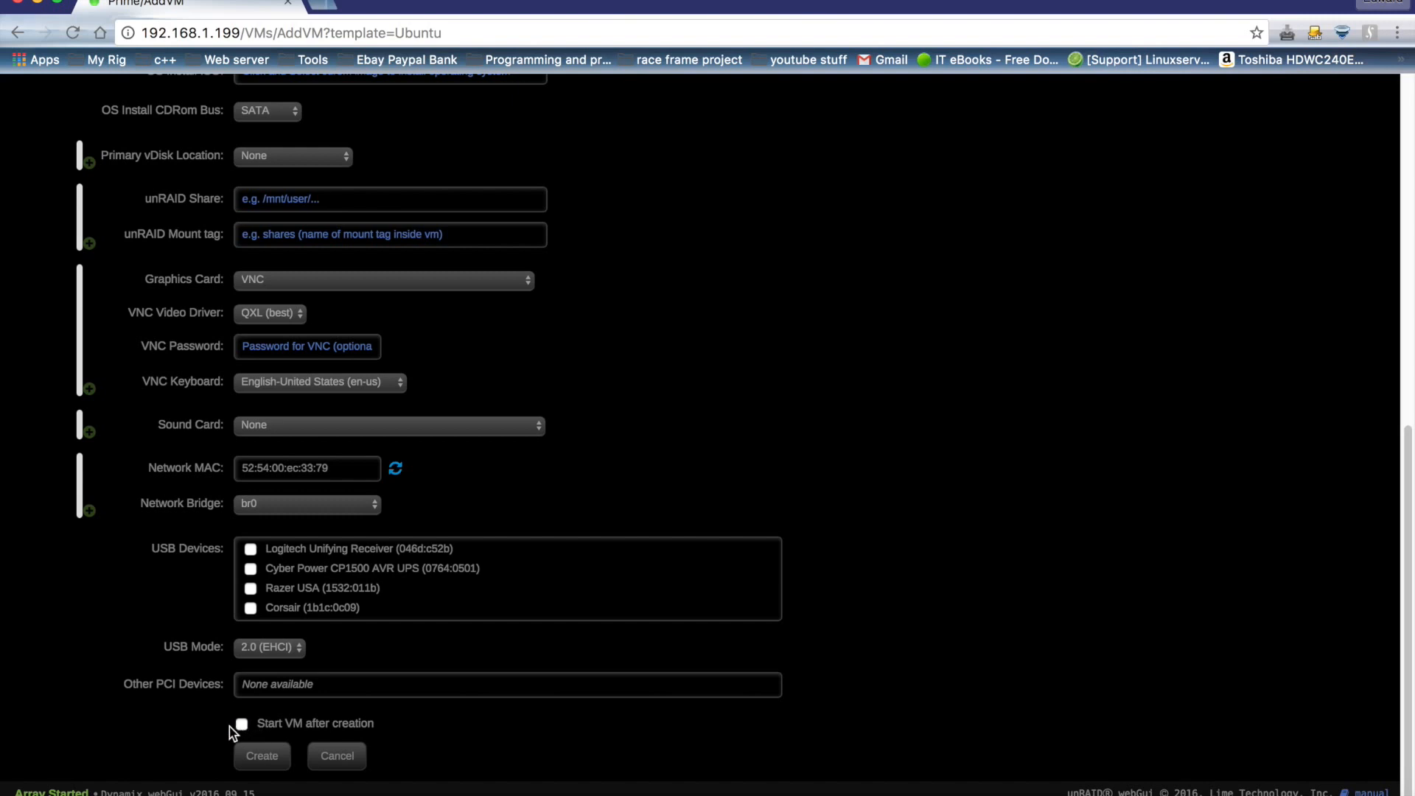
click(261, 756)
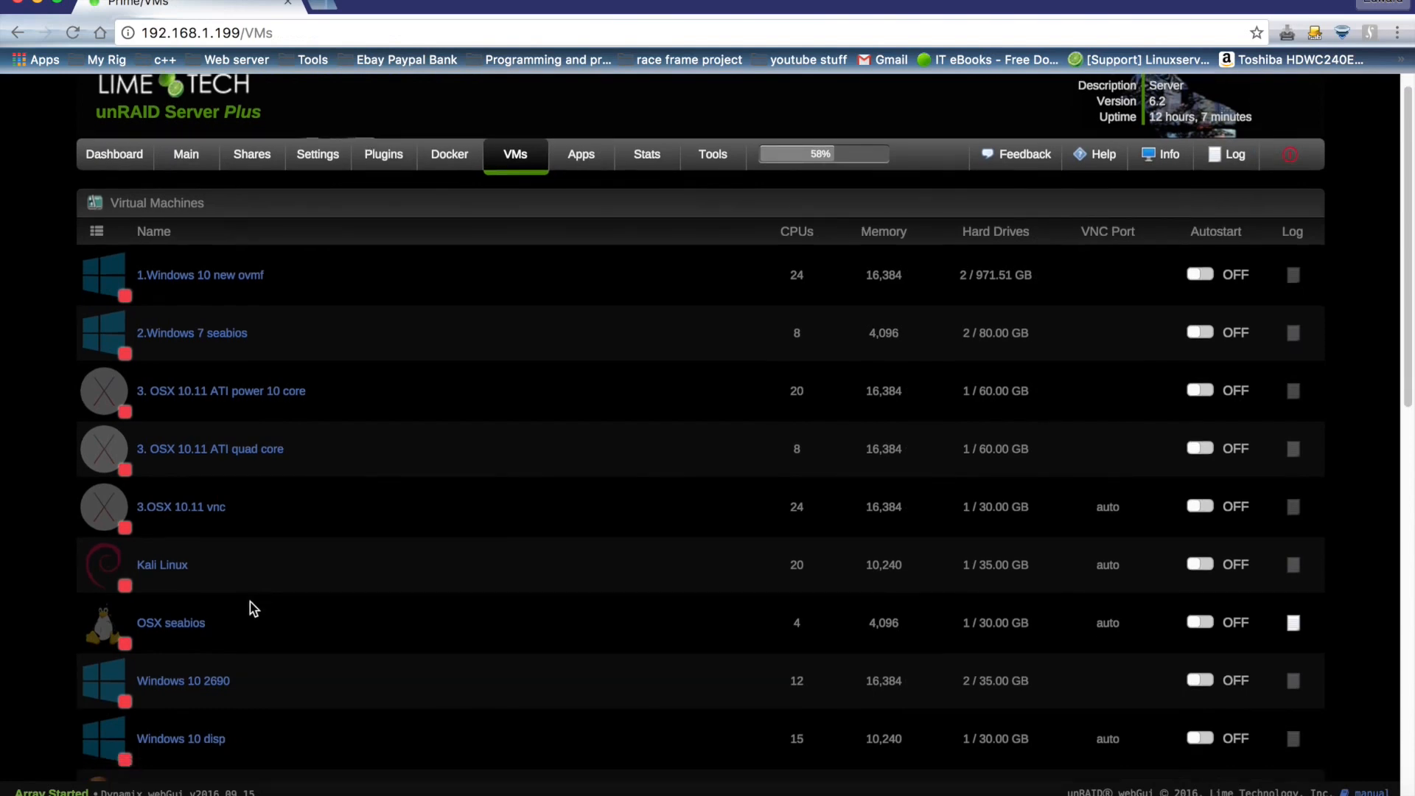
- Scroll to the 'test example' VM and open its action menu
scroll(down, 3)
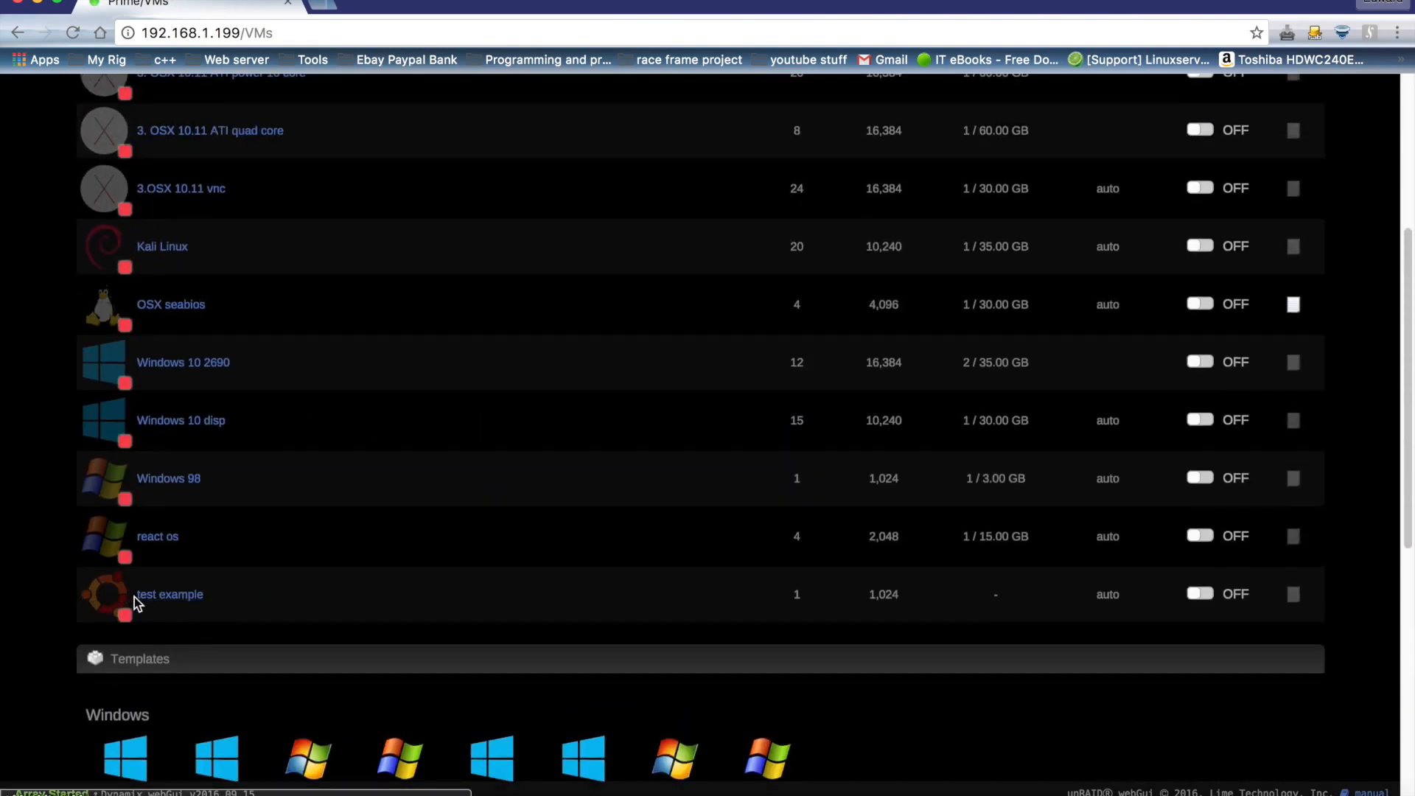
click(104, 594)
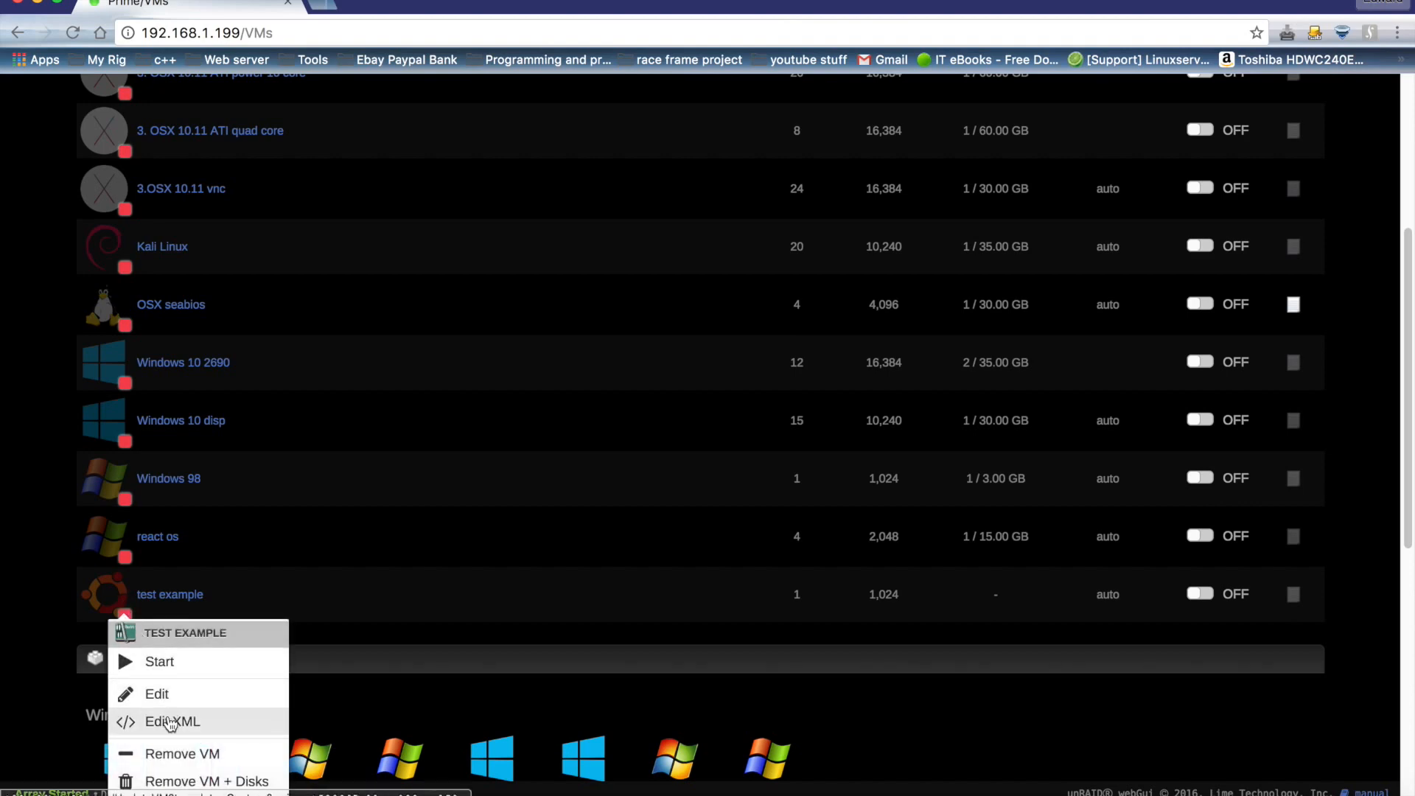
- Copy the <os> block from the test example VM's XML, then cancel without saving
click(170, 721)
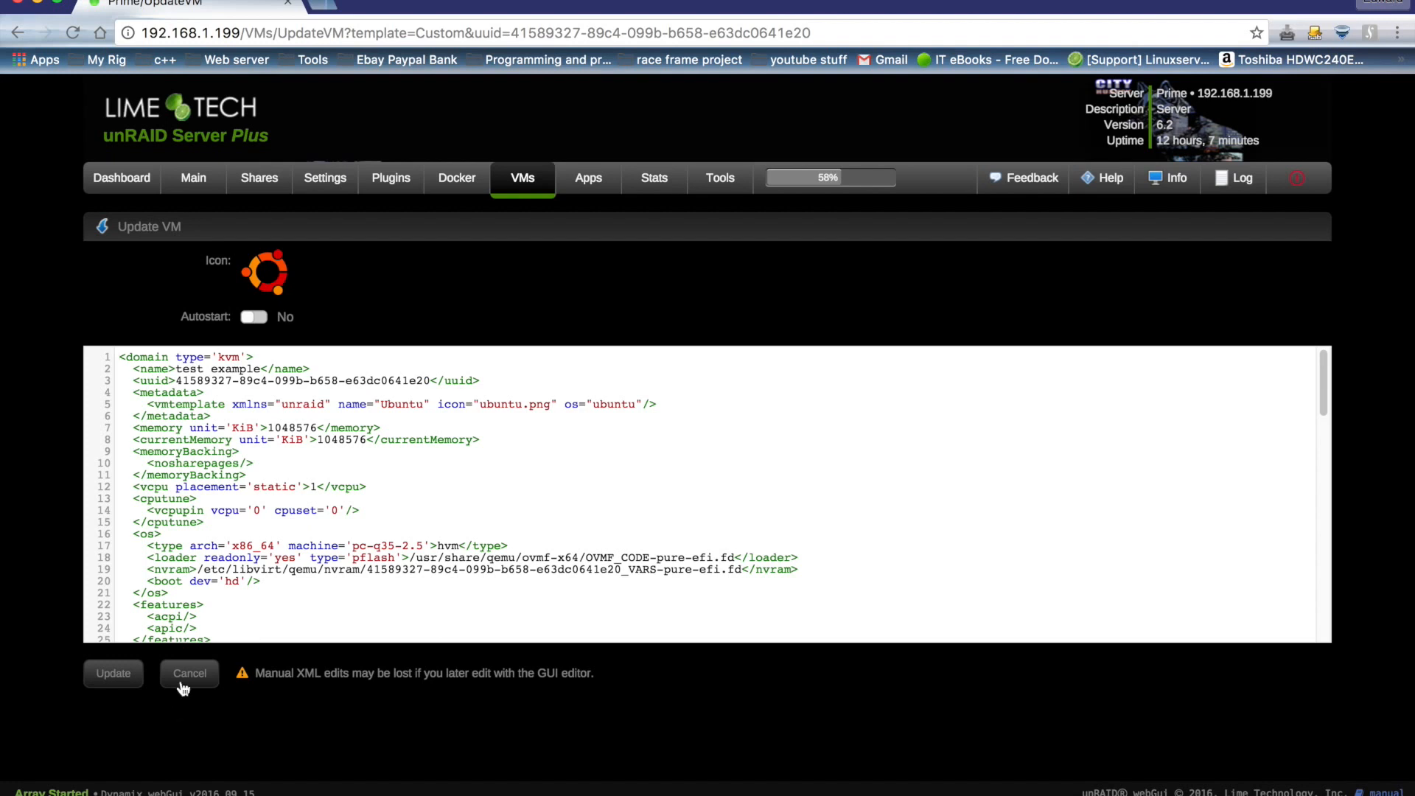
scroll(down, 3)
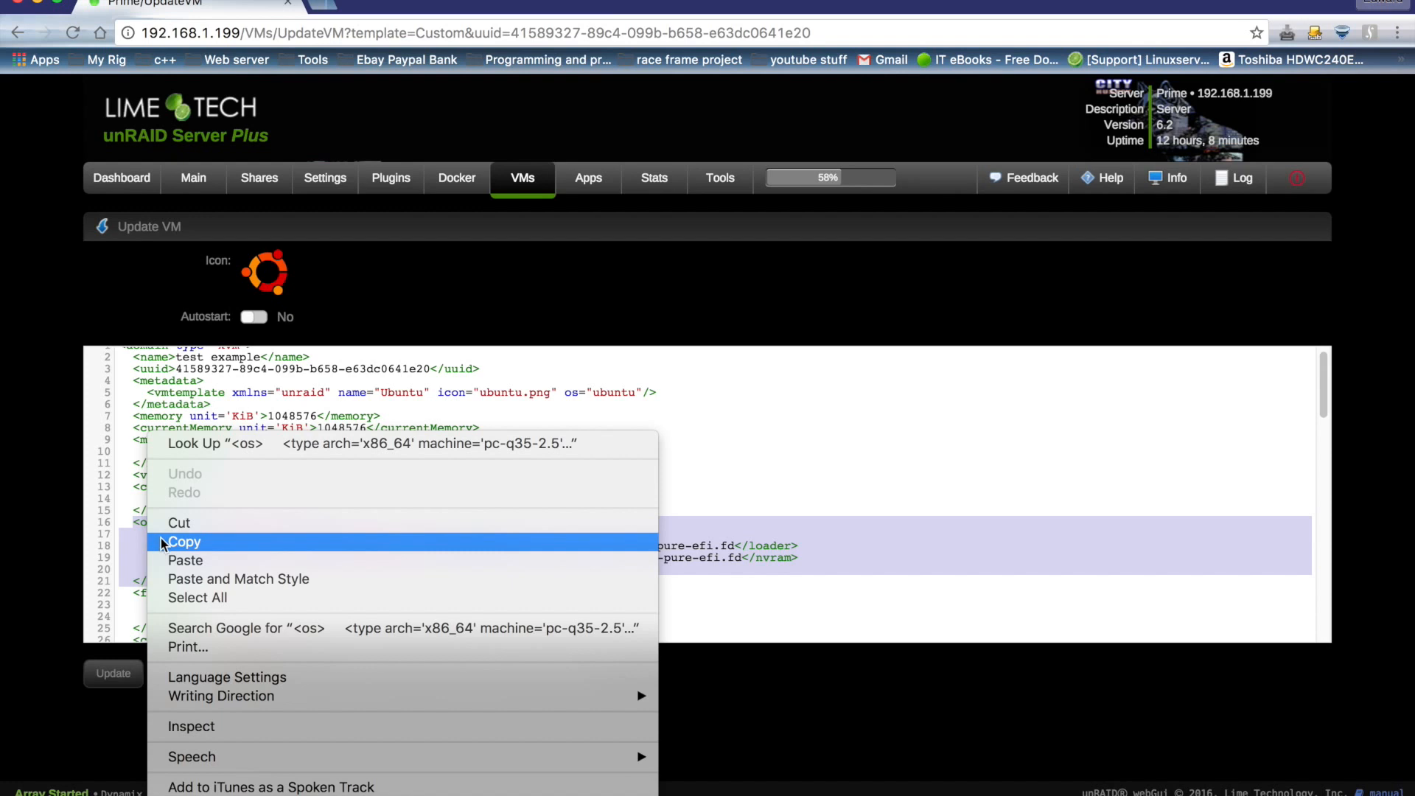
click(183, 542)
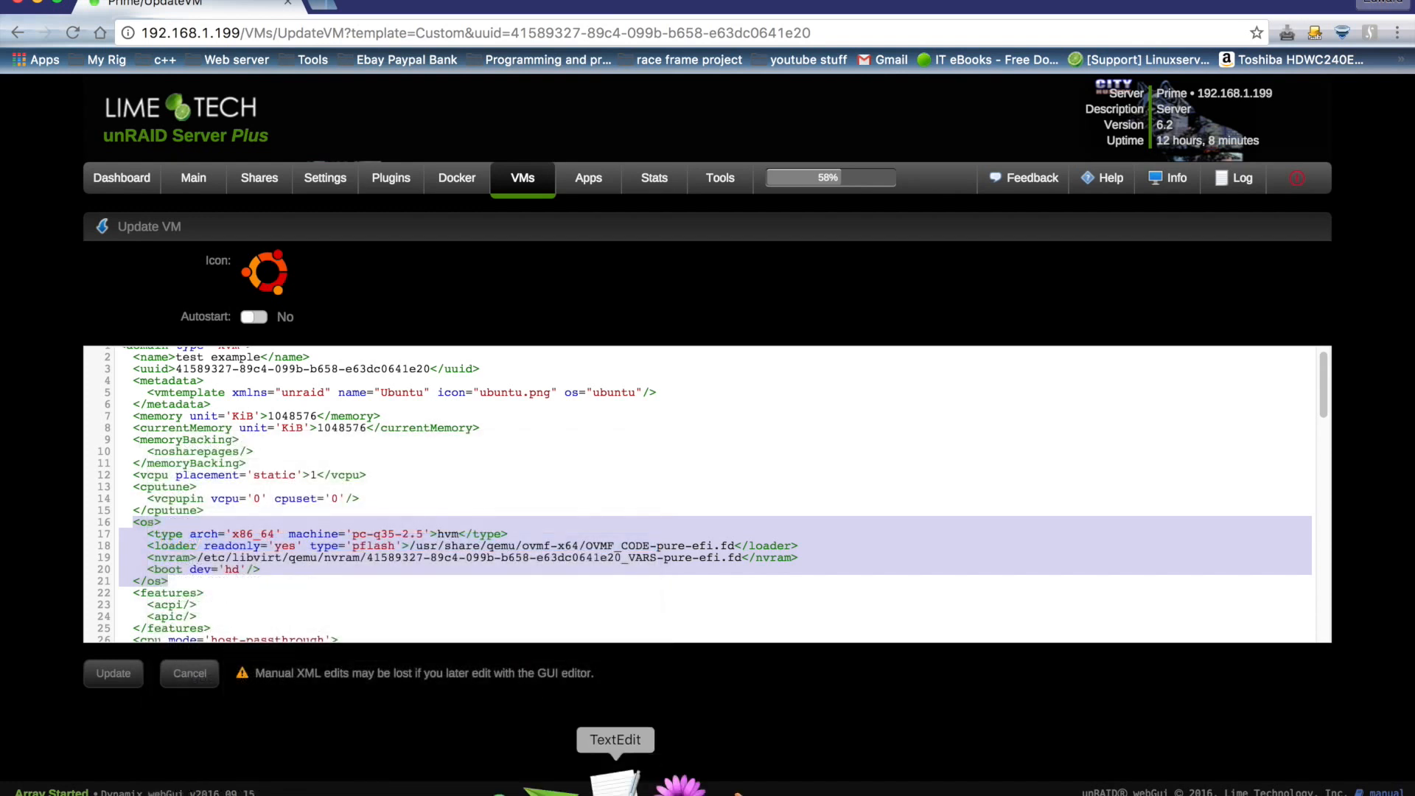
click(616, 776)
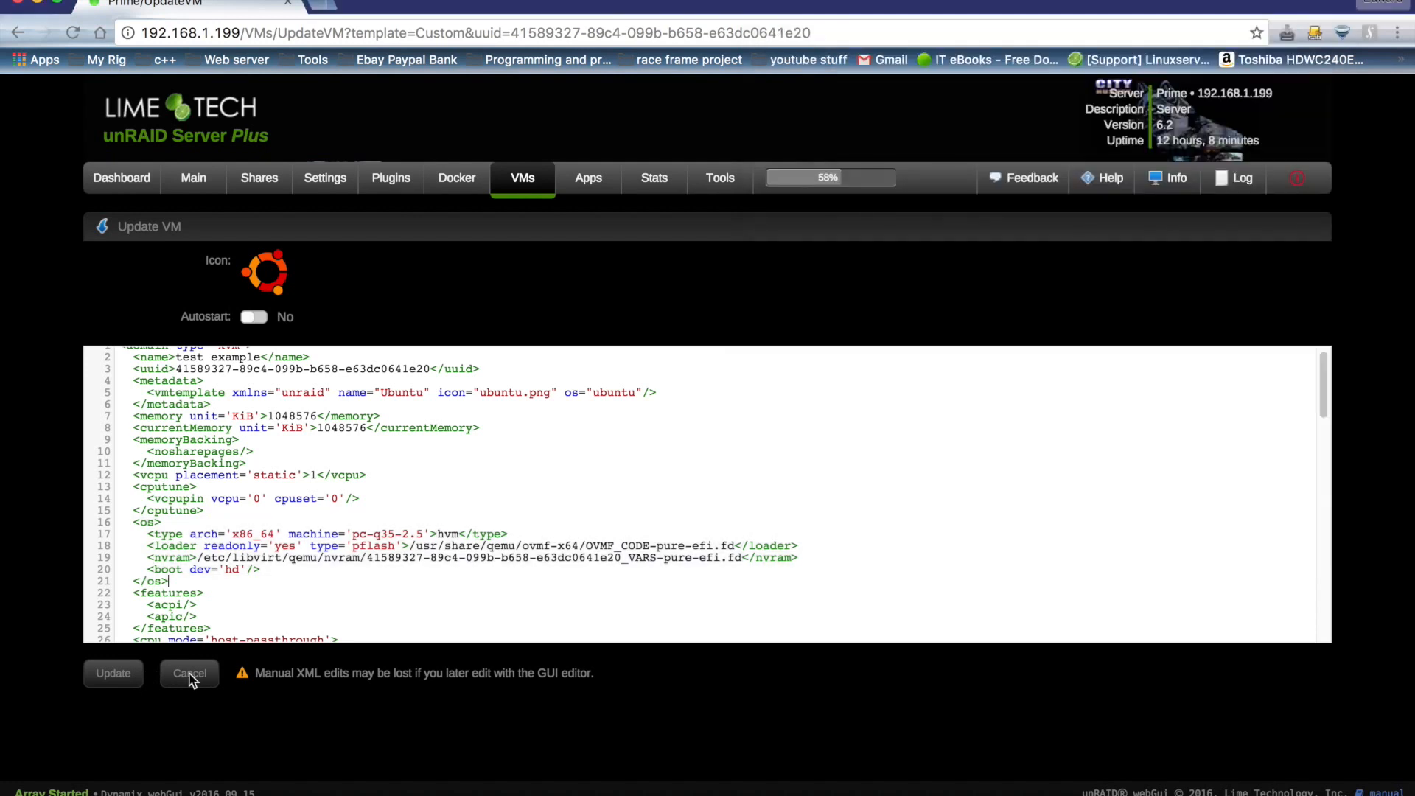
click(188, 673)
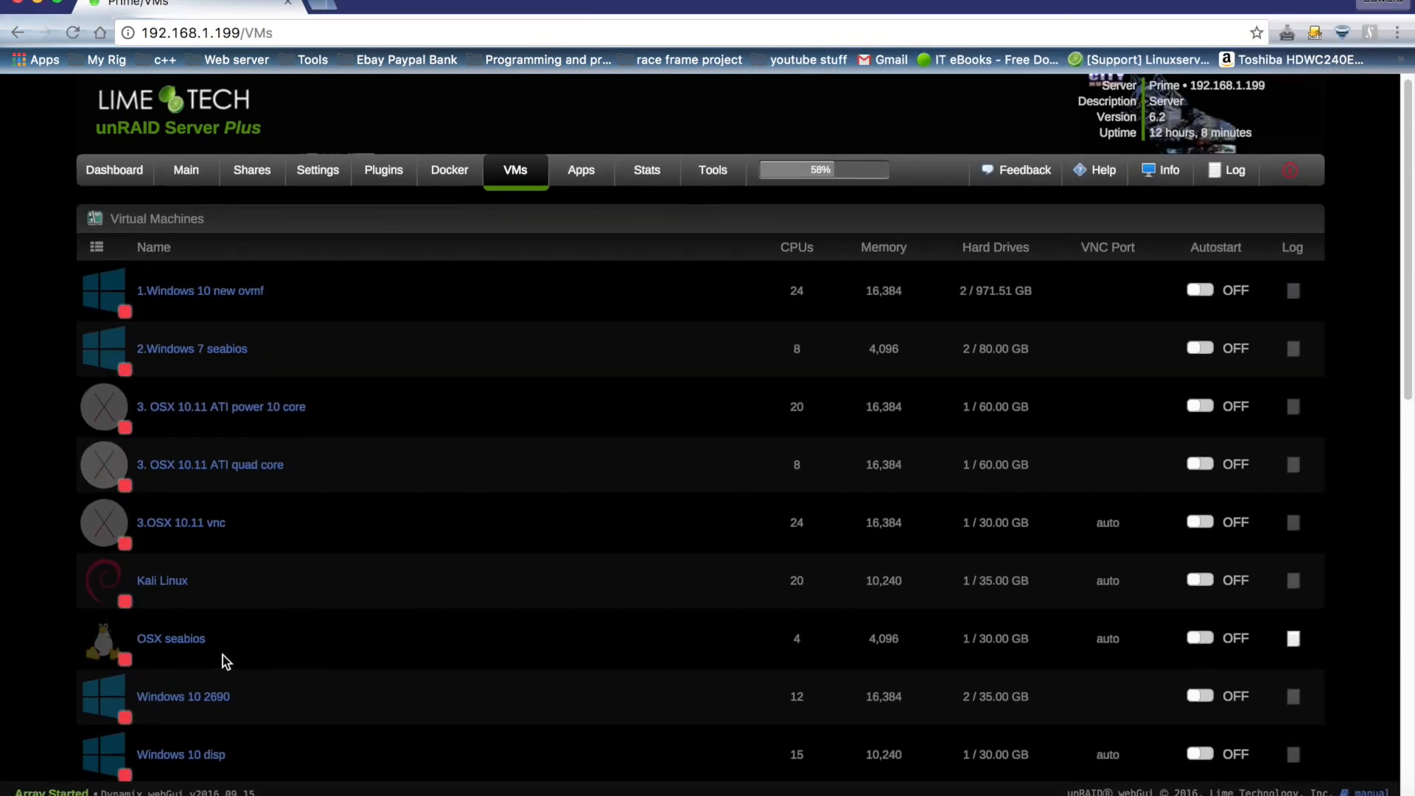
mouse_move(170, 638)
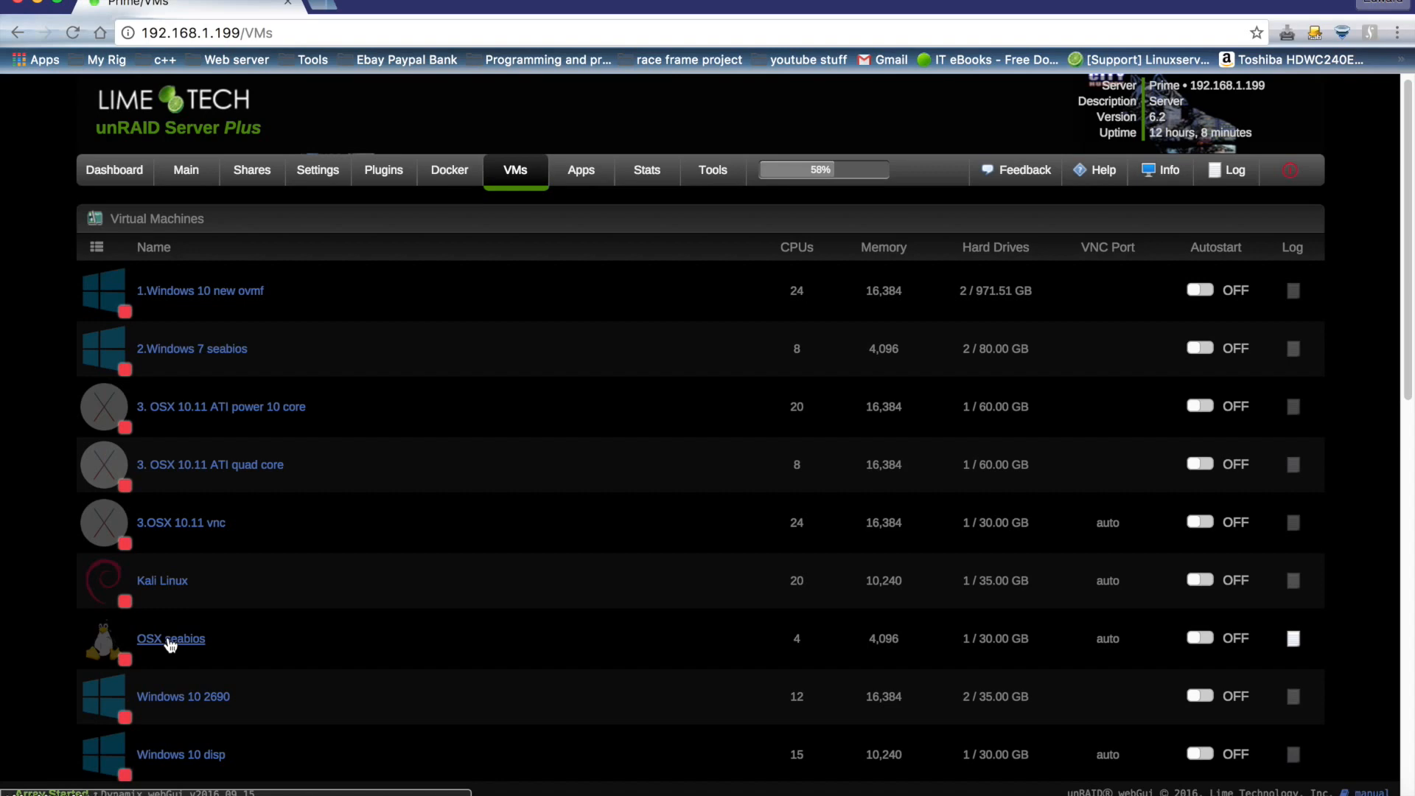
click(170, 638)
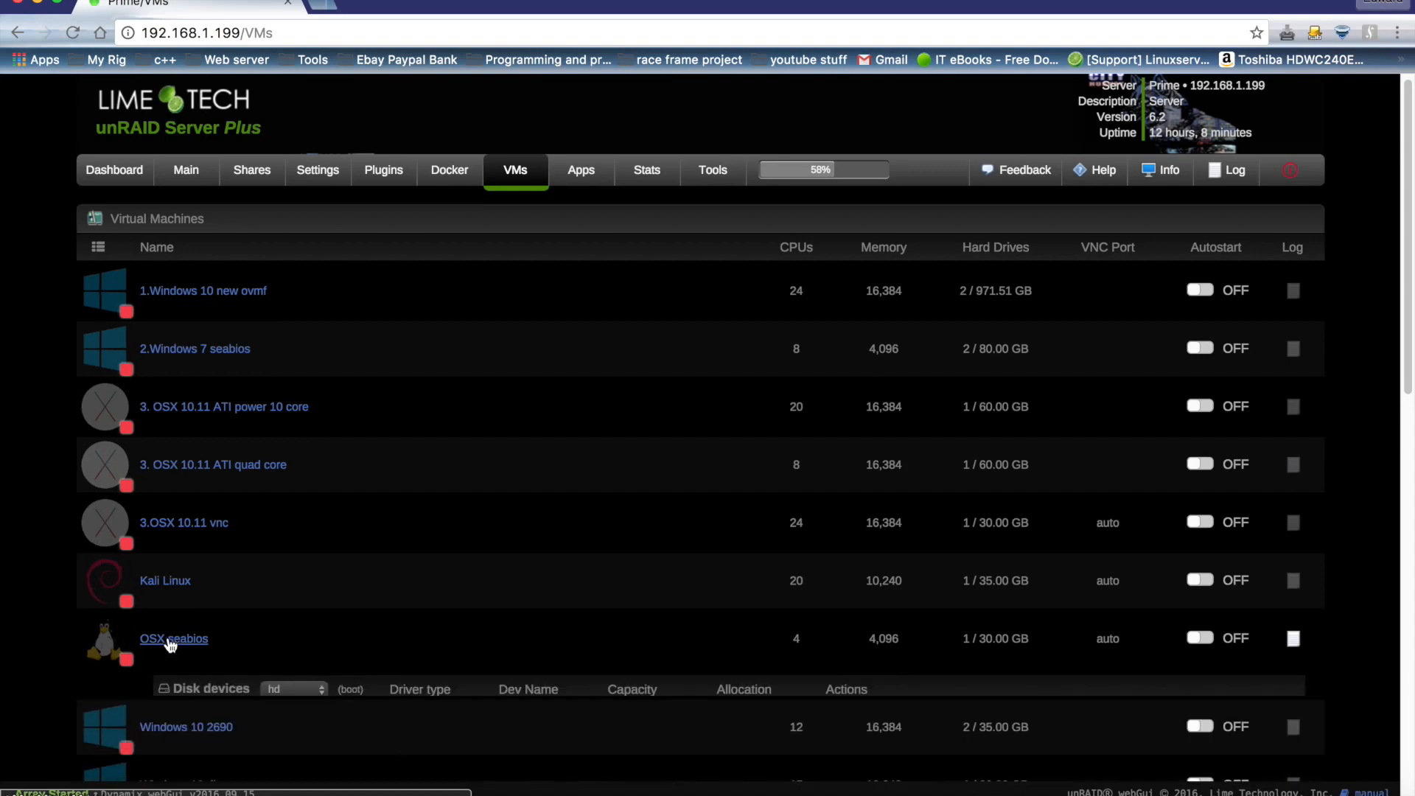
click(173, 638)
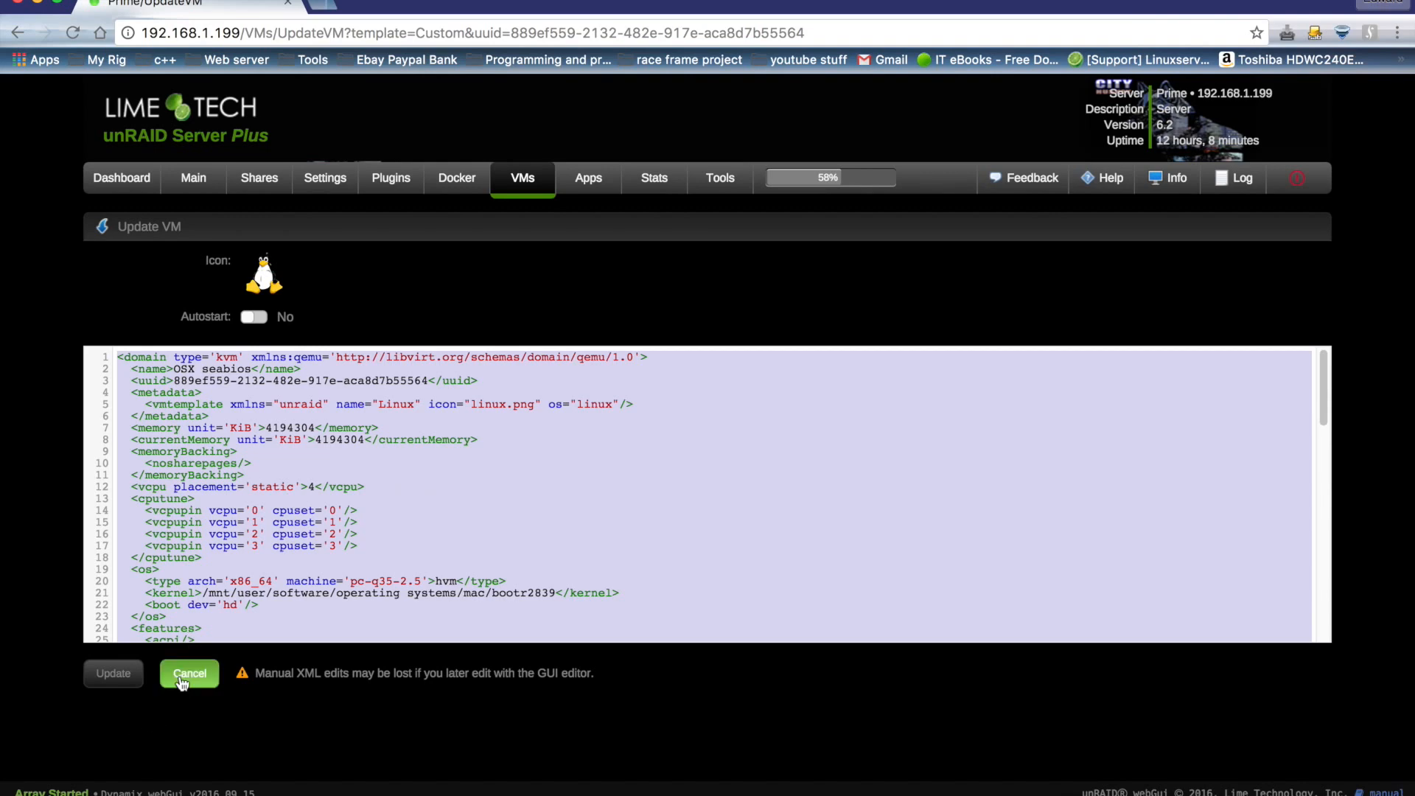
click(189, 673)
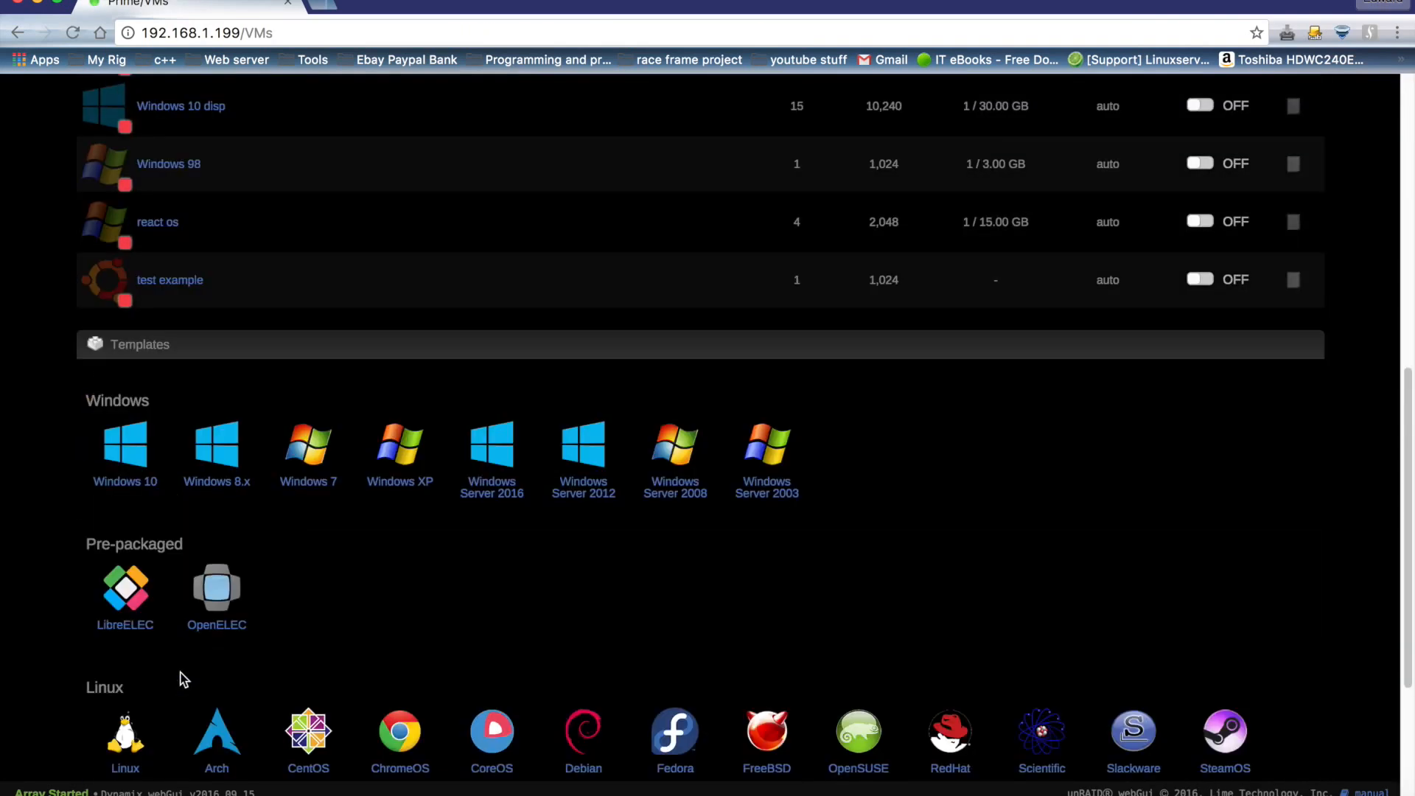
- Open the test example VM's XML editor and paste in the copied OSX seabios definition
scroll(up, 3)
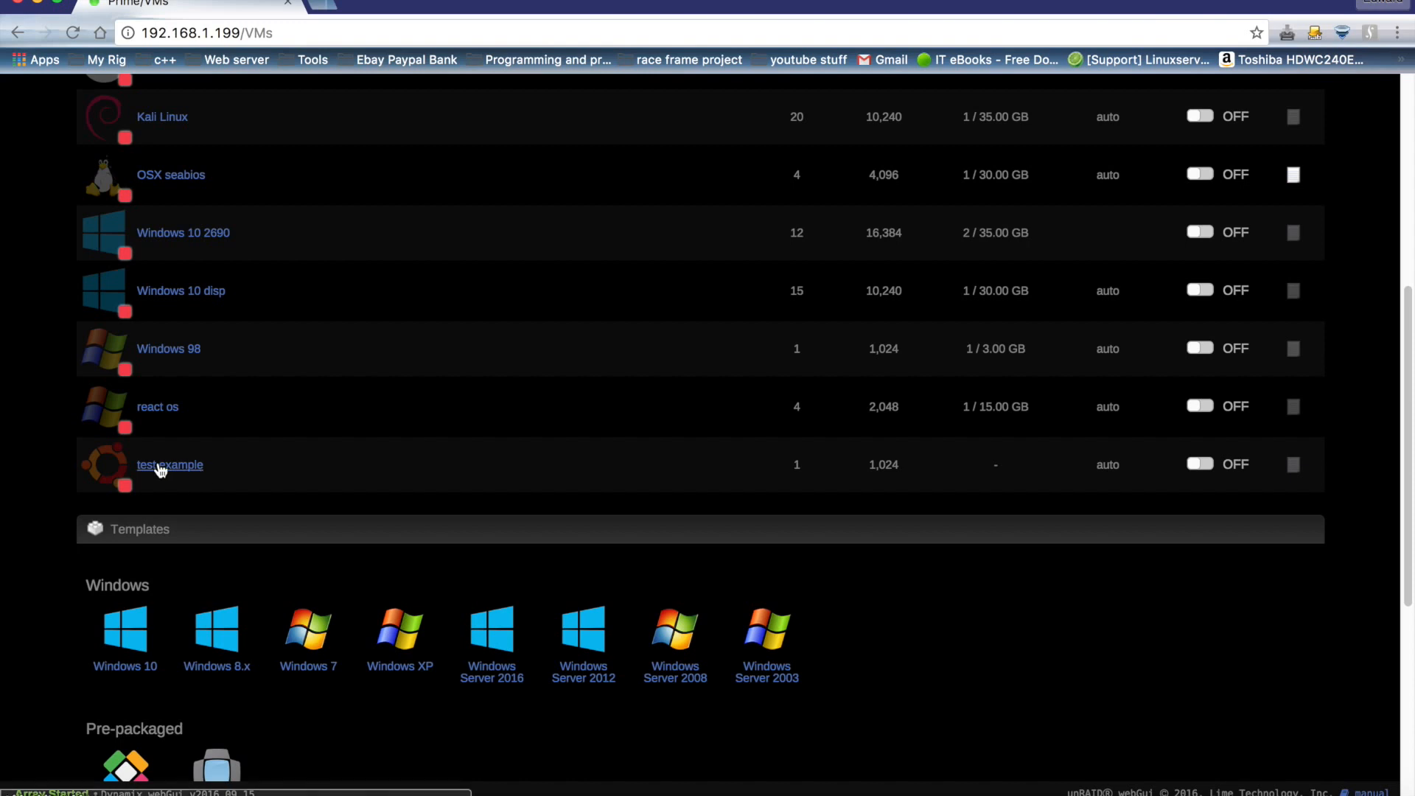
click(170, 464)
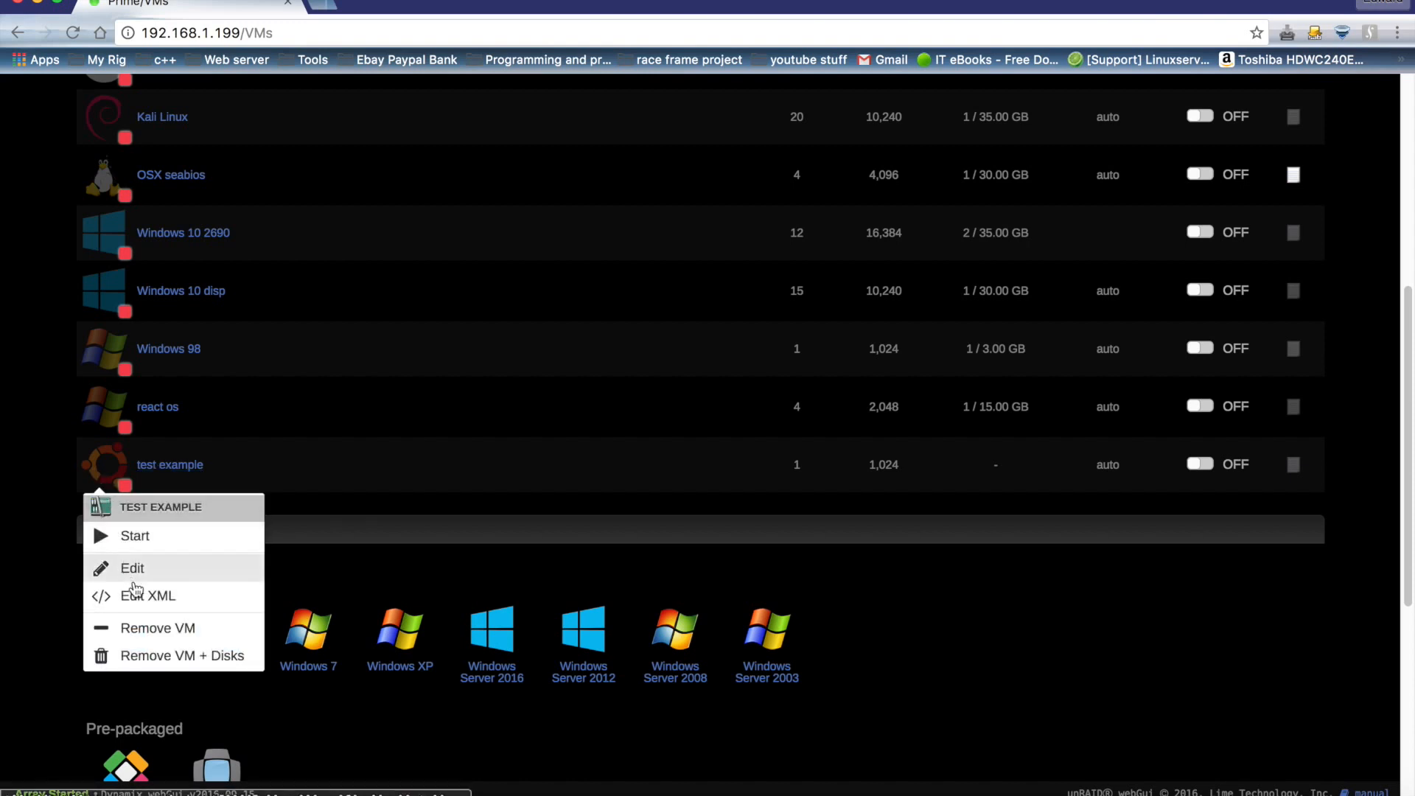
click(148, 595)
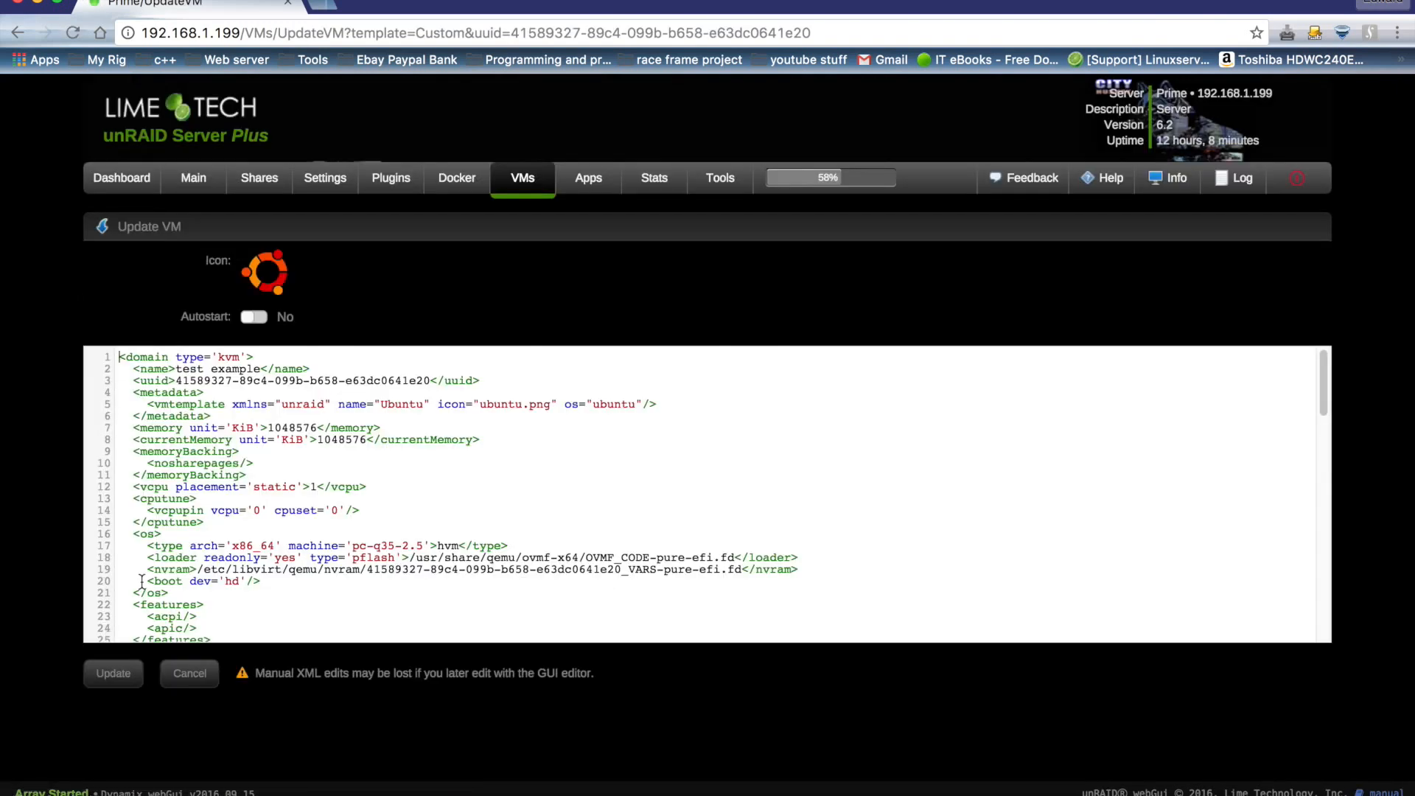
scroll(down, 3)
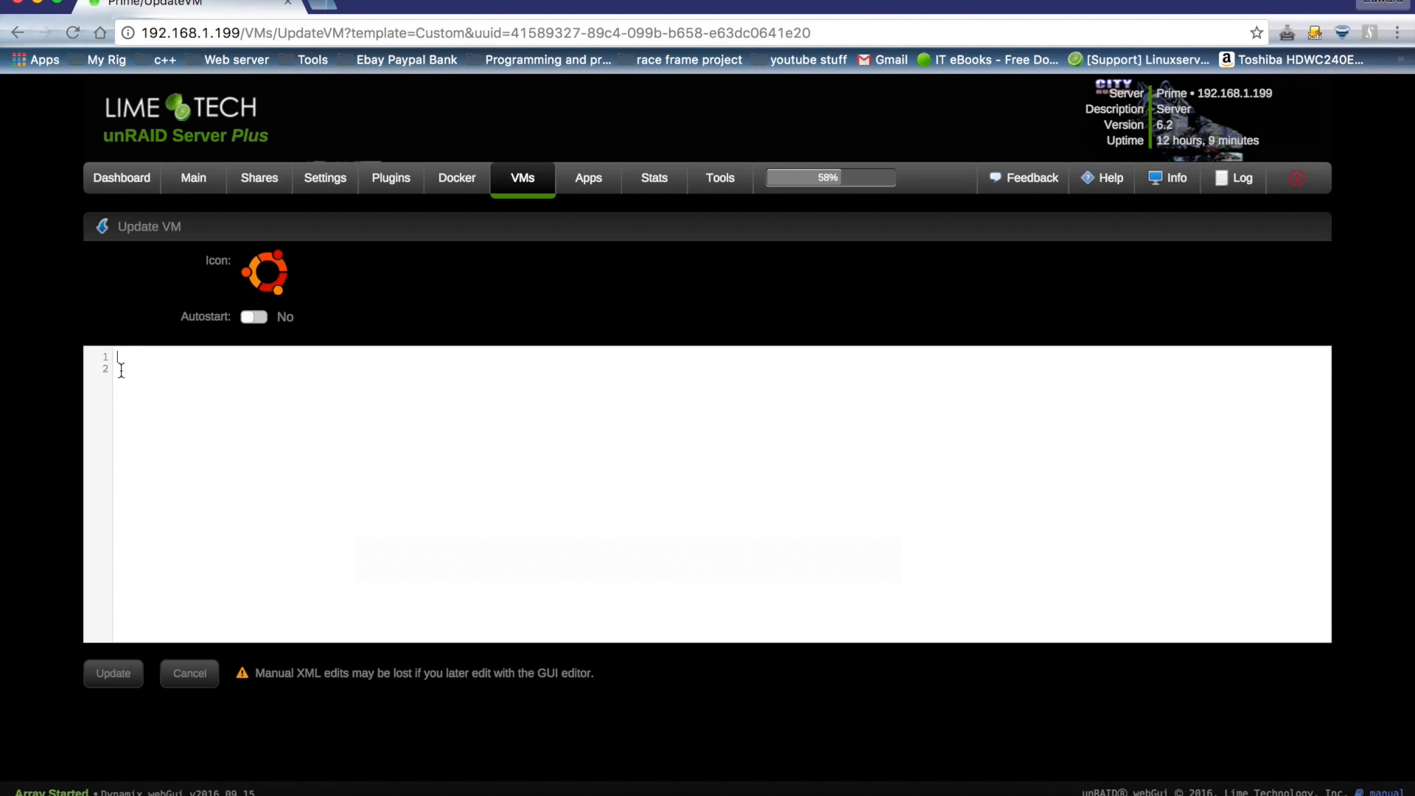
right_click(120, 365)
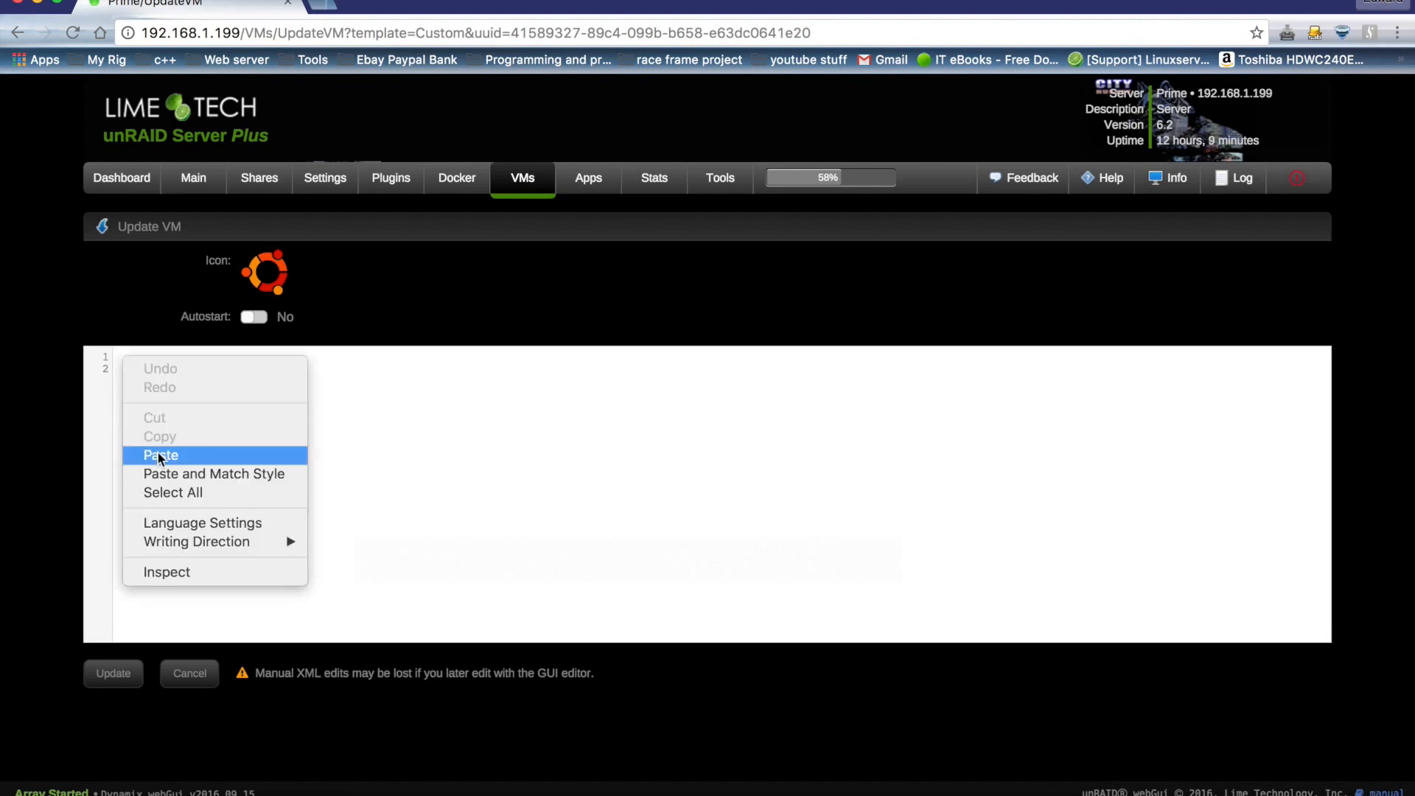
click(160, 454)
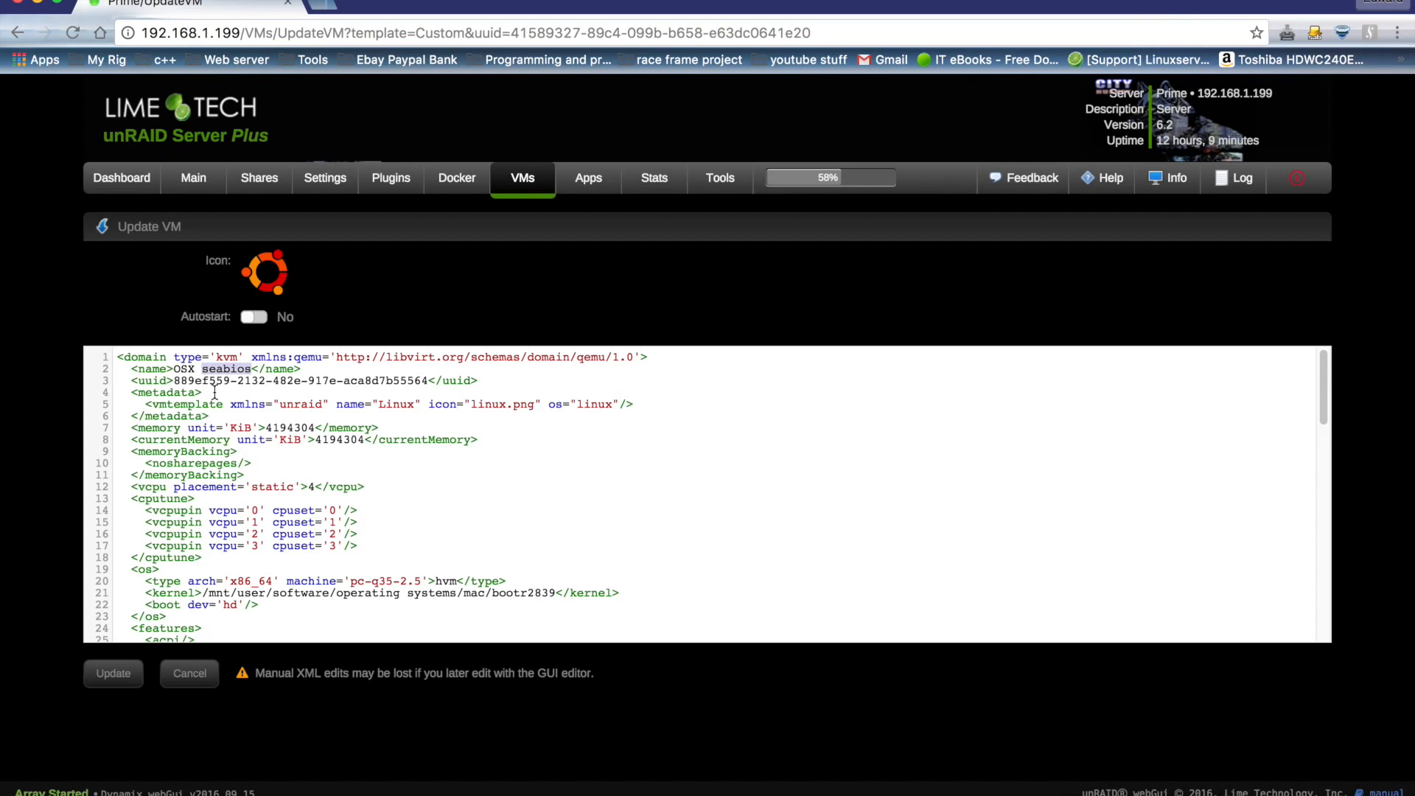
- Change the XML <name> to 'OSX ovmf clover' and delete the uuid line
text(o)
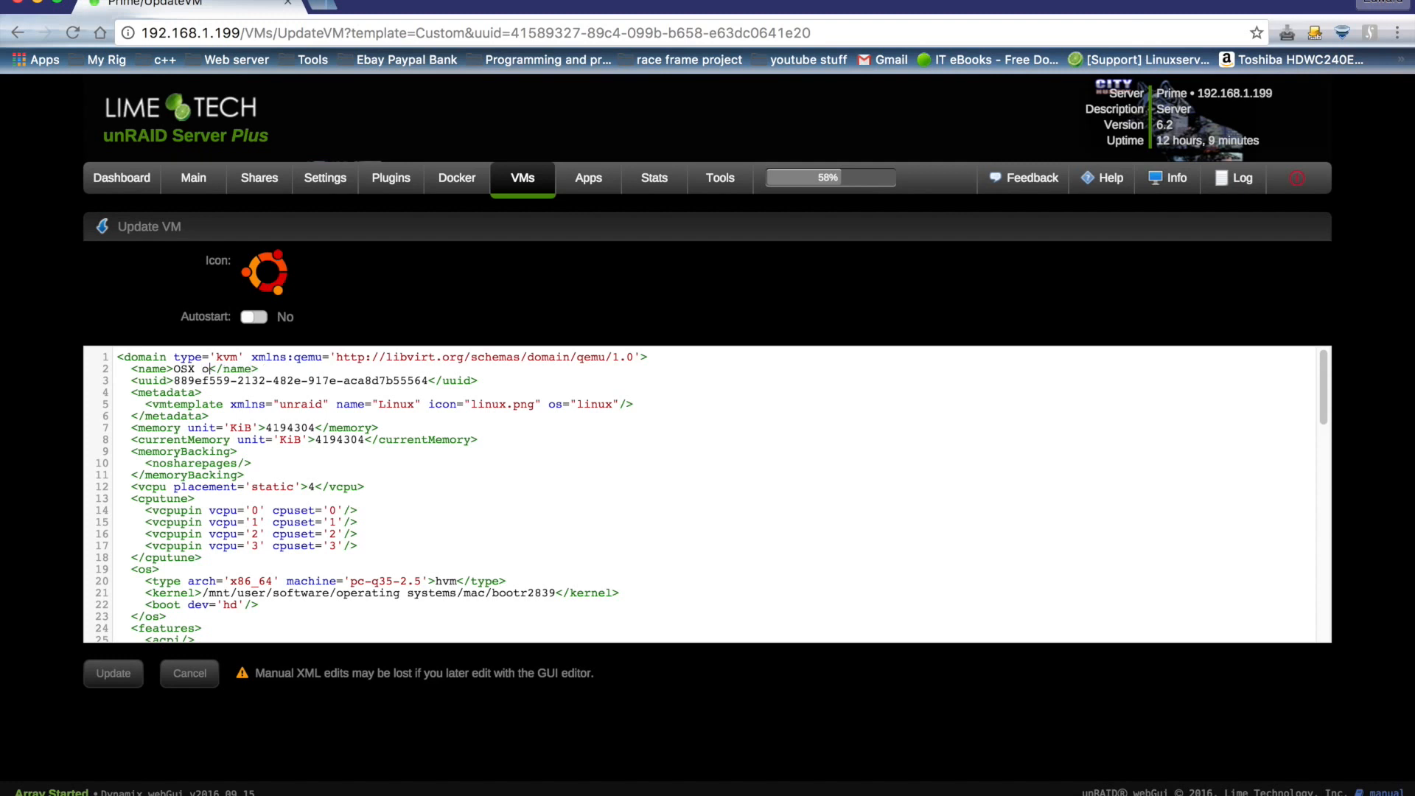
text(vmf c)
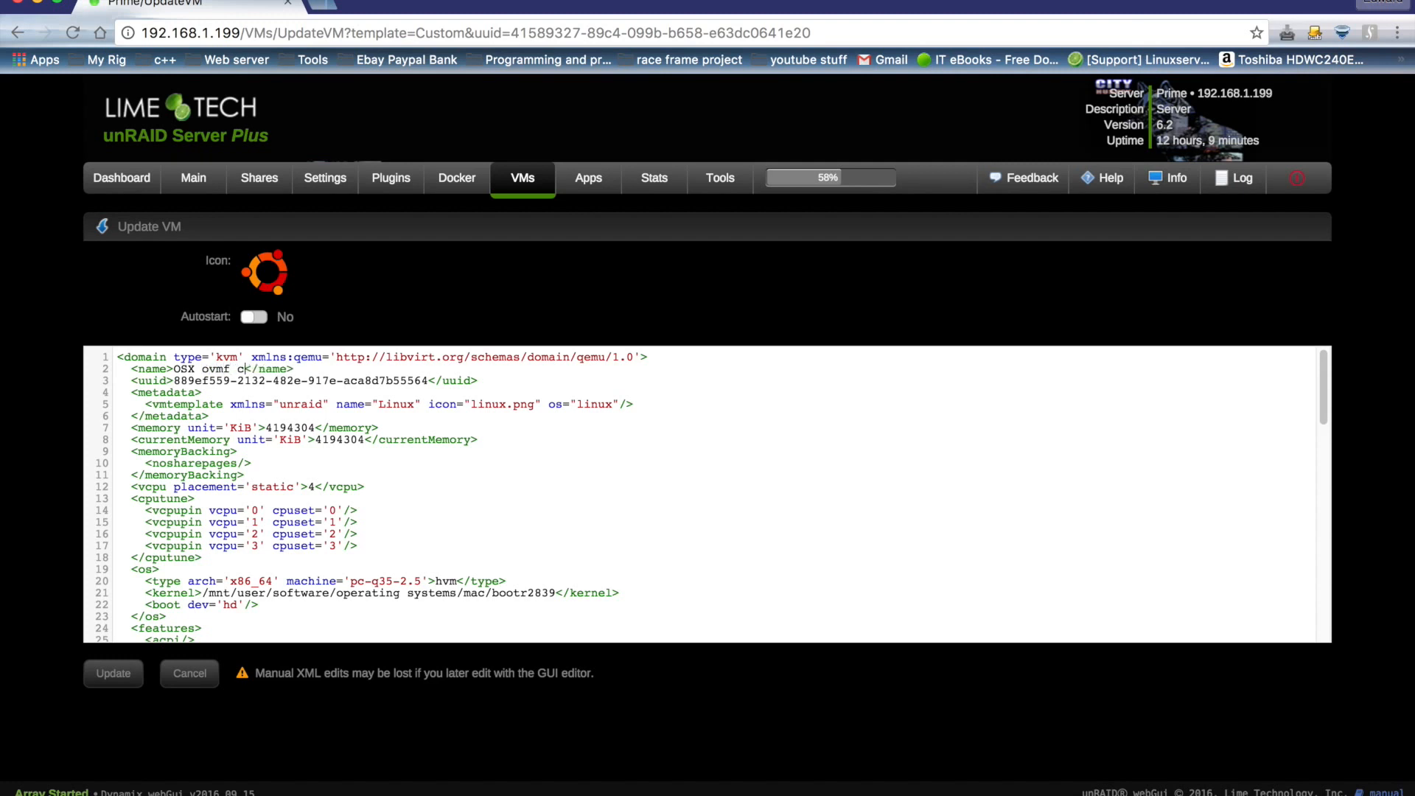
text(lover)
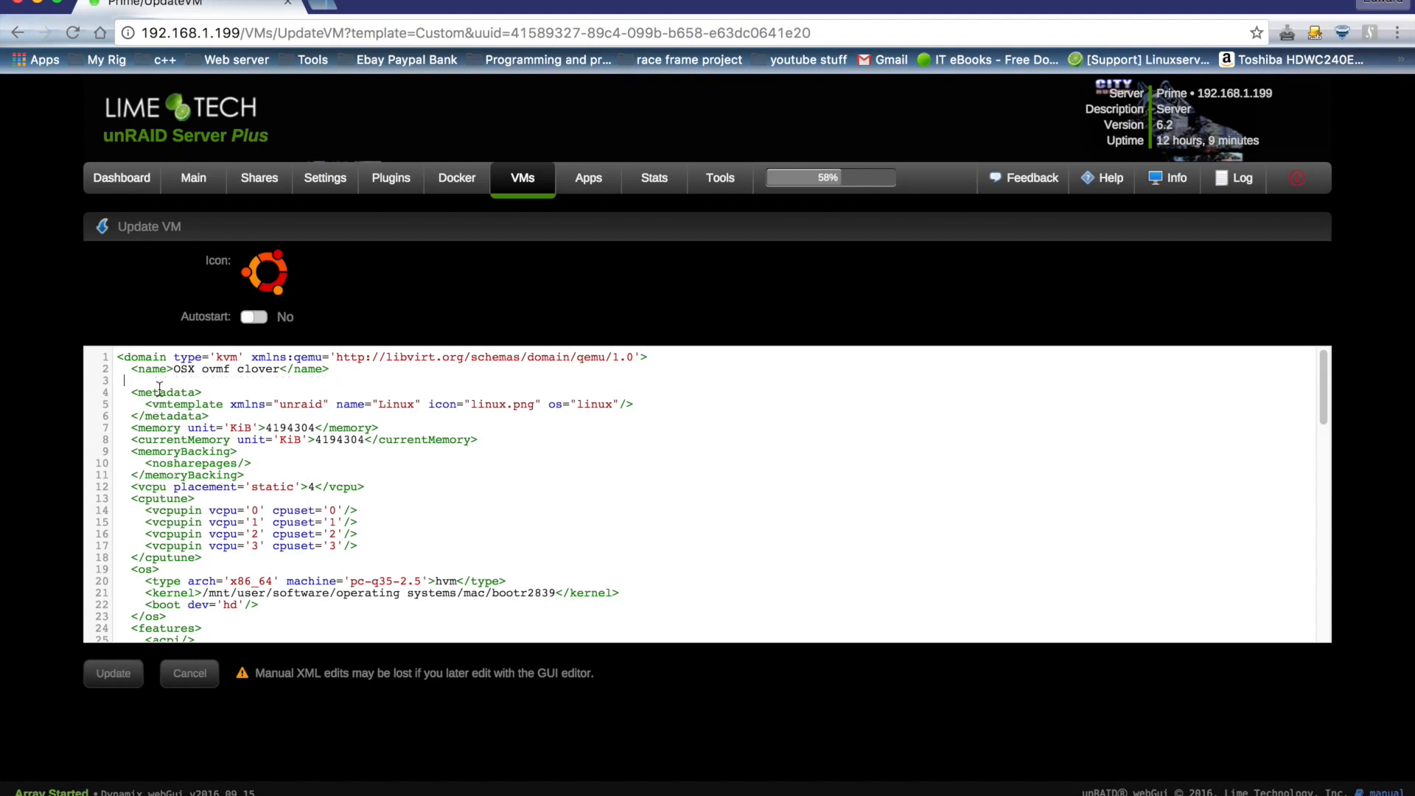
mouse_move(284, 417)
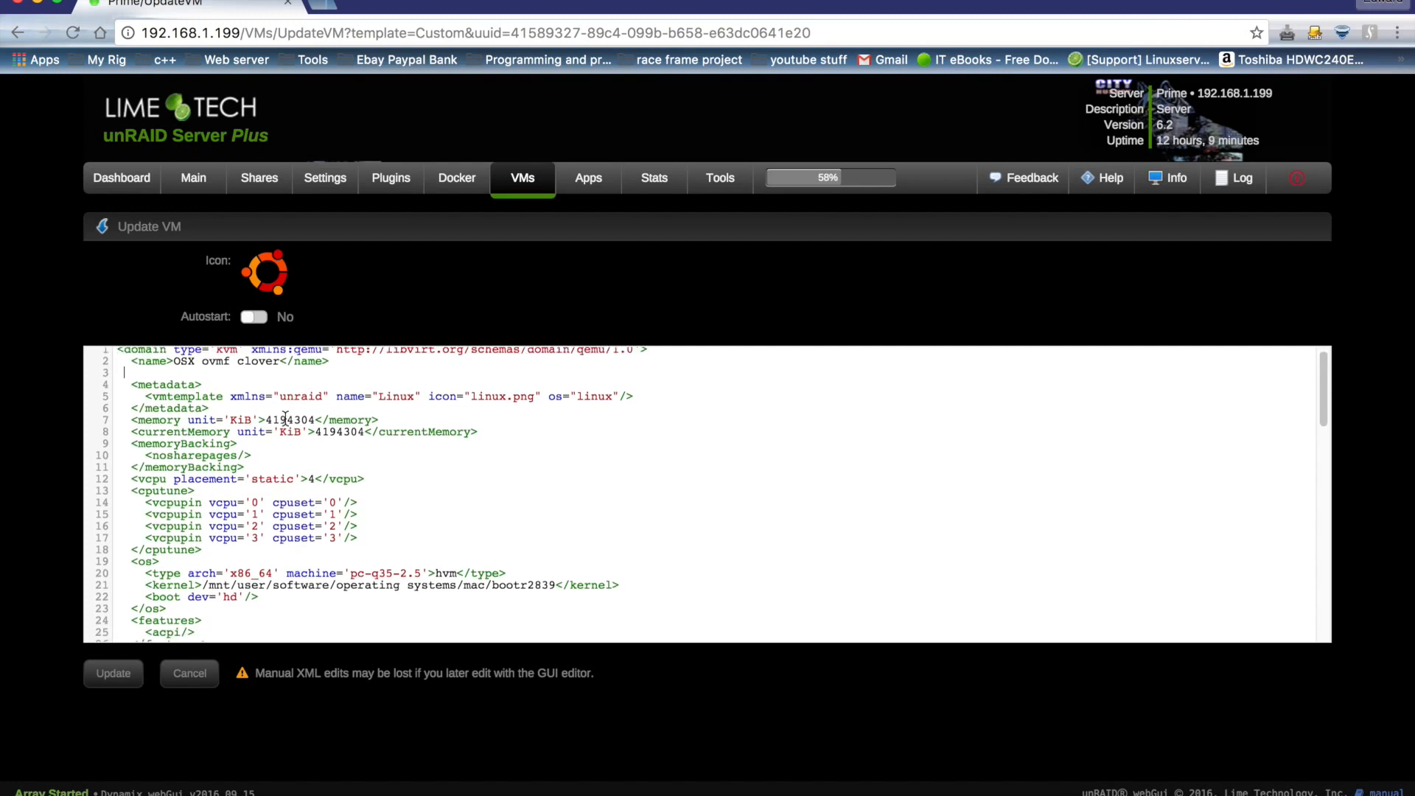
- Scroll down to the os block and select its lines 19 to 23
scroll(down, 3)
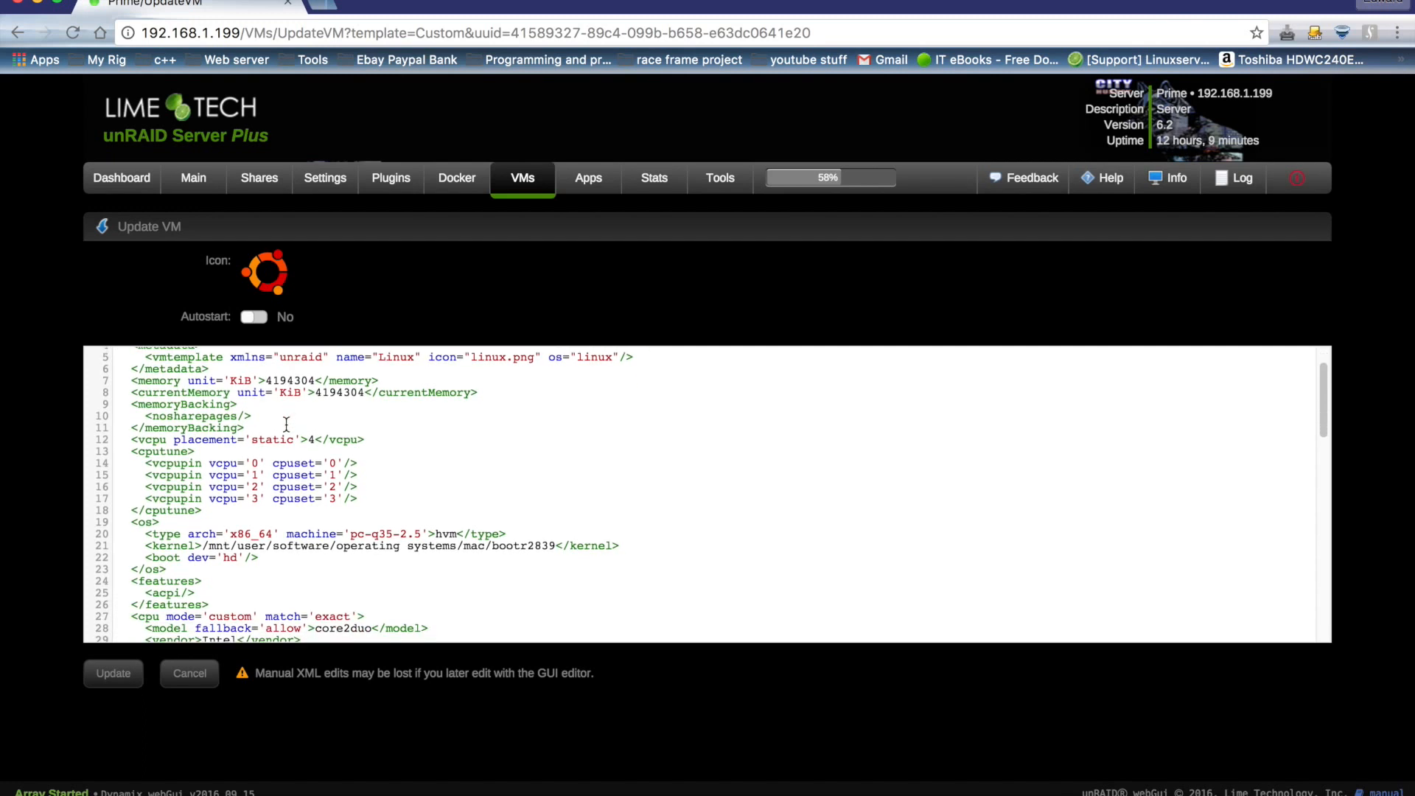
scroll(down, 3)
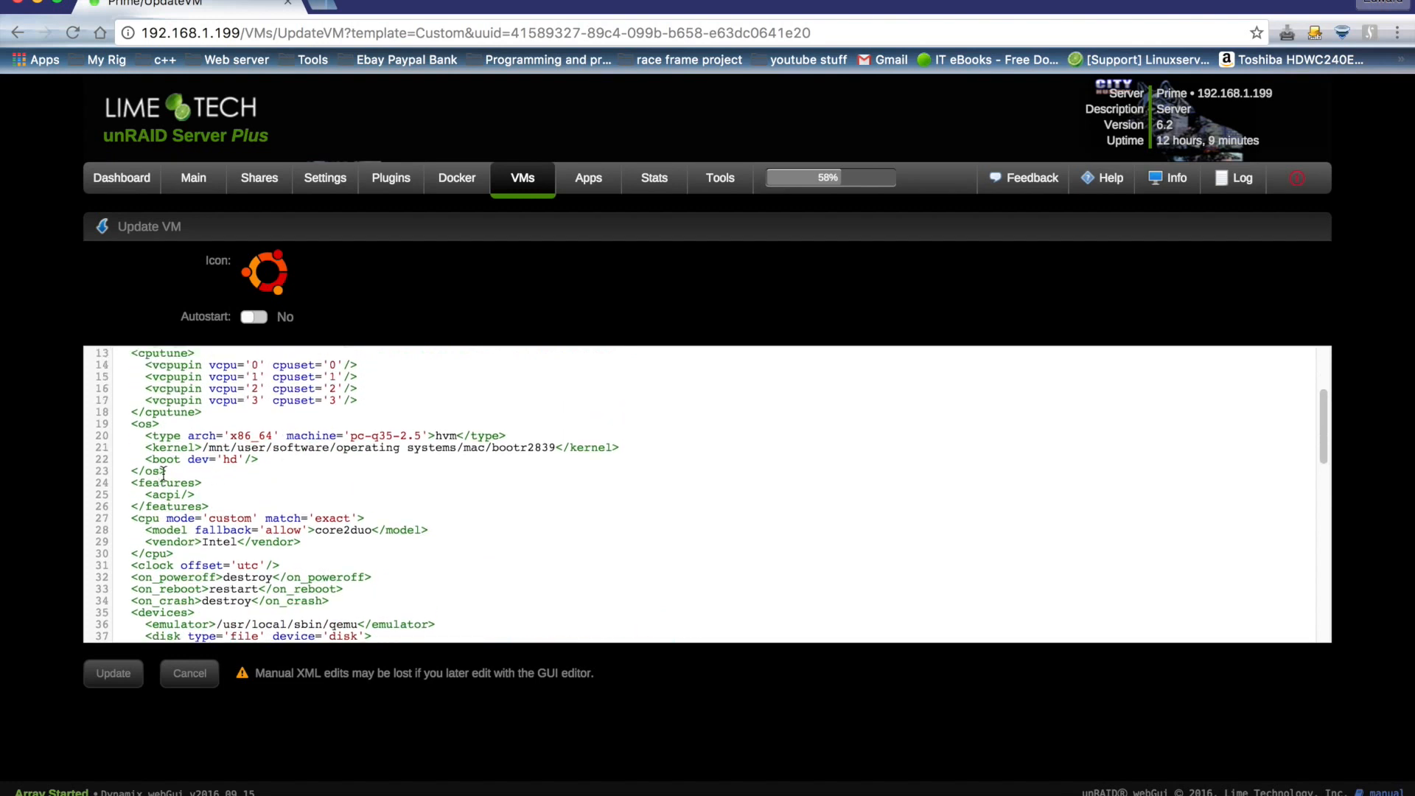
drag(145, 423, 168, 470)
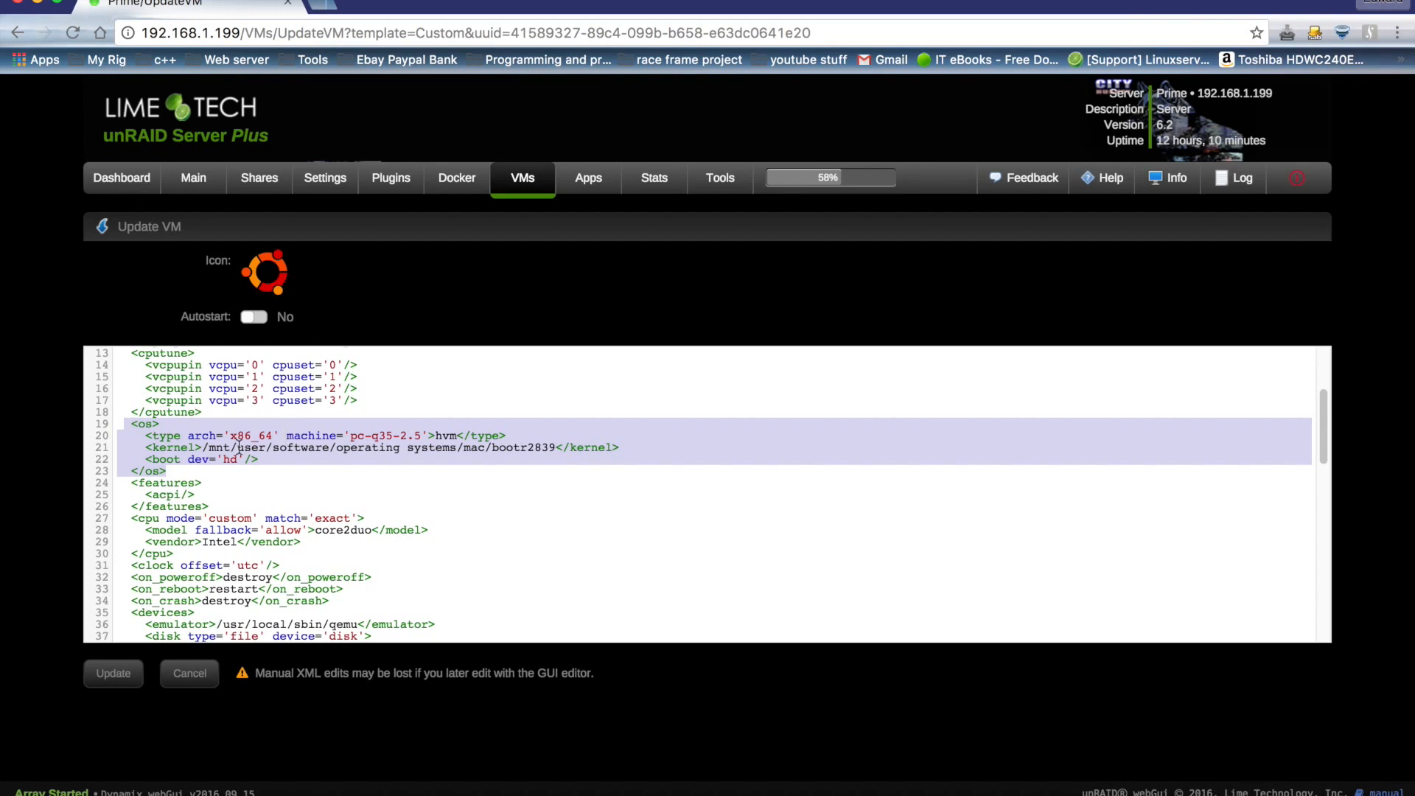
mouse_move(384, 451)
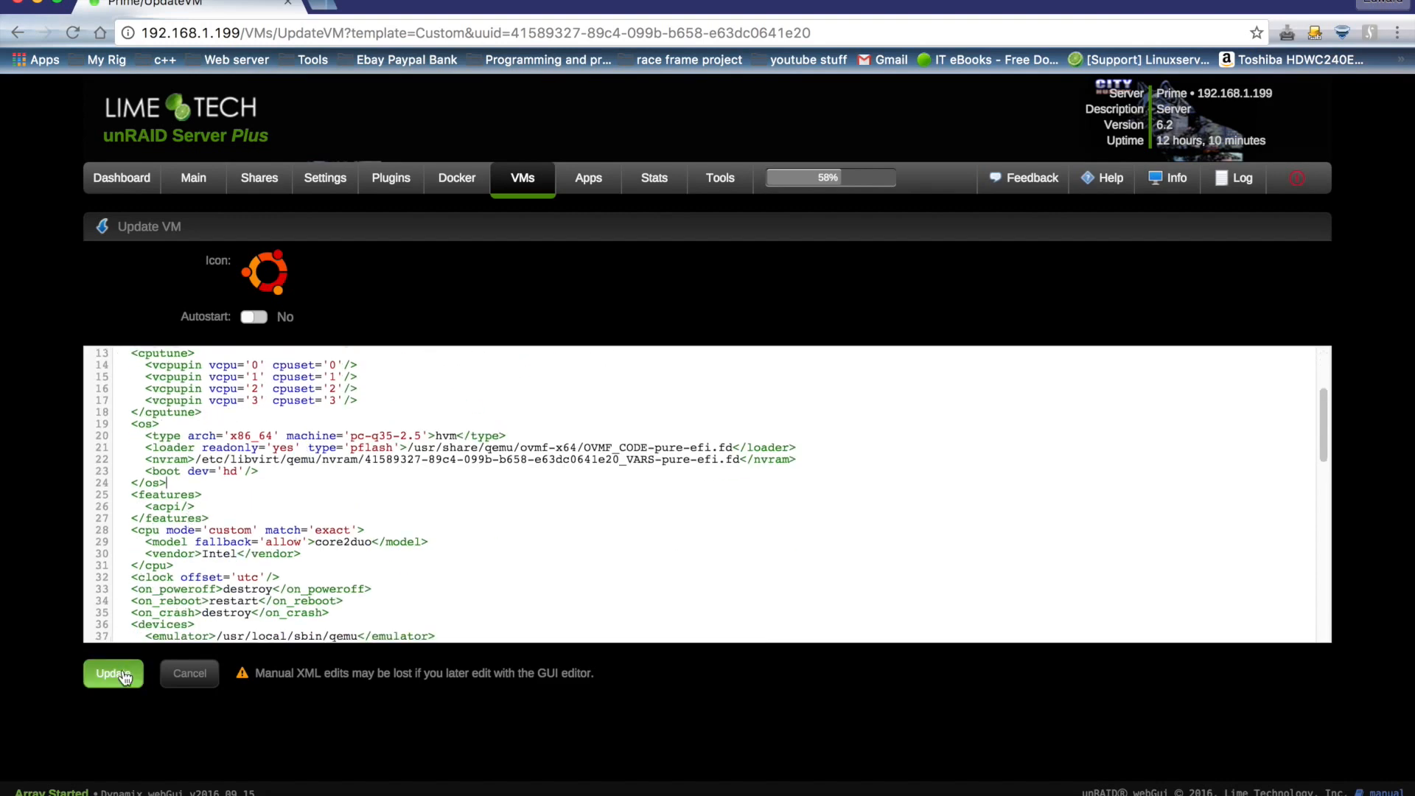
- Save the edited XML as the OSX ovmf clover VM with Update
click(112, 673)
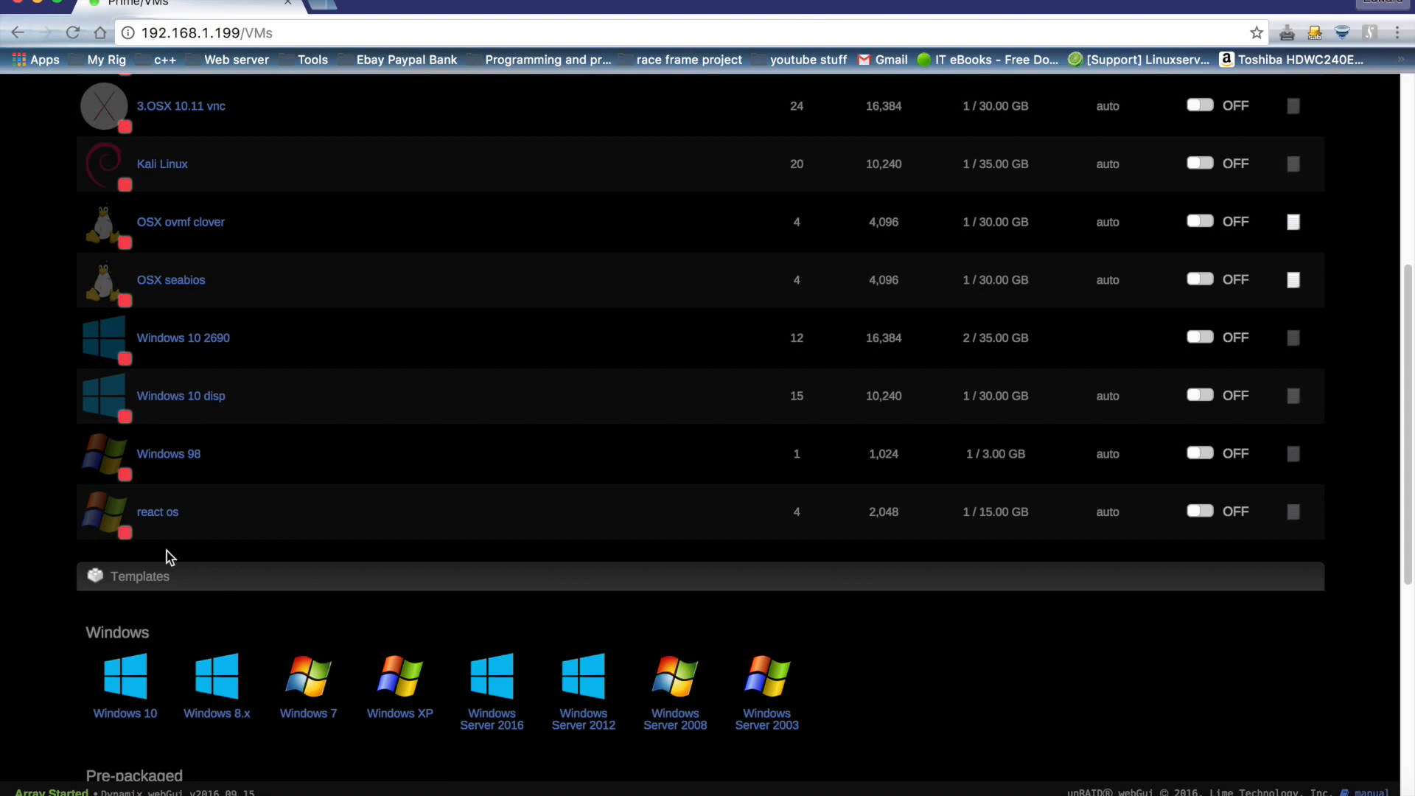
mouse_move(108, 567)
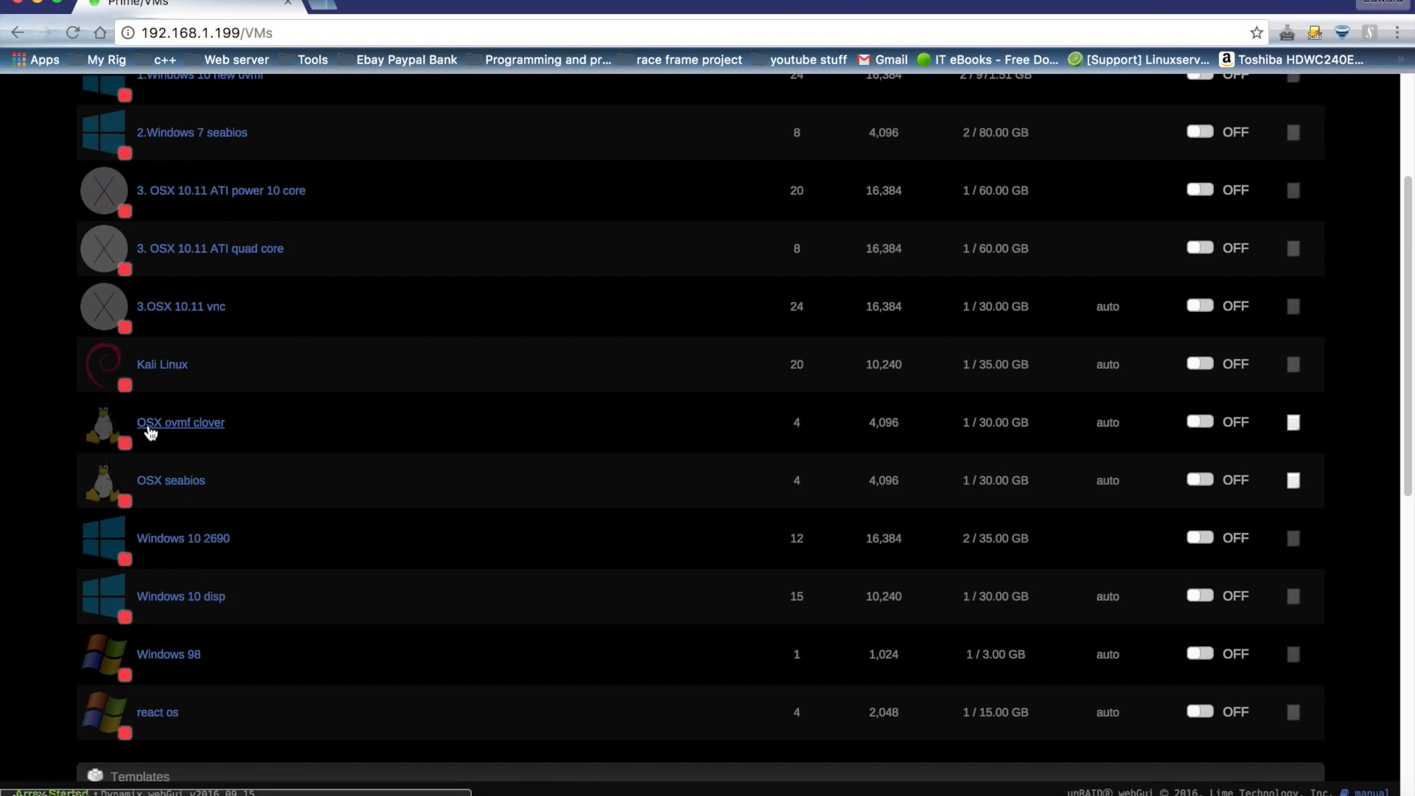
mouse_move(165, 433)
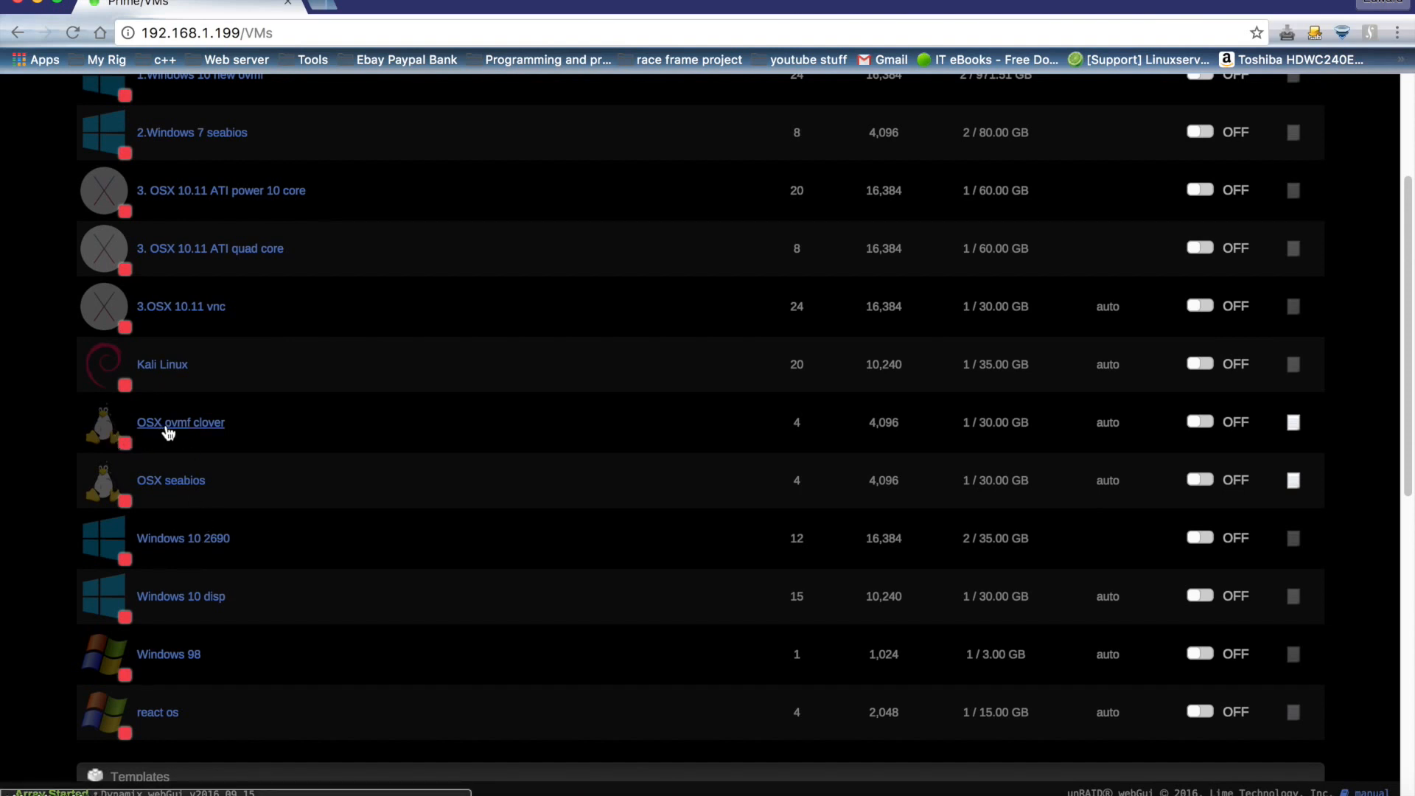
mouse_move(170, 479)
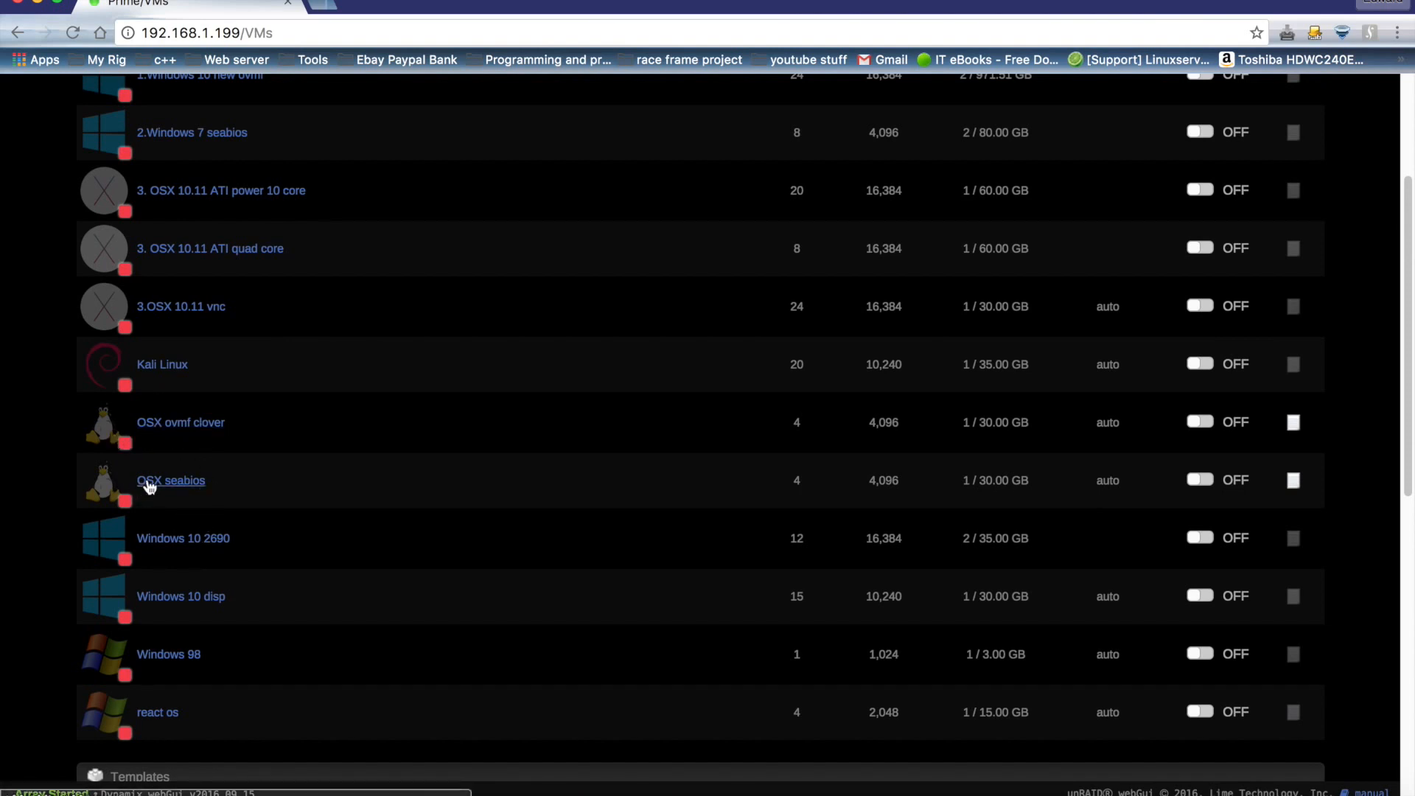
mouse_move(164, 485)
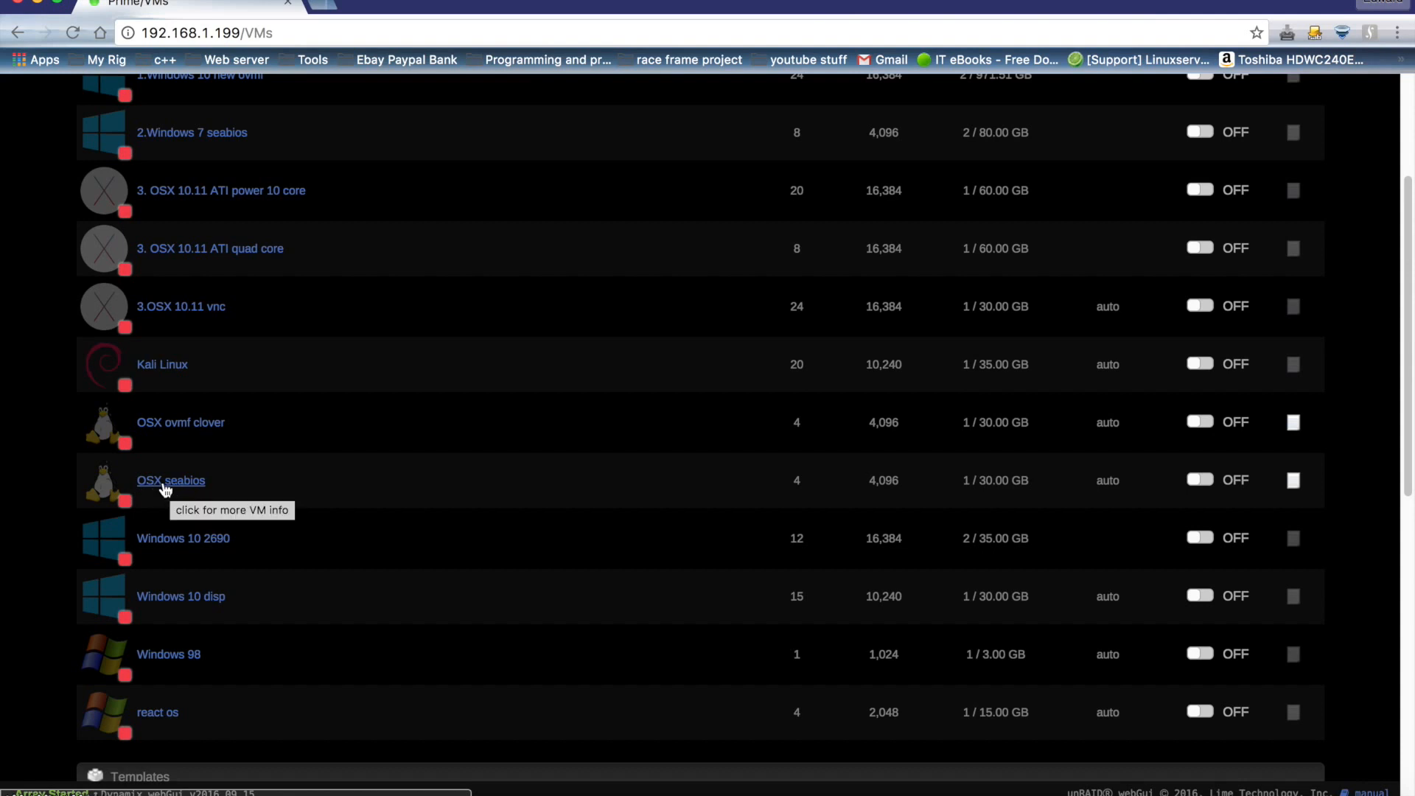
mouse_move(232, 485)
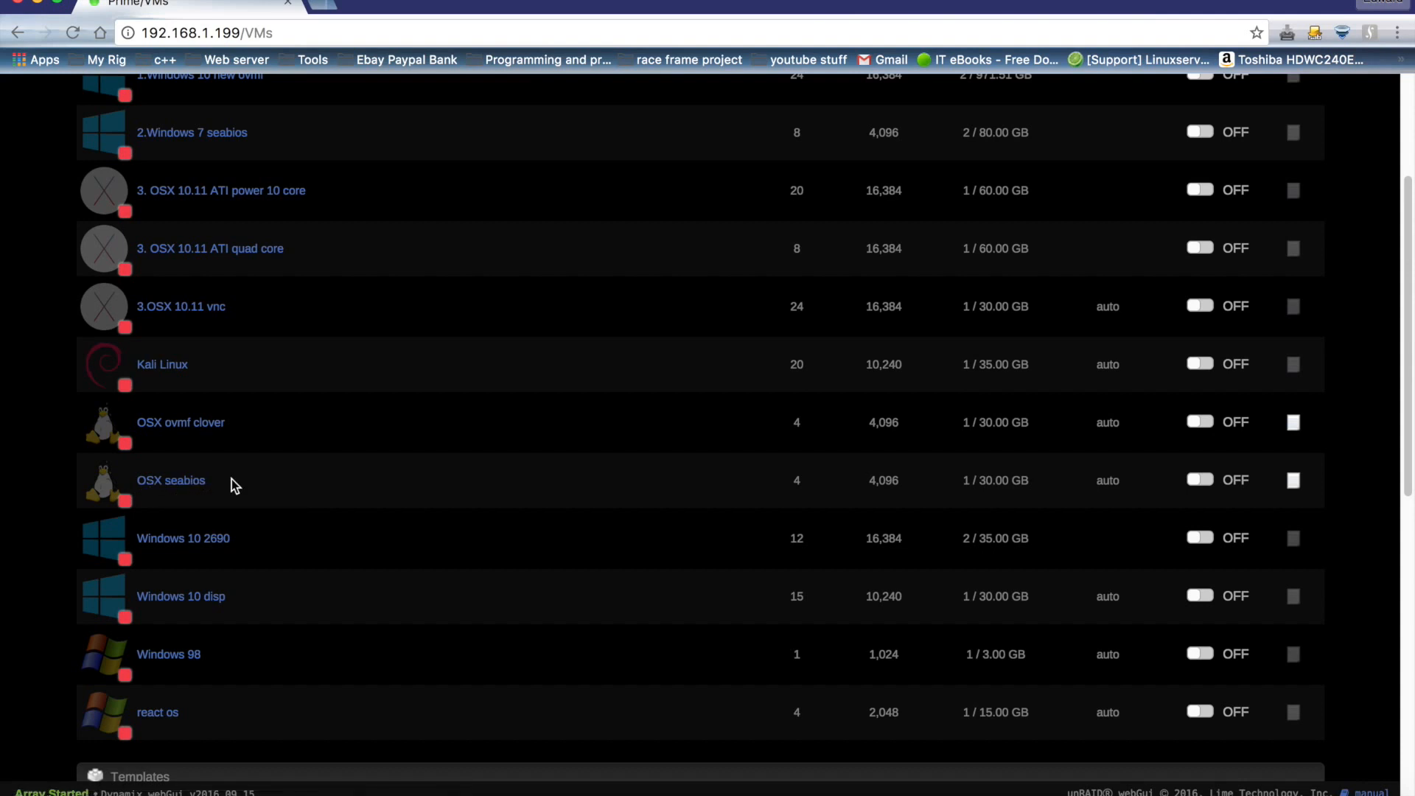
mouse_move(163, 486)
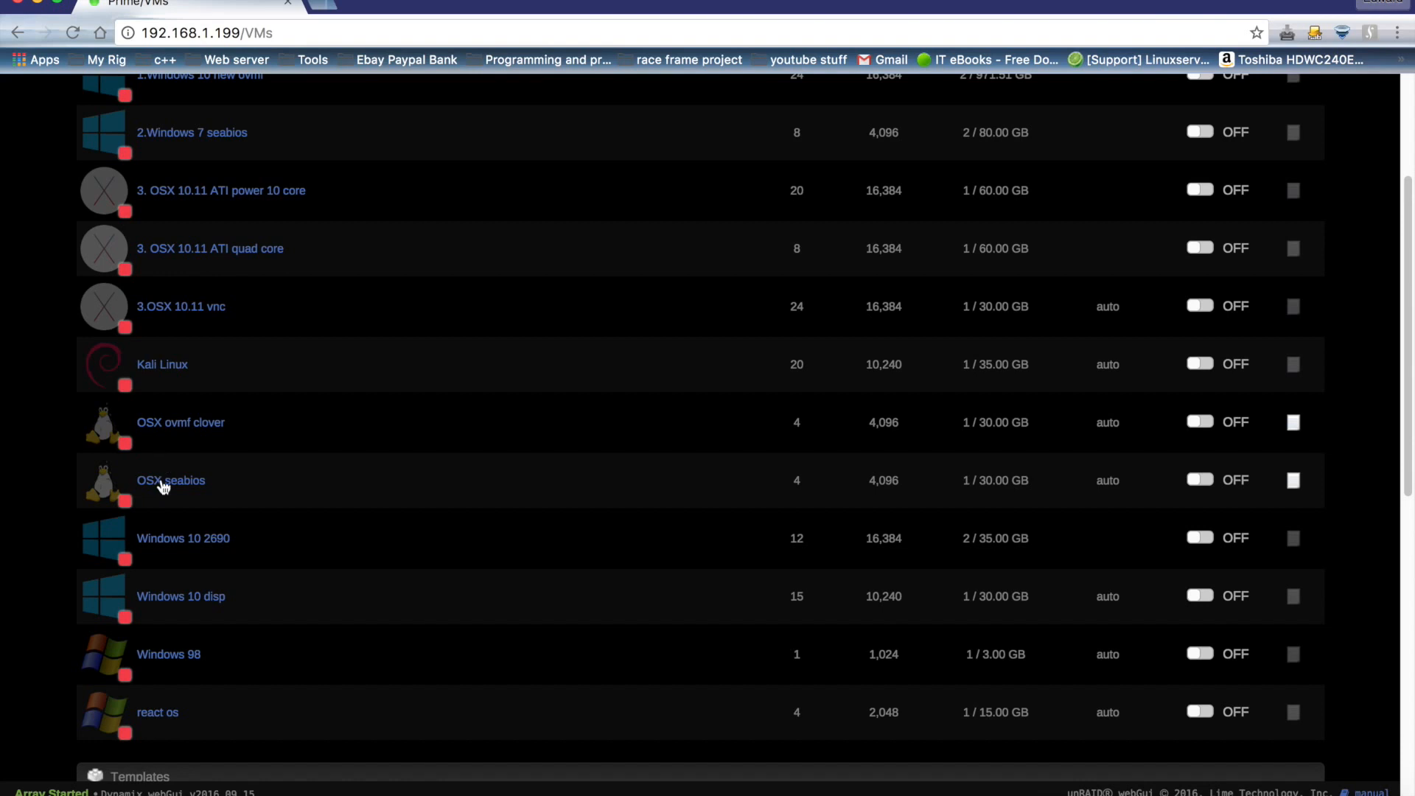
mouse_move(108, 430)
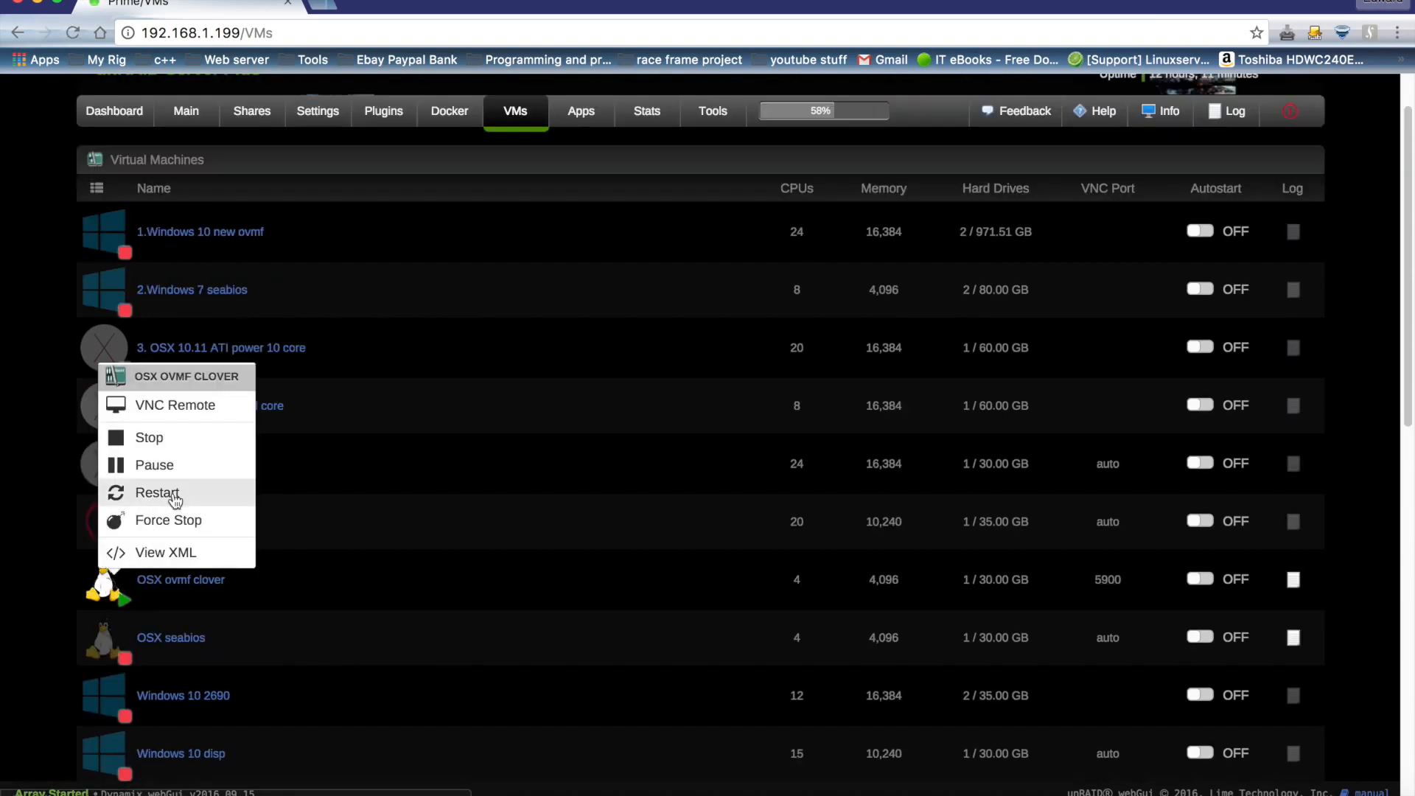
- Open a VNC session to OSX ovmf clover, then launch and close Safari
click(176, 405)
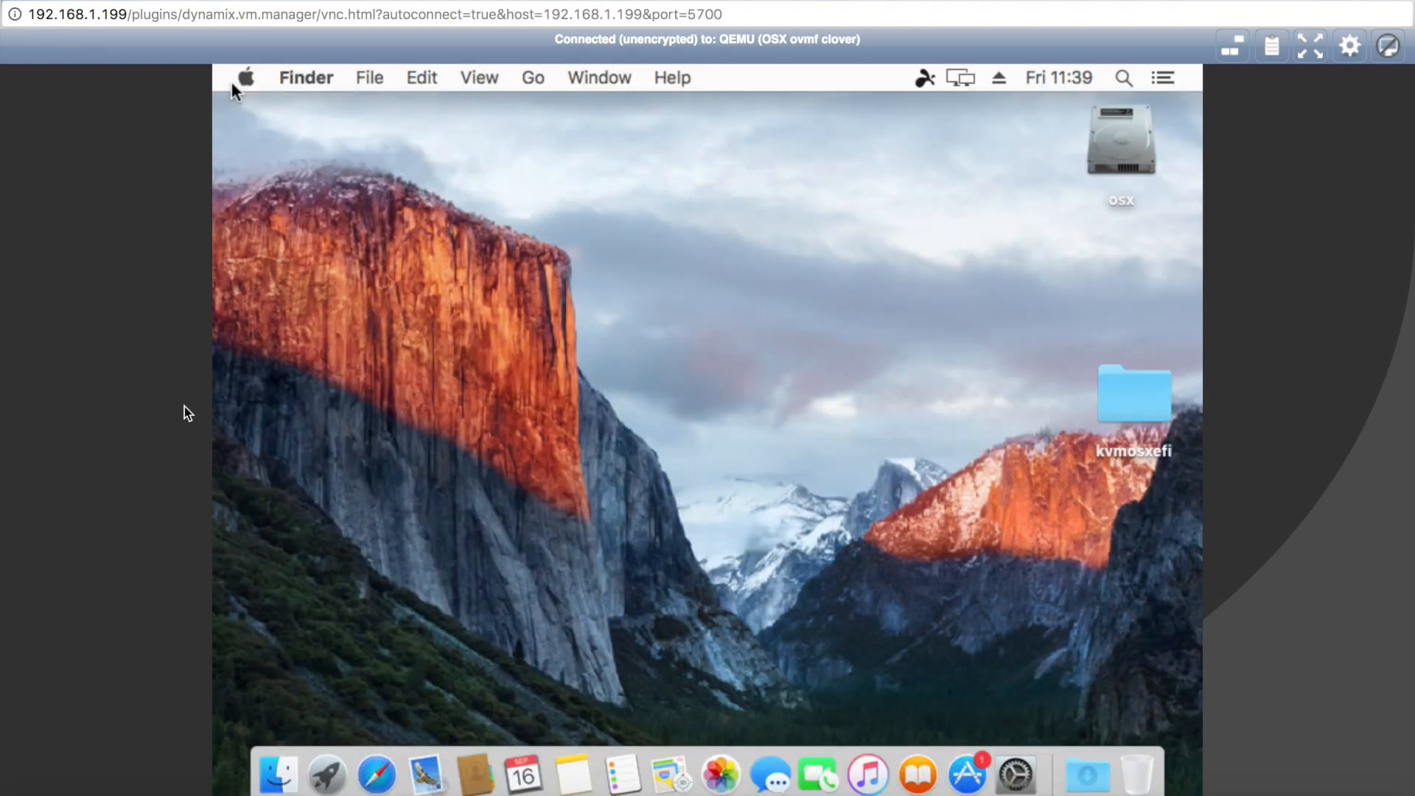
mouse_move(544, 428)
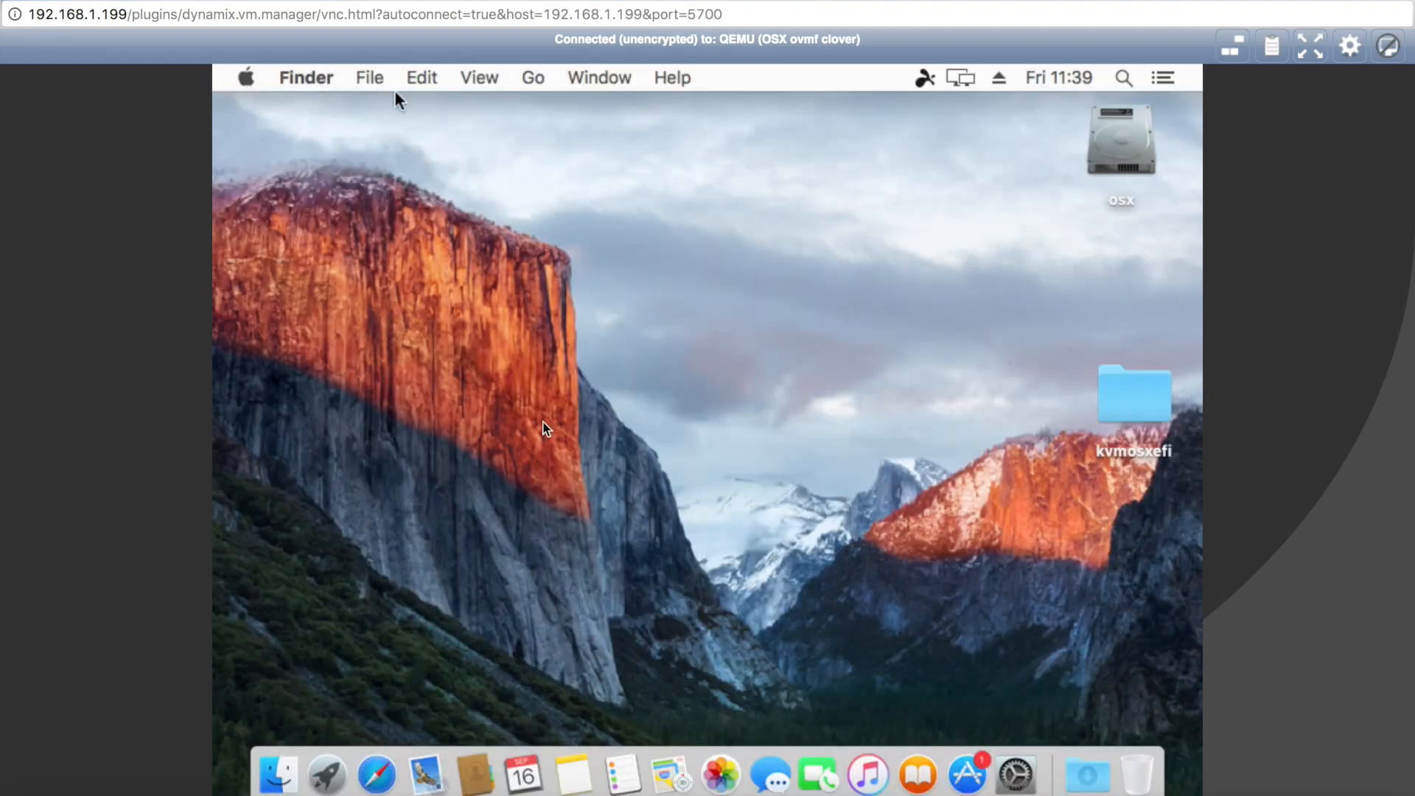
mouse_move(656, 575)
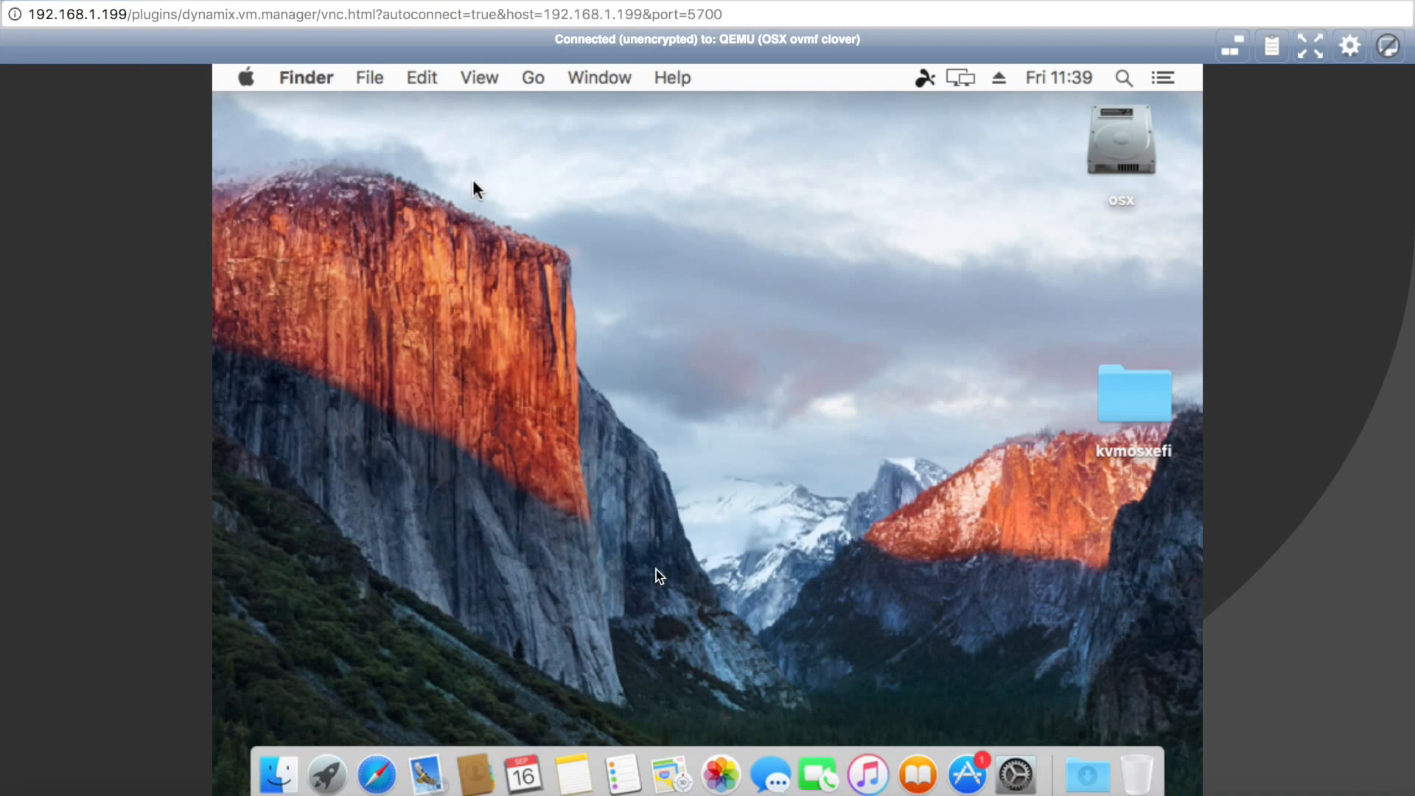
mouse_move(683, 570)
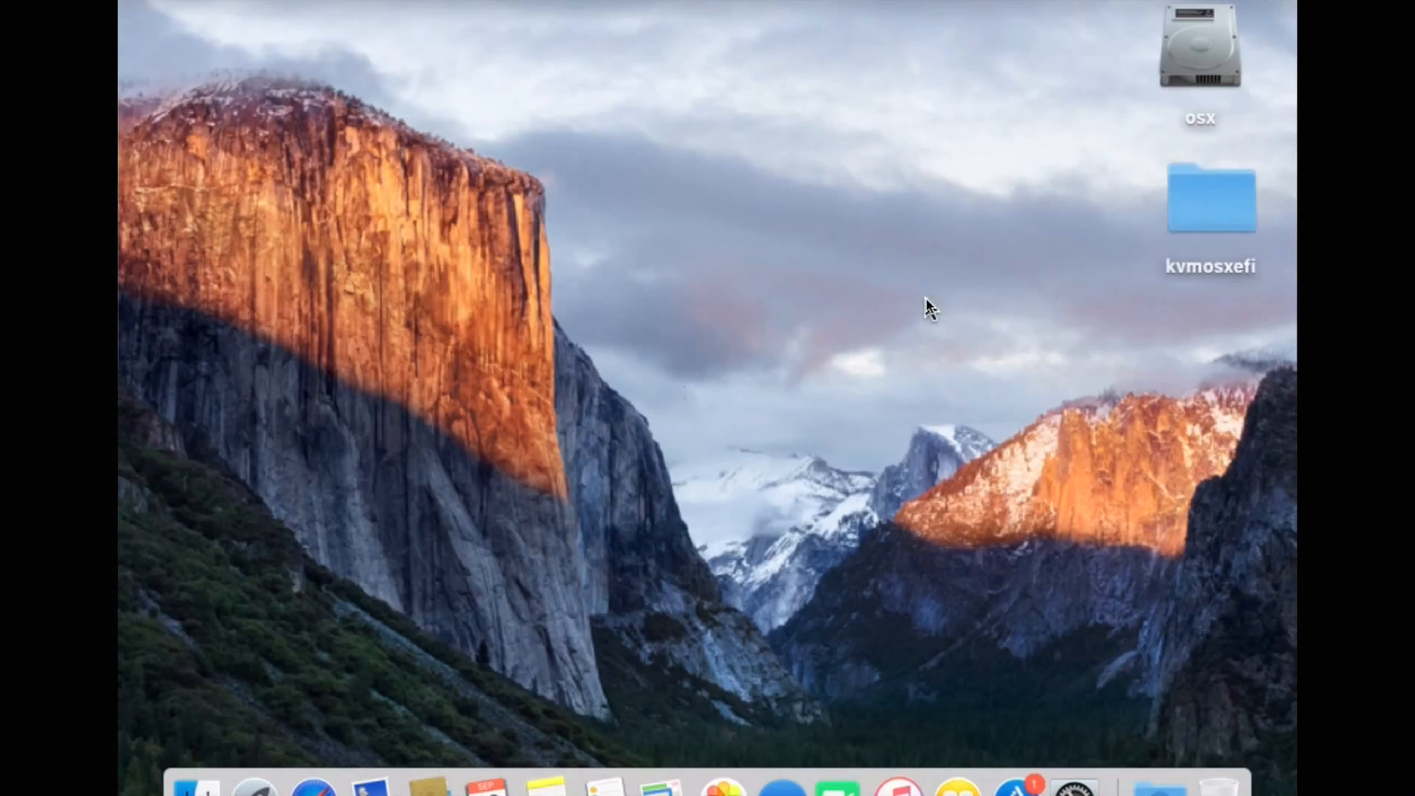
mouse_move(271, 723)
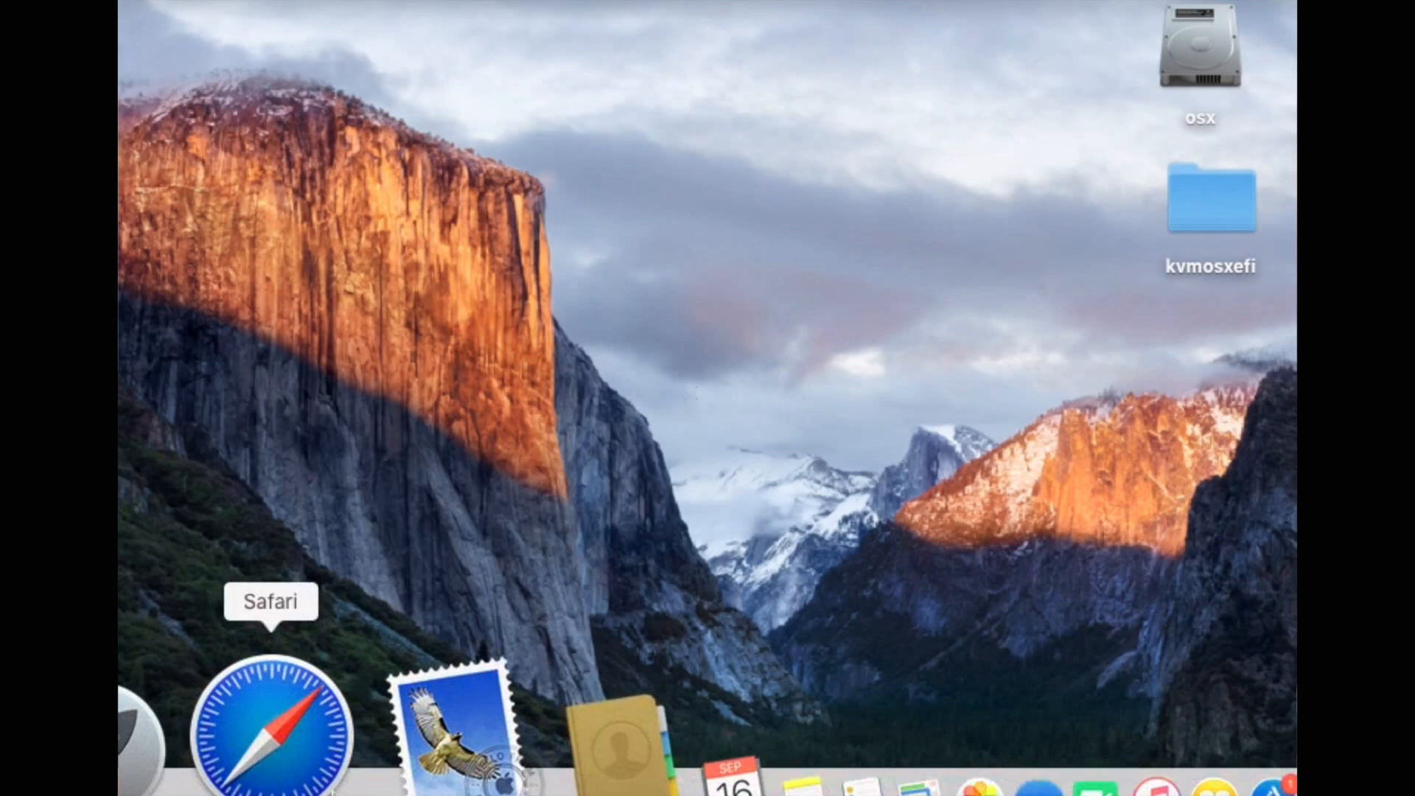
click(270, 723)
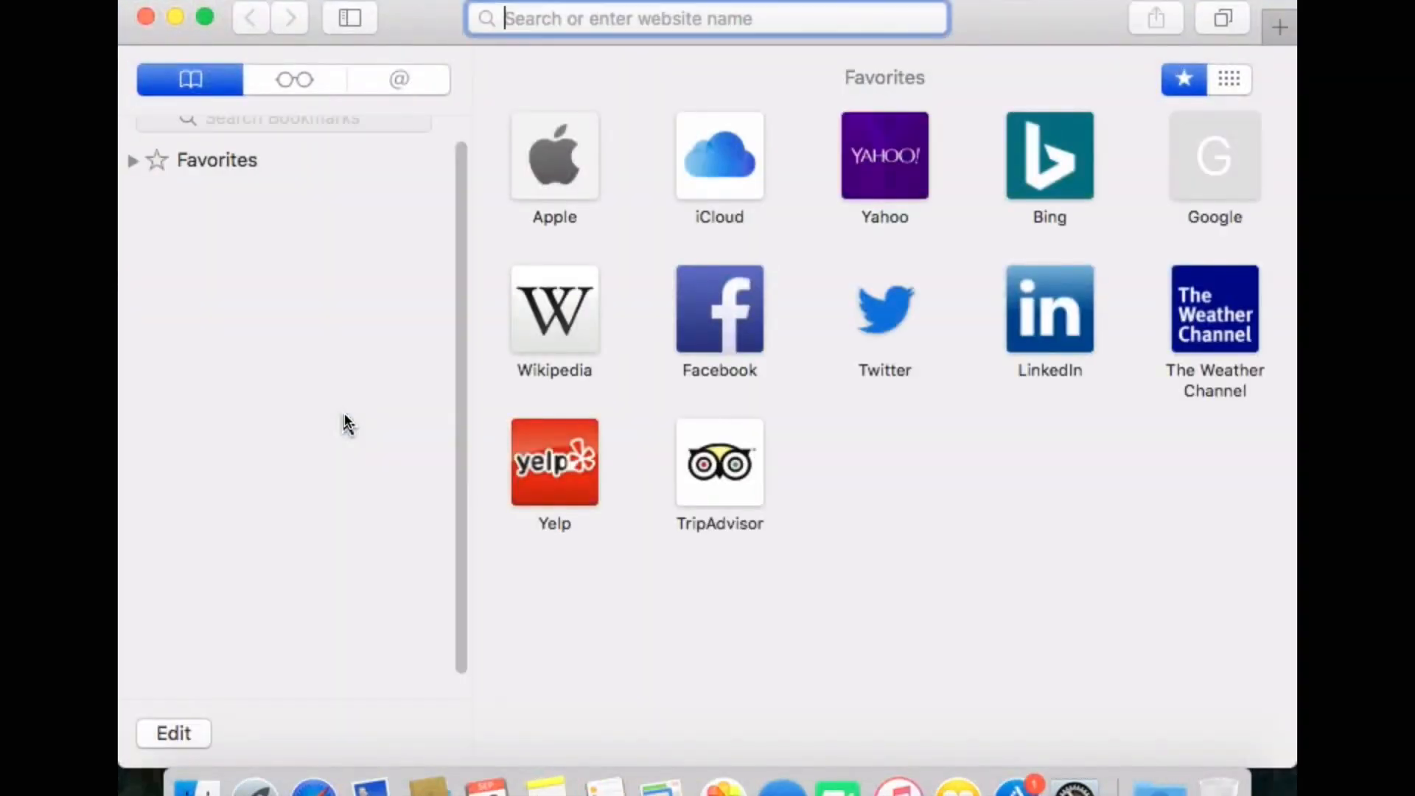
click(555, 309)
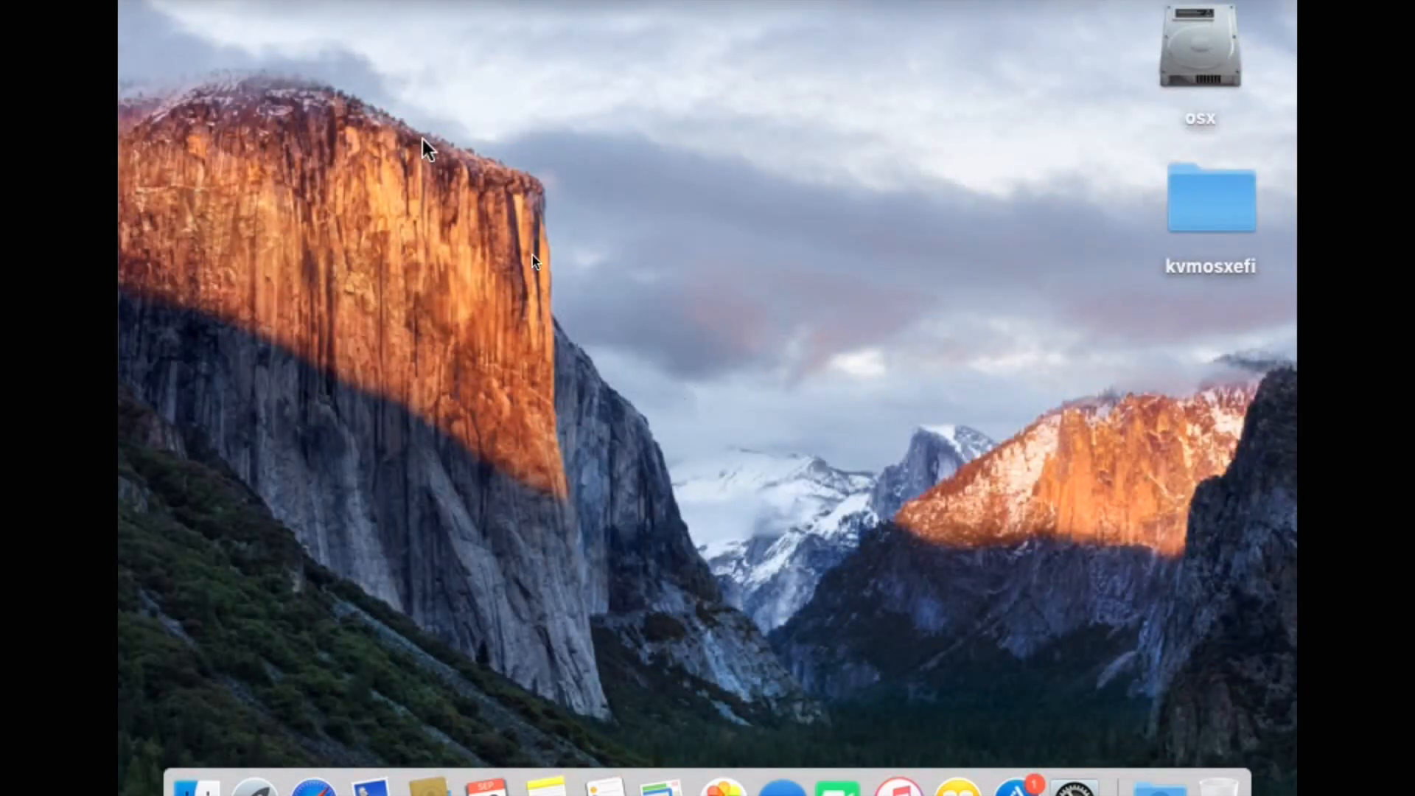
mouse_move(676, 329)
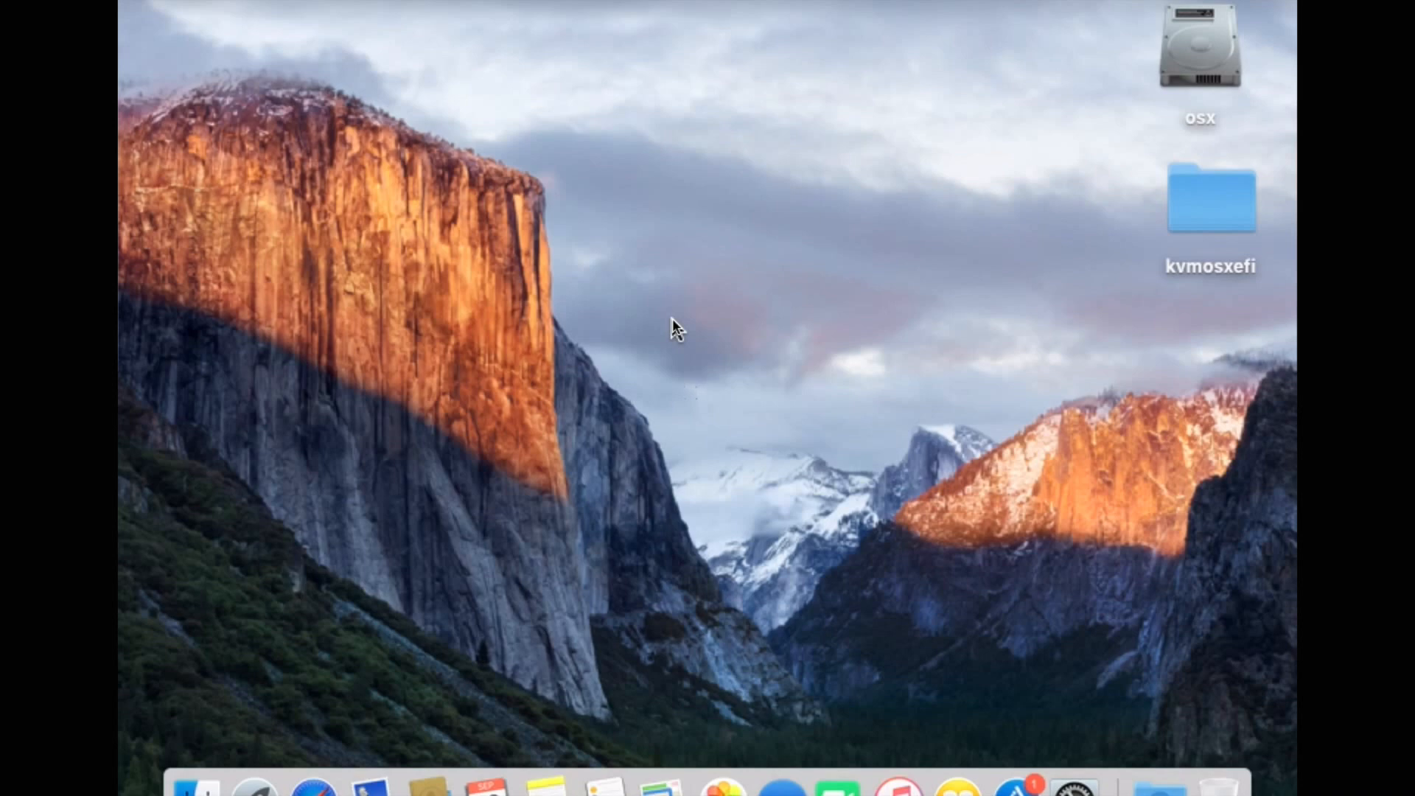
click(1209, 197)
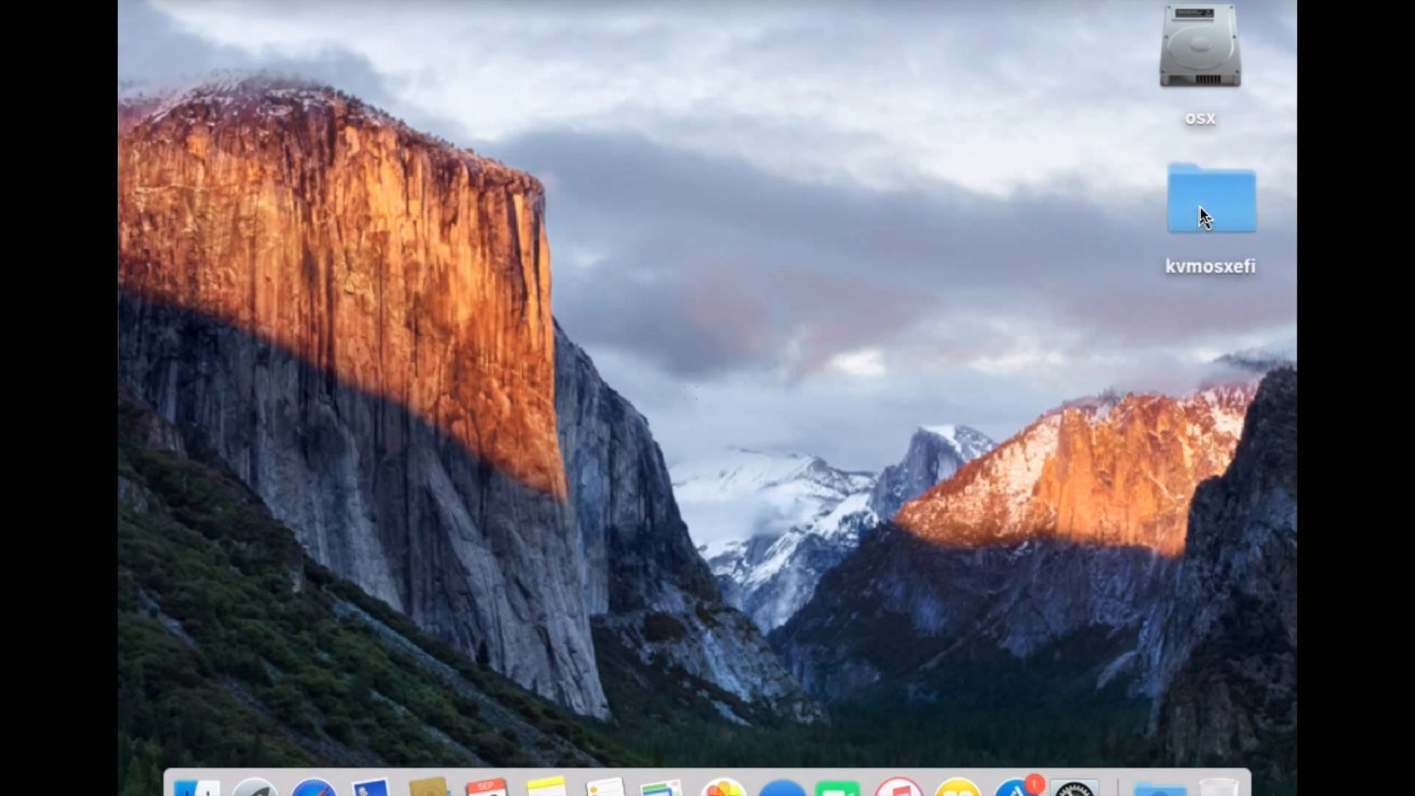
- Copy Clover Configurator from the kvmosxefi folder onto the desktop
double_click(1210, 197)
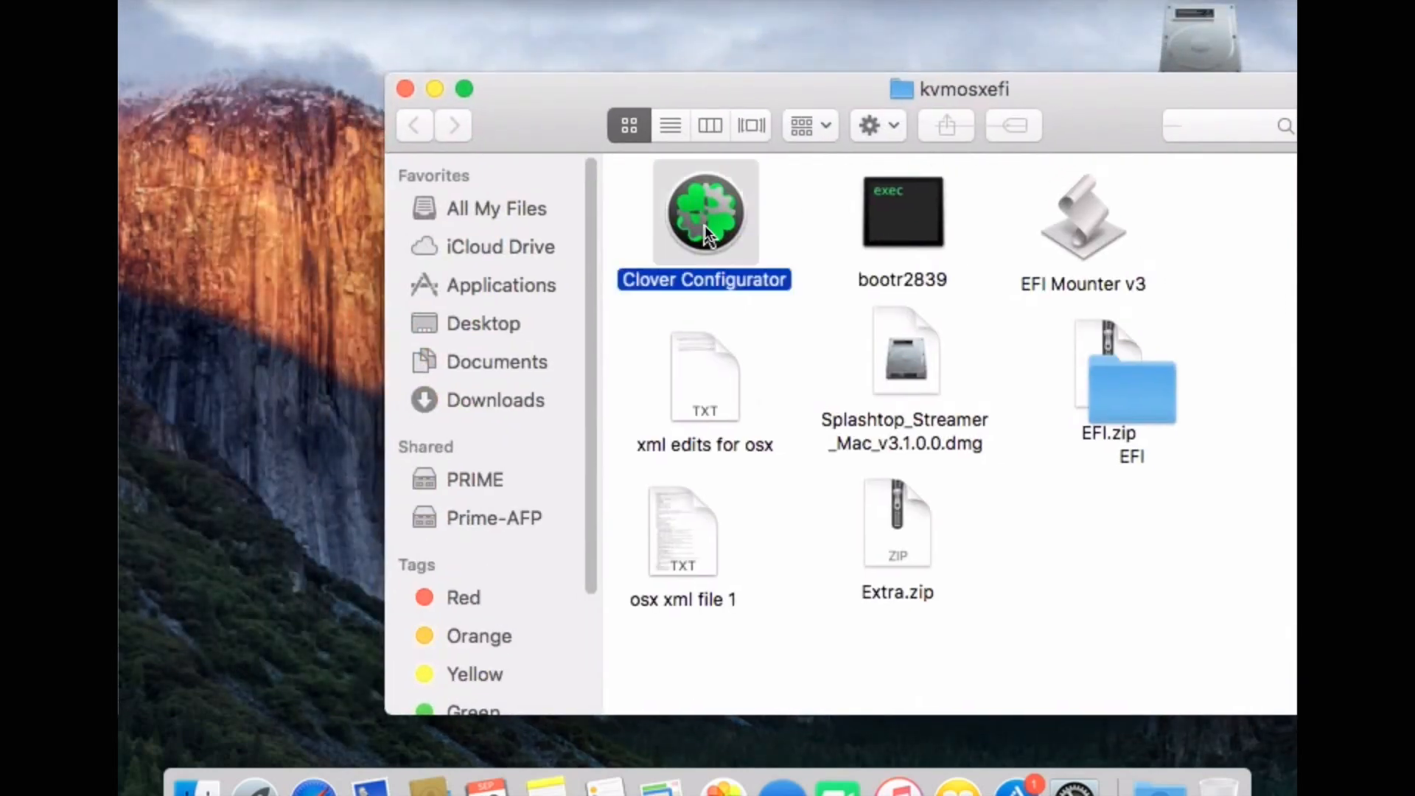
drag(704, 212, 249, 104)
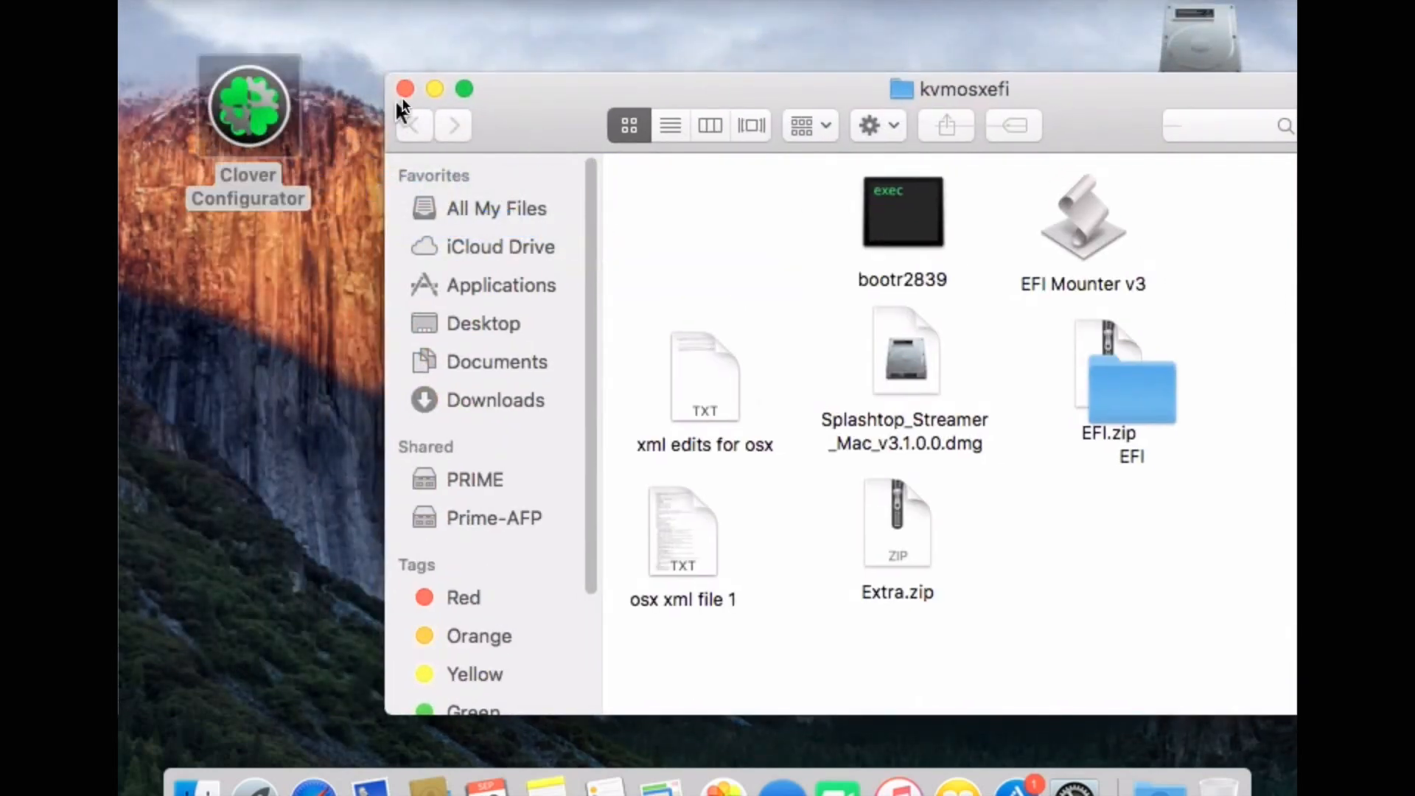
click(403, 88)
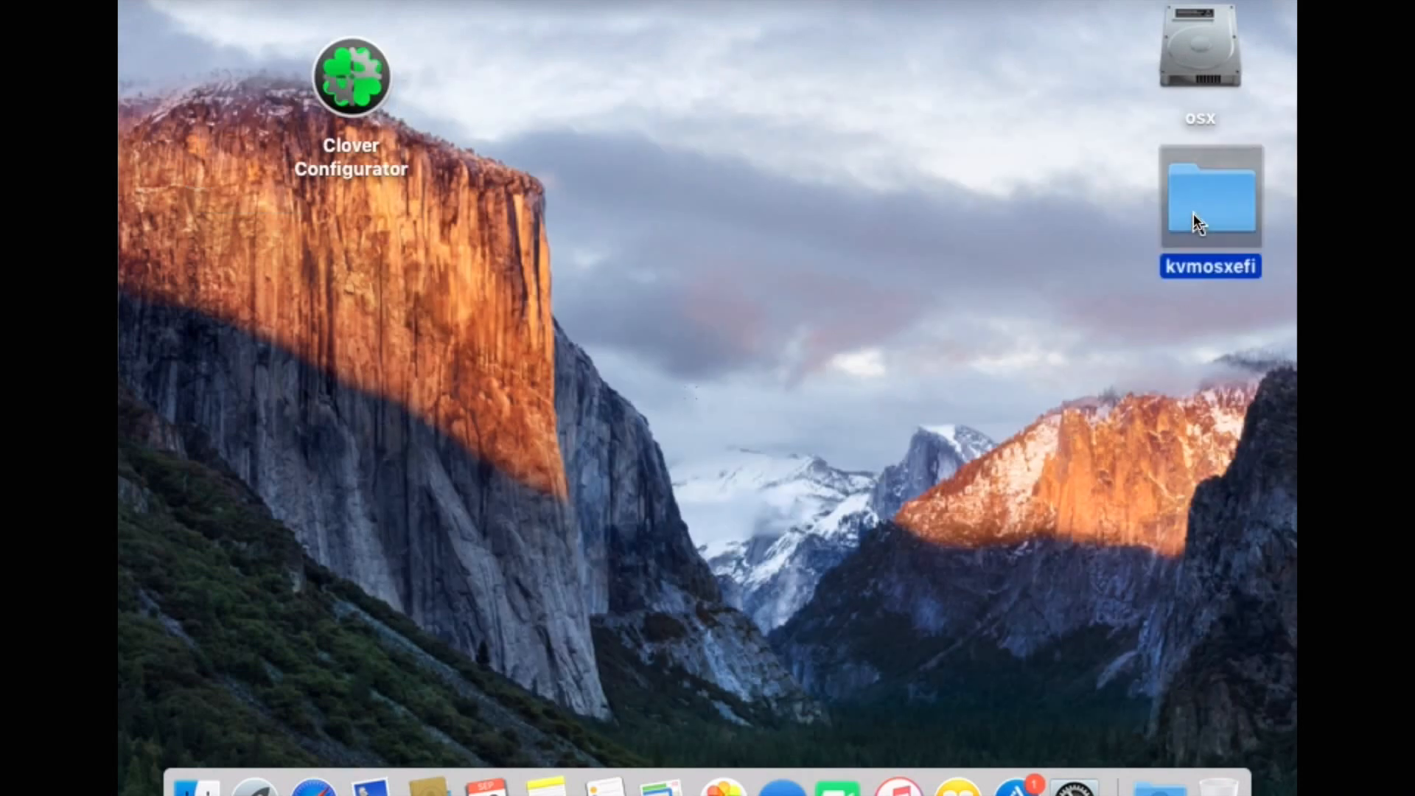
- Mount the EFI partition with EFI Mounter v3 using the admin password, closing Finder windows
double_click(1209, 197)
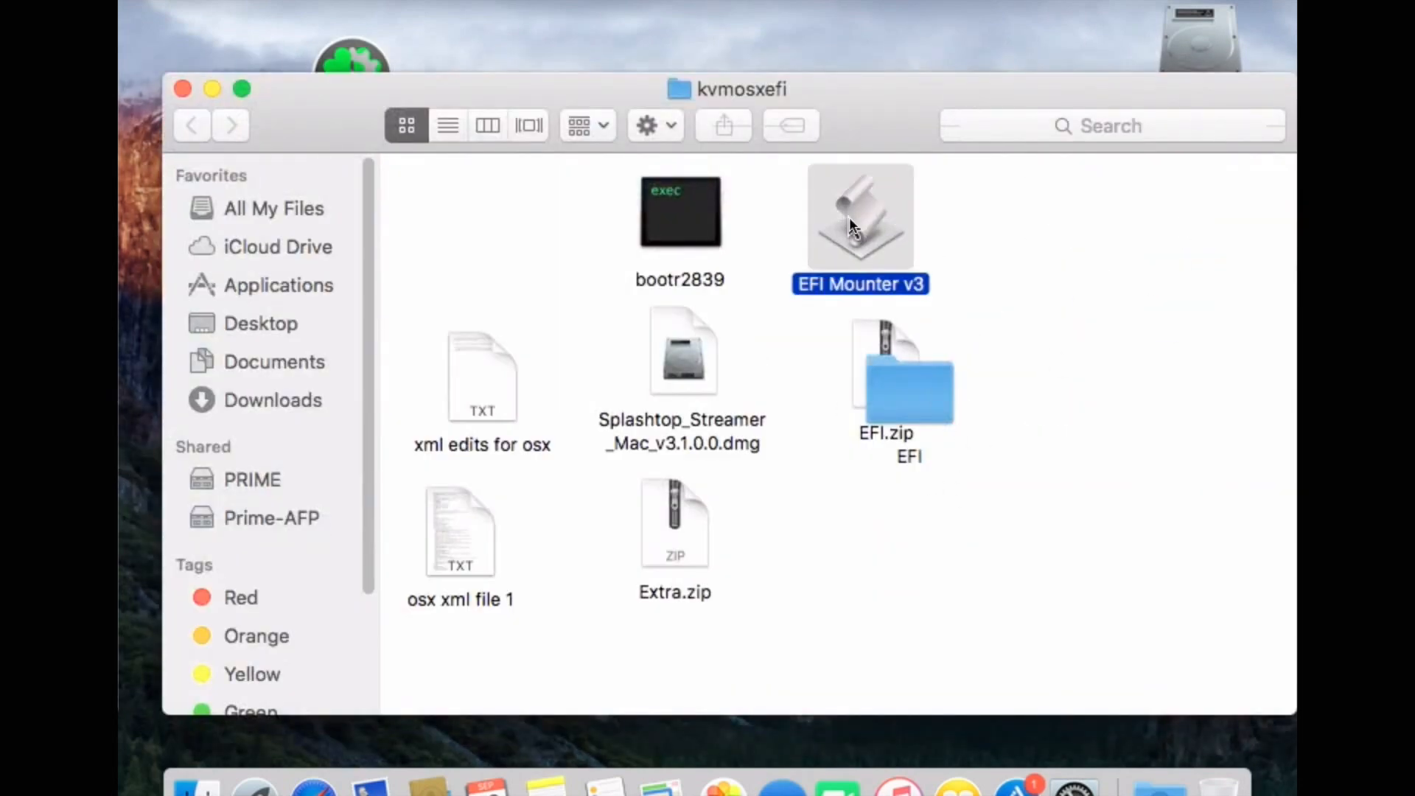
double_click(858, 214)
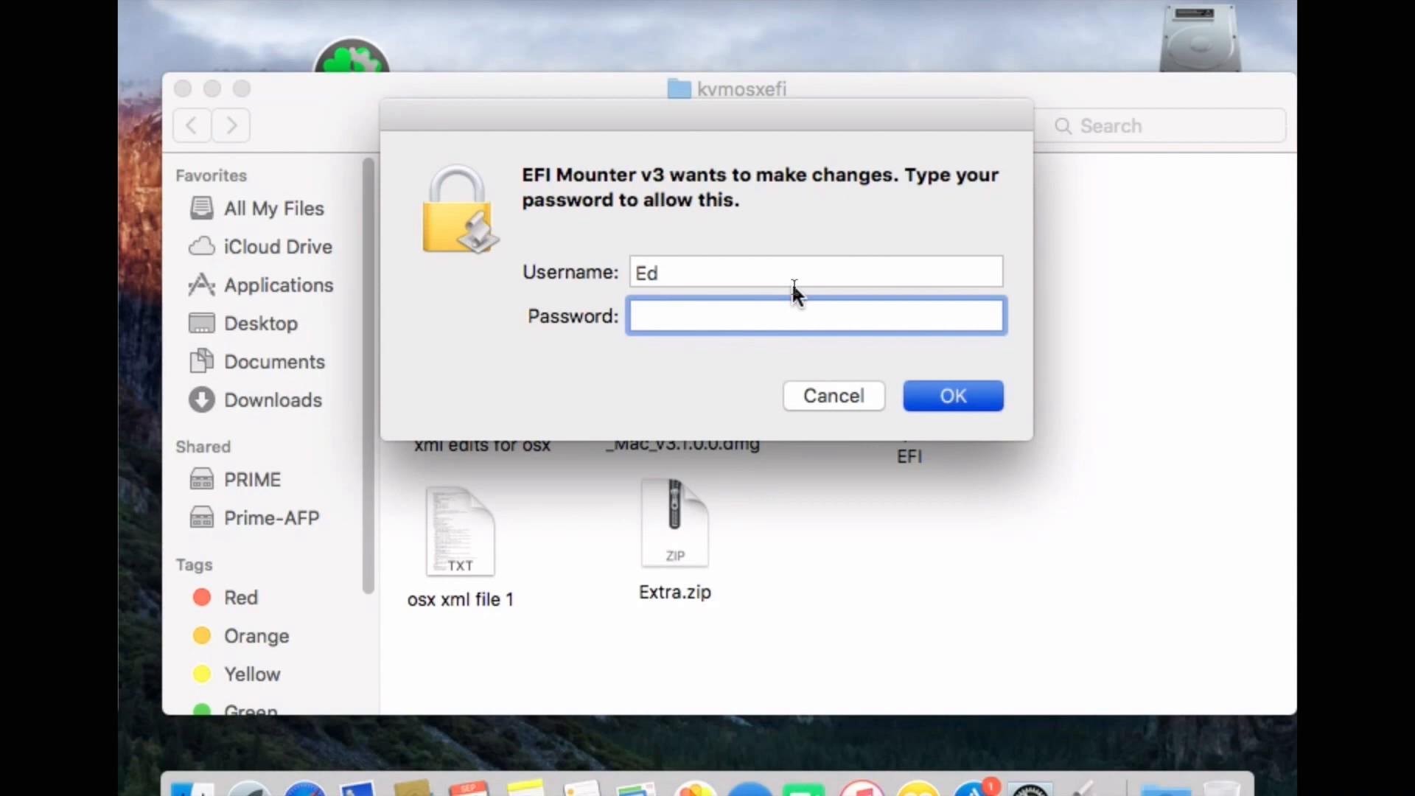
text(••••)
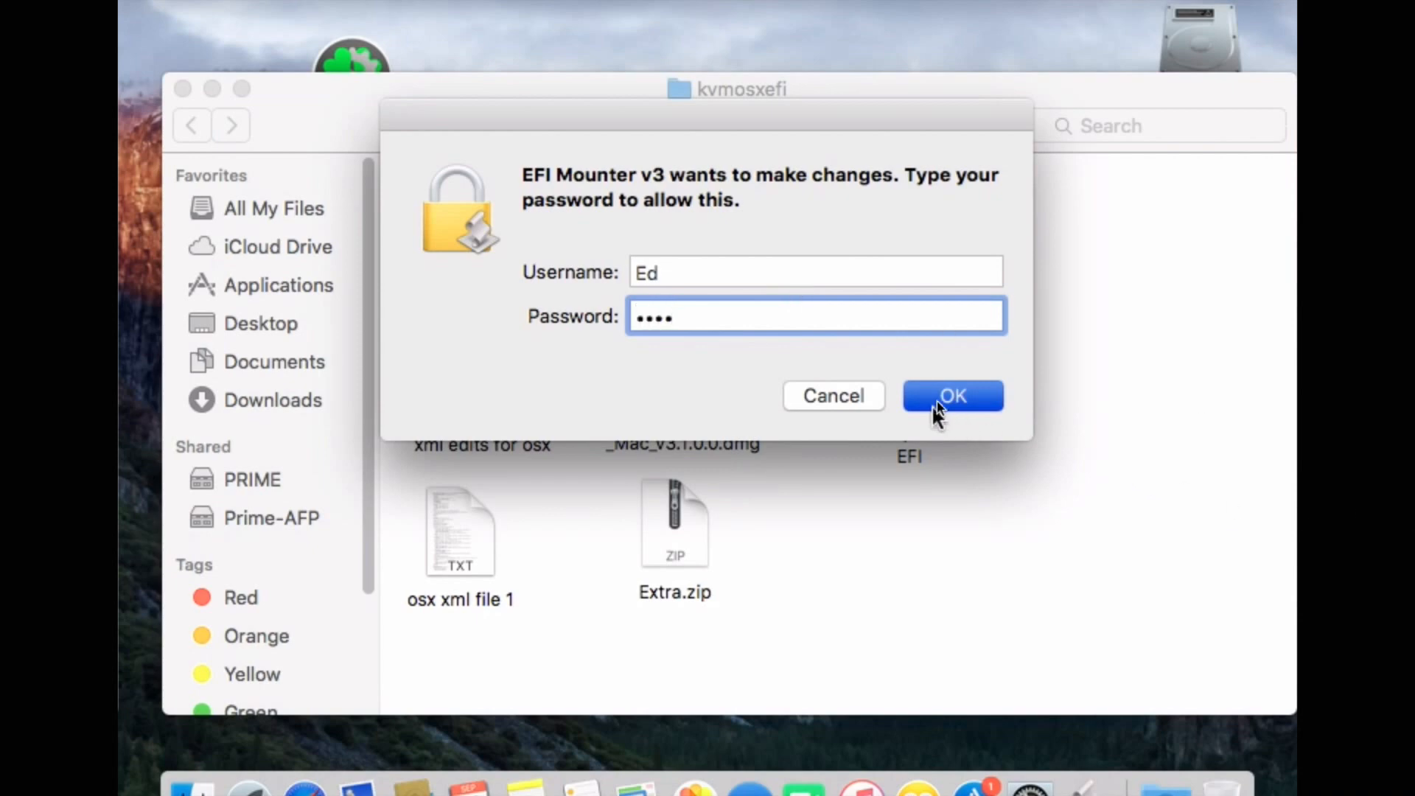
click(952, 395)
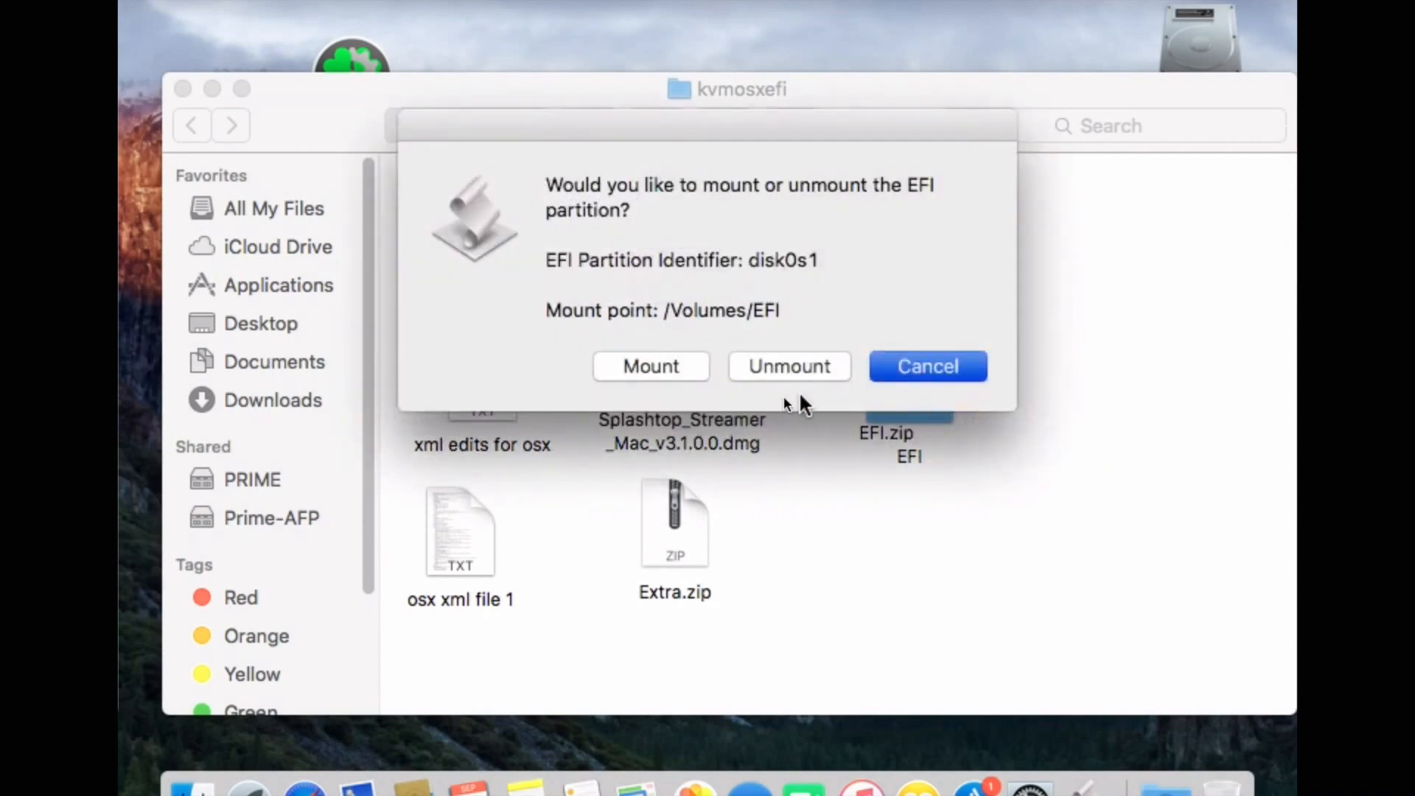
click(651, 366)
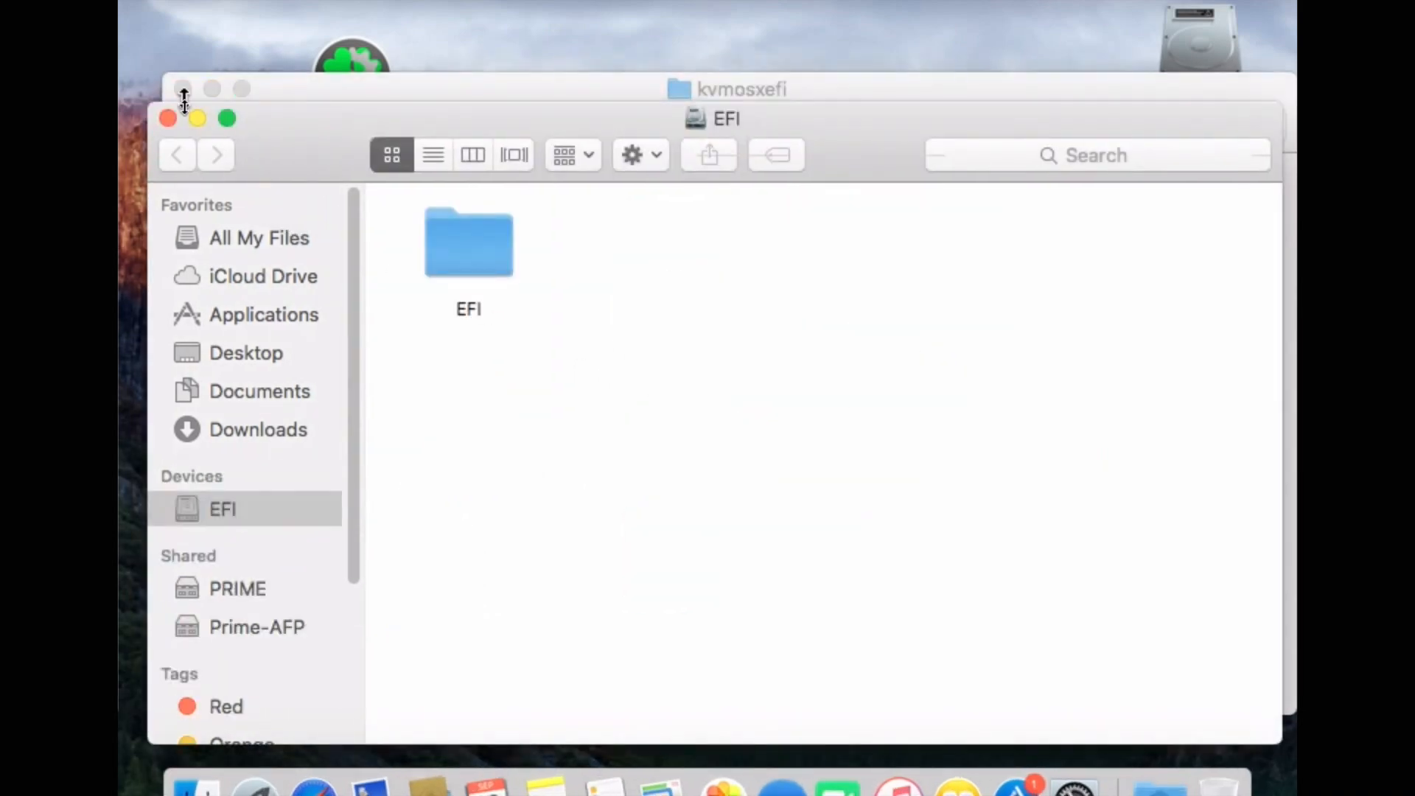
click(197, 118)
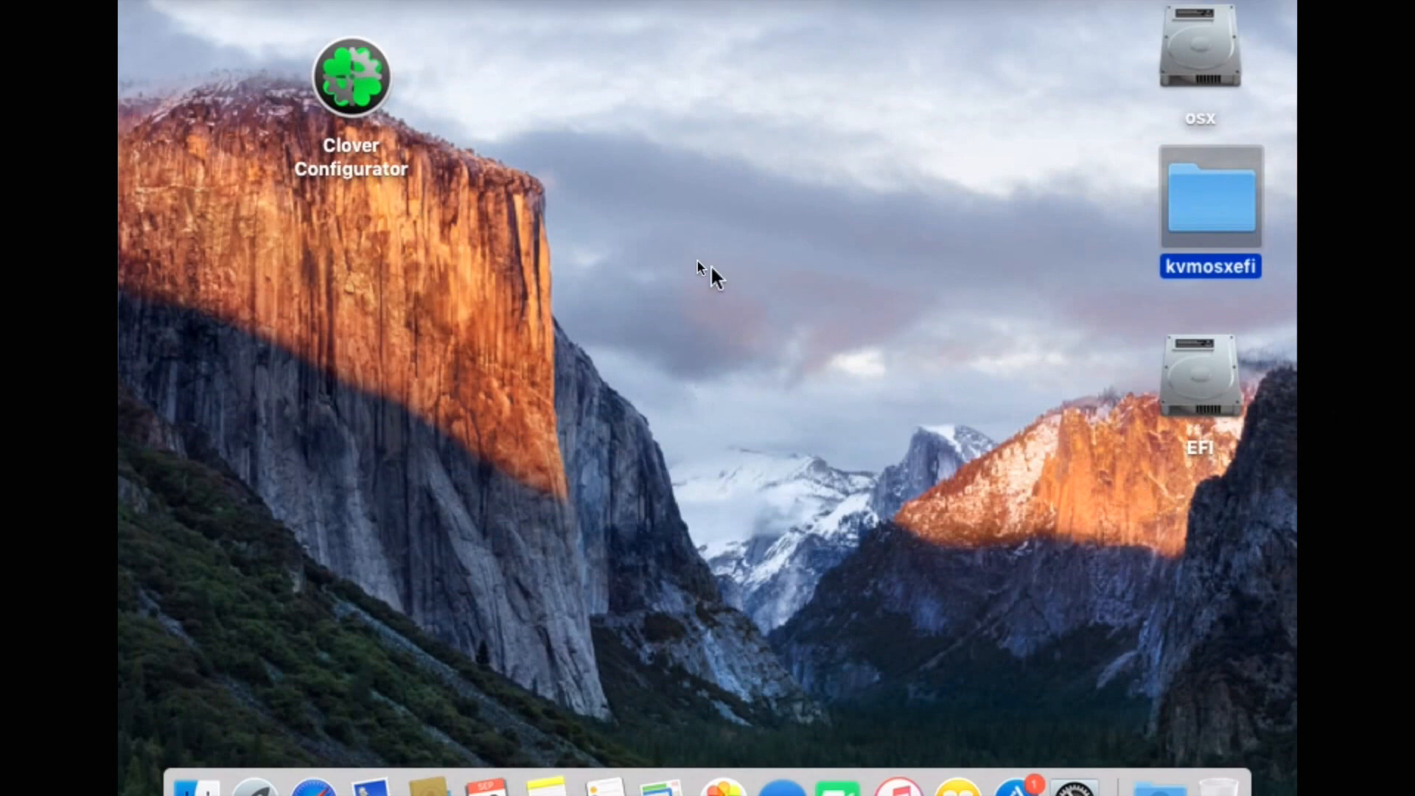
click(350, 74)
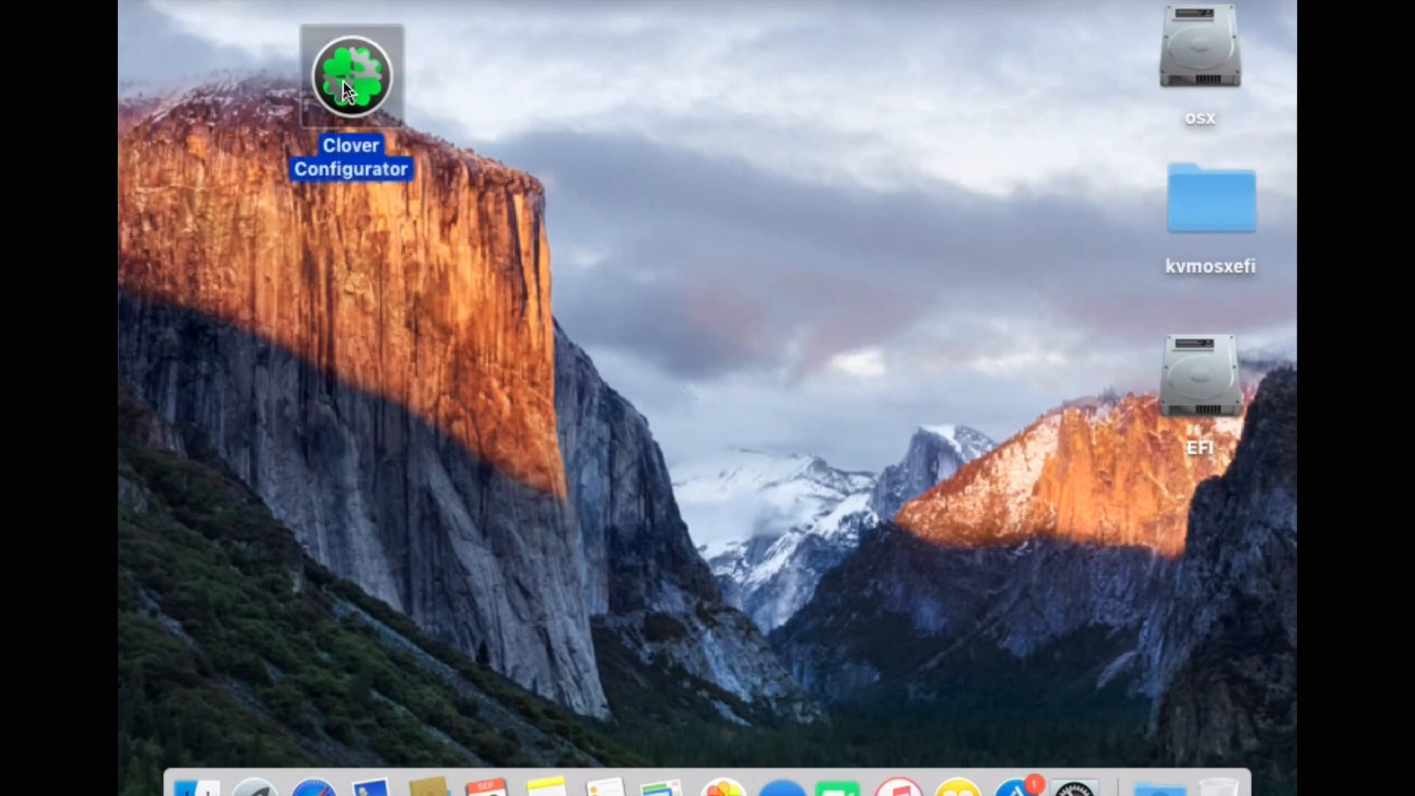
- Launch Clover Configurator and browse to config.plist in the EFI volume's CLOVER folder
double_click(350, 74)
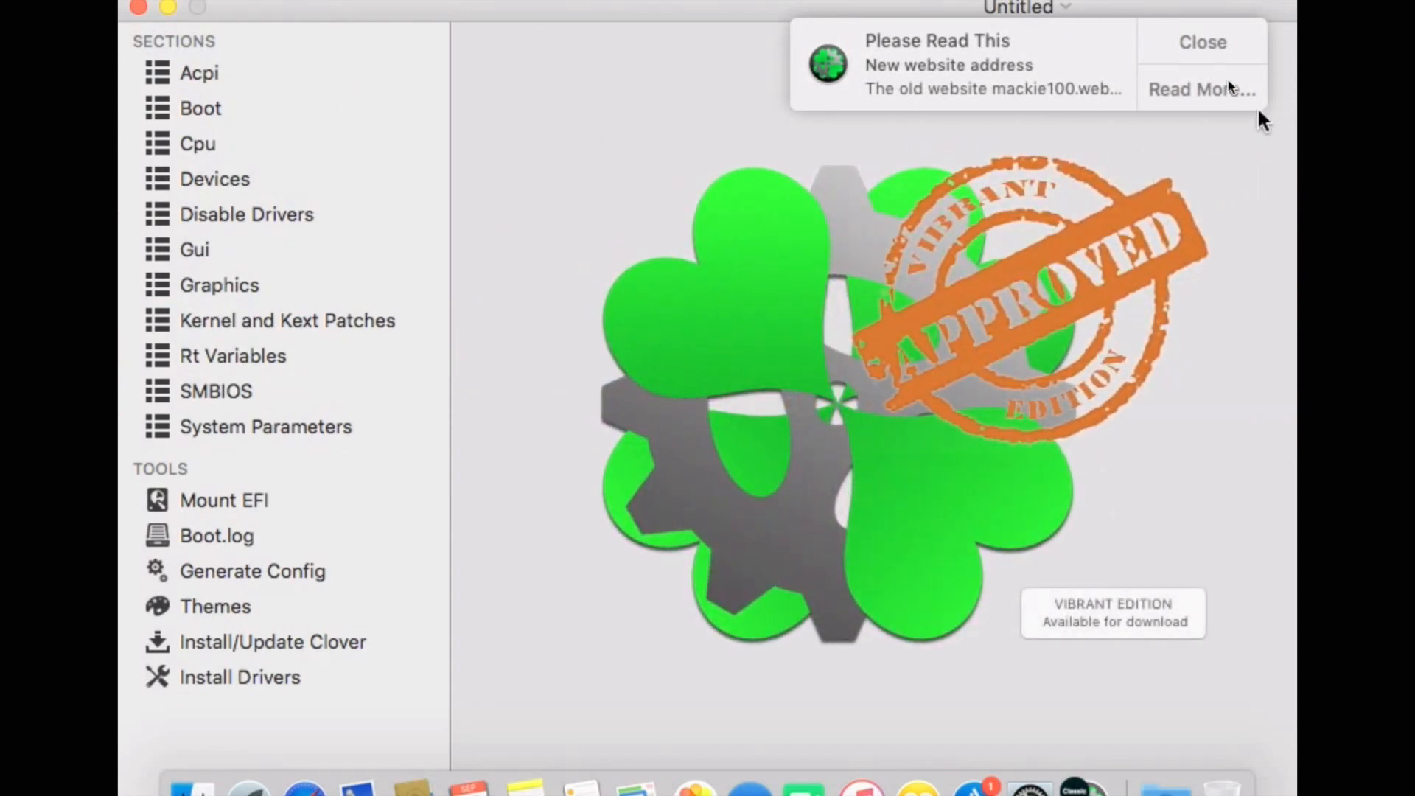
click(1202, 42)
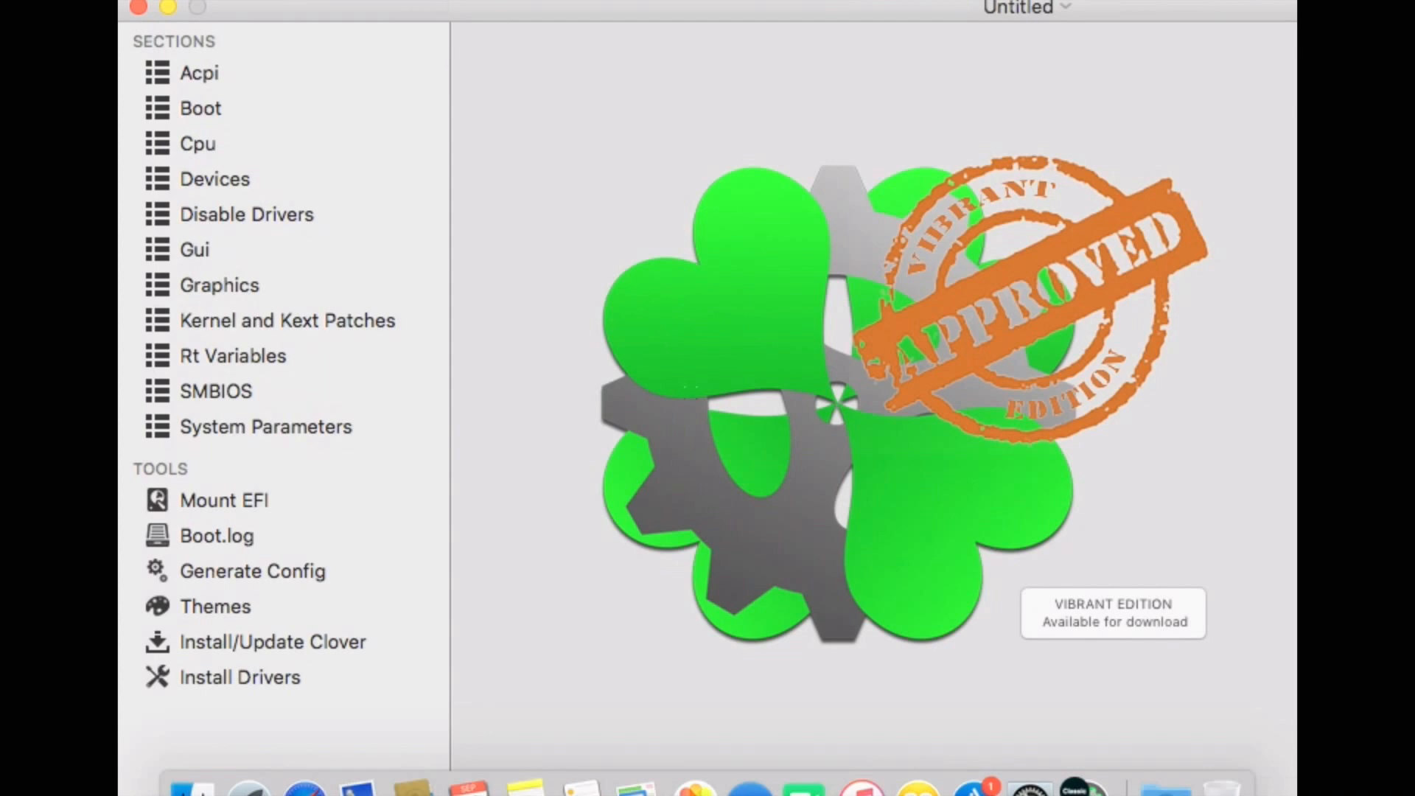
click(496, 5)
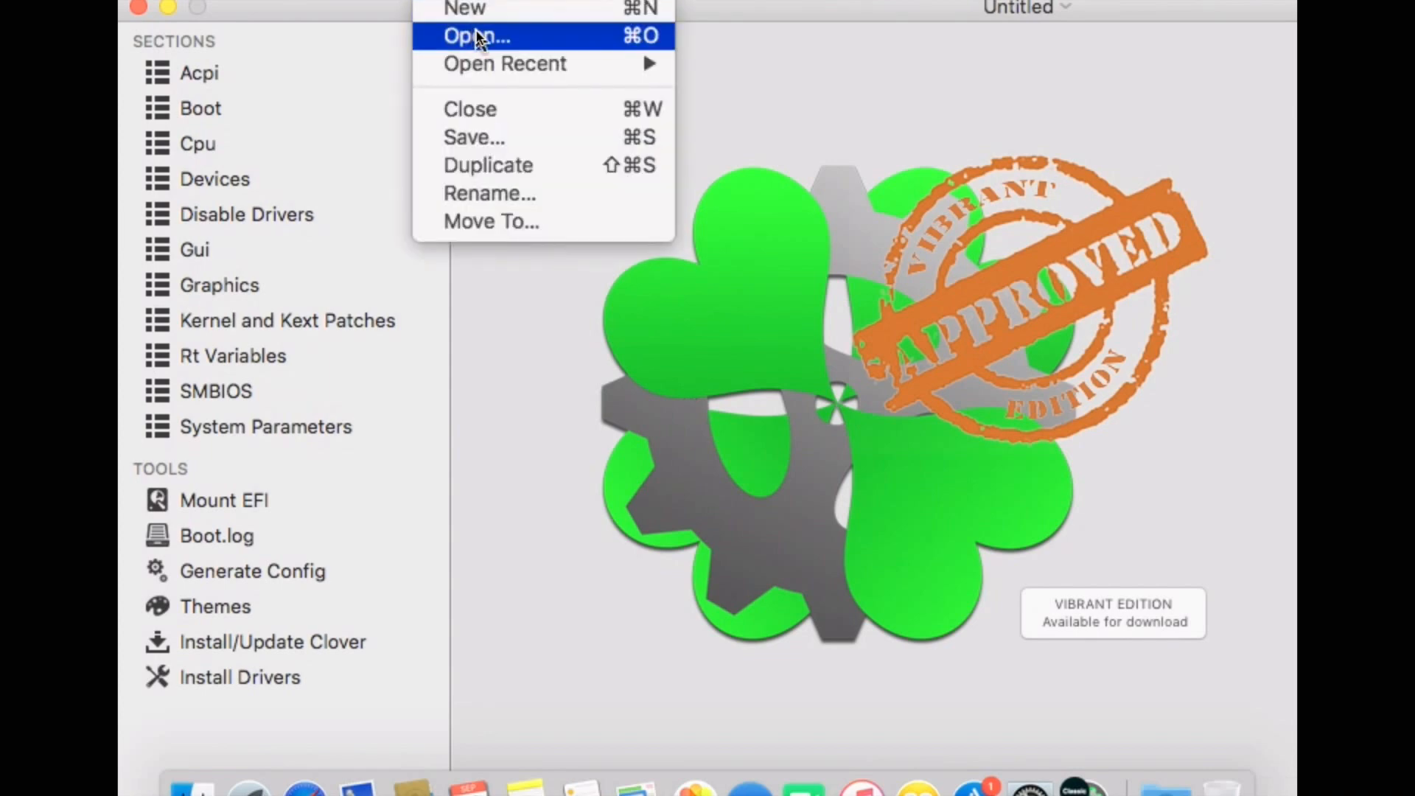
click(476, 36)
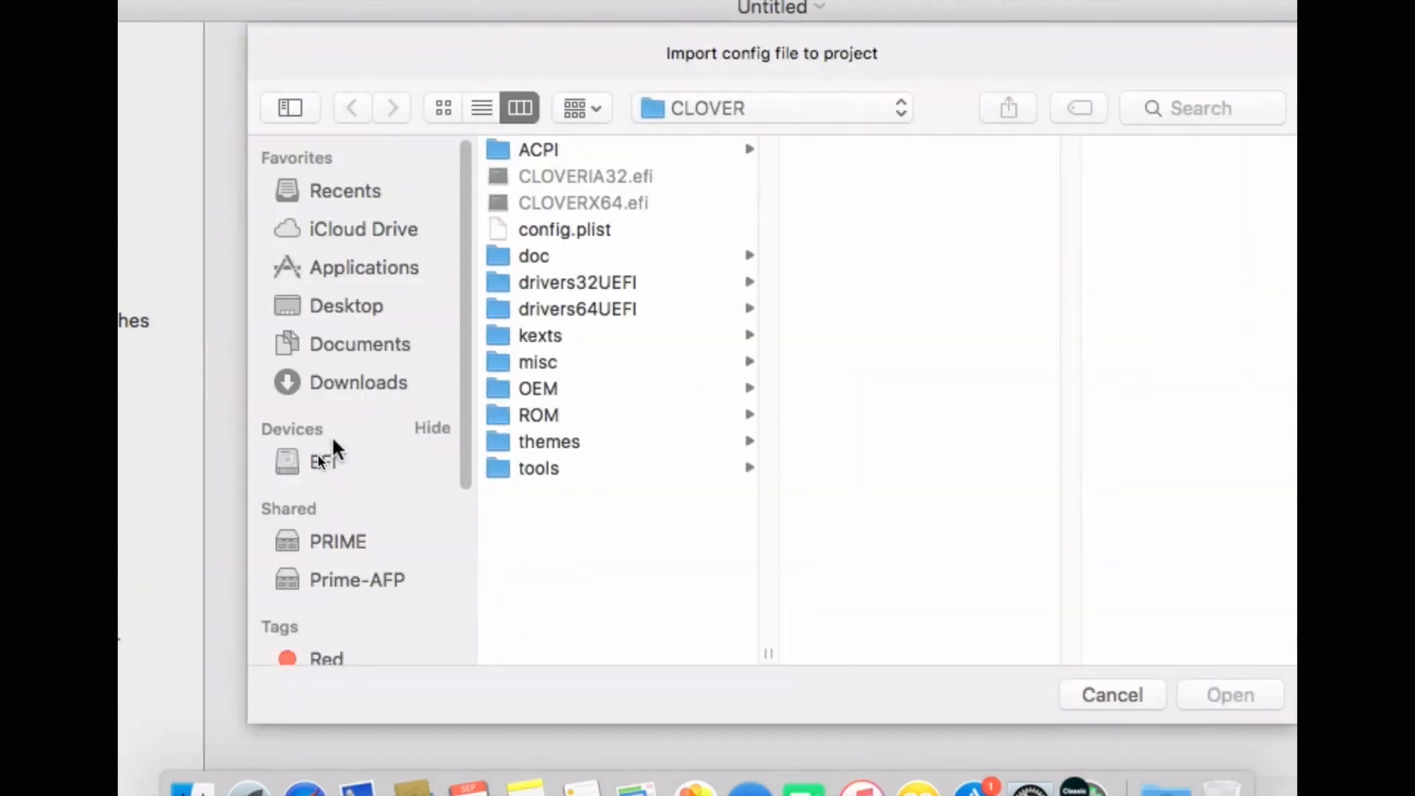
click(322, 462)
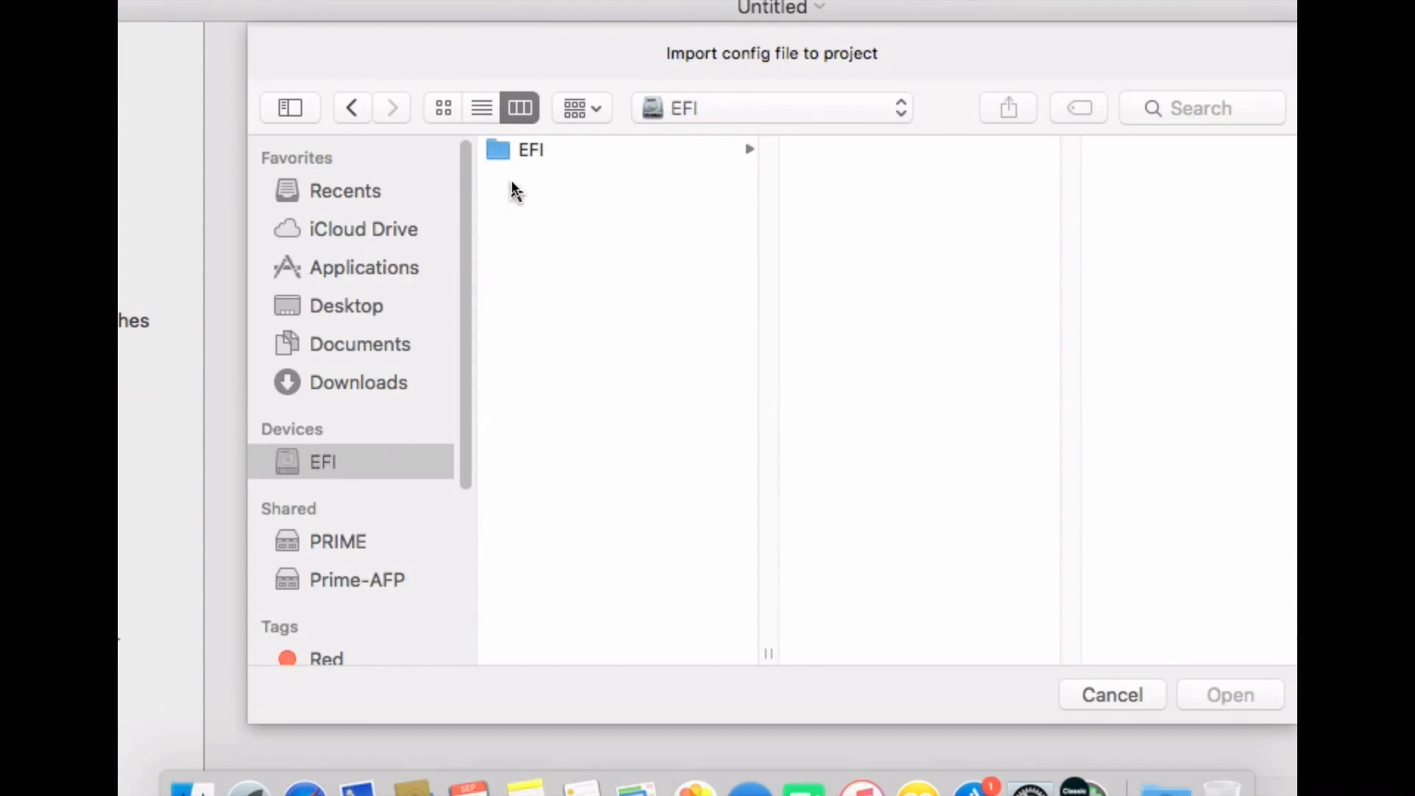
mouse_move(475, 307)
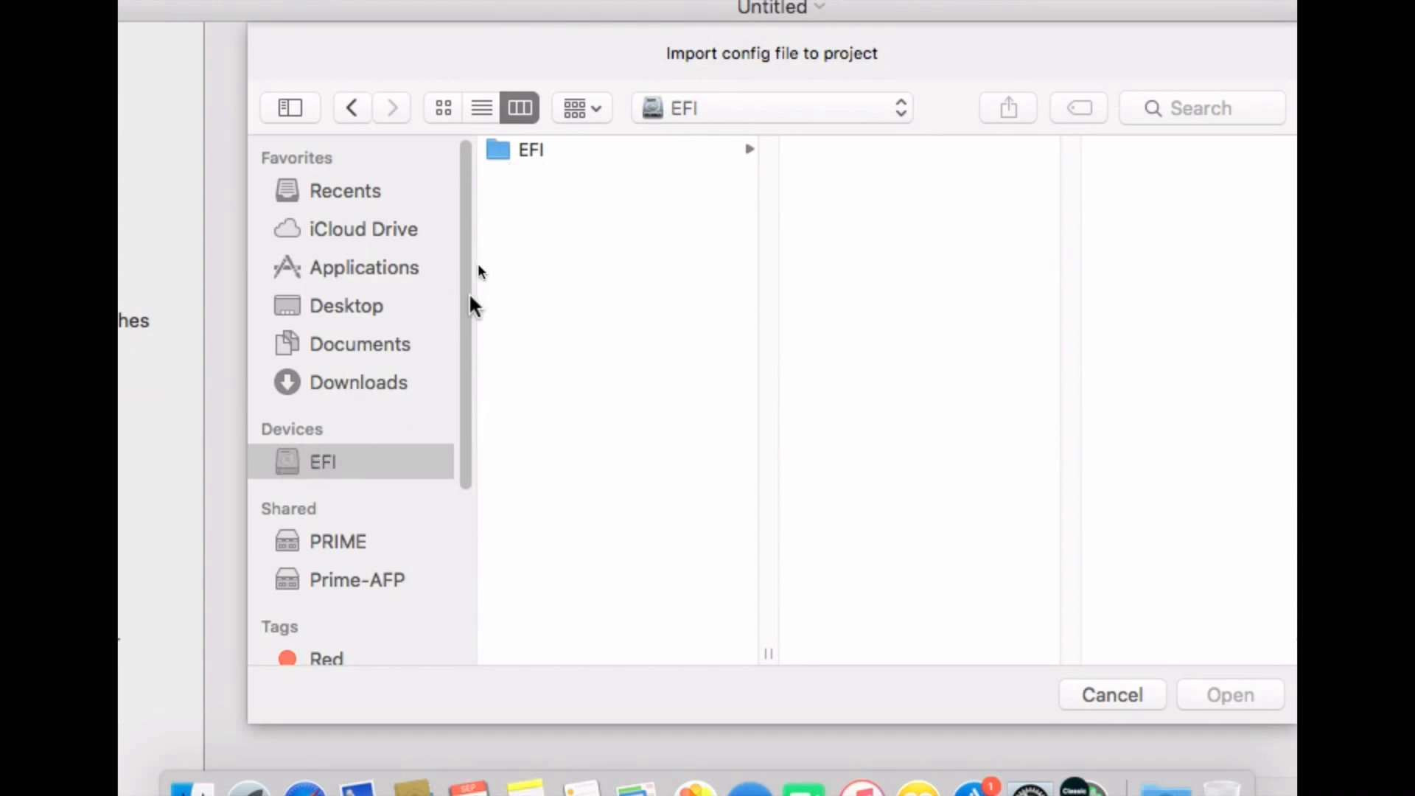
click(531, 149)
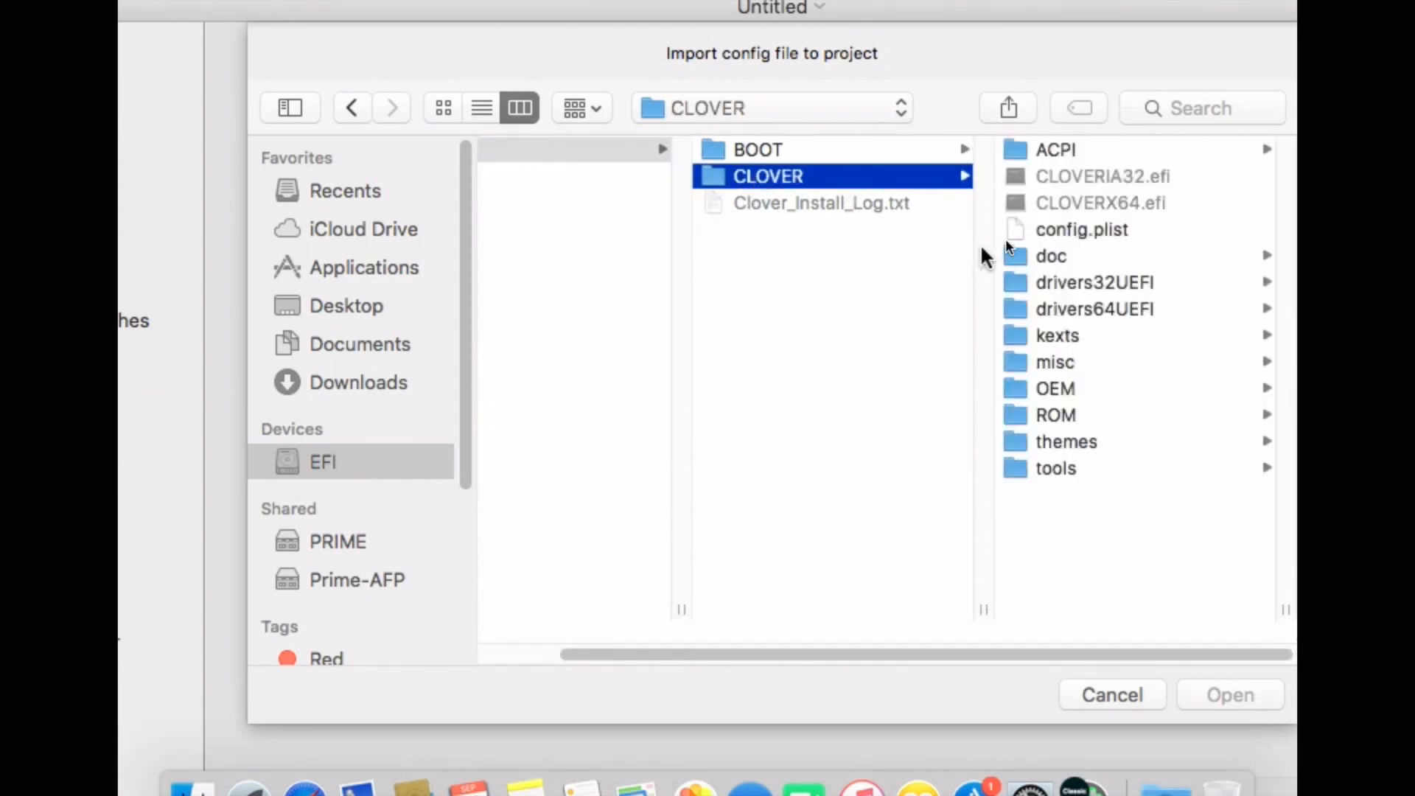
click(1082, 229)
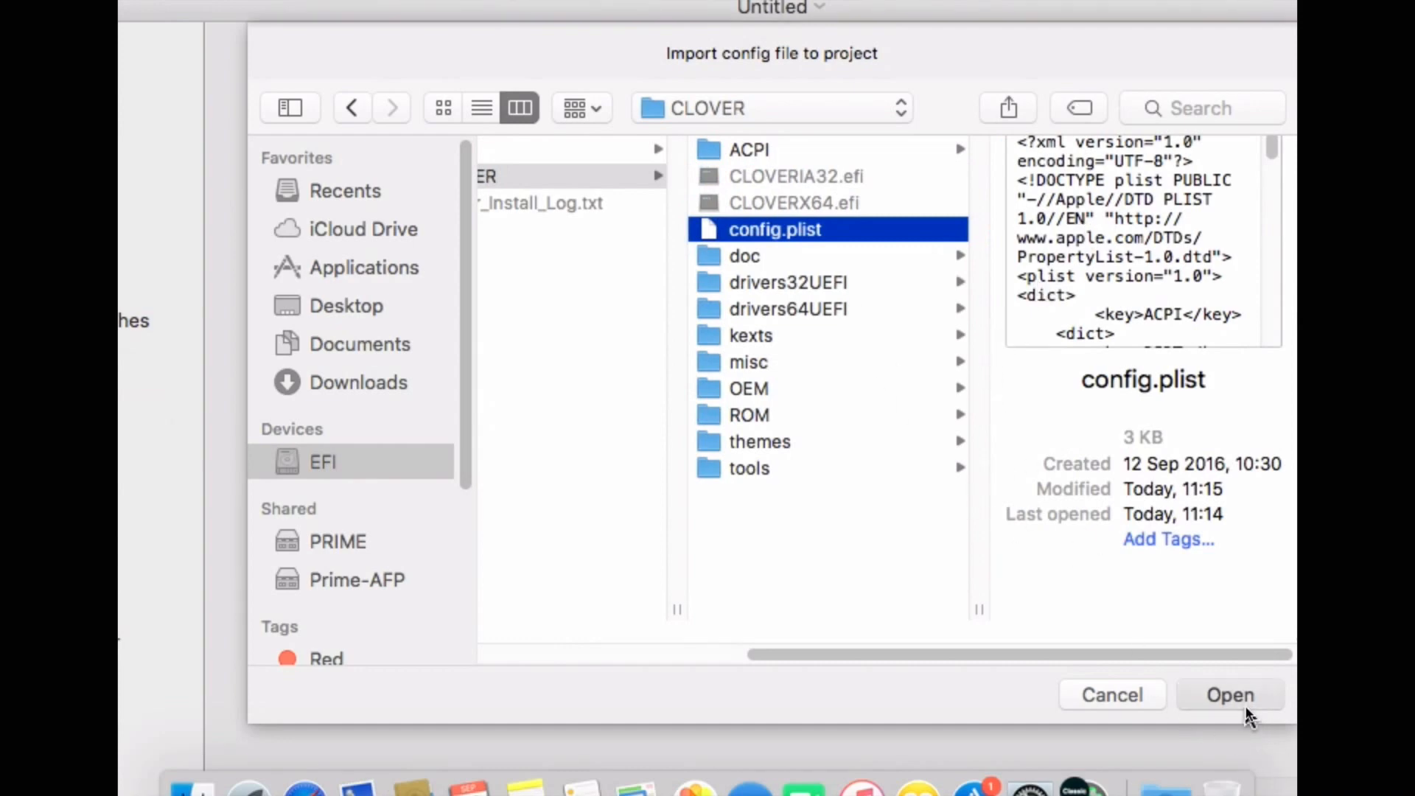
- Load config.plist, review its Boot section arguments, then quit Clover Configurator
click(1229, 695)
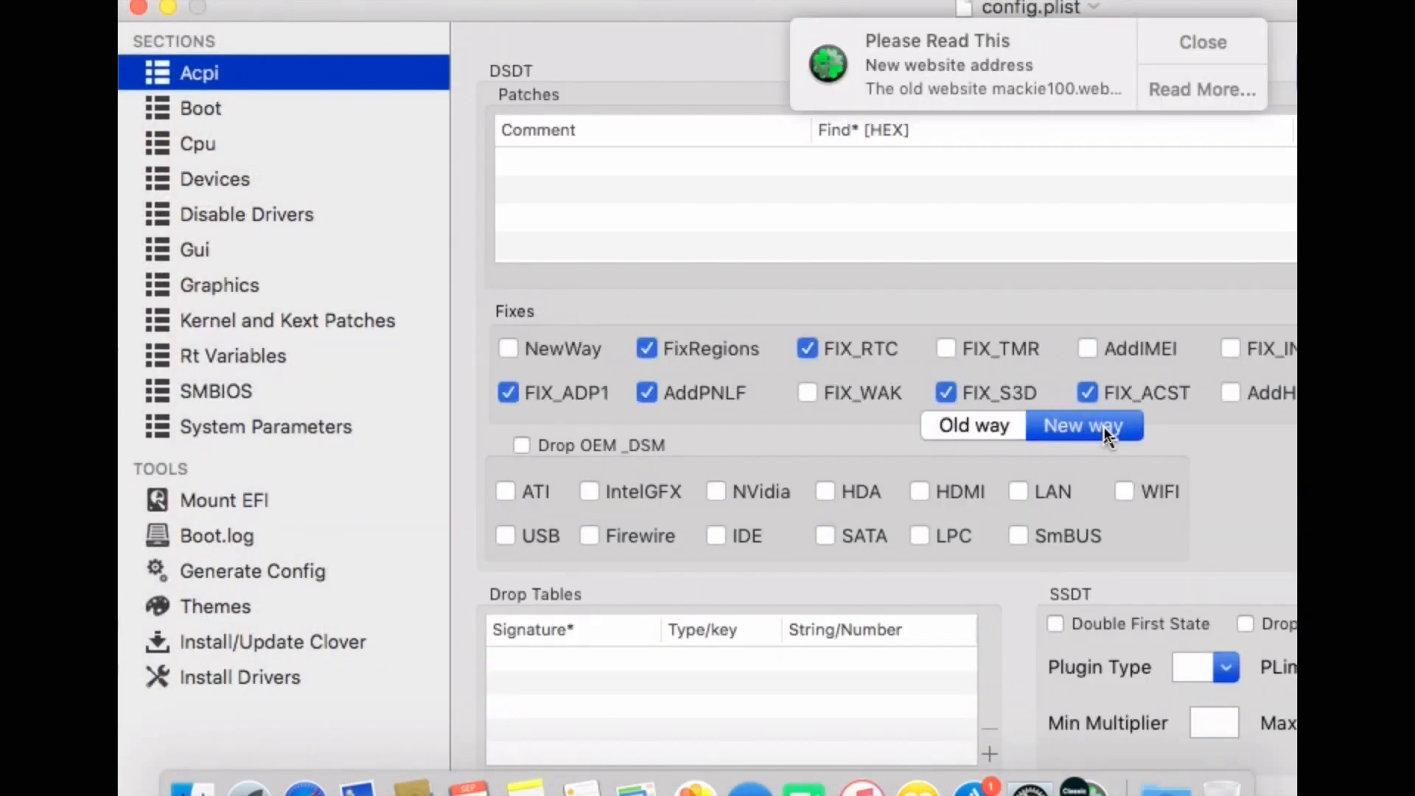
click(1202, 41)
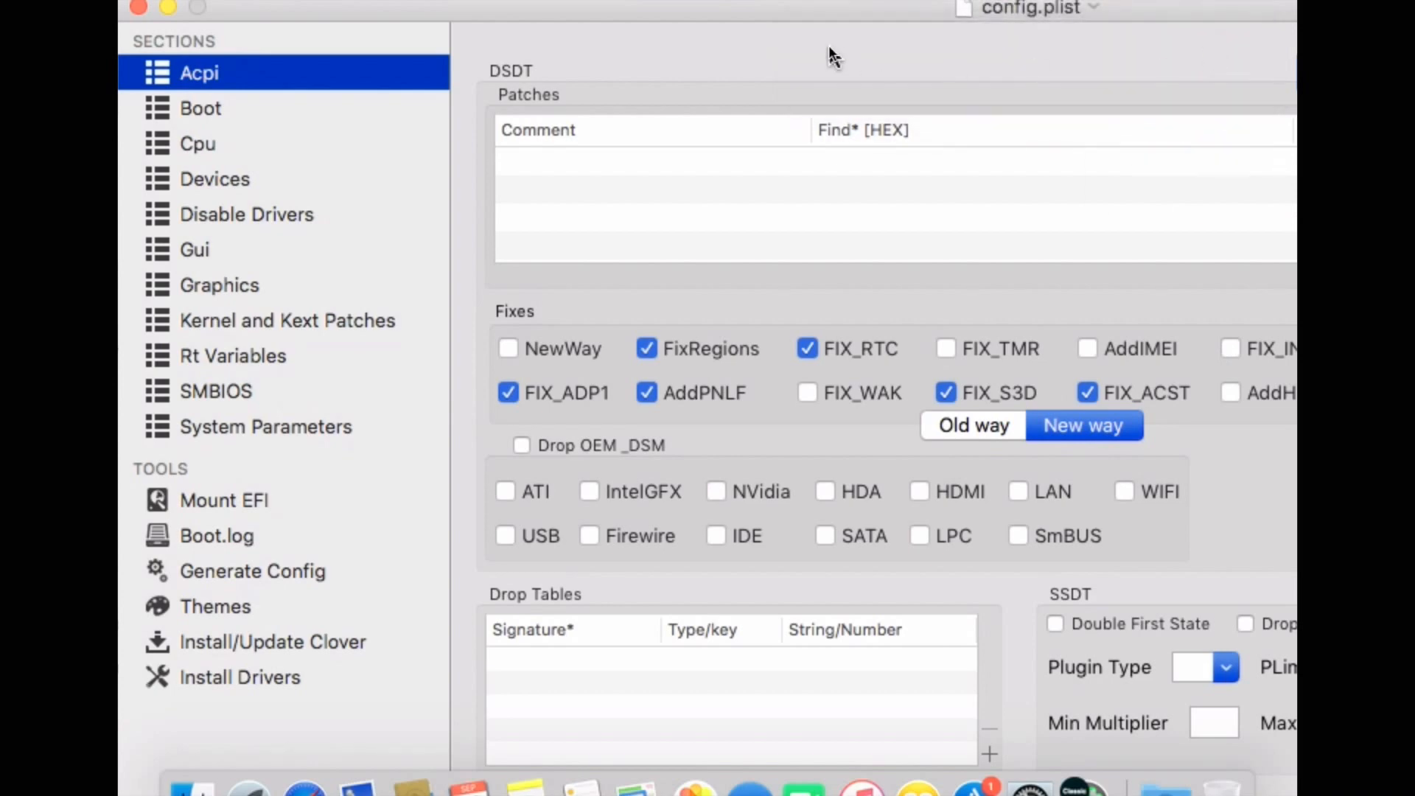
mouse_move(621, 325)
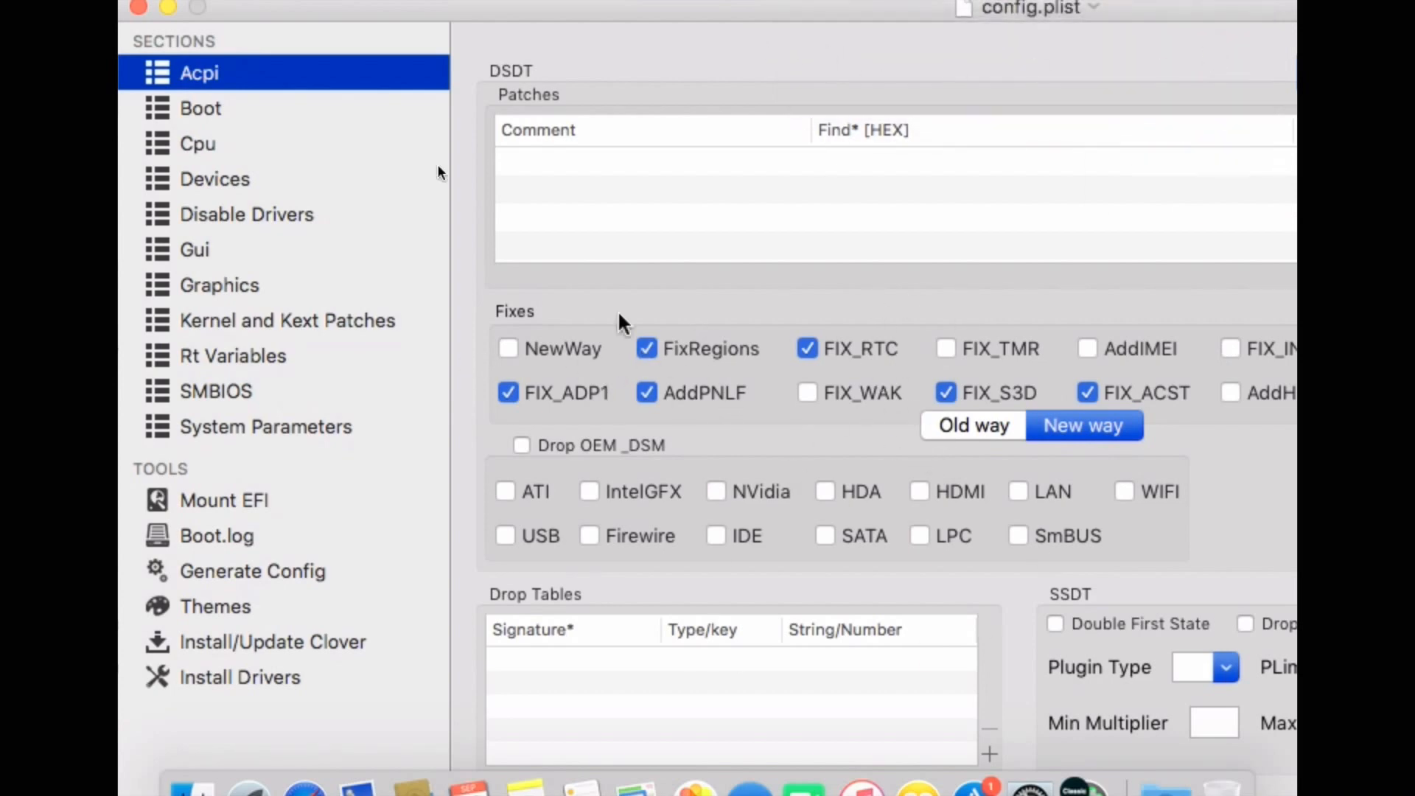
mouse_move(204, 122)
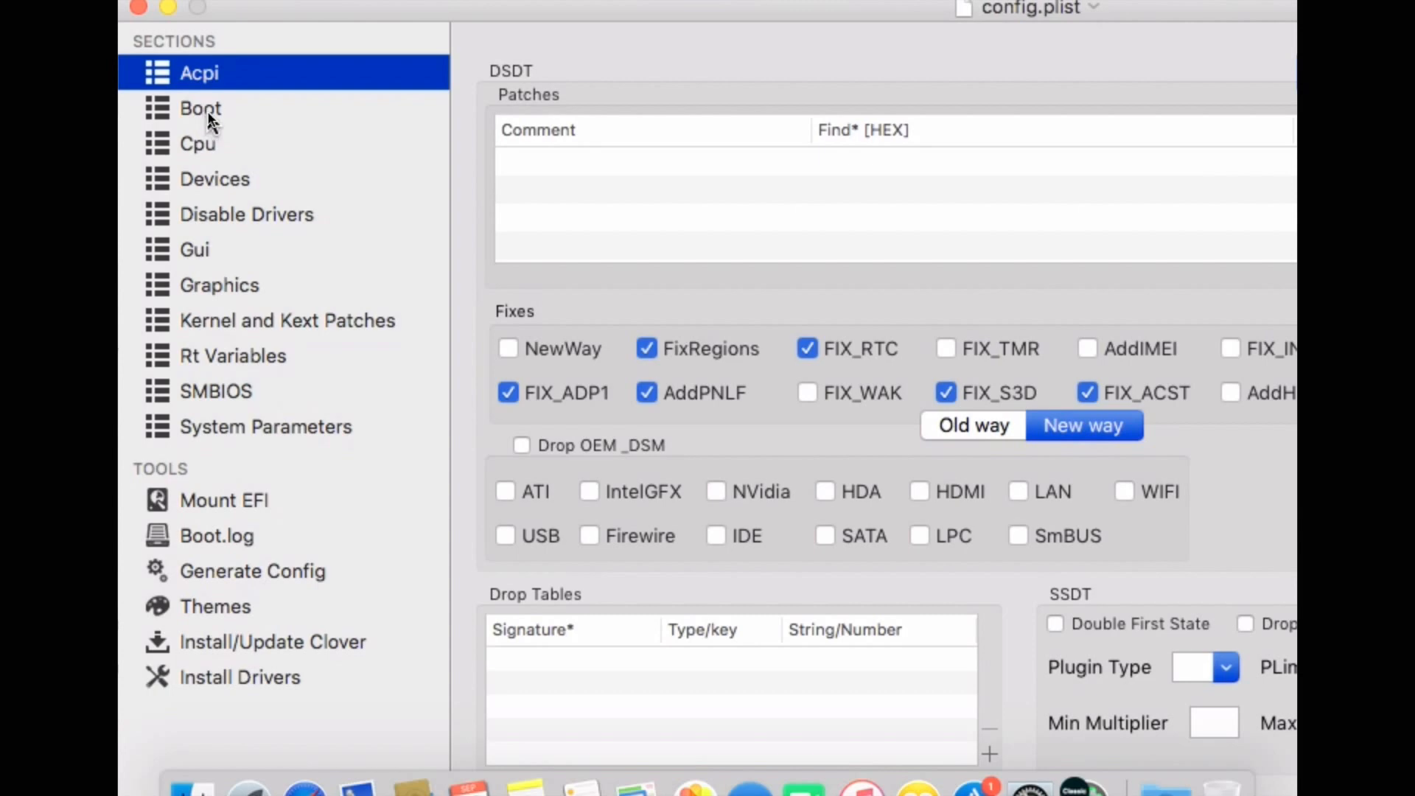
click(199, 109)
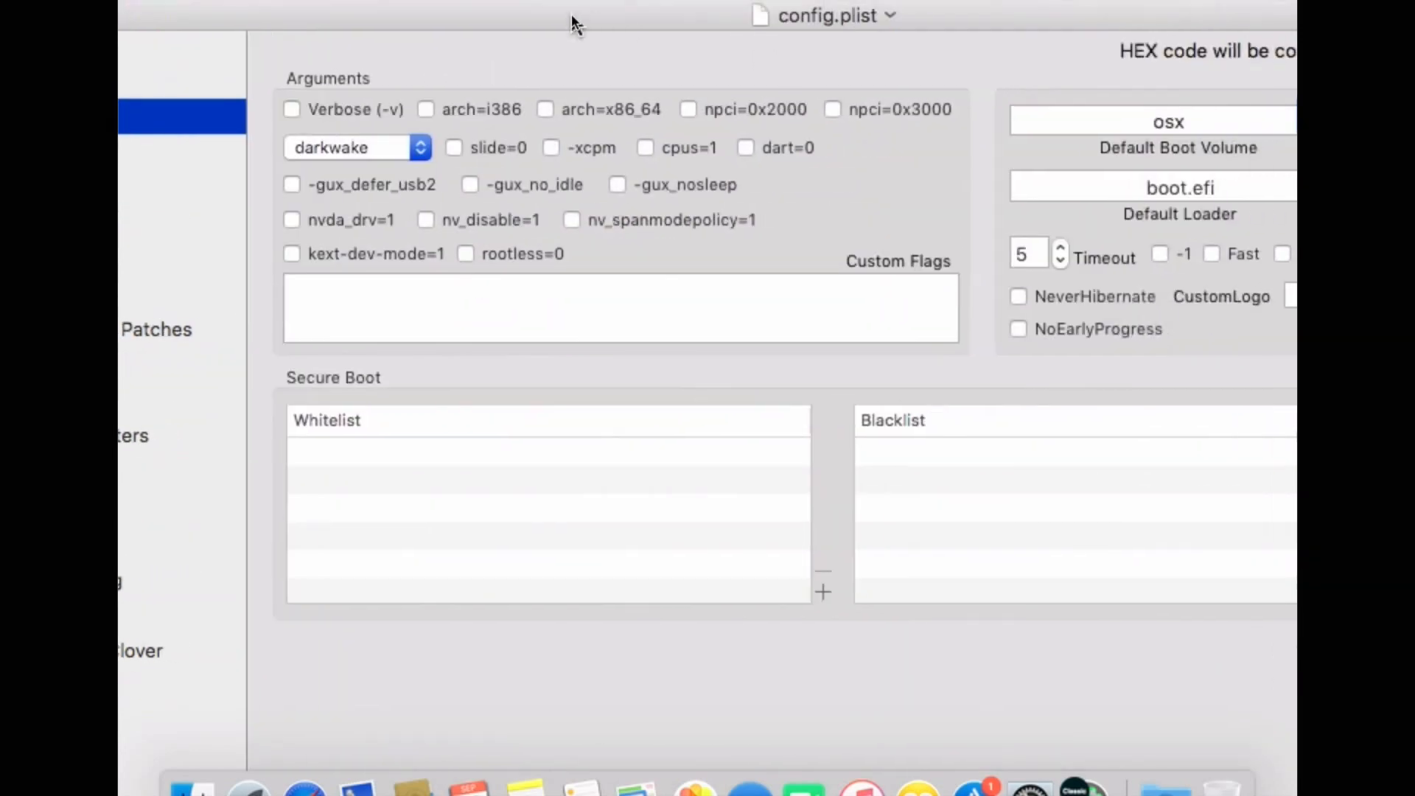
click(1273, 122)
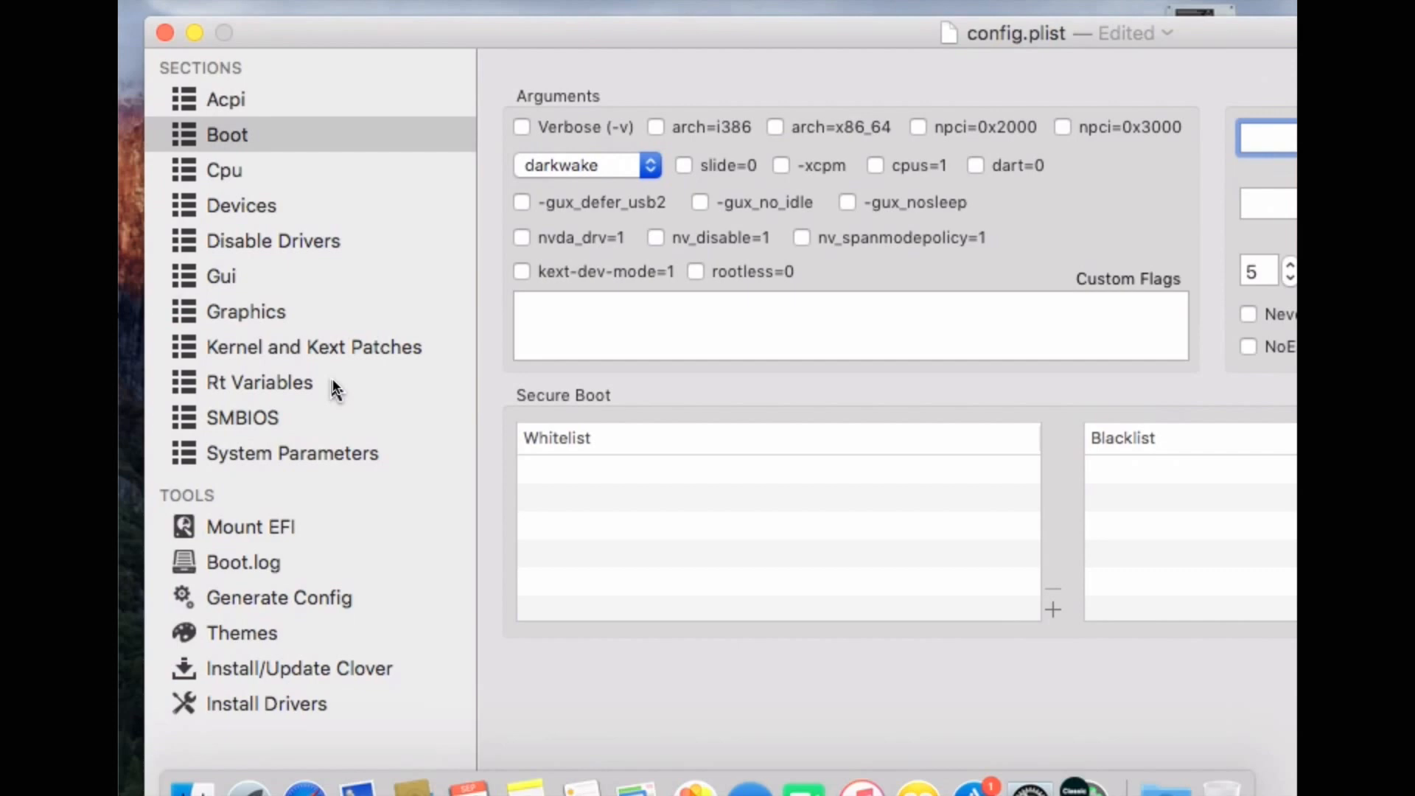
click(171, 37)
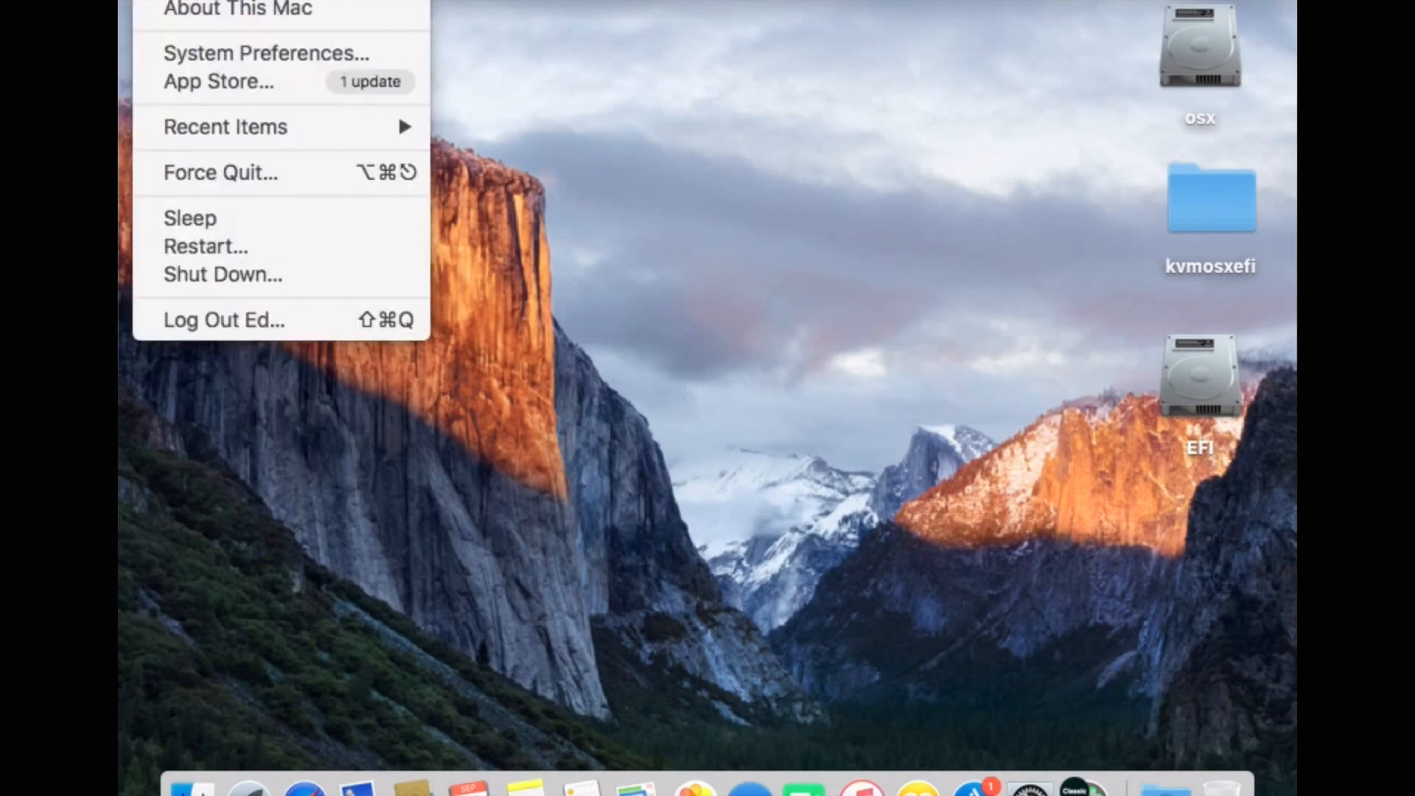
- Shut down the OS X guest from the Apple menu and confirm
click(222, 273)
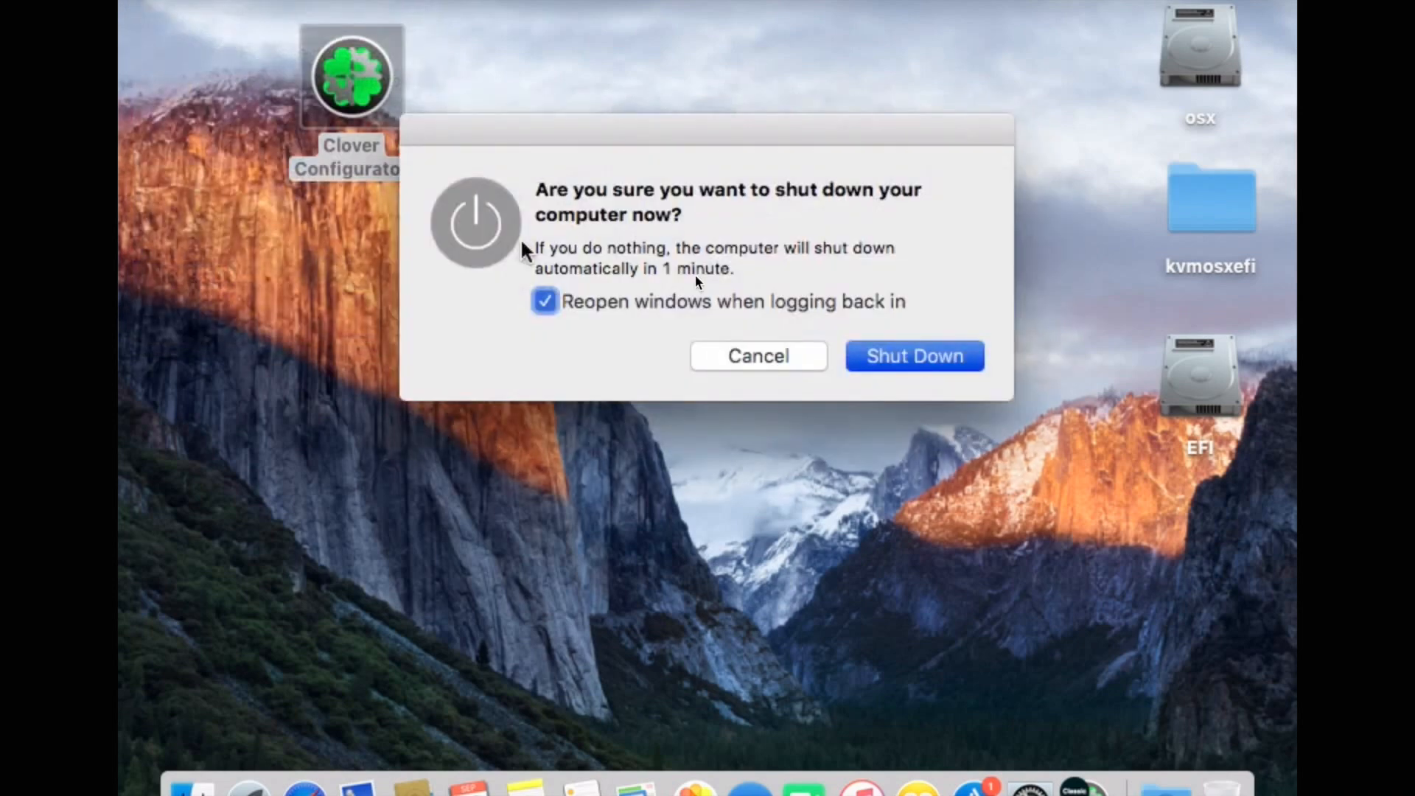
click(913, 355)
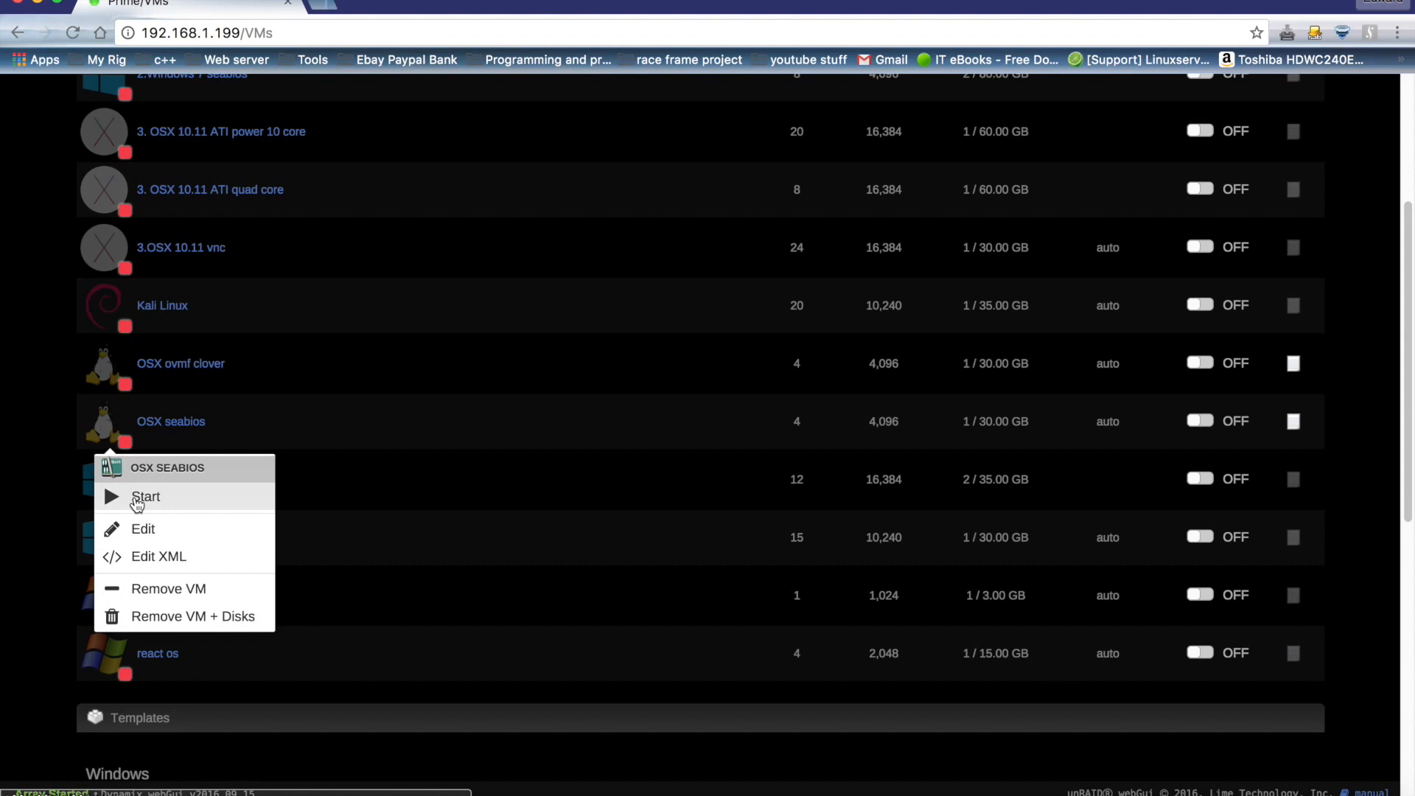
mouse_move(145, 496)
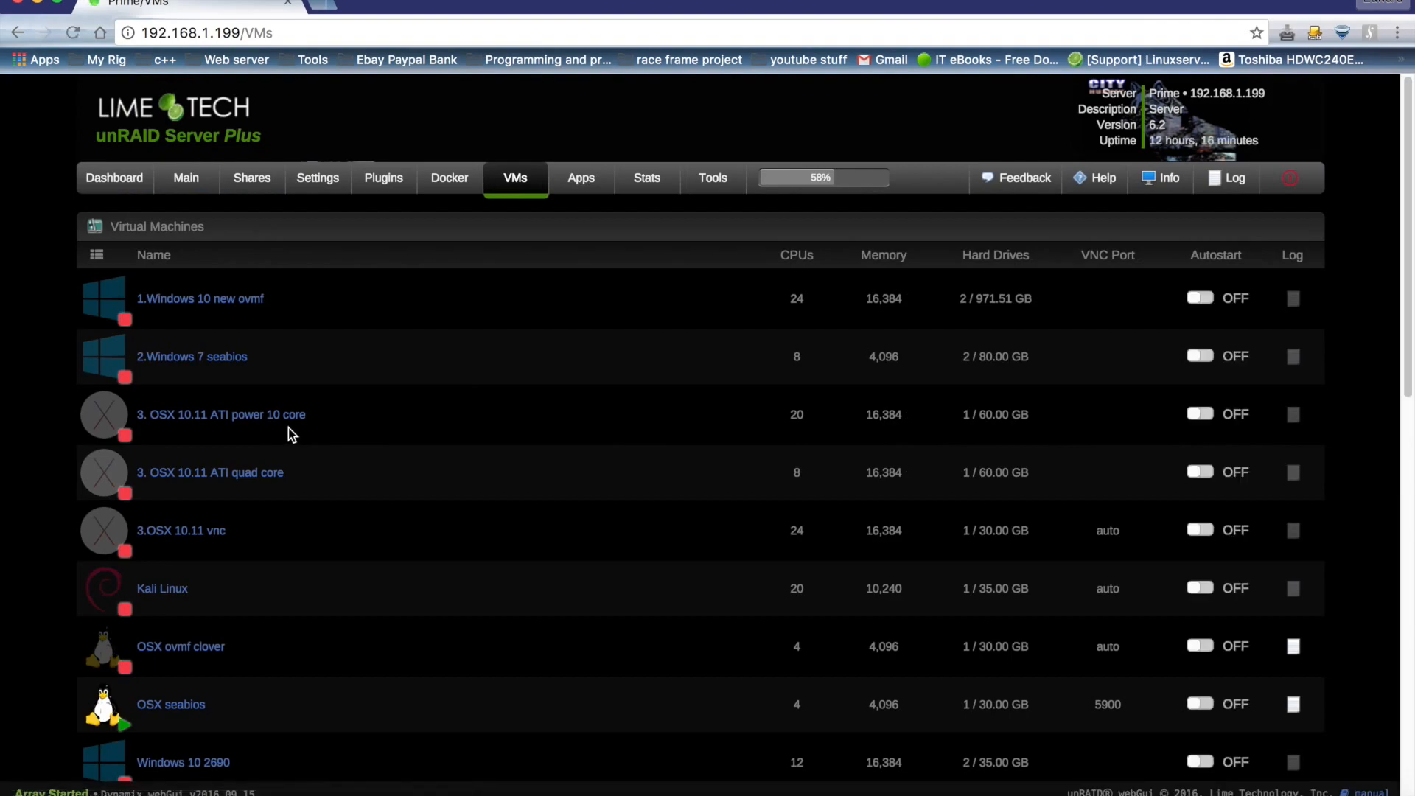
- Scroll down the VMs list to reach the OSX seabios VM
scroll(down, 3)
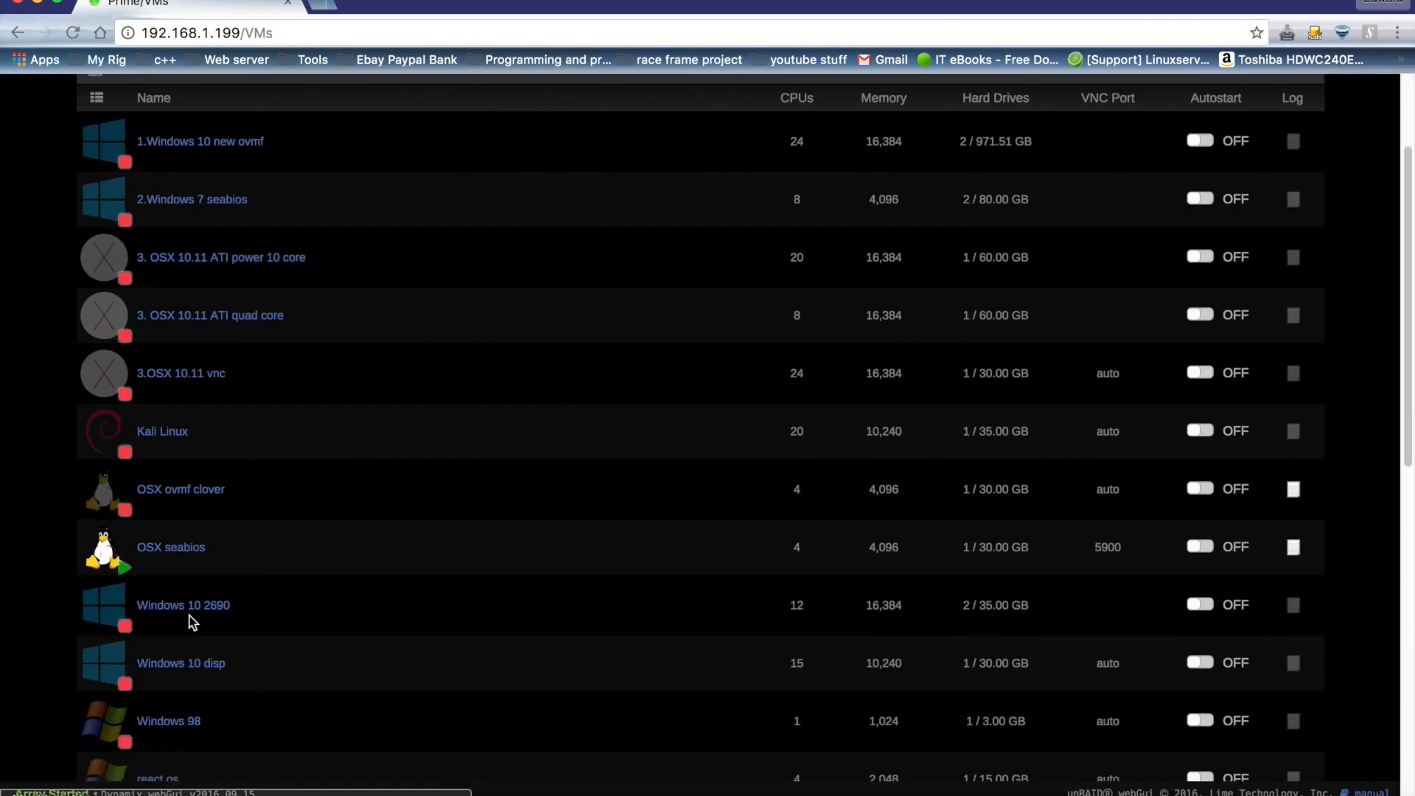